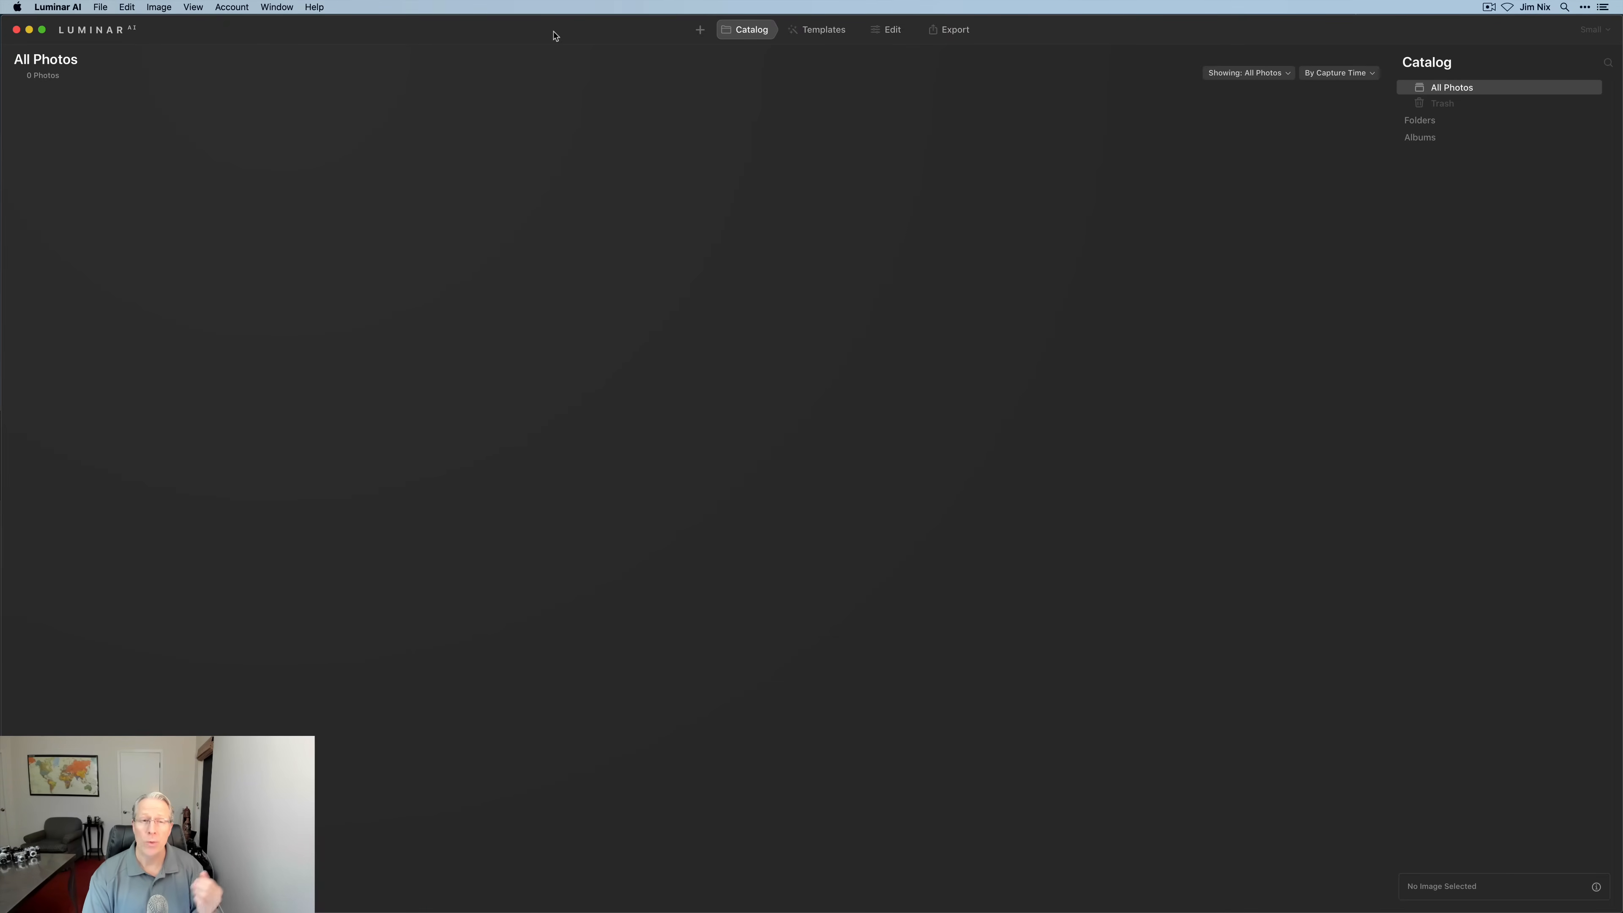
mouse_move(344, 75)
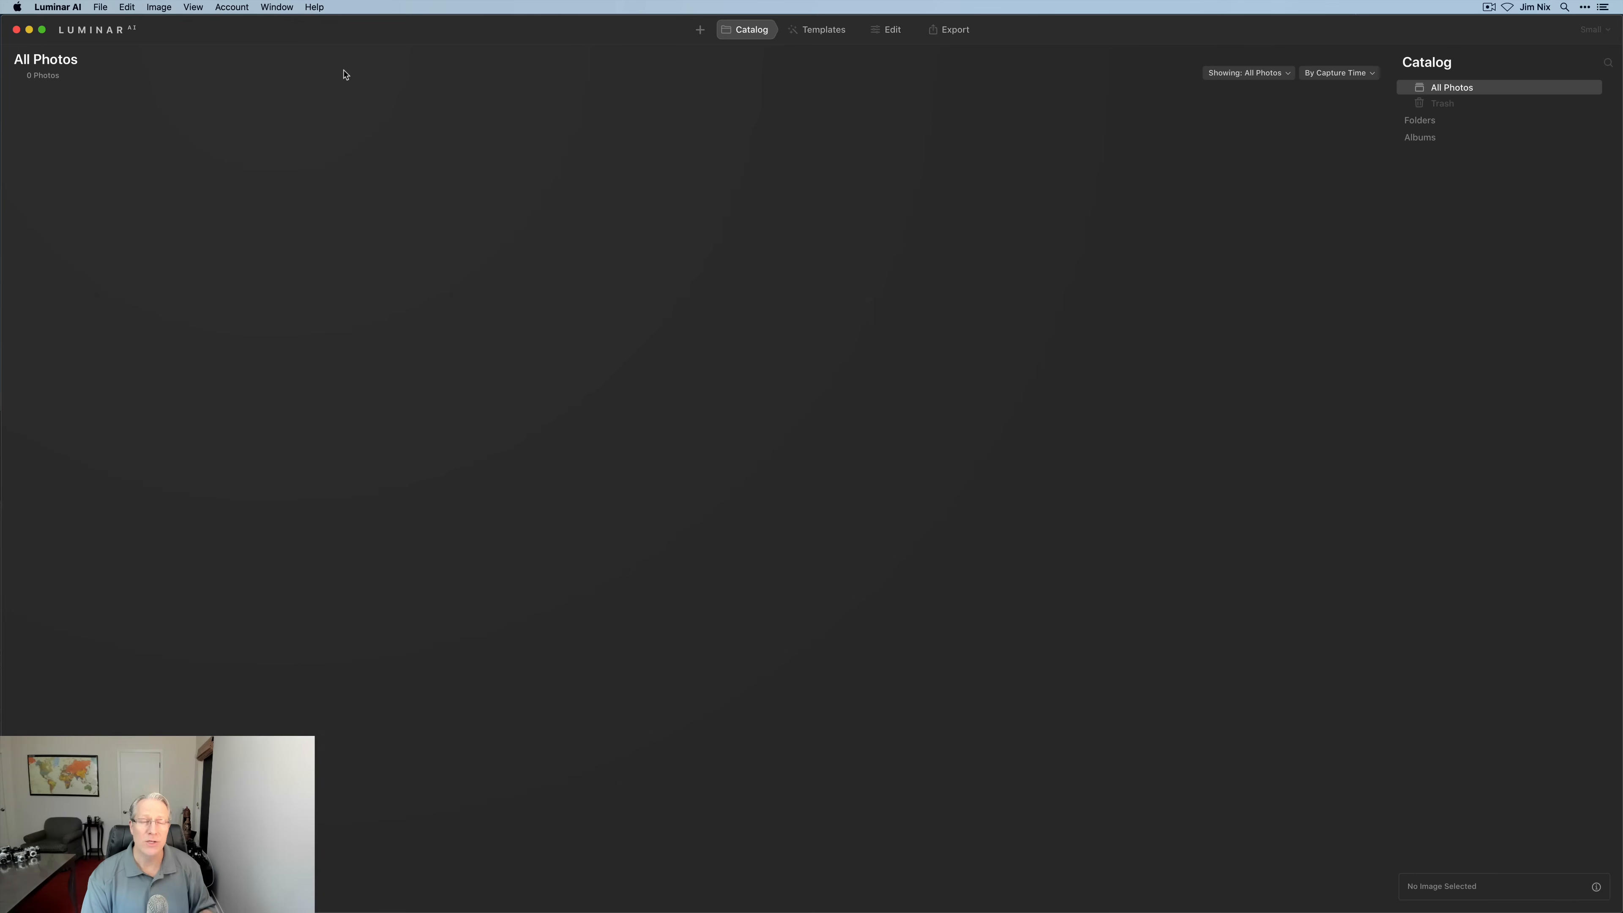
Install Luminar AI as a Photoshop and Lightroom plugin, authorizing with the password.
left_click(56, 7)
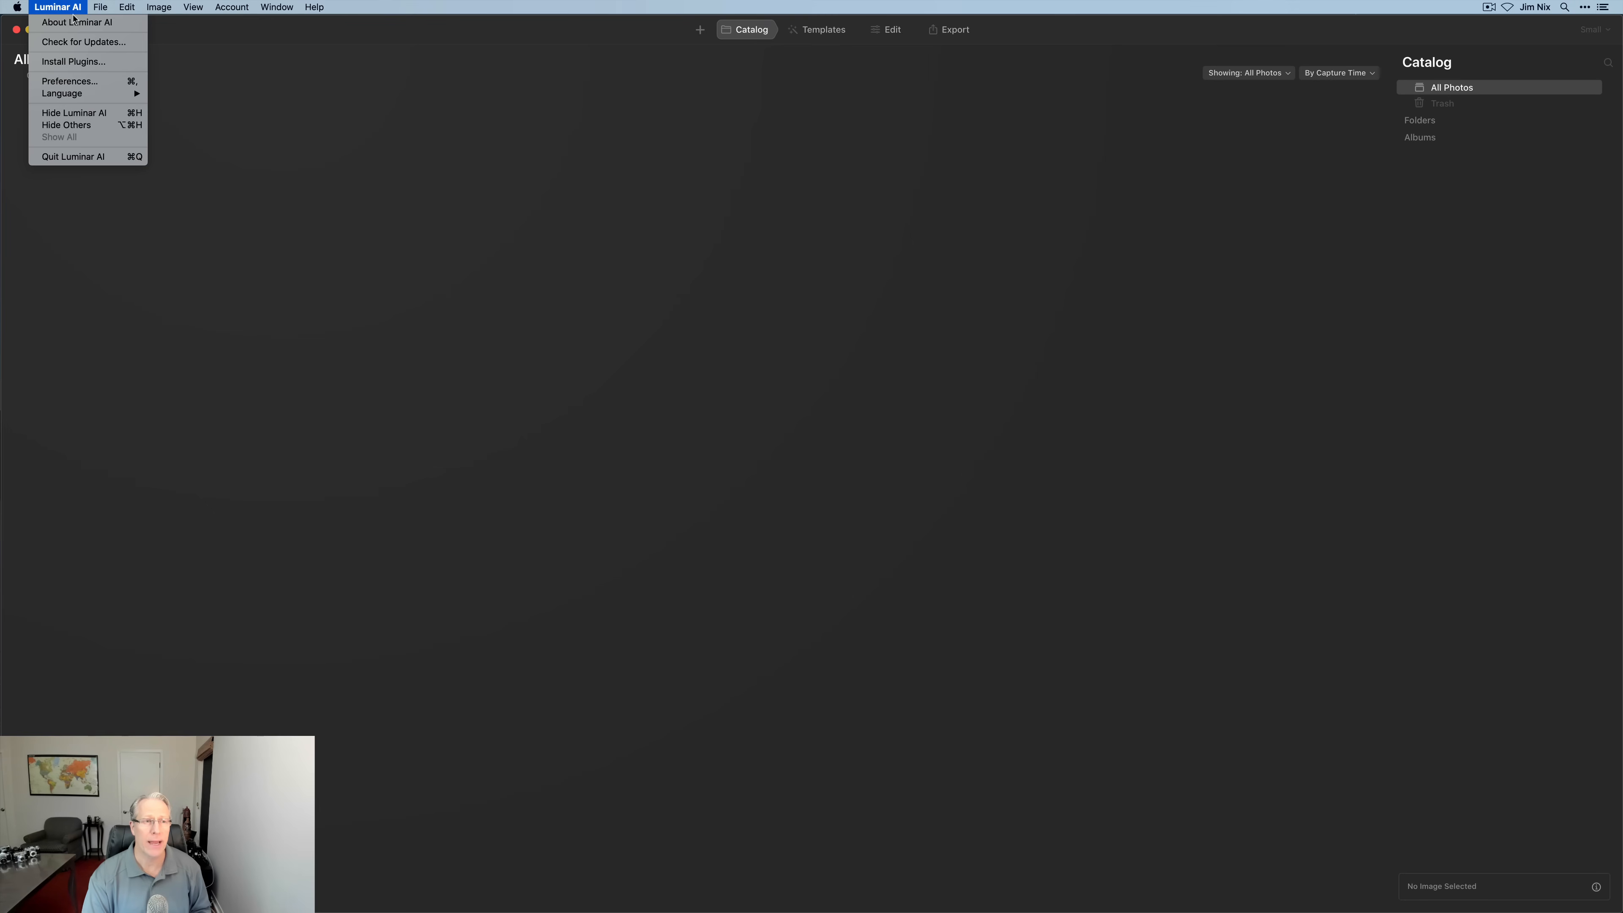
mouse_move(83, 42)
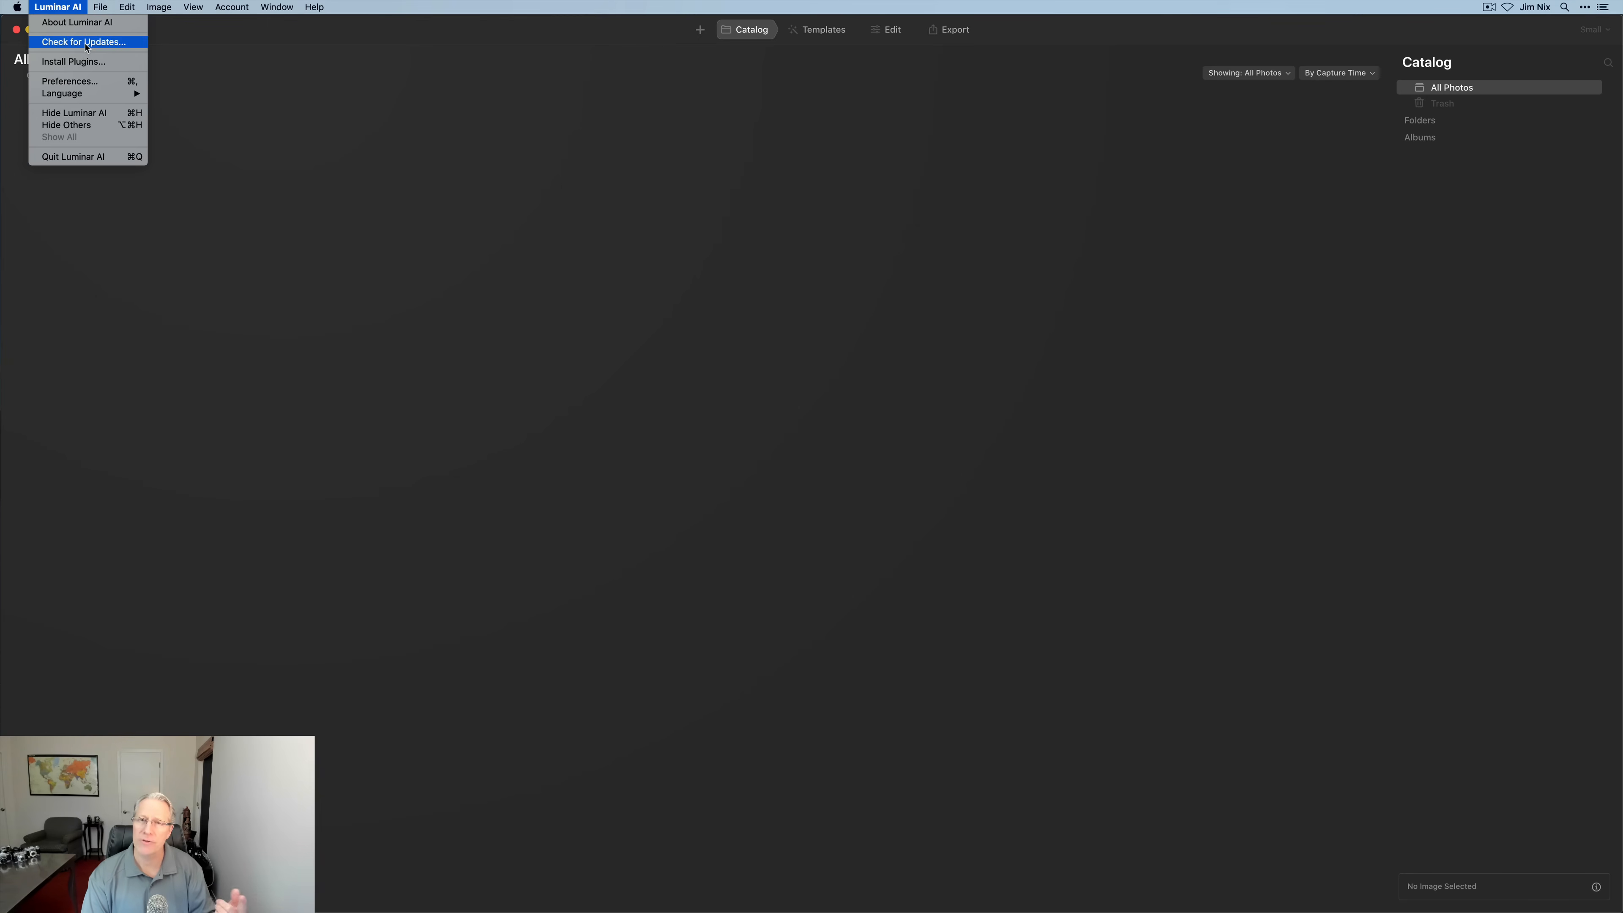
mouse_move(83, 61)
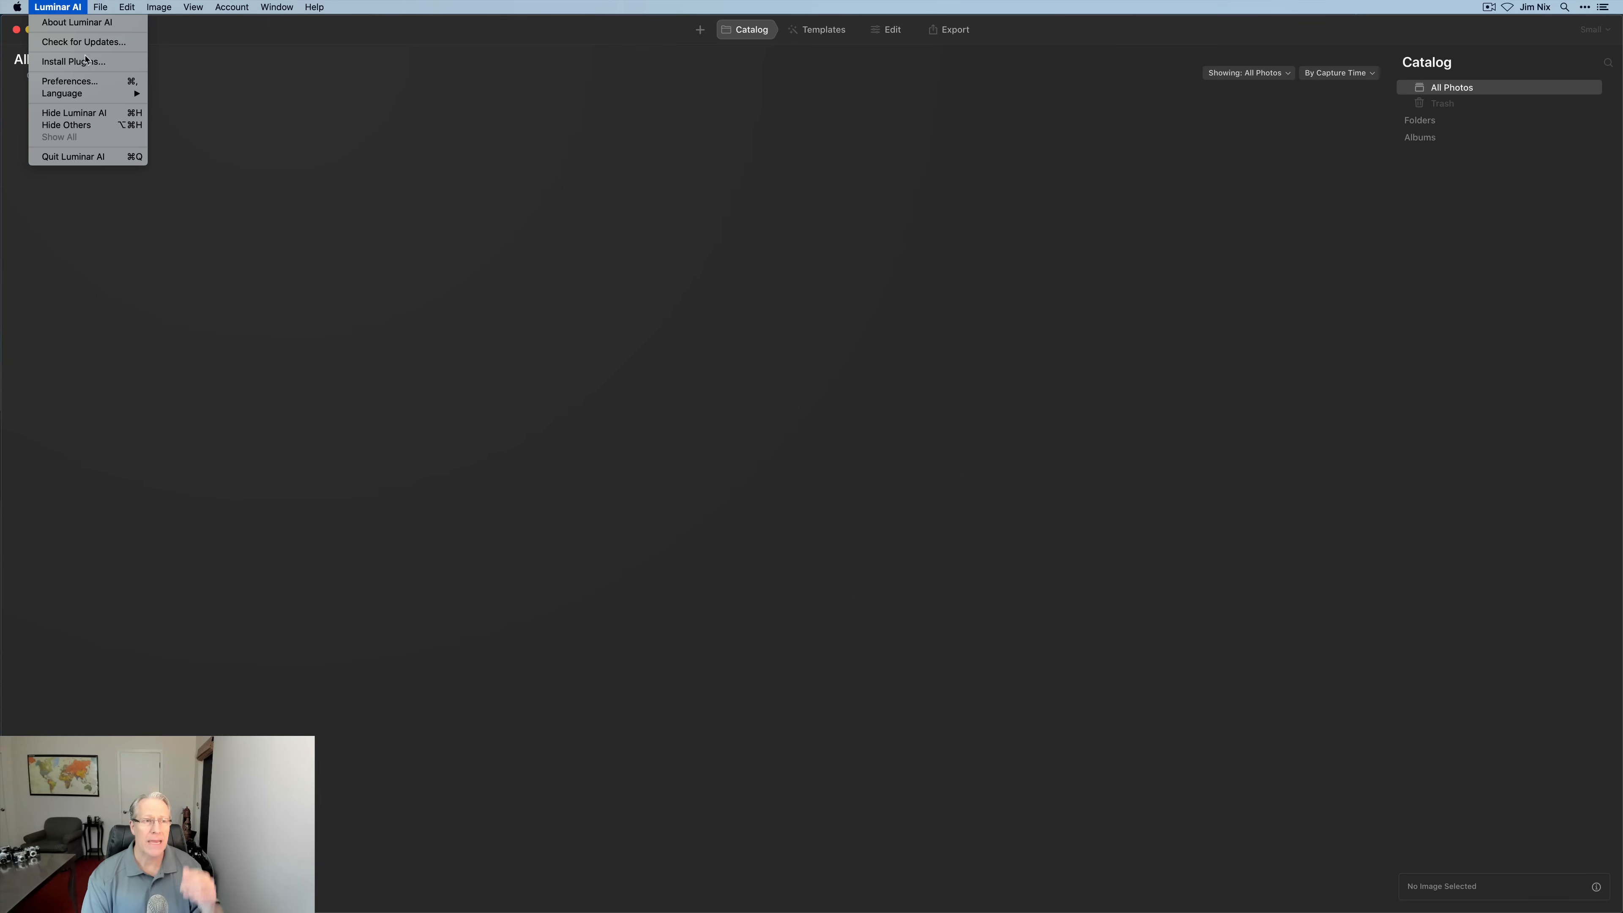
mouse_move(73, 61)
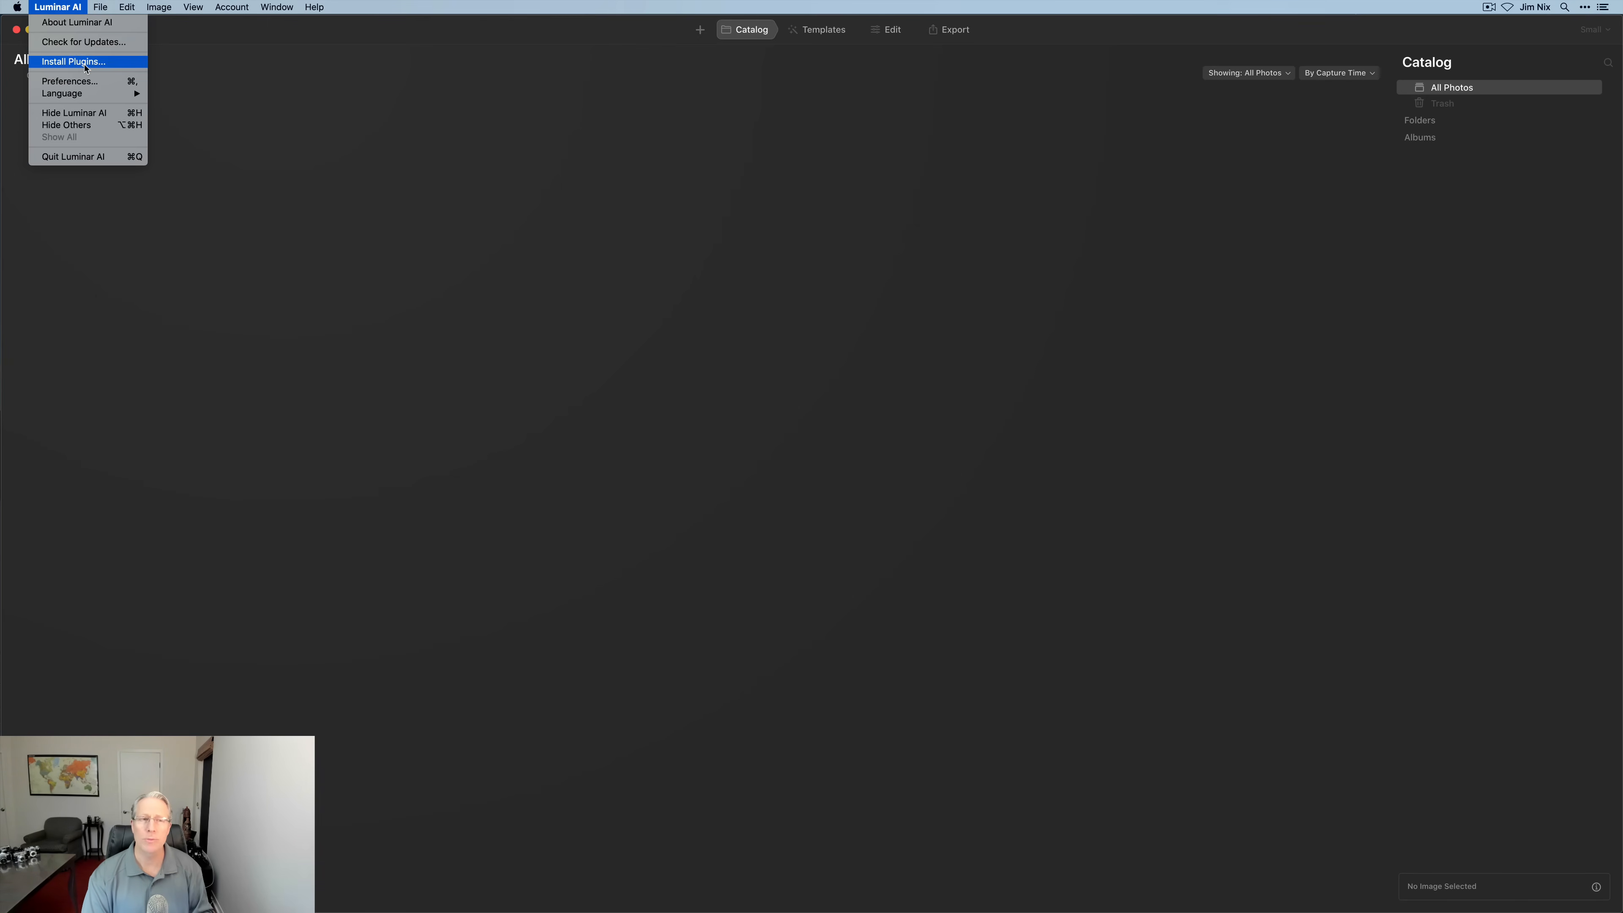
left_click(73, 60)
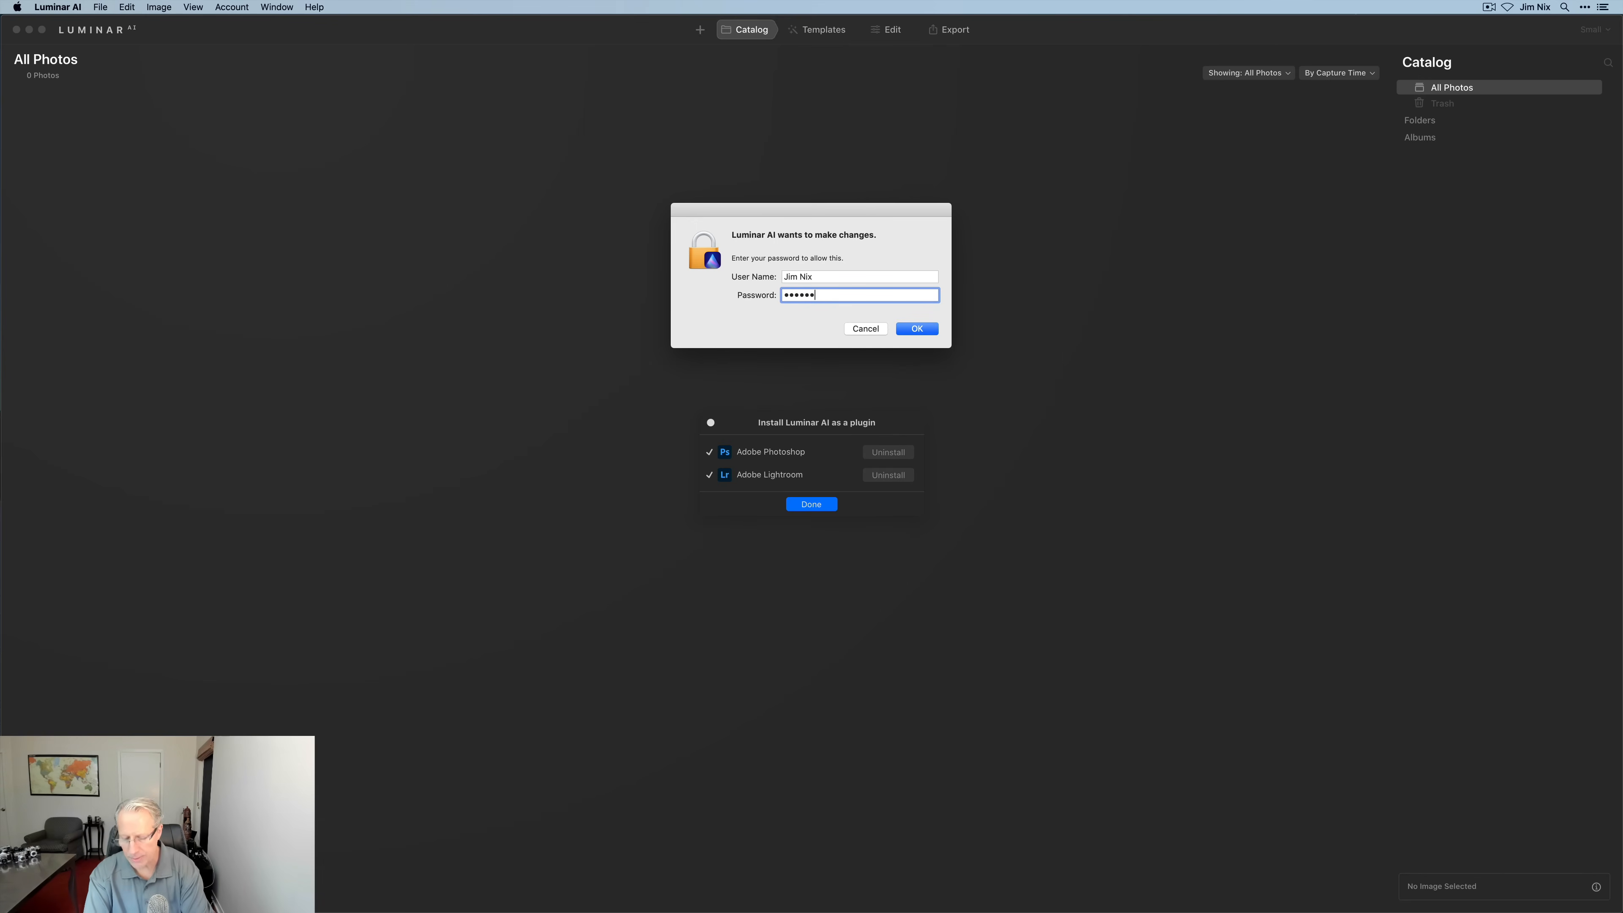
left_click(915, 328)
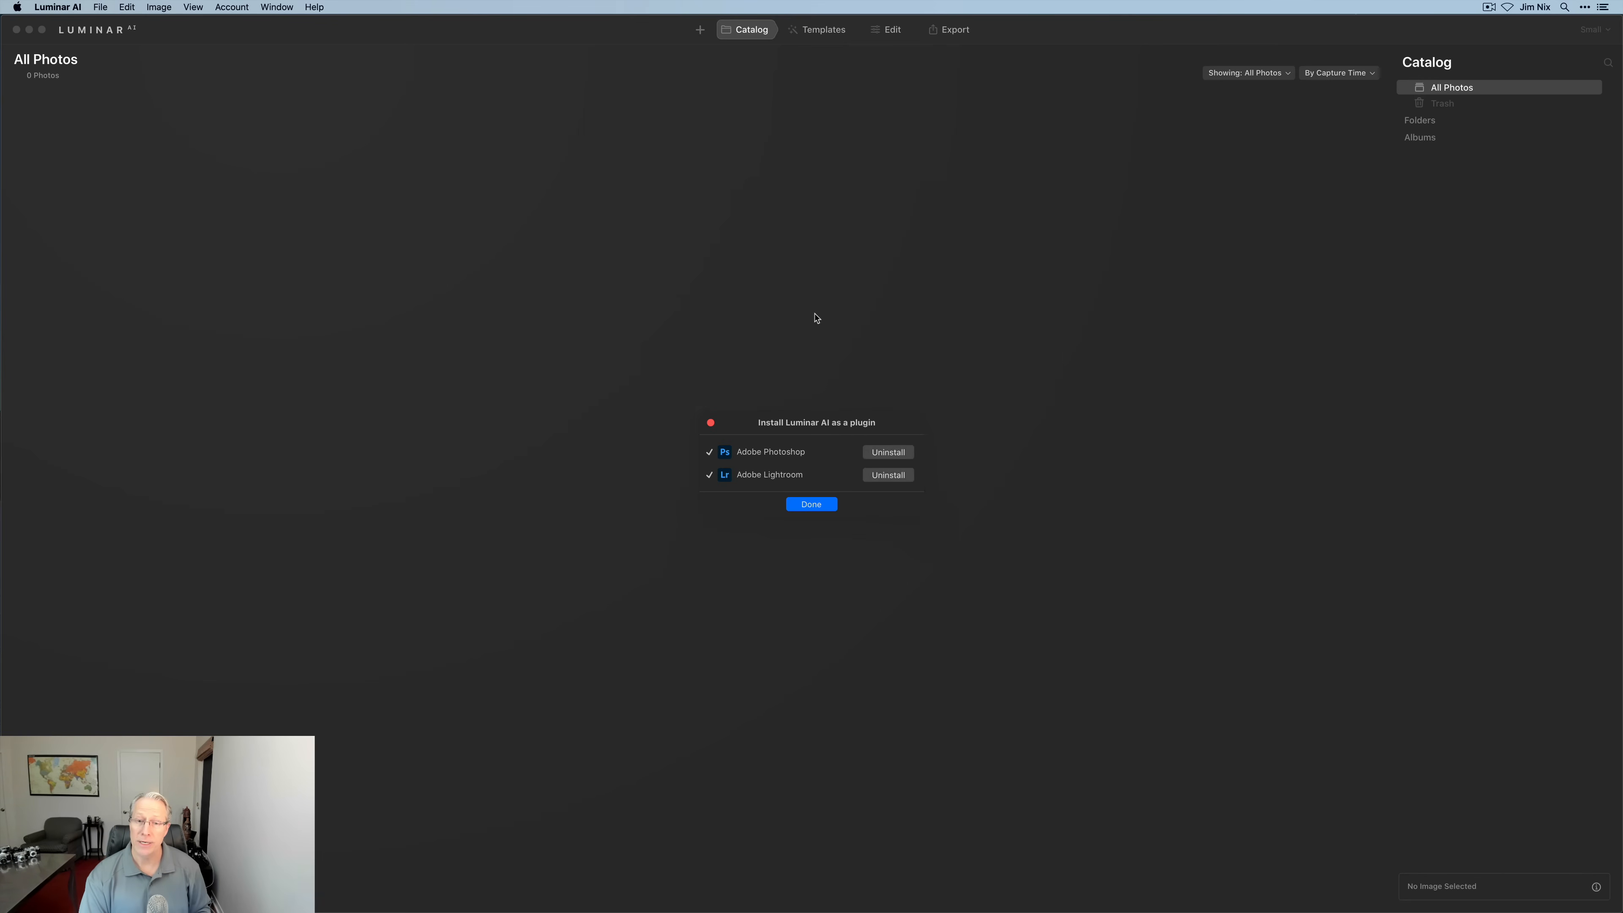
mouse_move(784, 458)
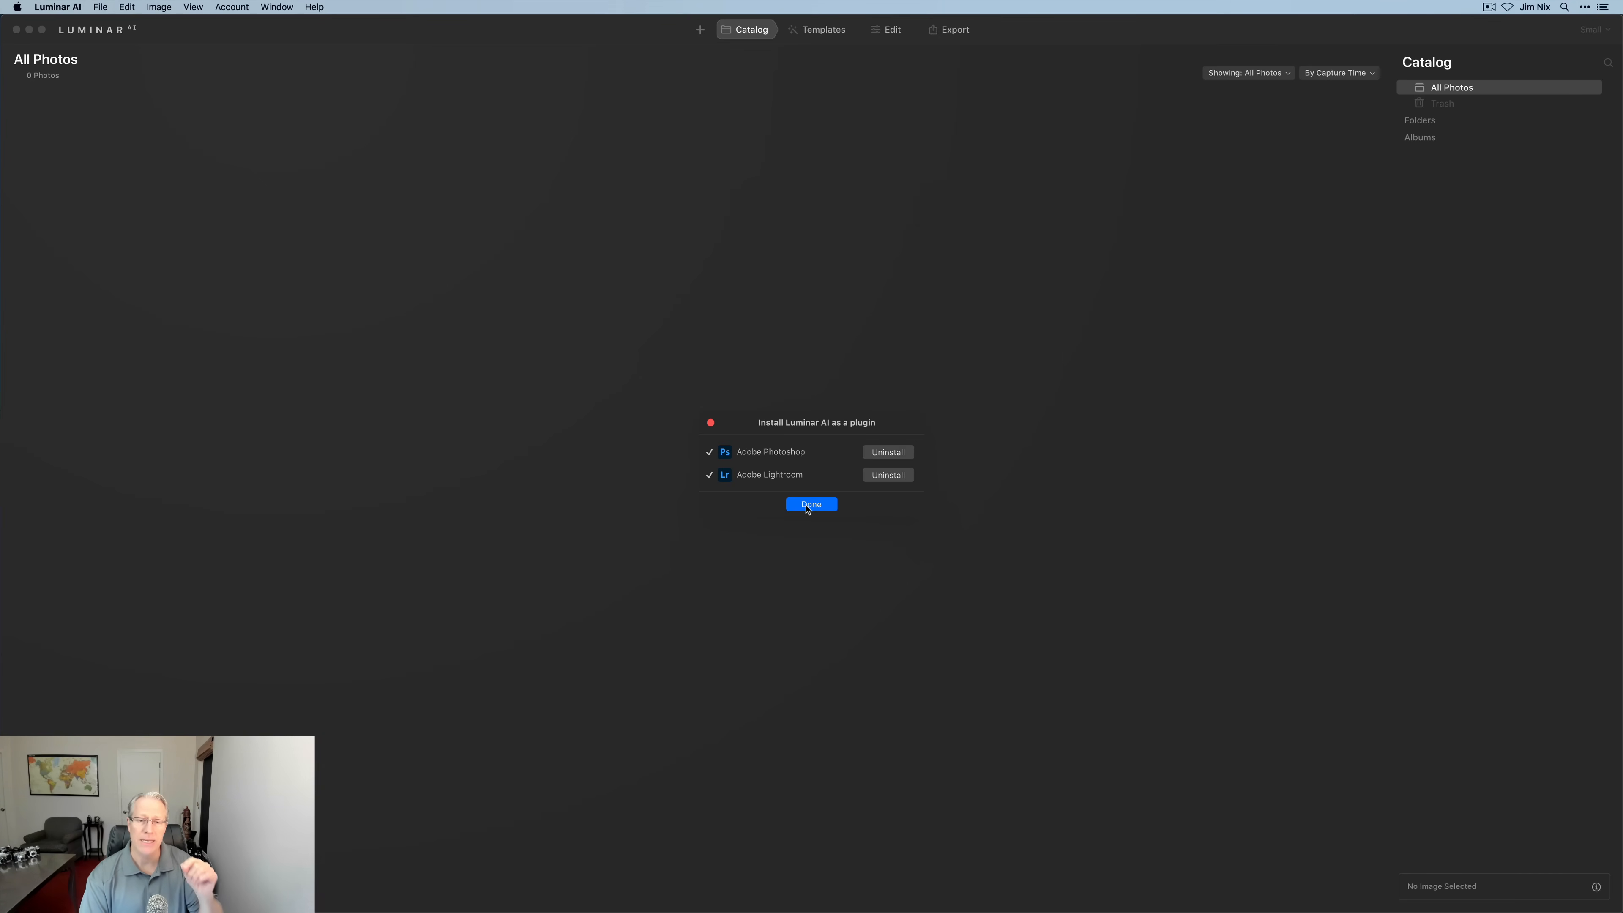
Dismiss the plugin installer with Done, returning to the empty All Photos catalog.
left_click(811, 504)
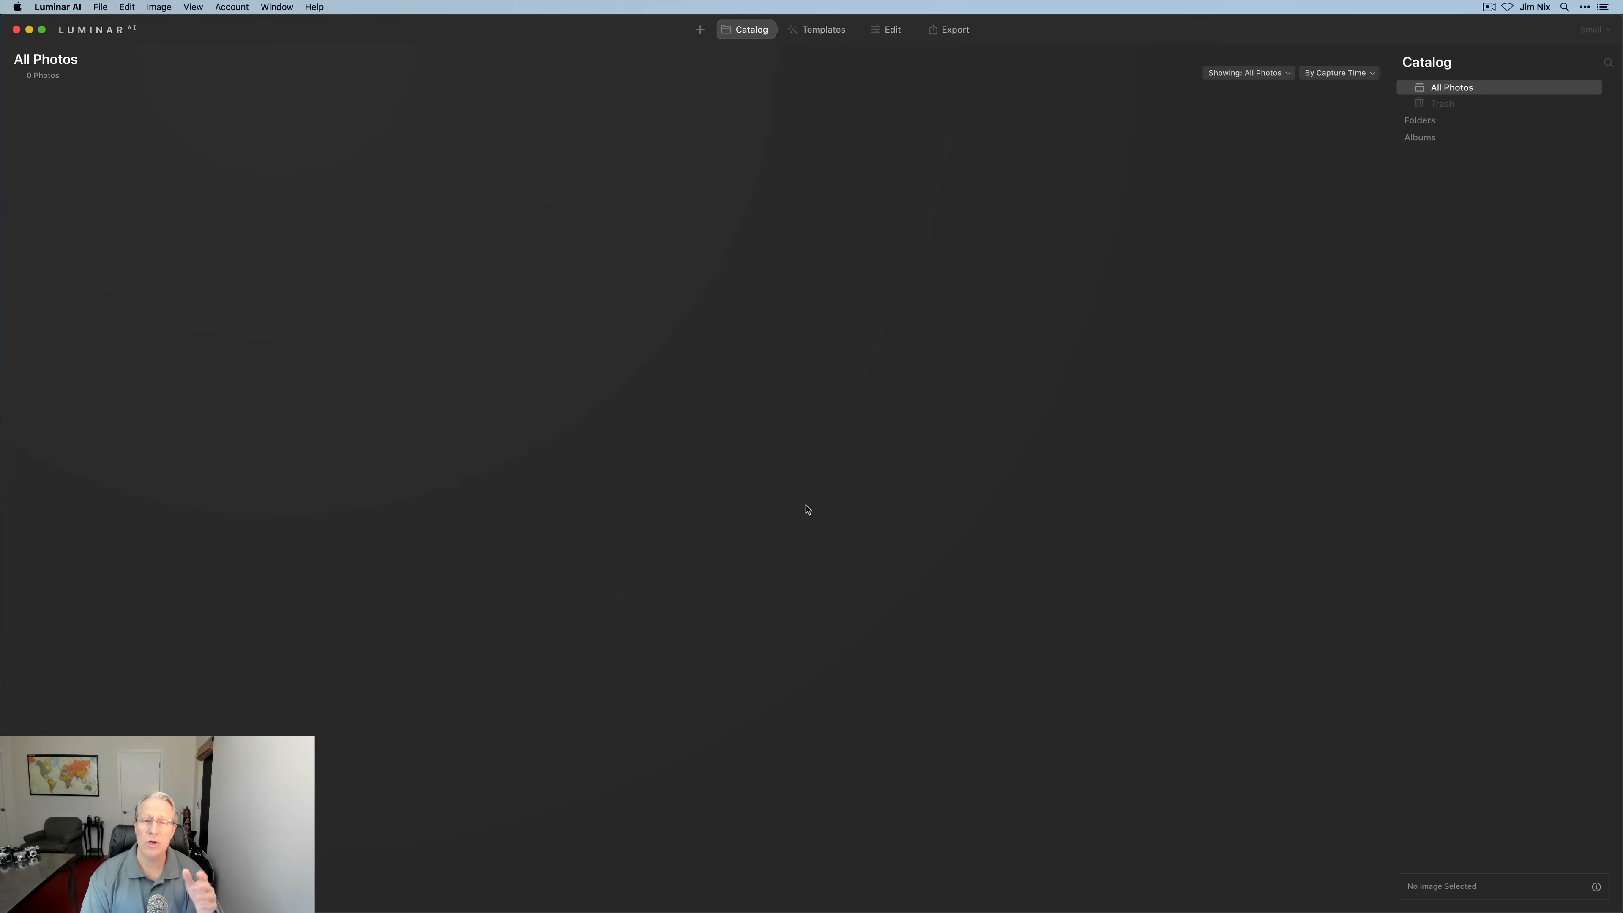
mouse_move(695, 329)
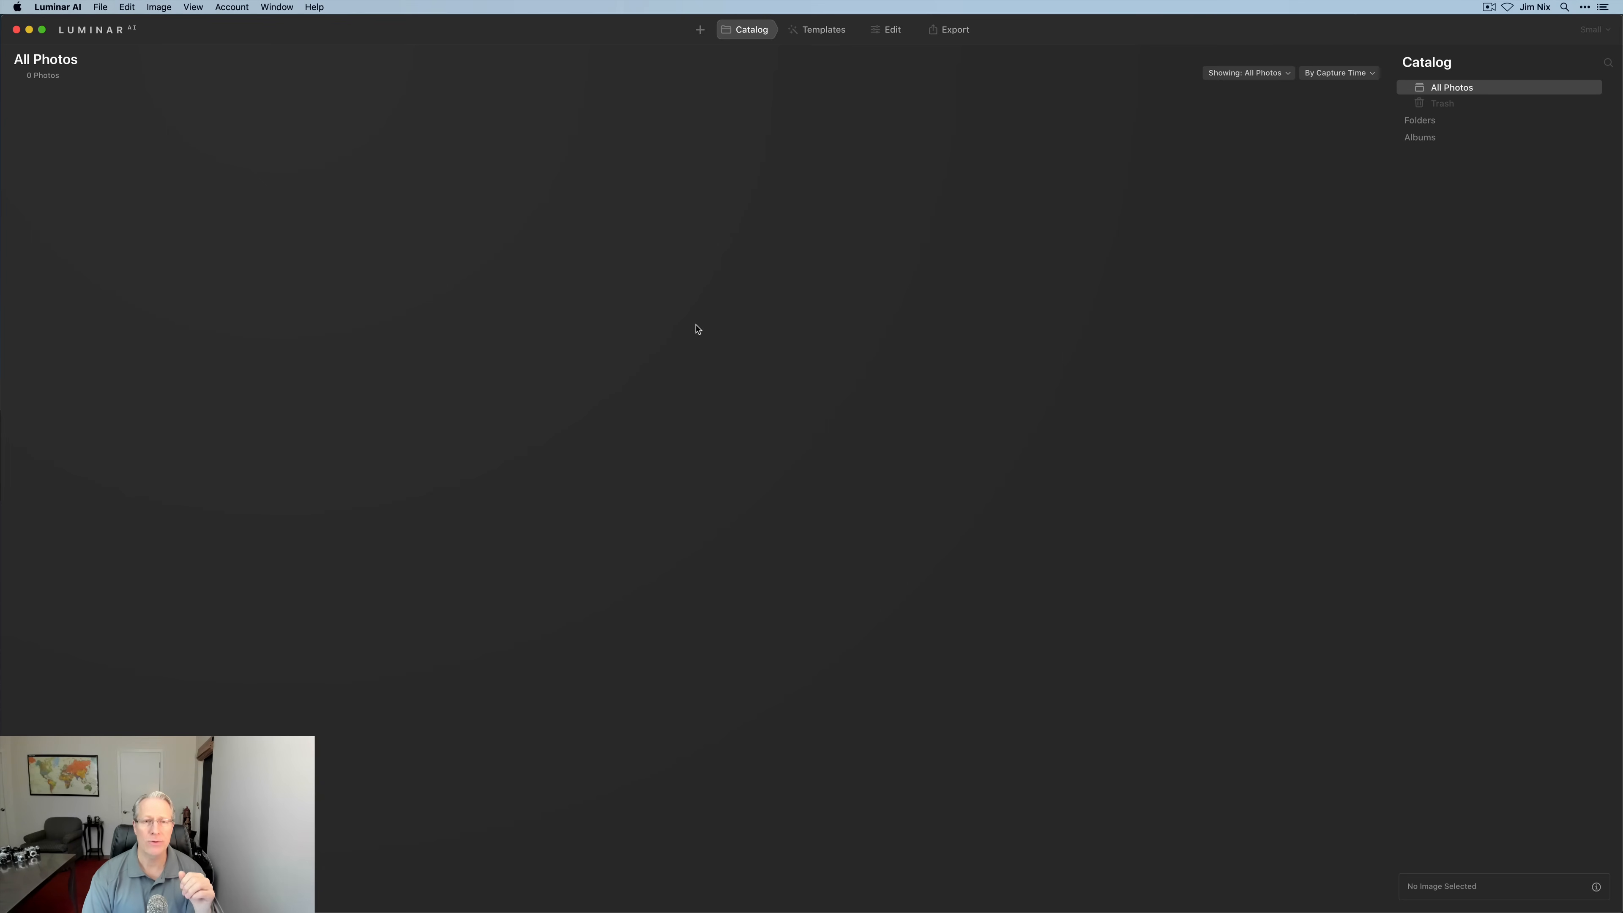
mouse_move(604, 107)
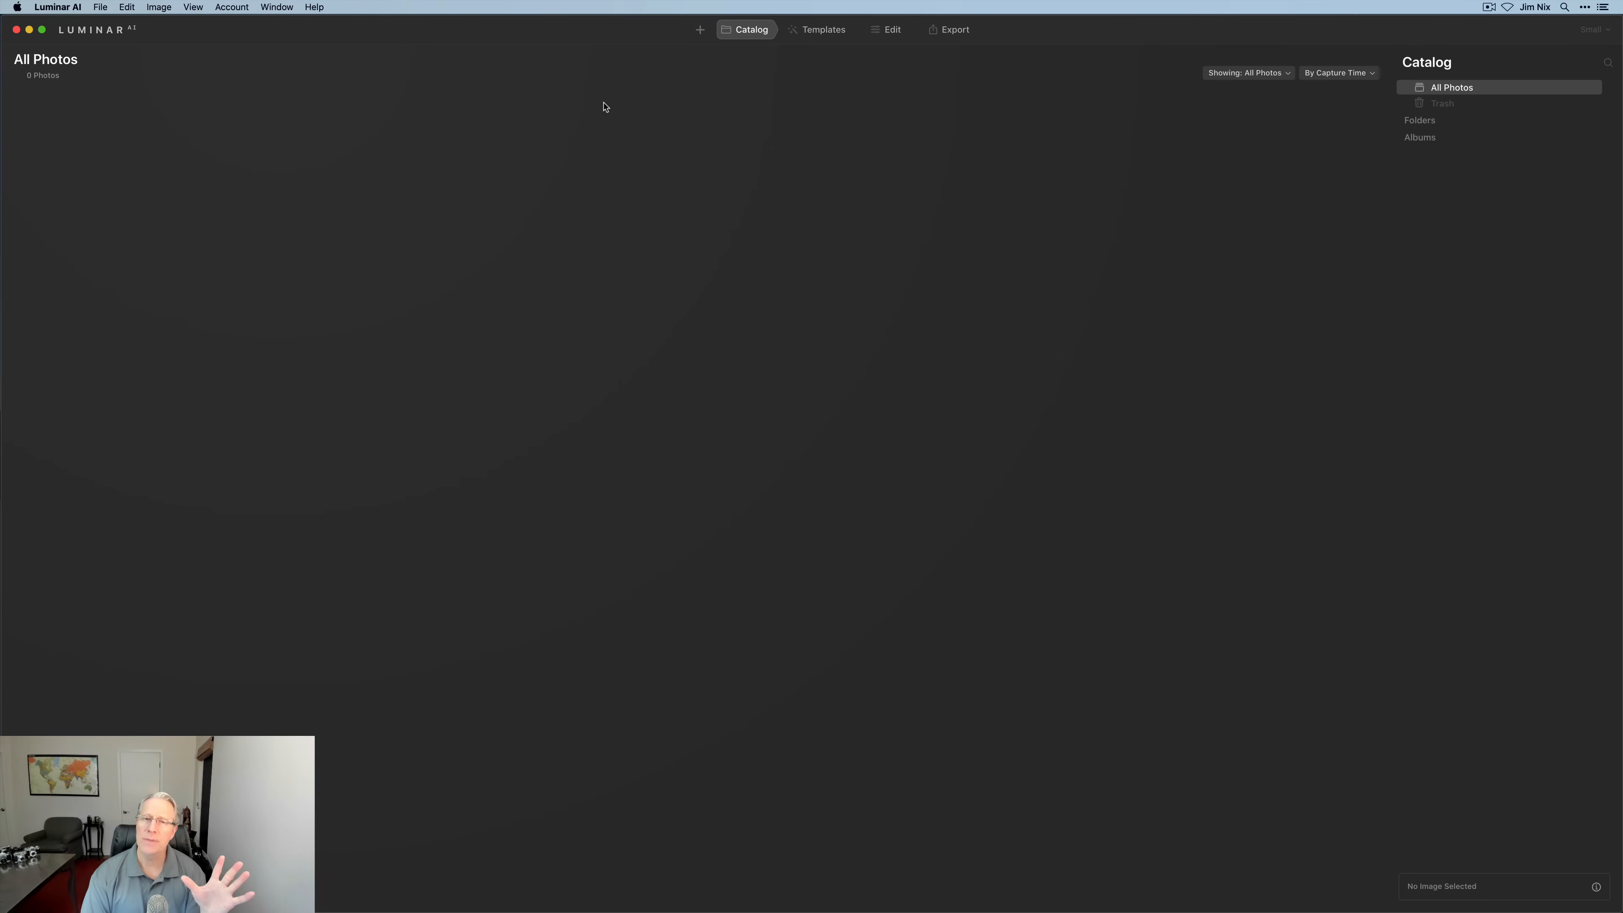
mouse_move(738, 88)
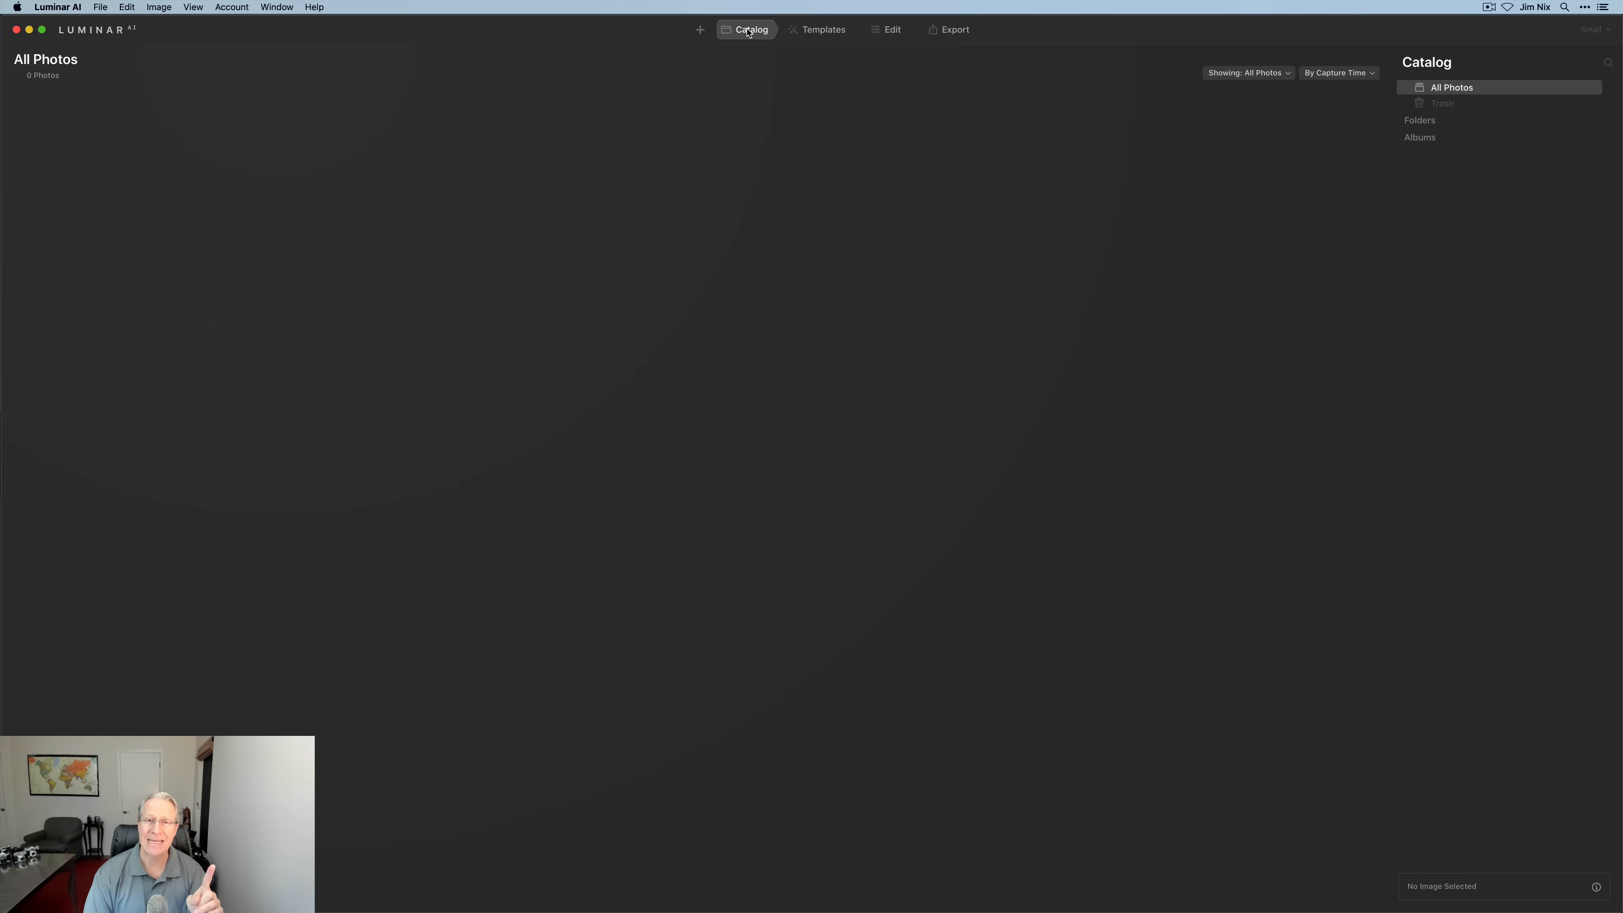
mouse_move(811, 38)
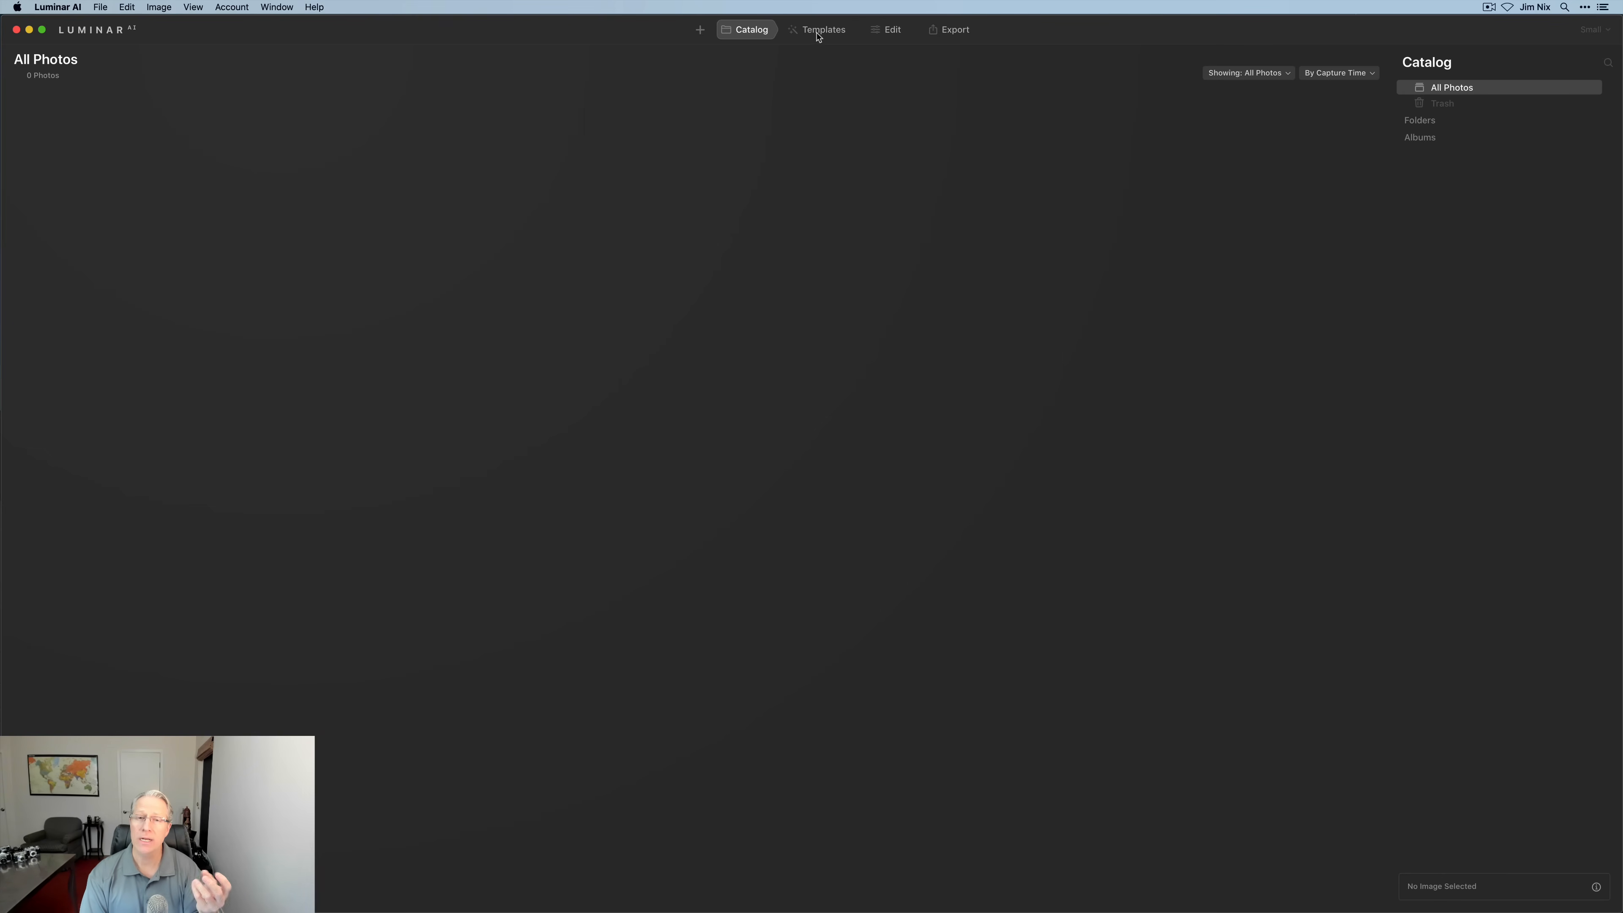
mouse_move(889, 29)
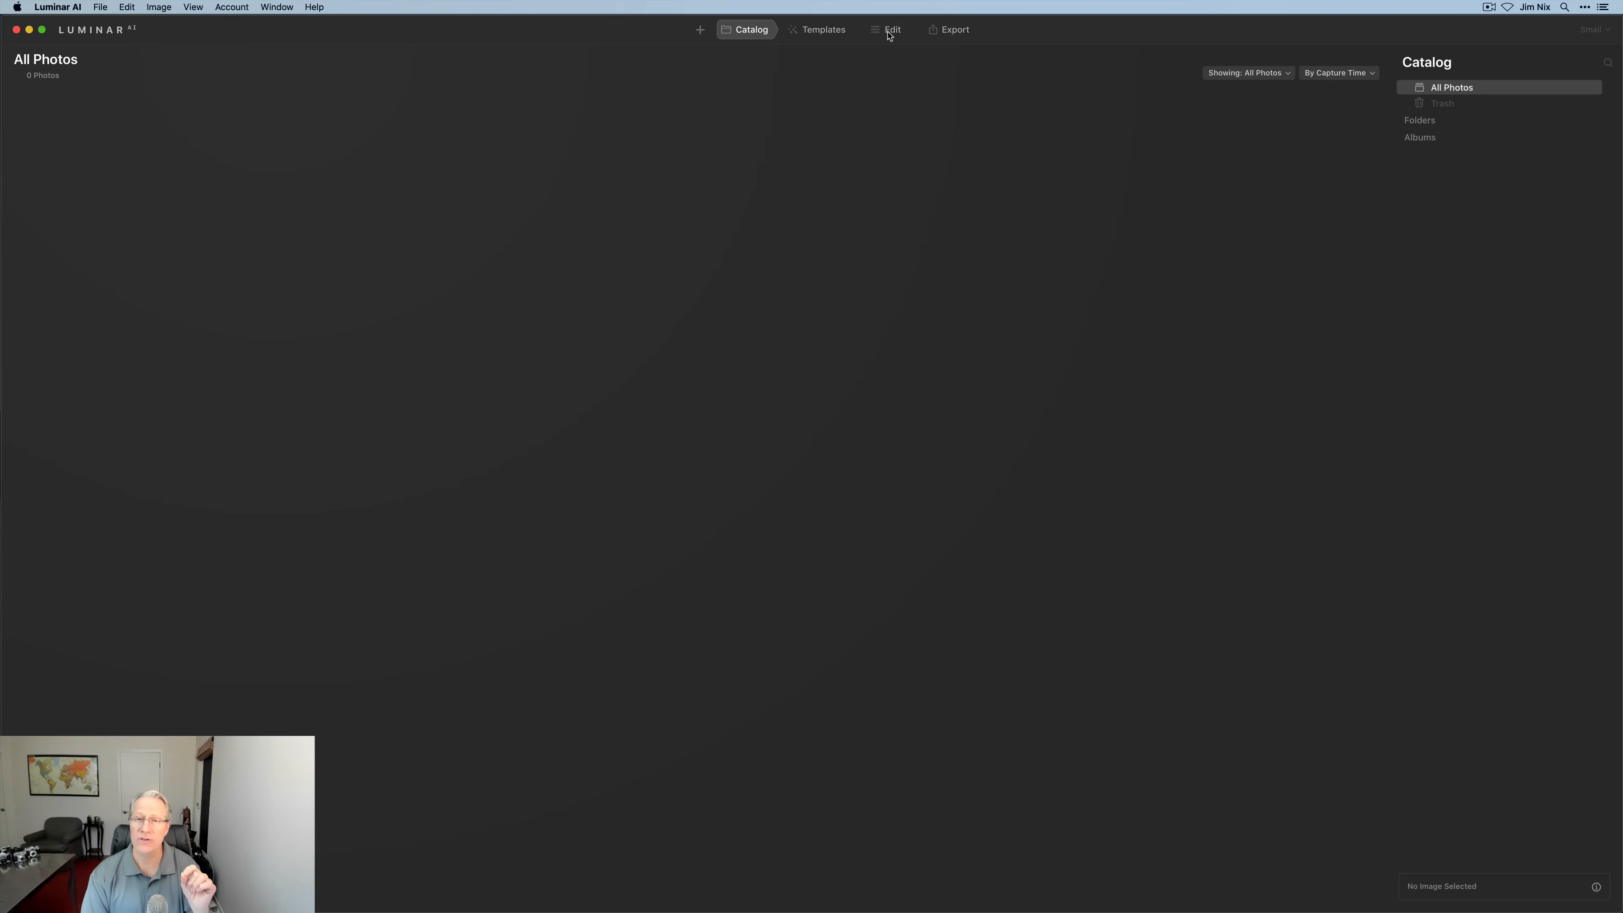
mouse_move(945, 34)
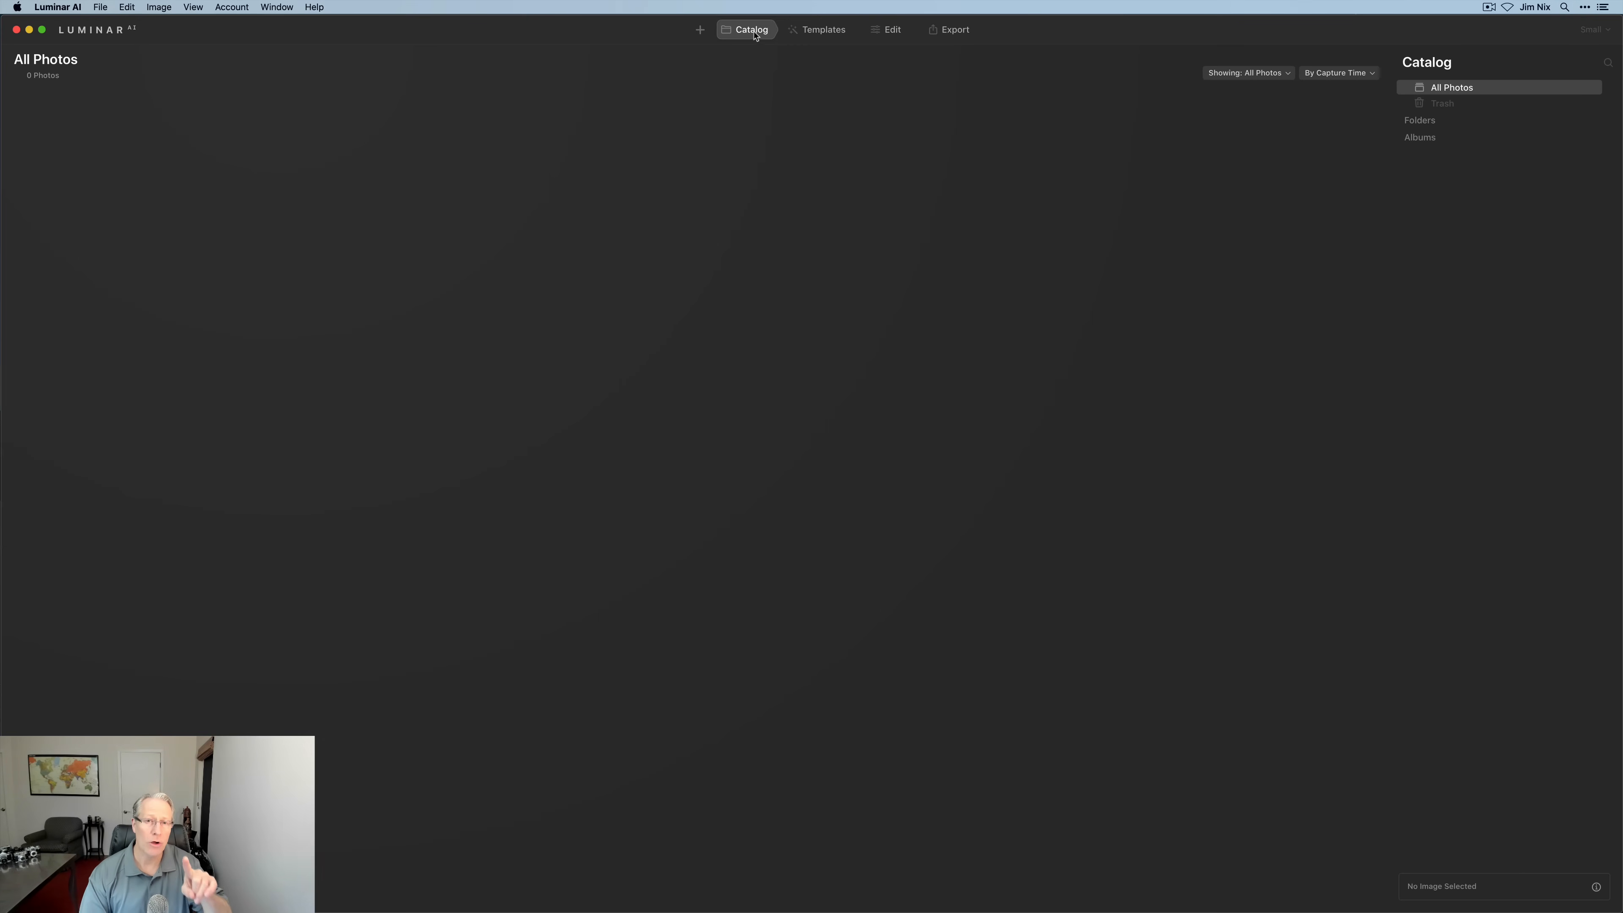
mouse_move(822, 29)
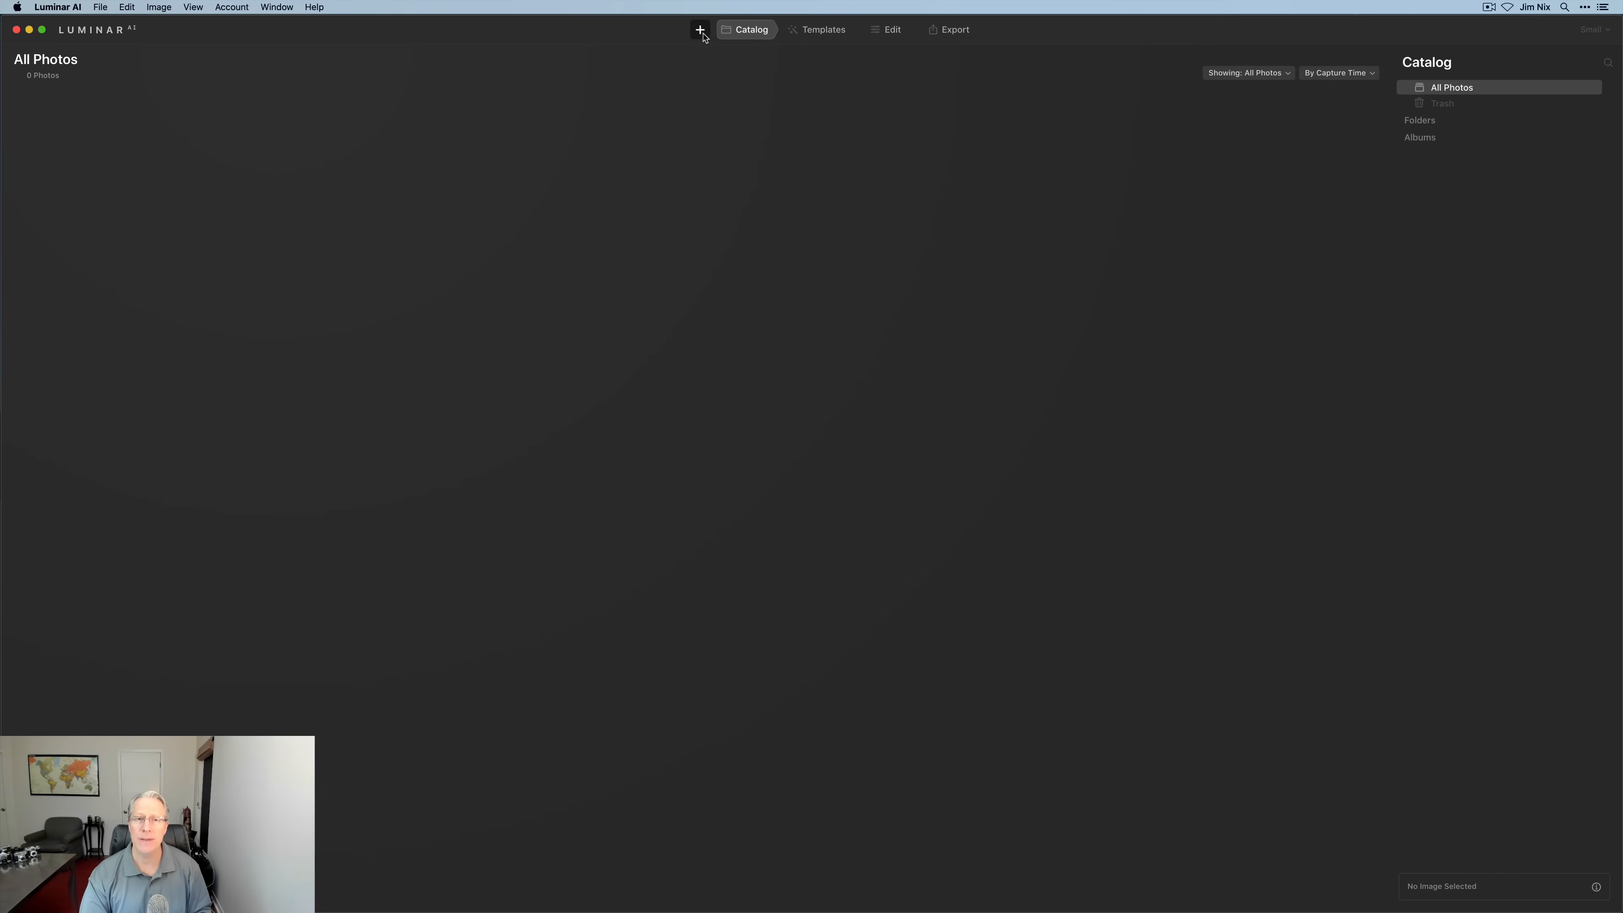
Add the Demo files folder to the catalog and show its 457 photos.
left_click(700, 28)
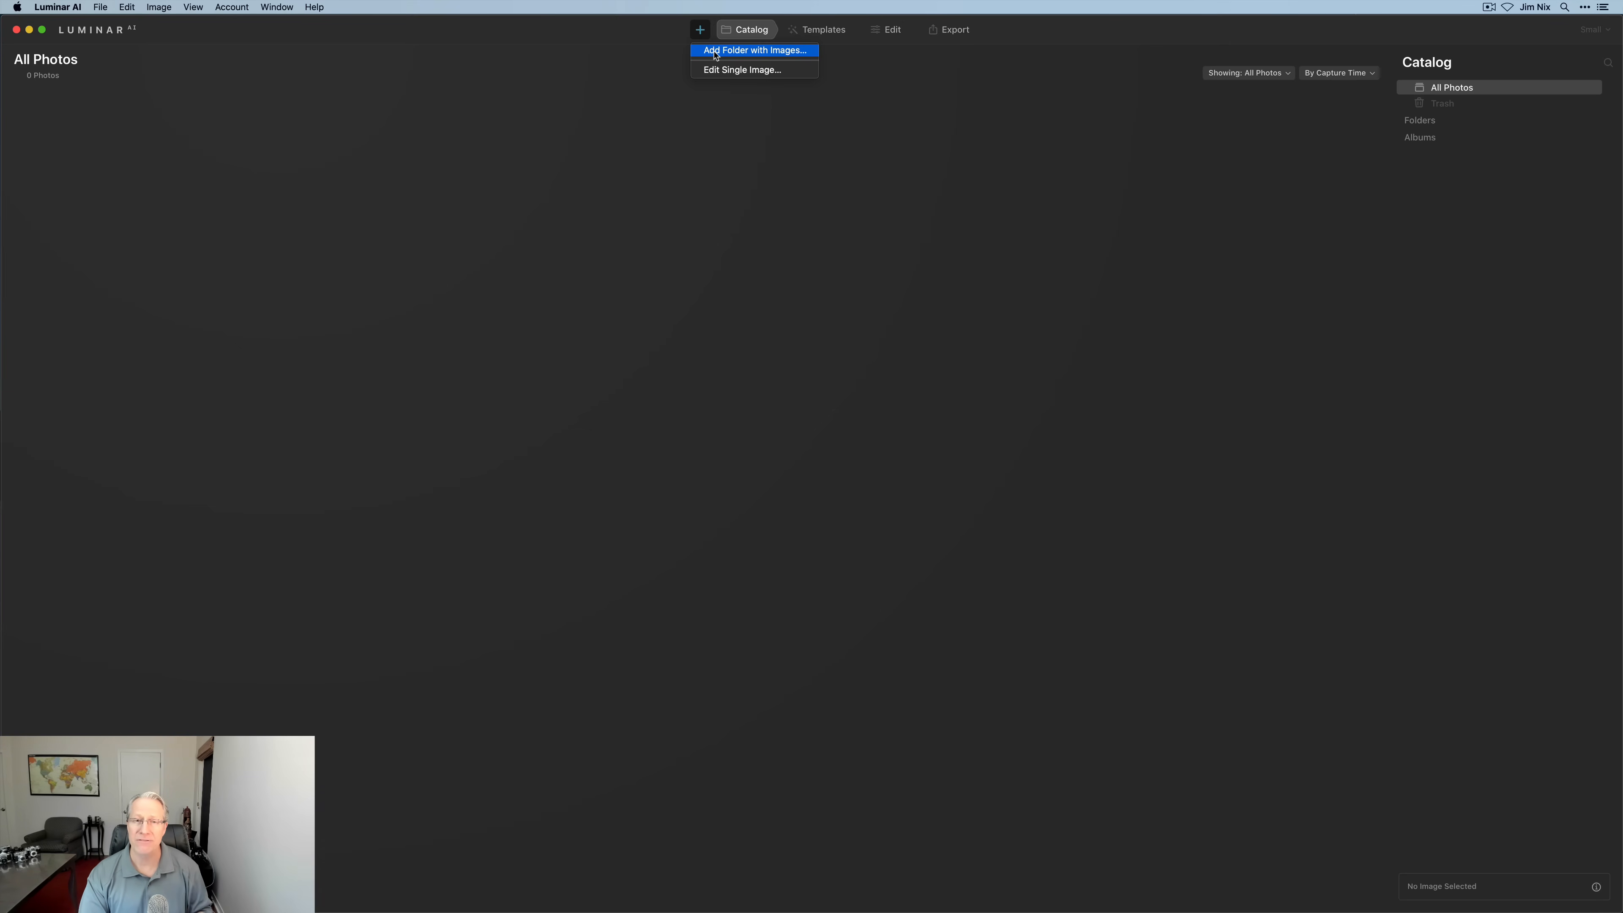
left_click(755, 50)
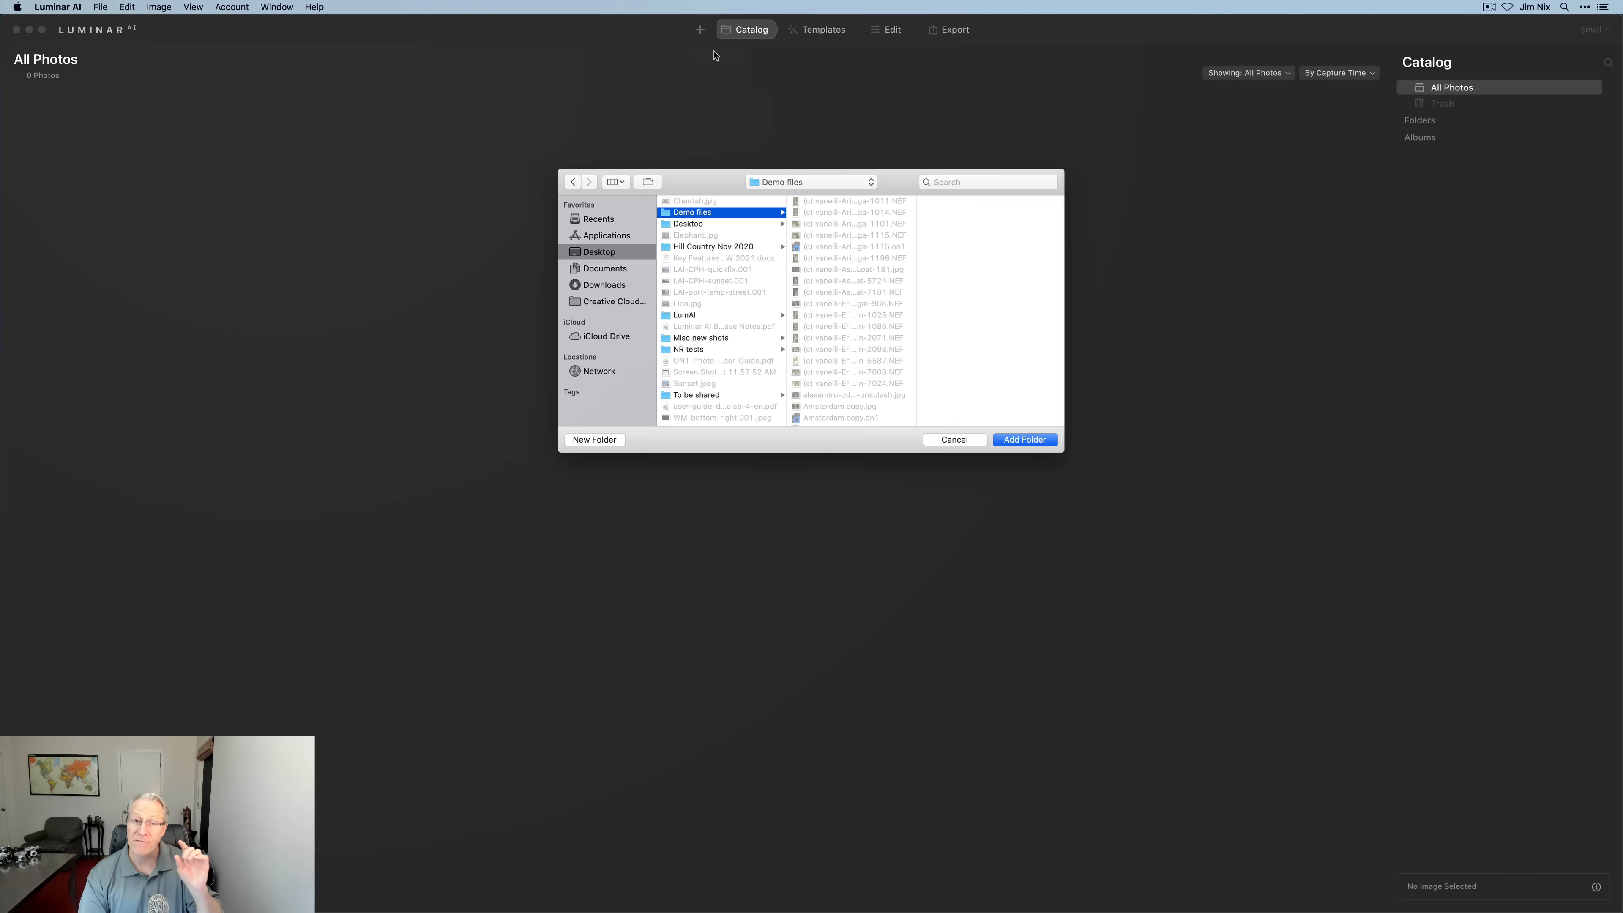
mouse_move(714, 229)
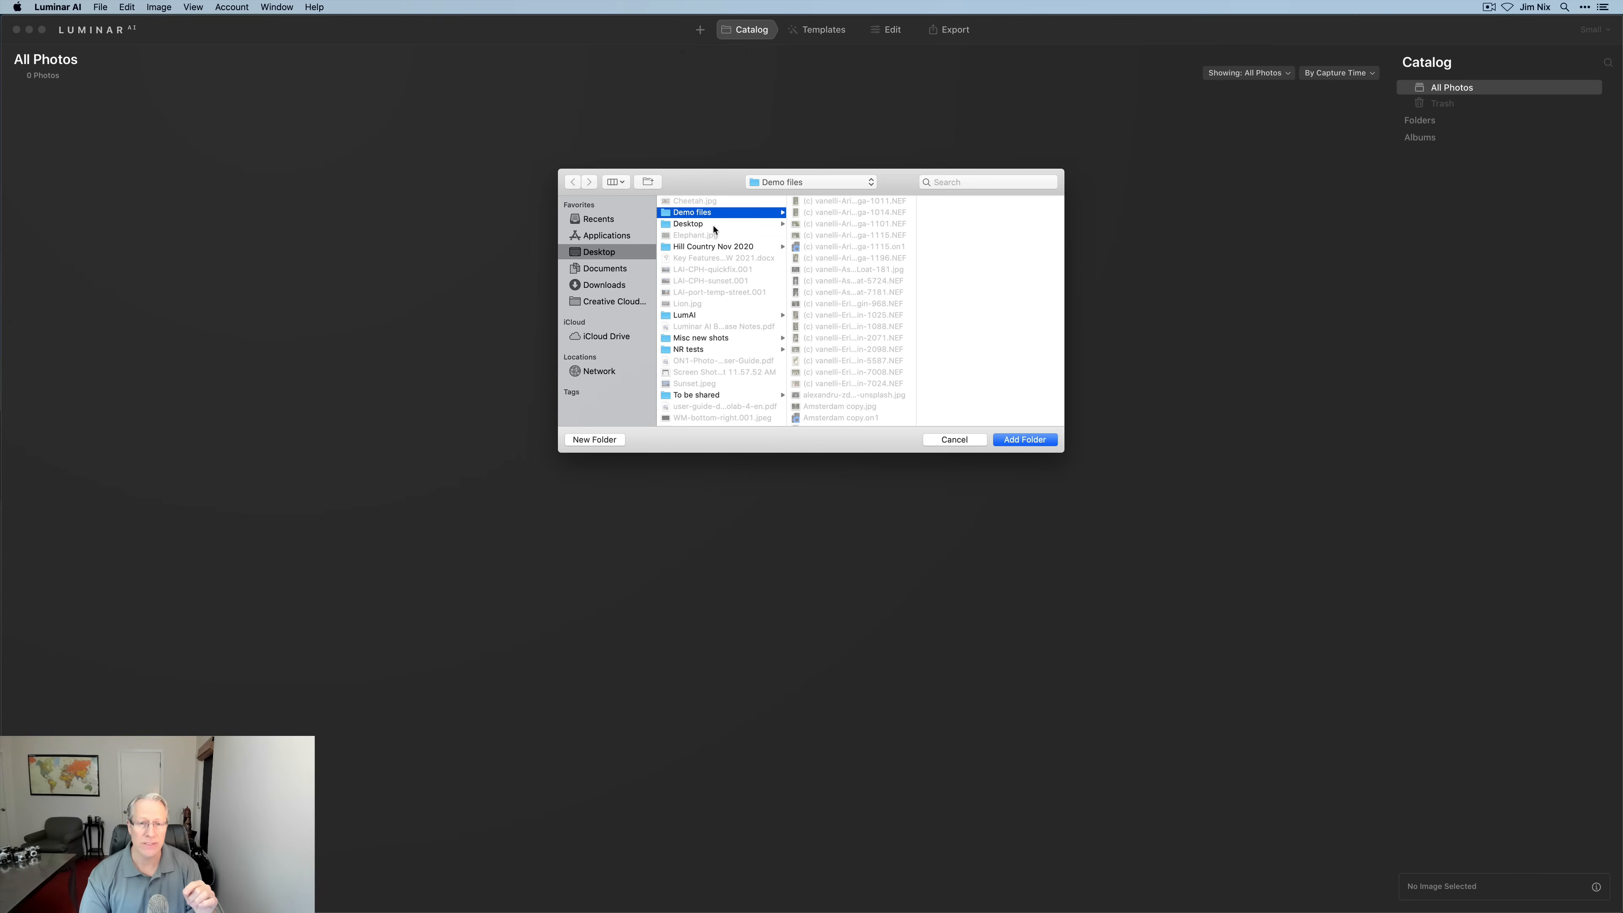
left_click(1023, 439)
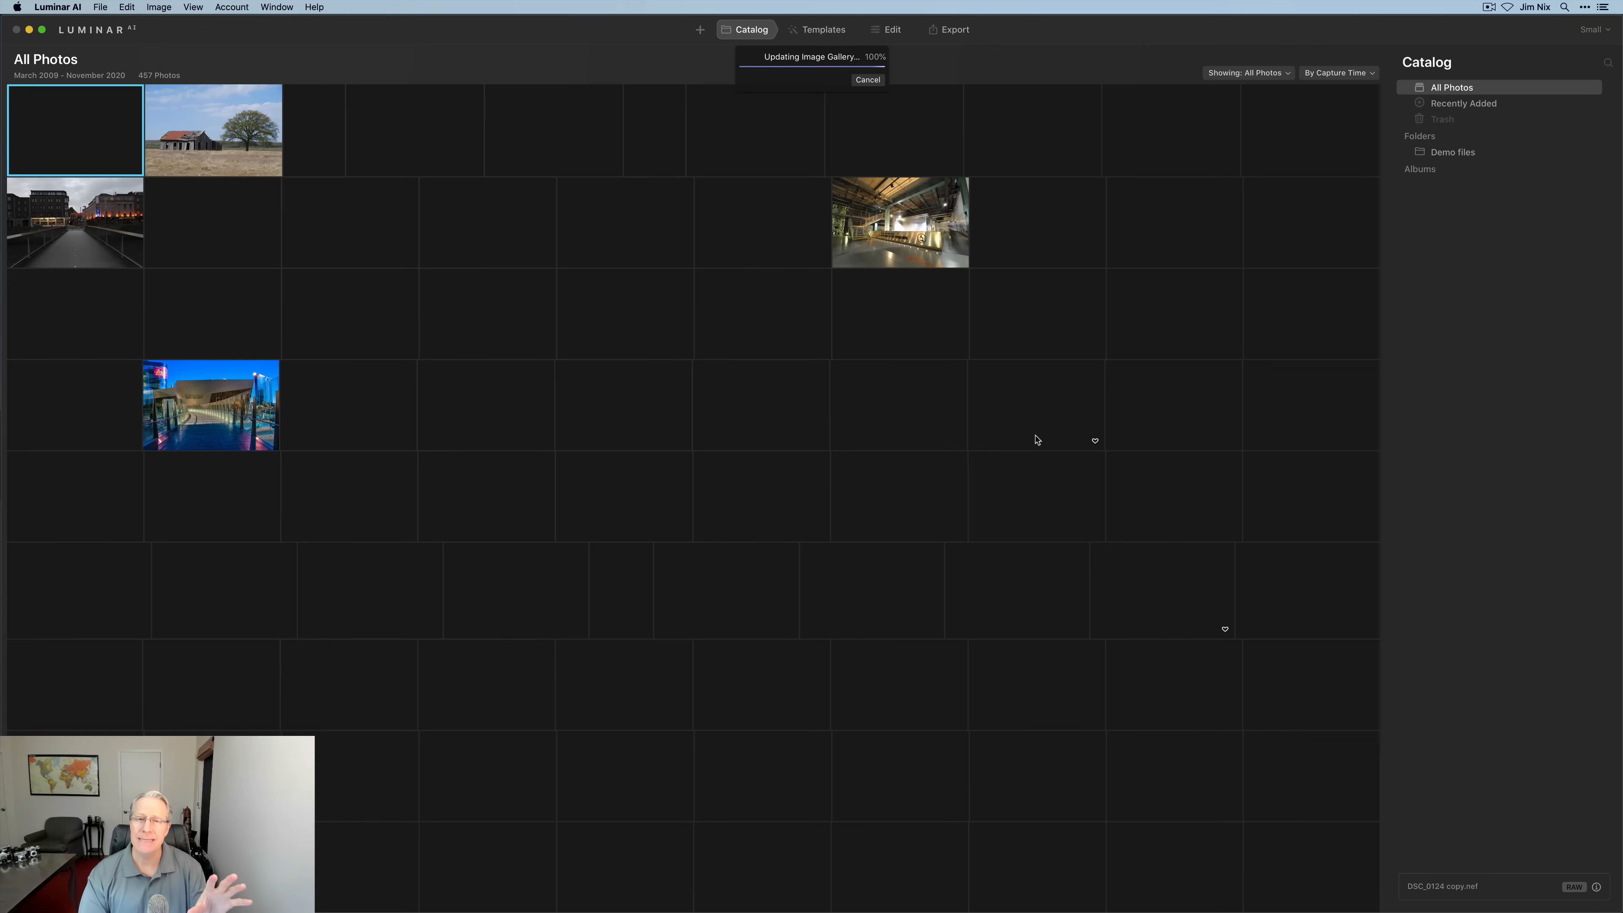
left_click(1453, 152)
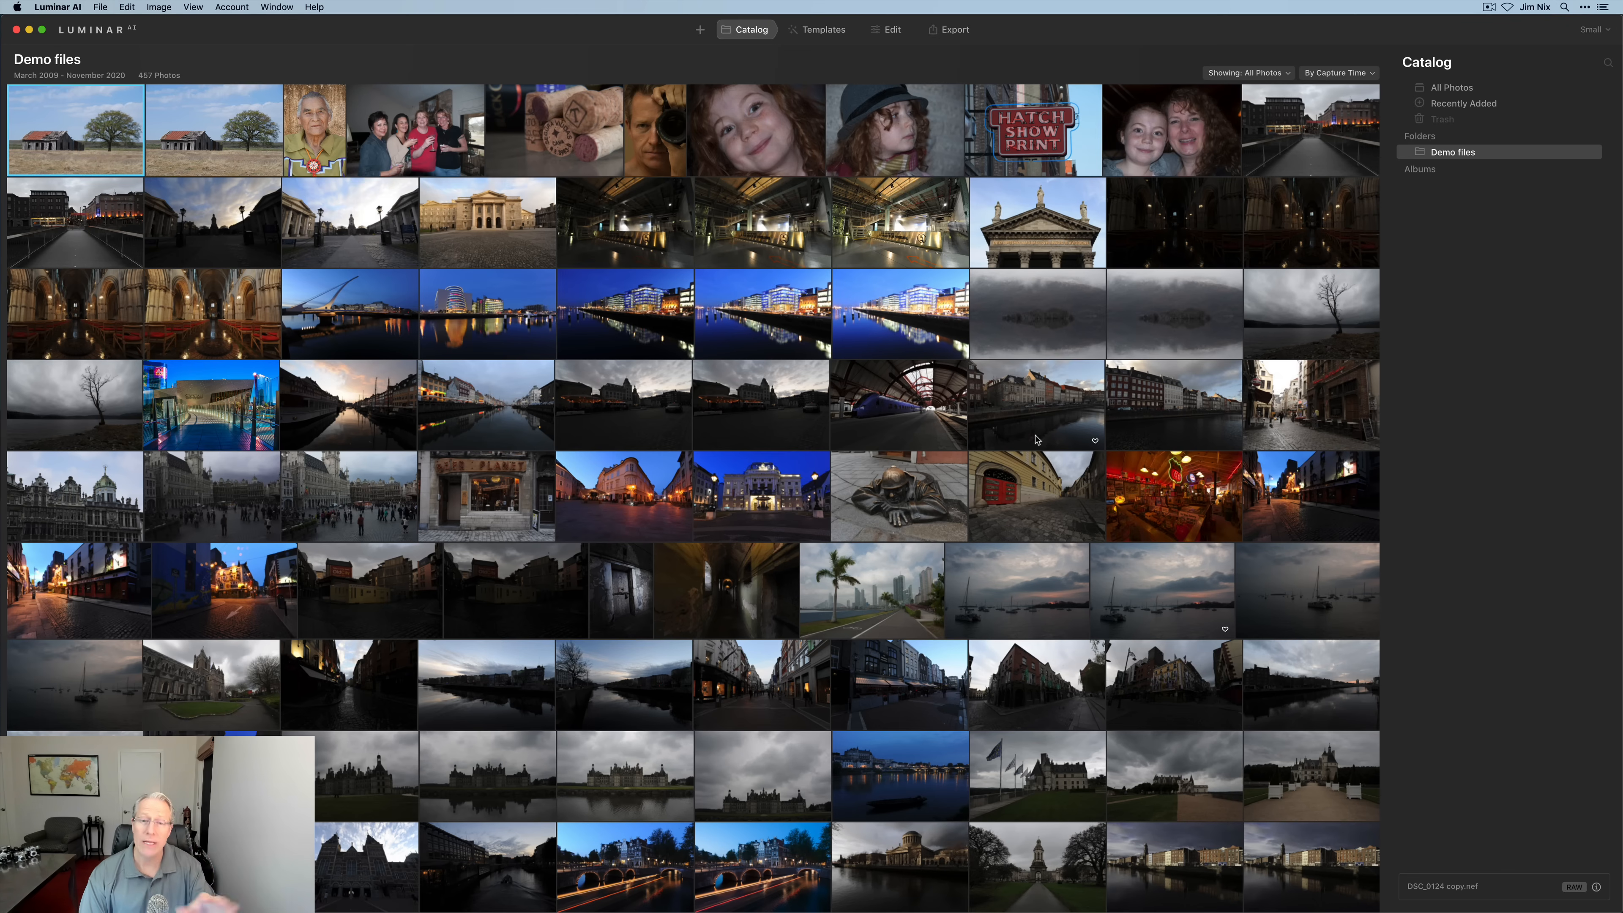
mouse_move(1254, 342)
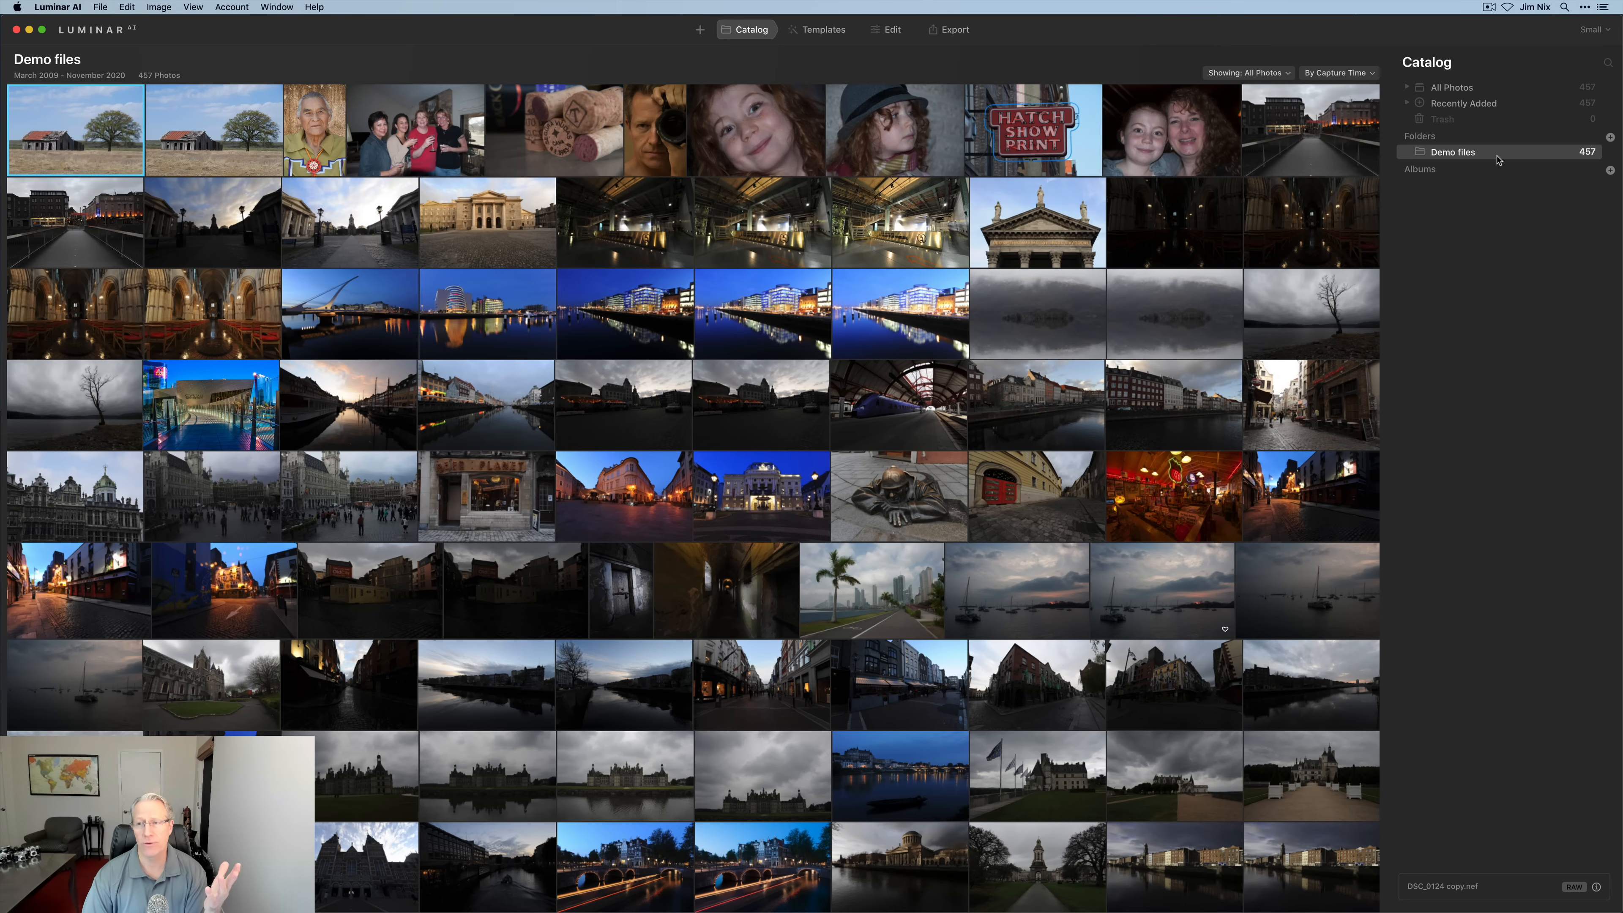
scroll("down", 3)
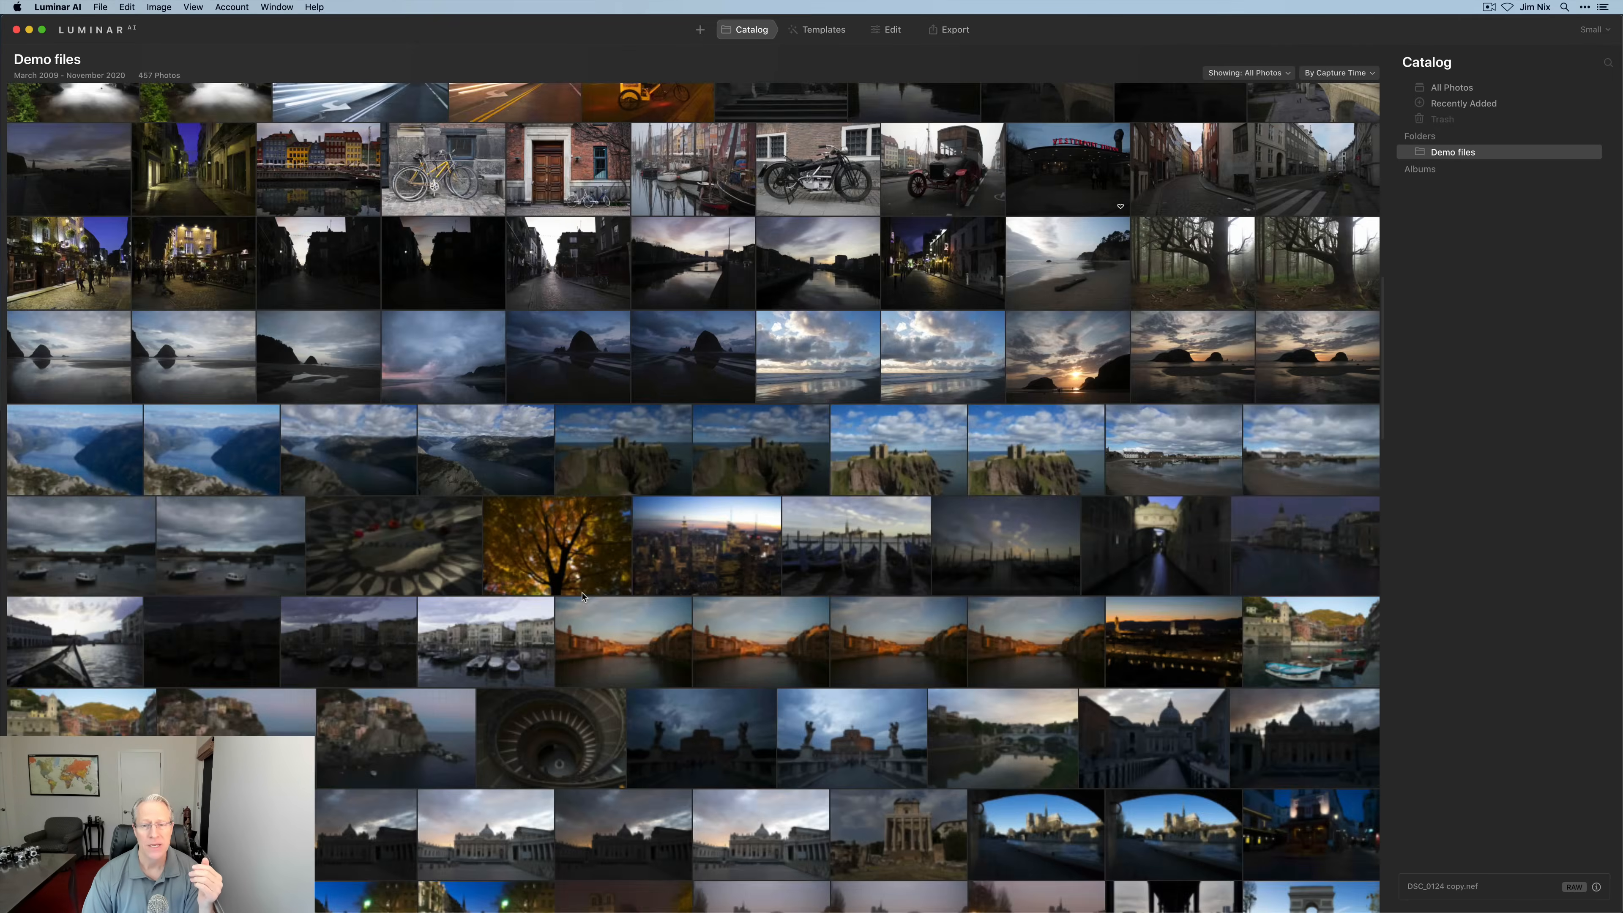
scroll("down", 3)
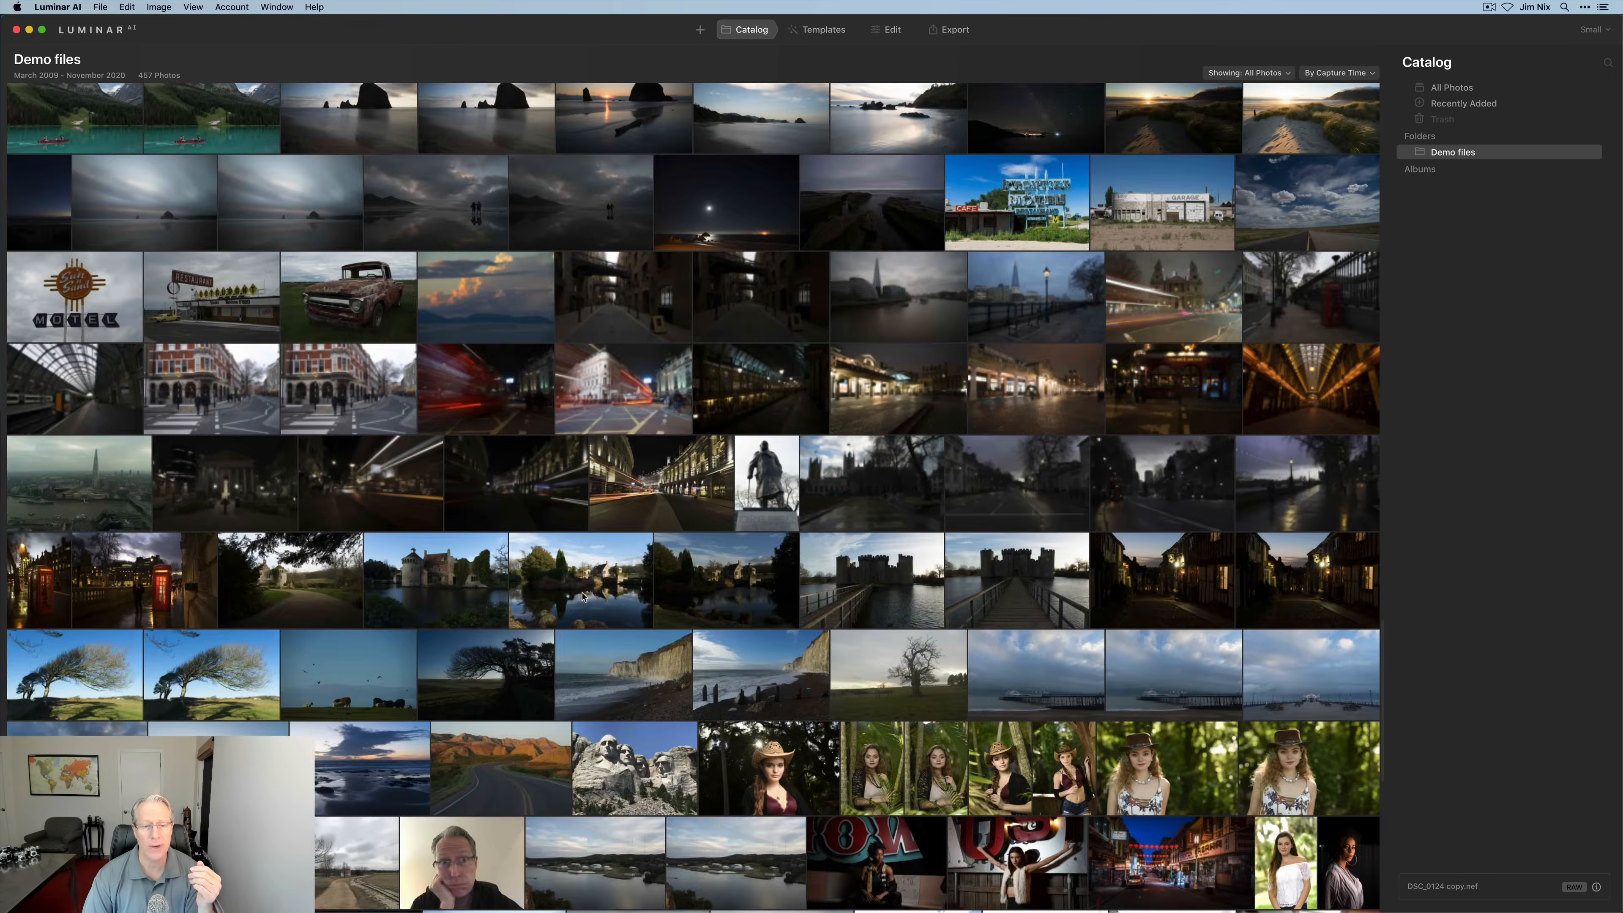
scroll("down", 3)
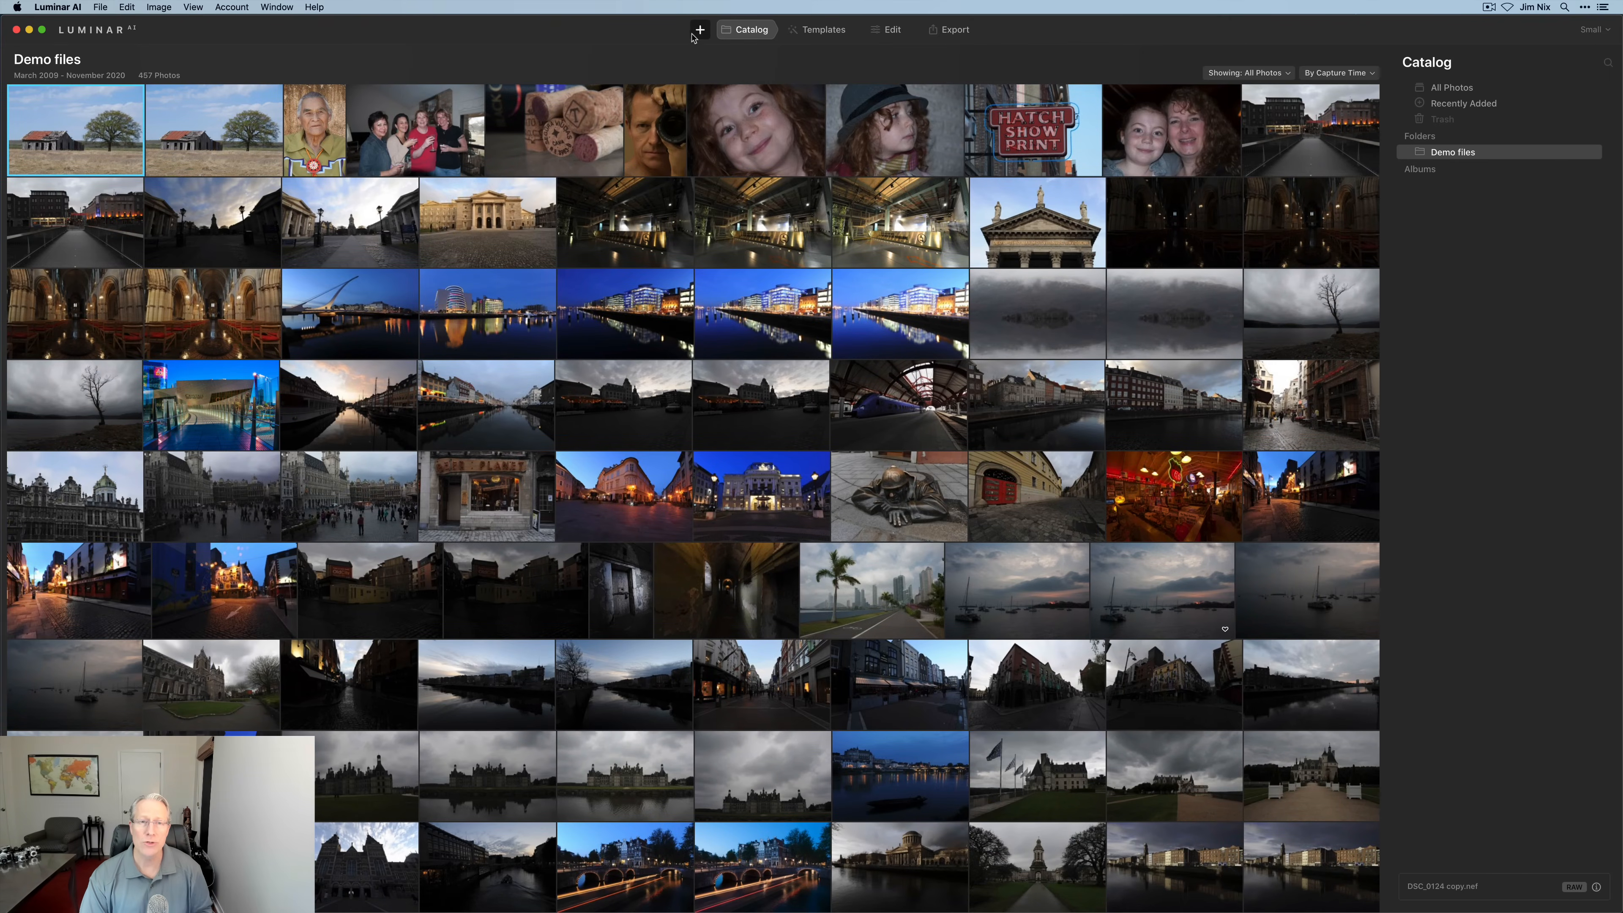
Open Sunset.jpeg as a single image edit and return to the catalog library.
left_click(700, 29)
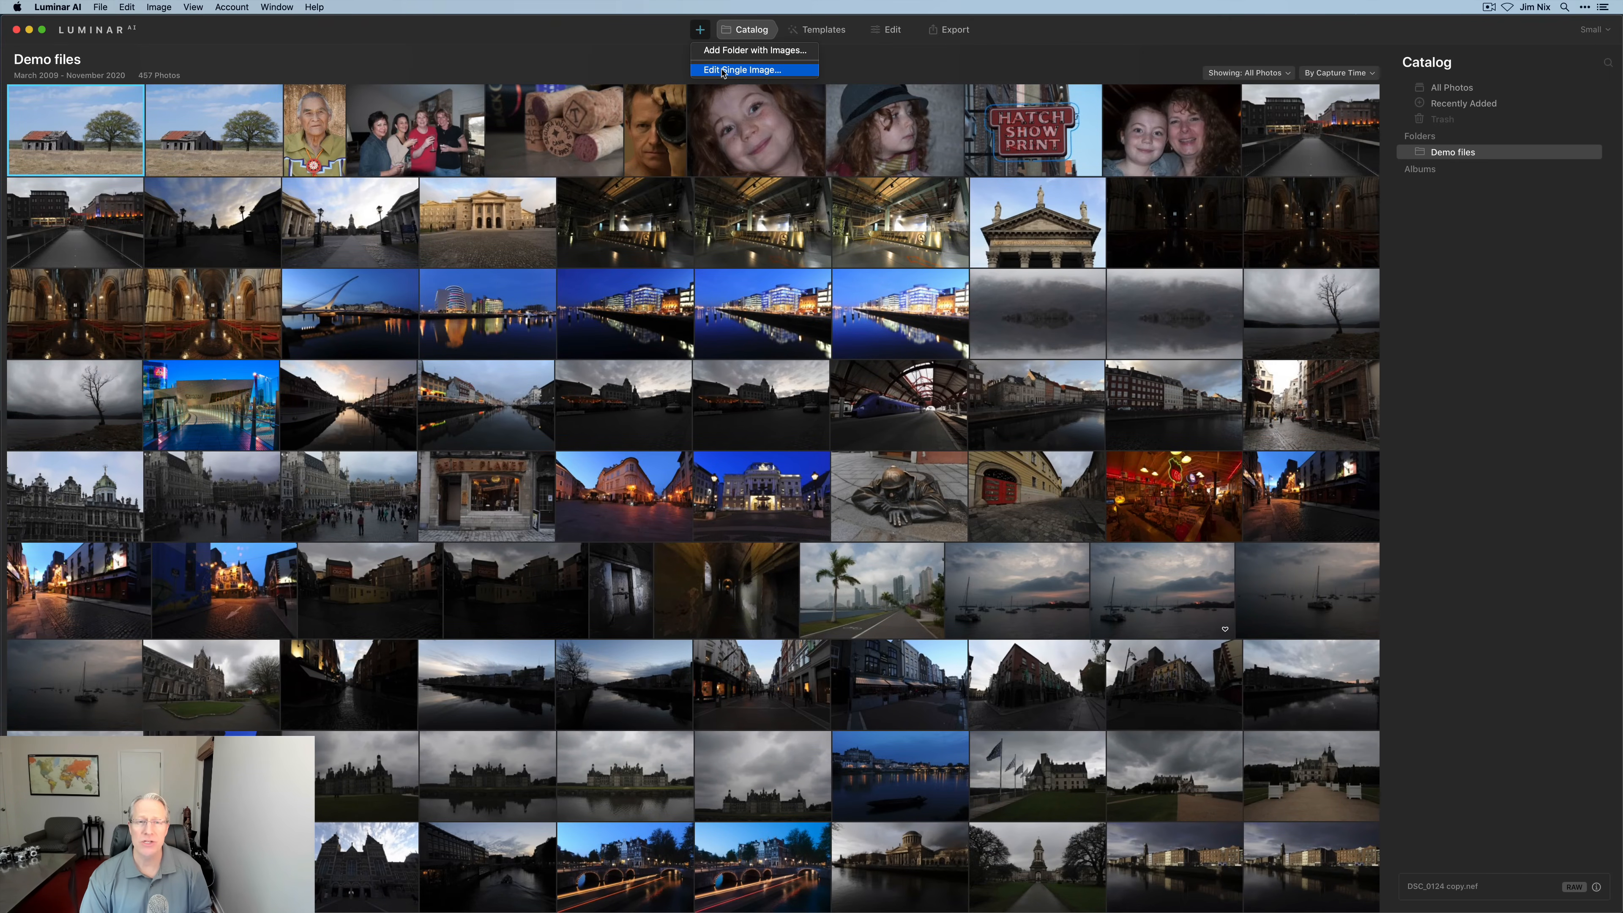
left_click(739, 69)
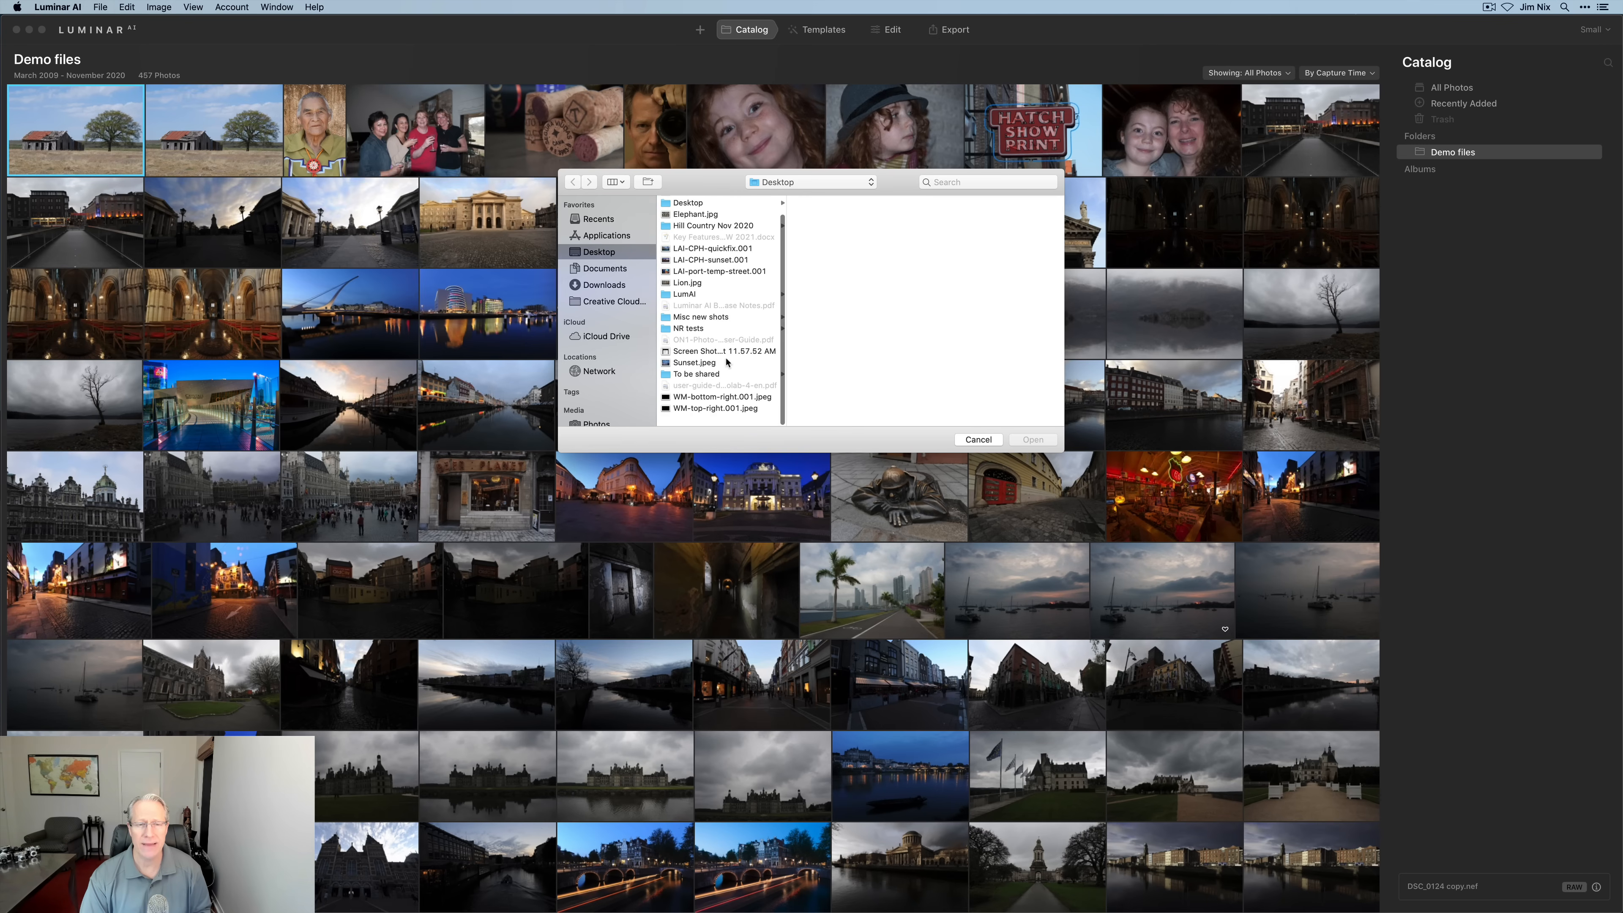
left_click(695, 374)
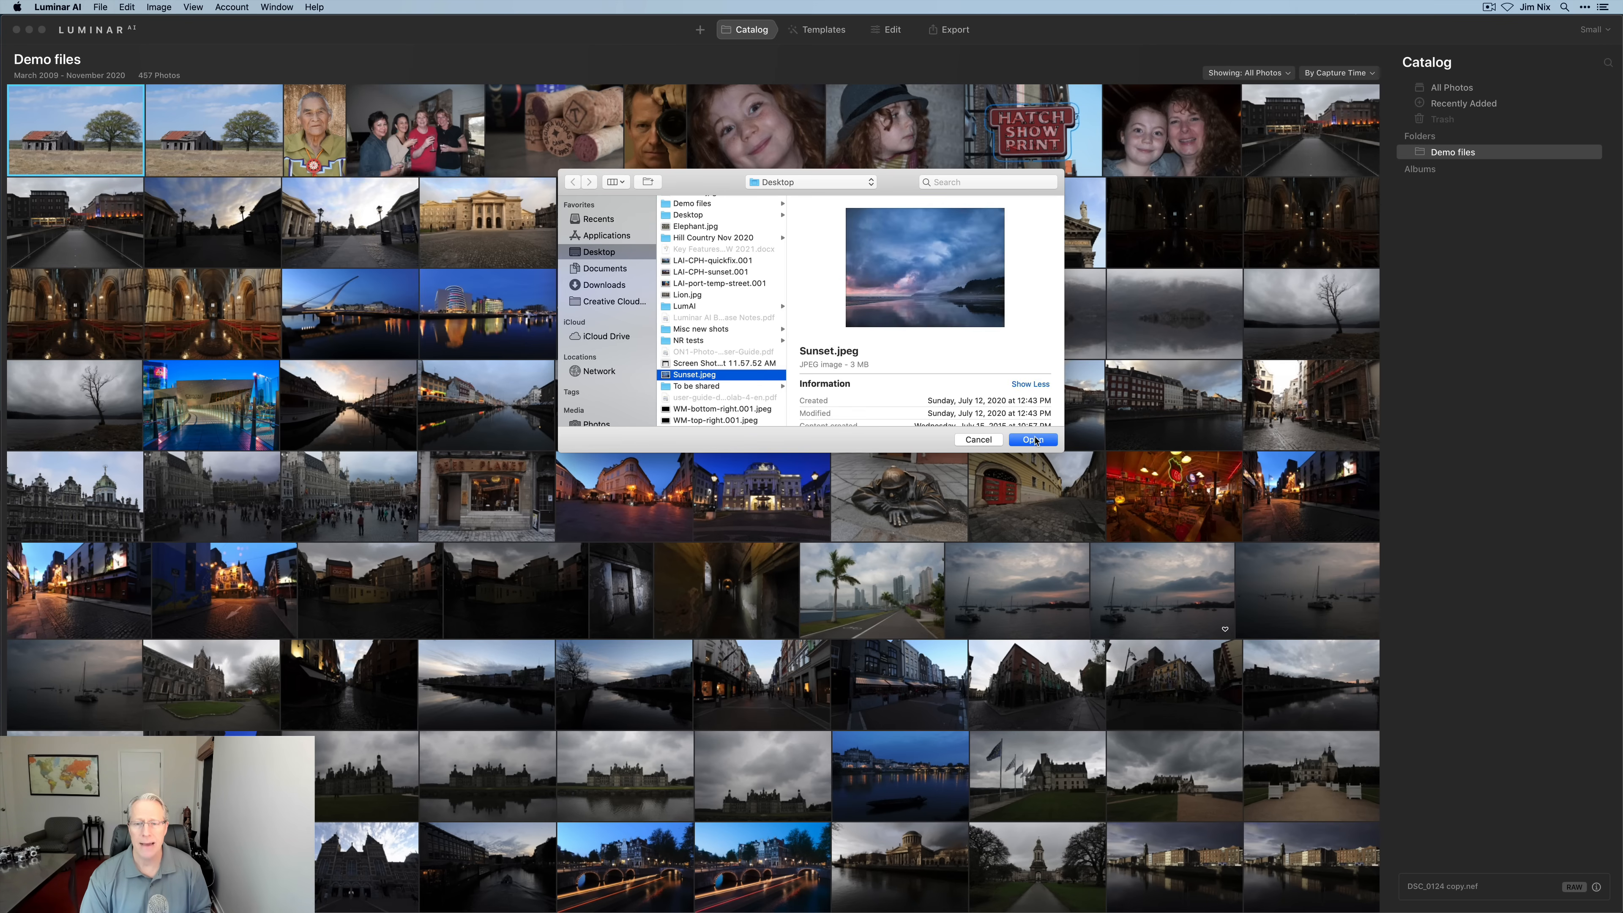
left_click(1028, 439)
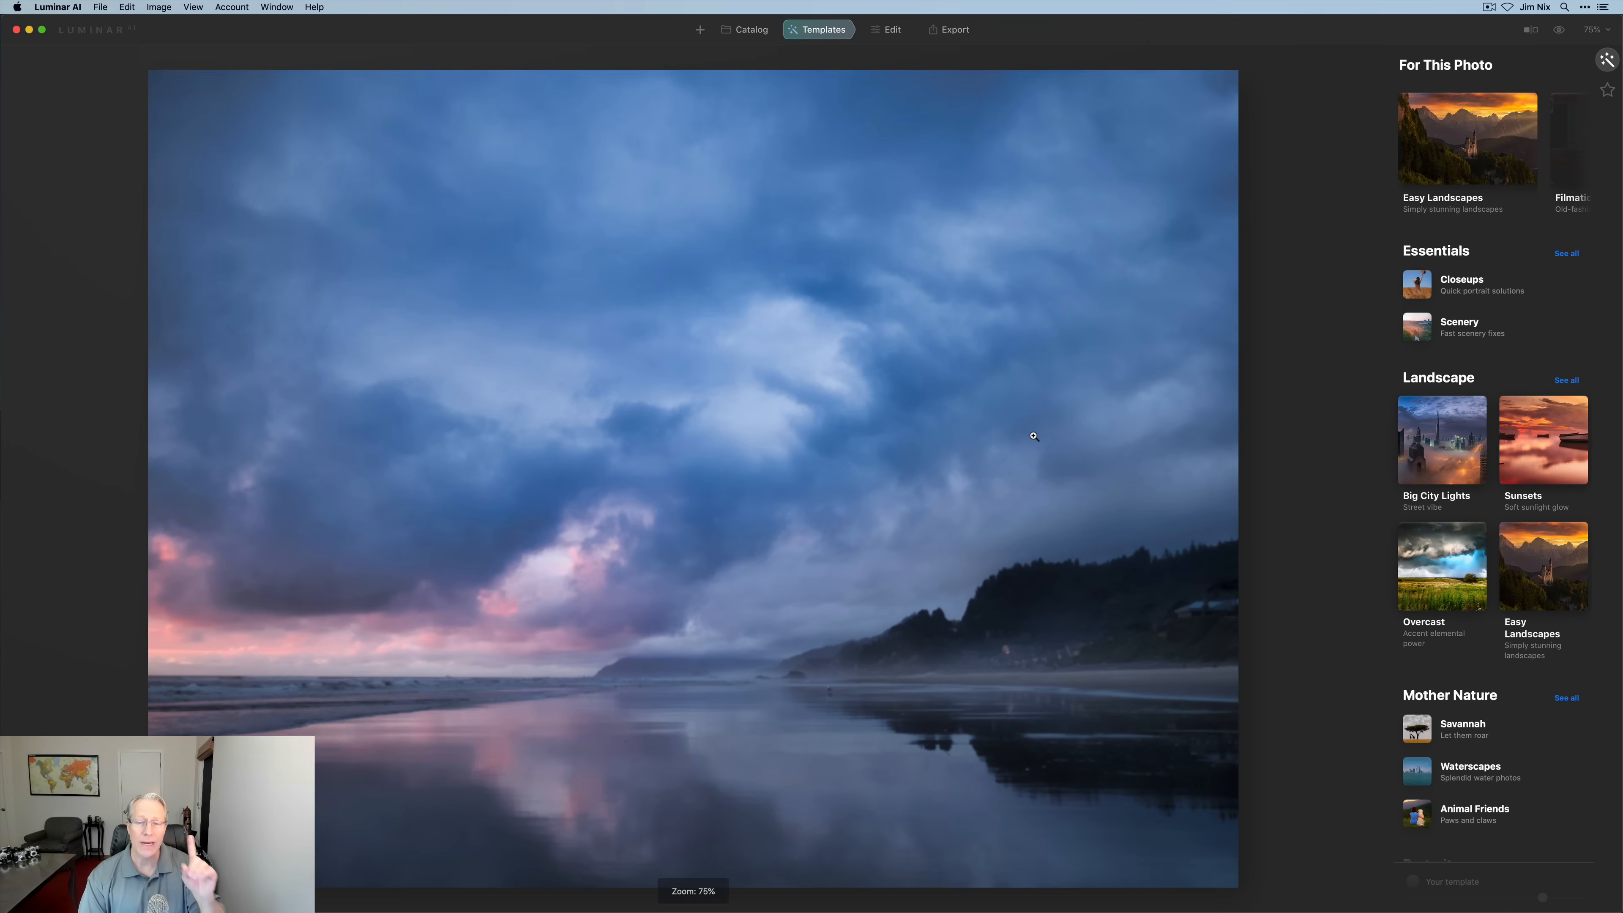
mouse_move(849, 73)
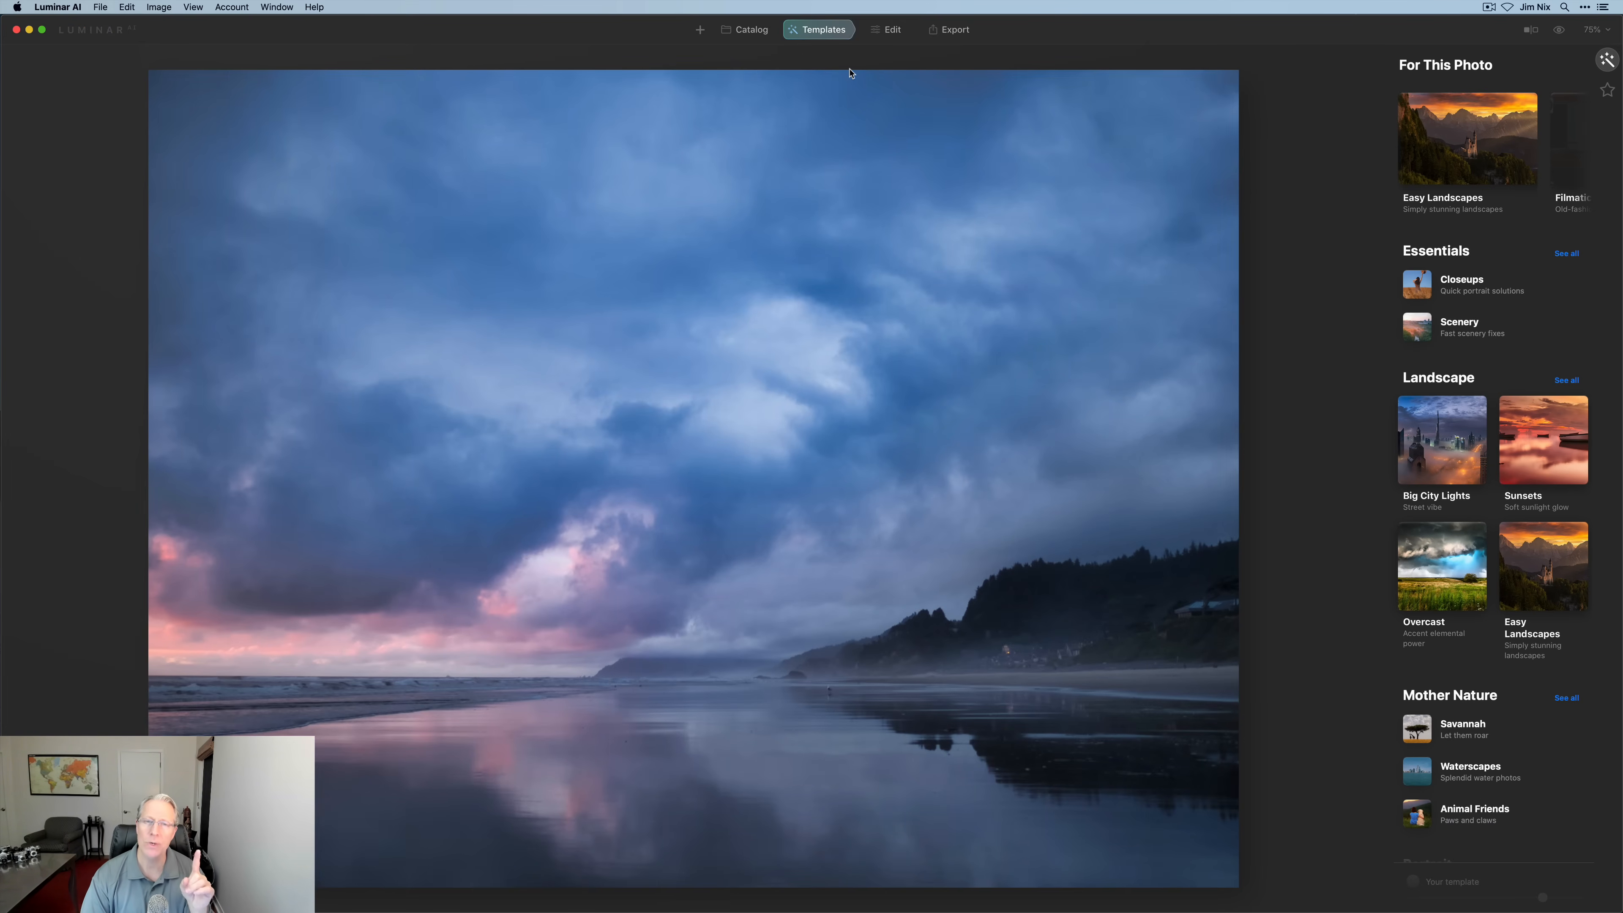
left_click(744, 28)
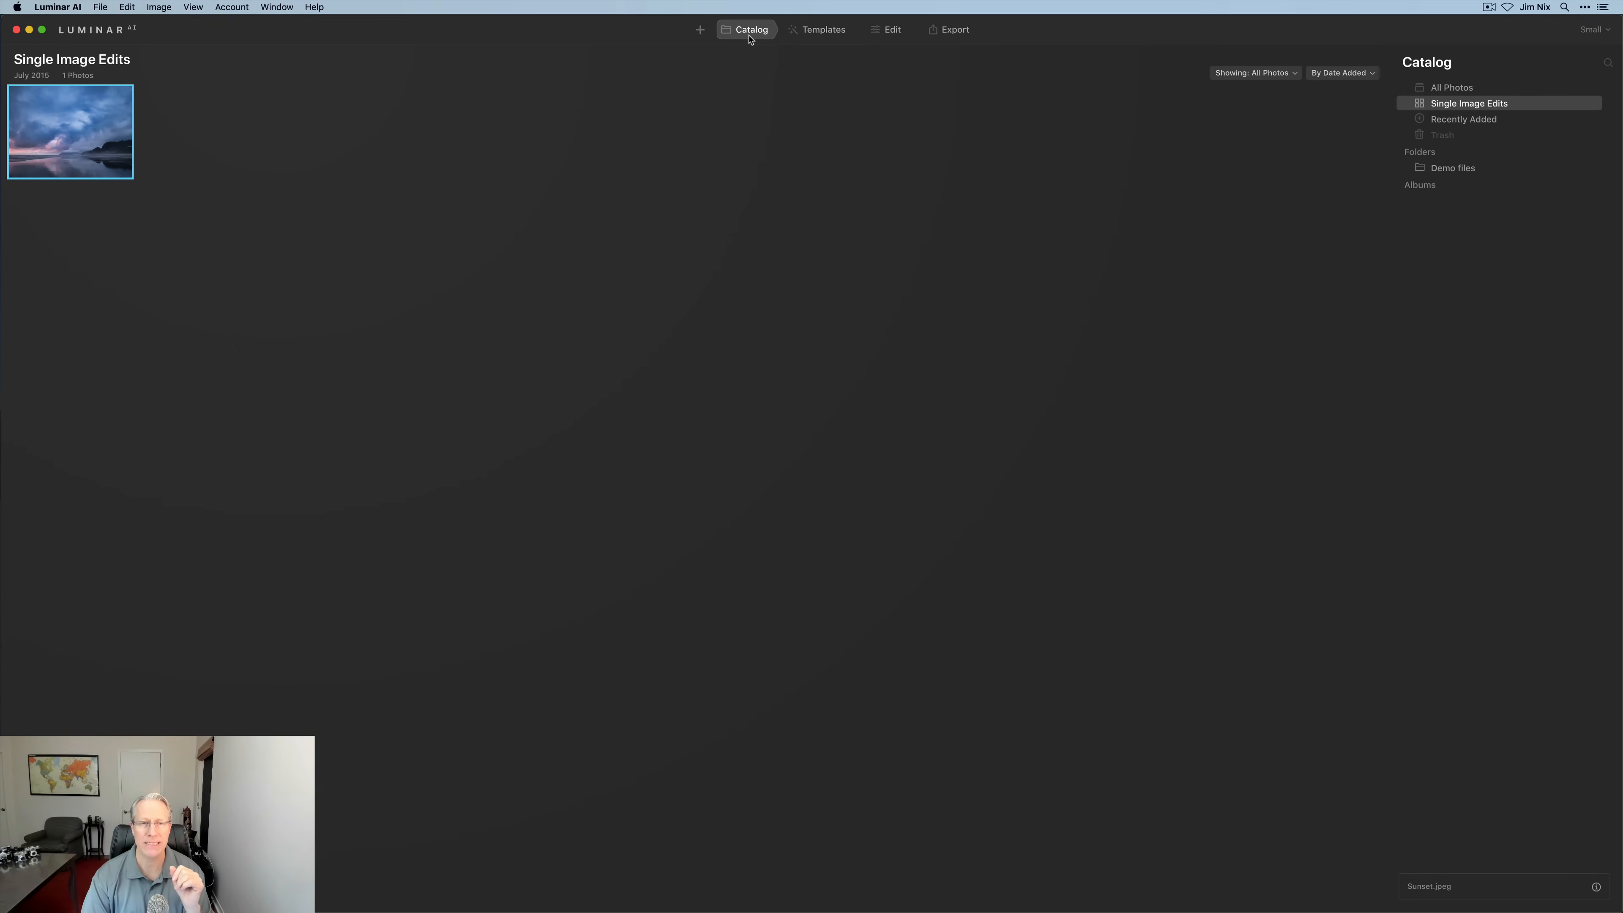
mouse_move(192, 186)
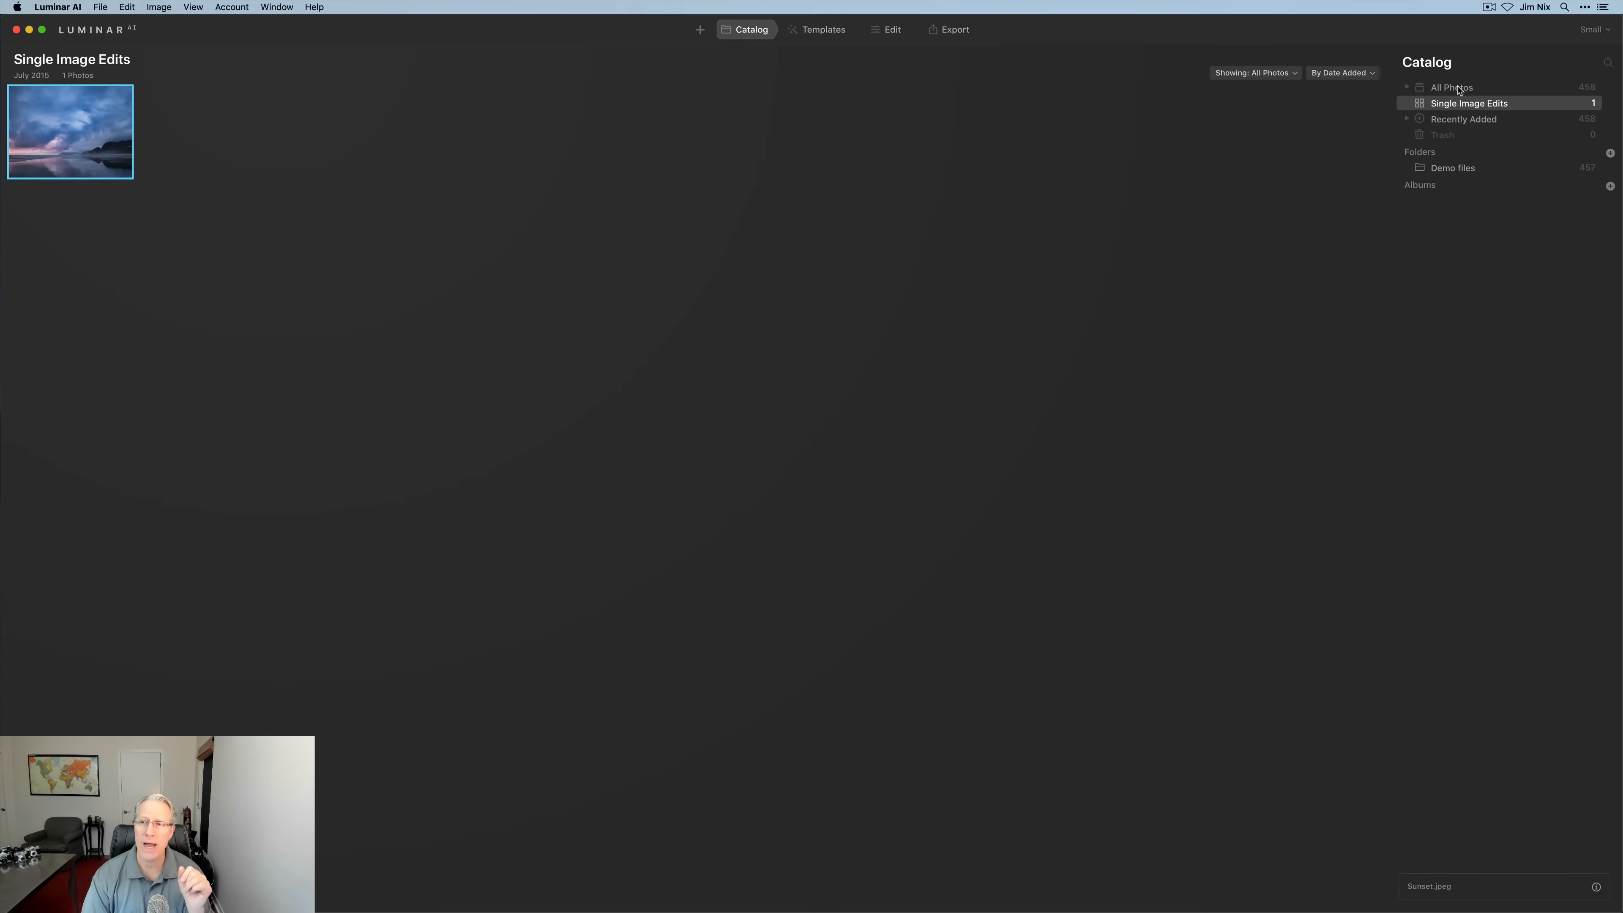
mouse_move(1488, 109)
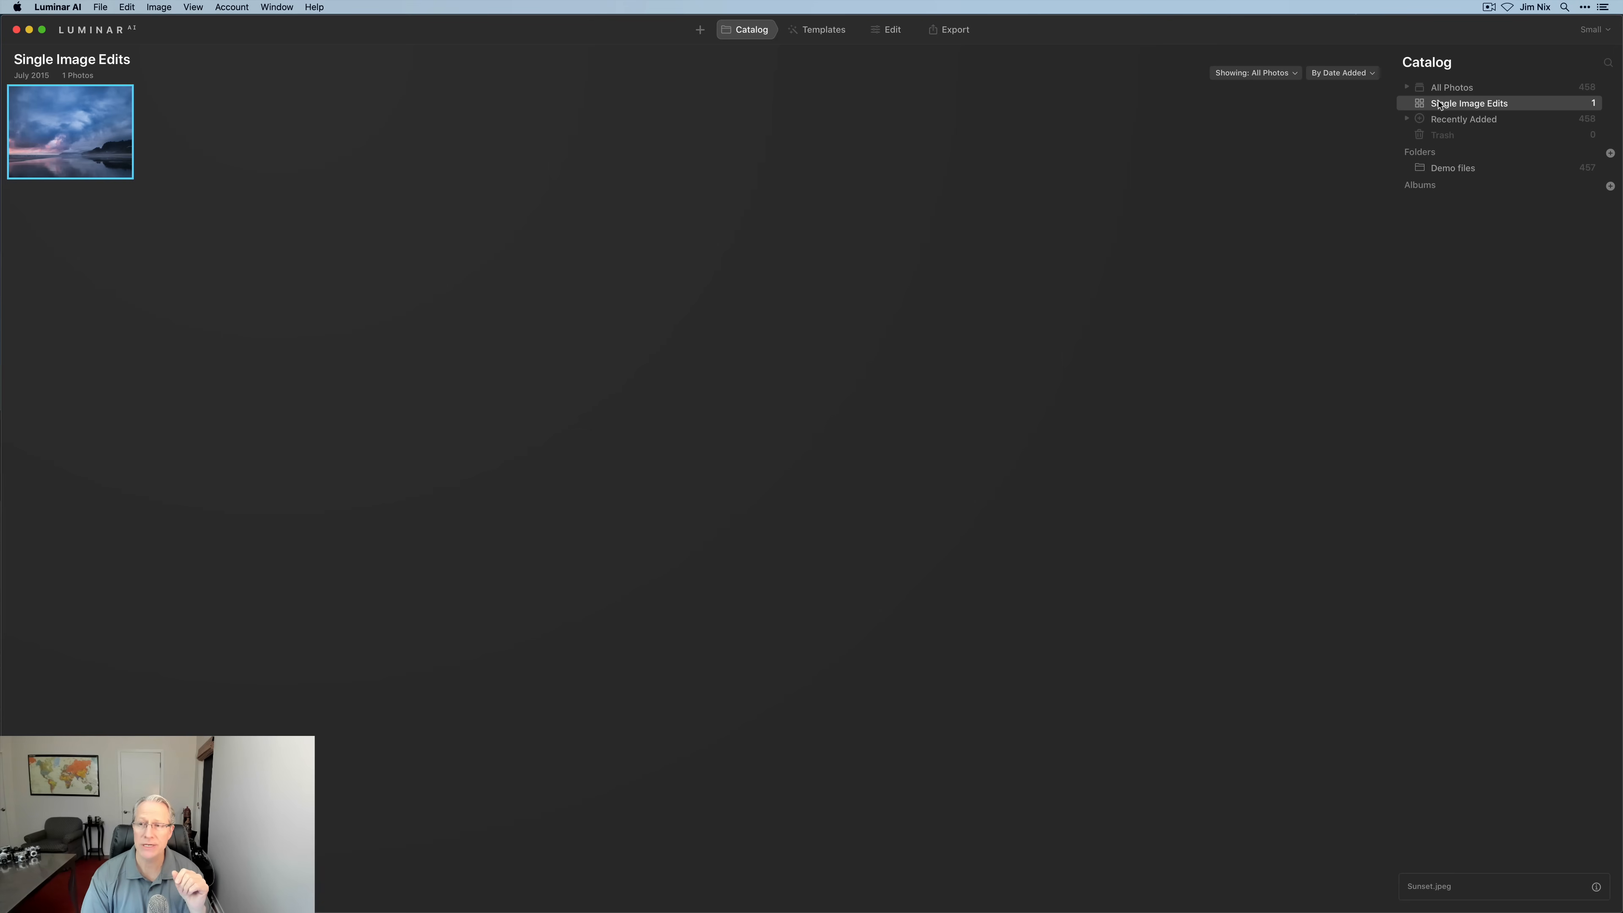
mouse_move(1470, 111)
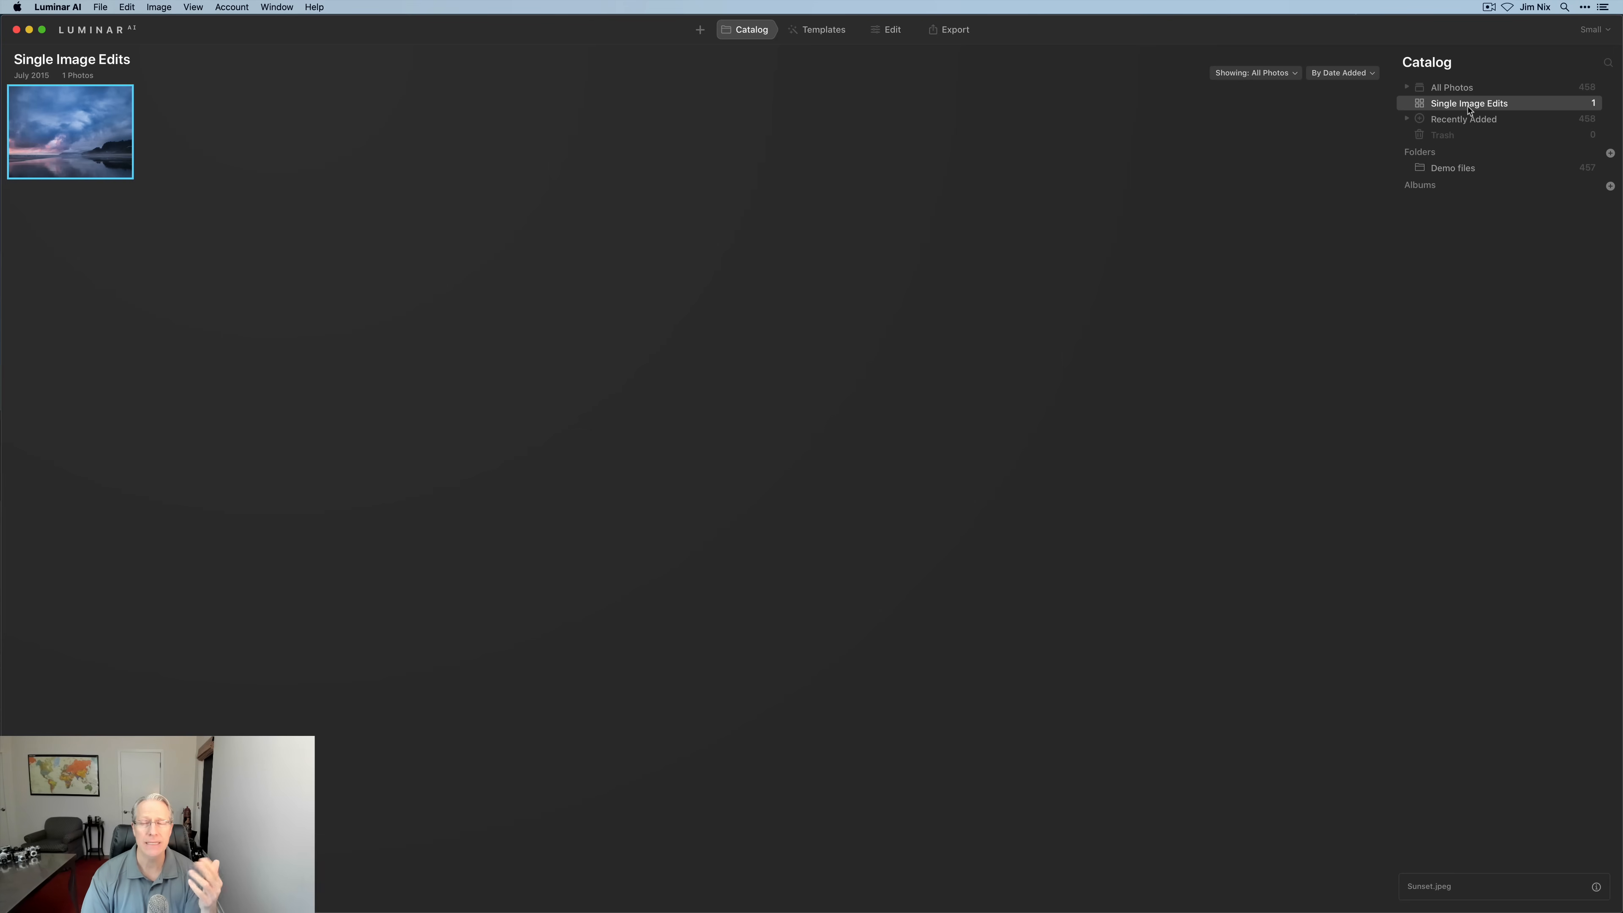
mouse_move(1471, 122)
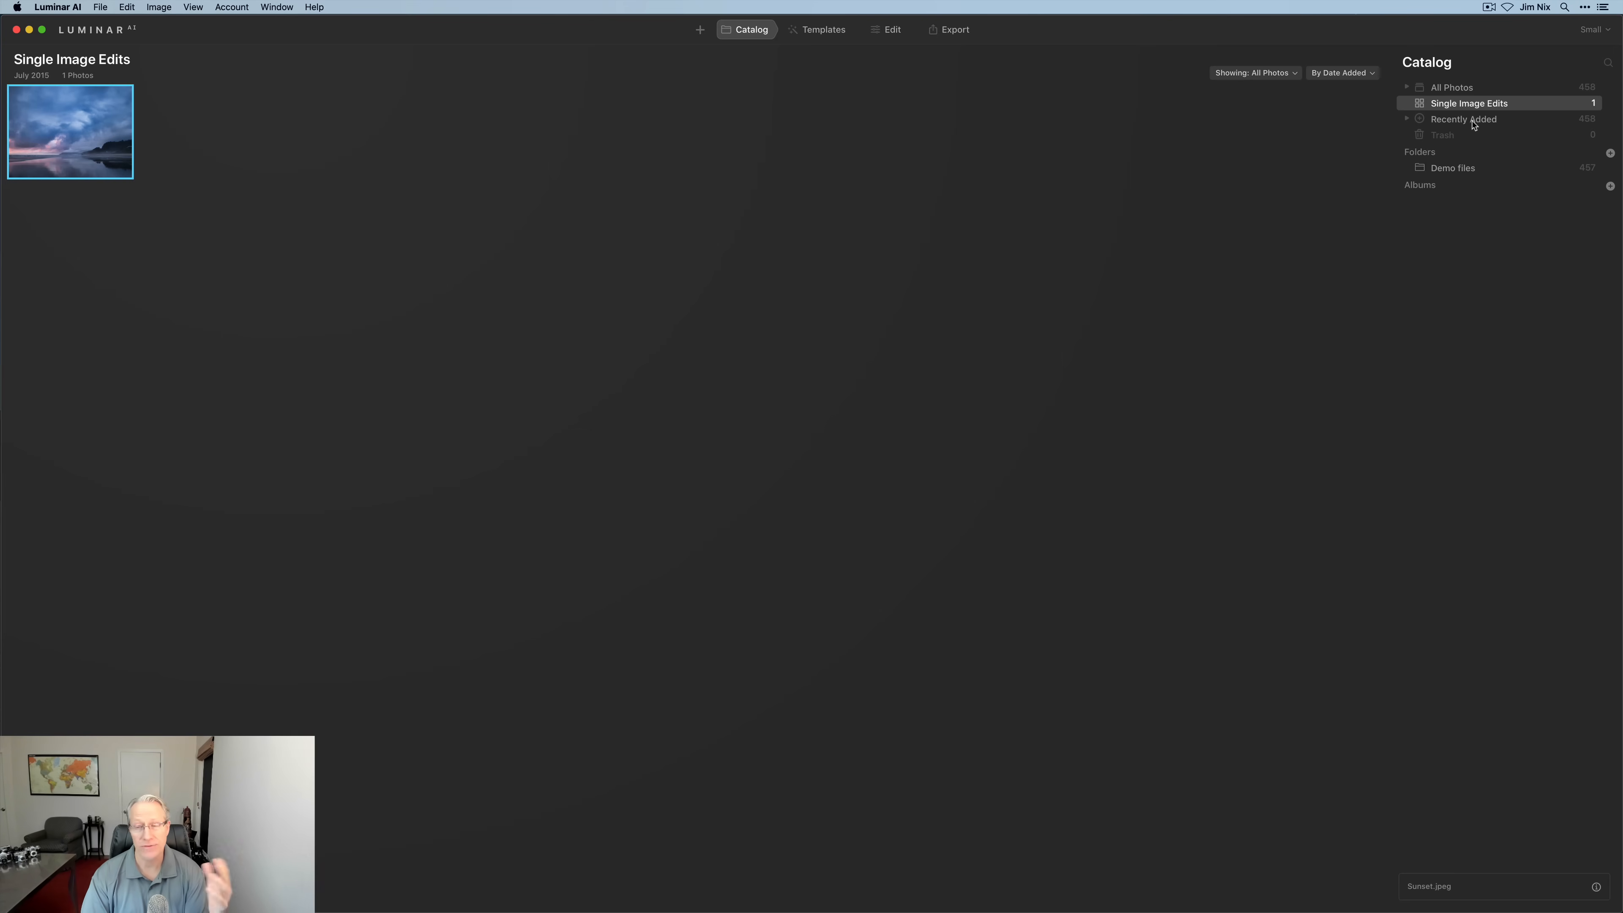
mouse_move(1449, 163)
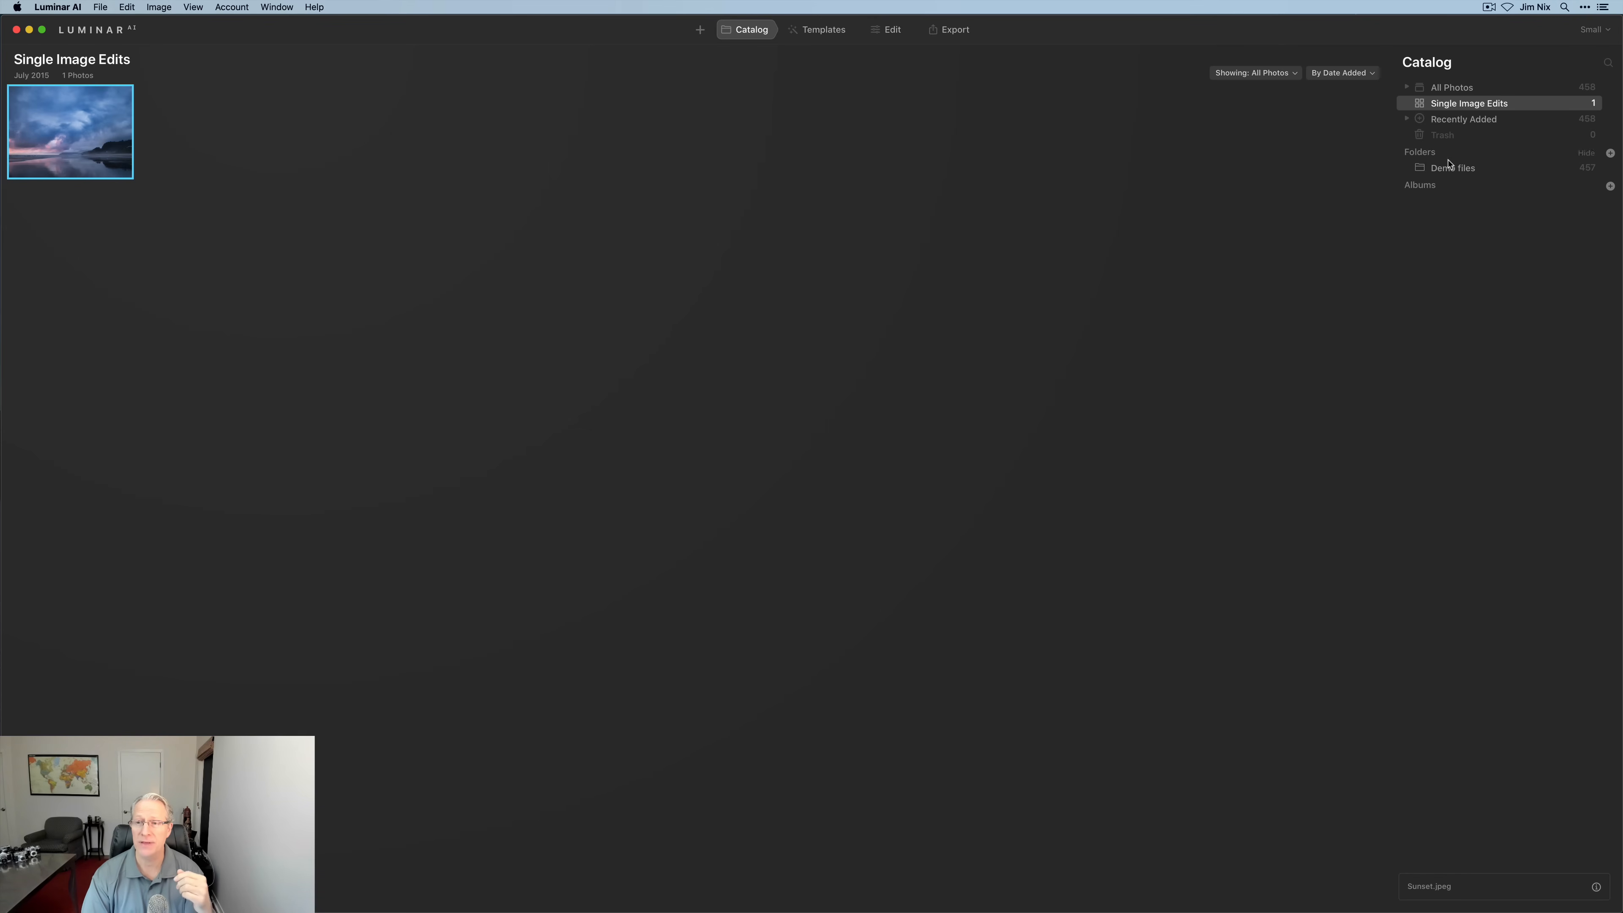
Show the Demo files folder, bringing the catalog total to 458 photos.
left_click(1453, 168)
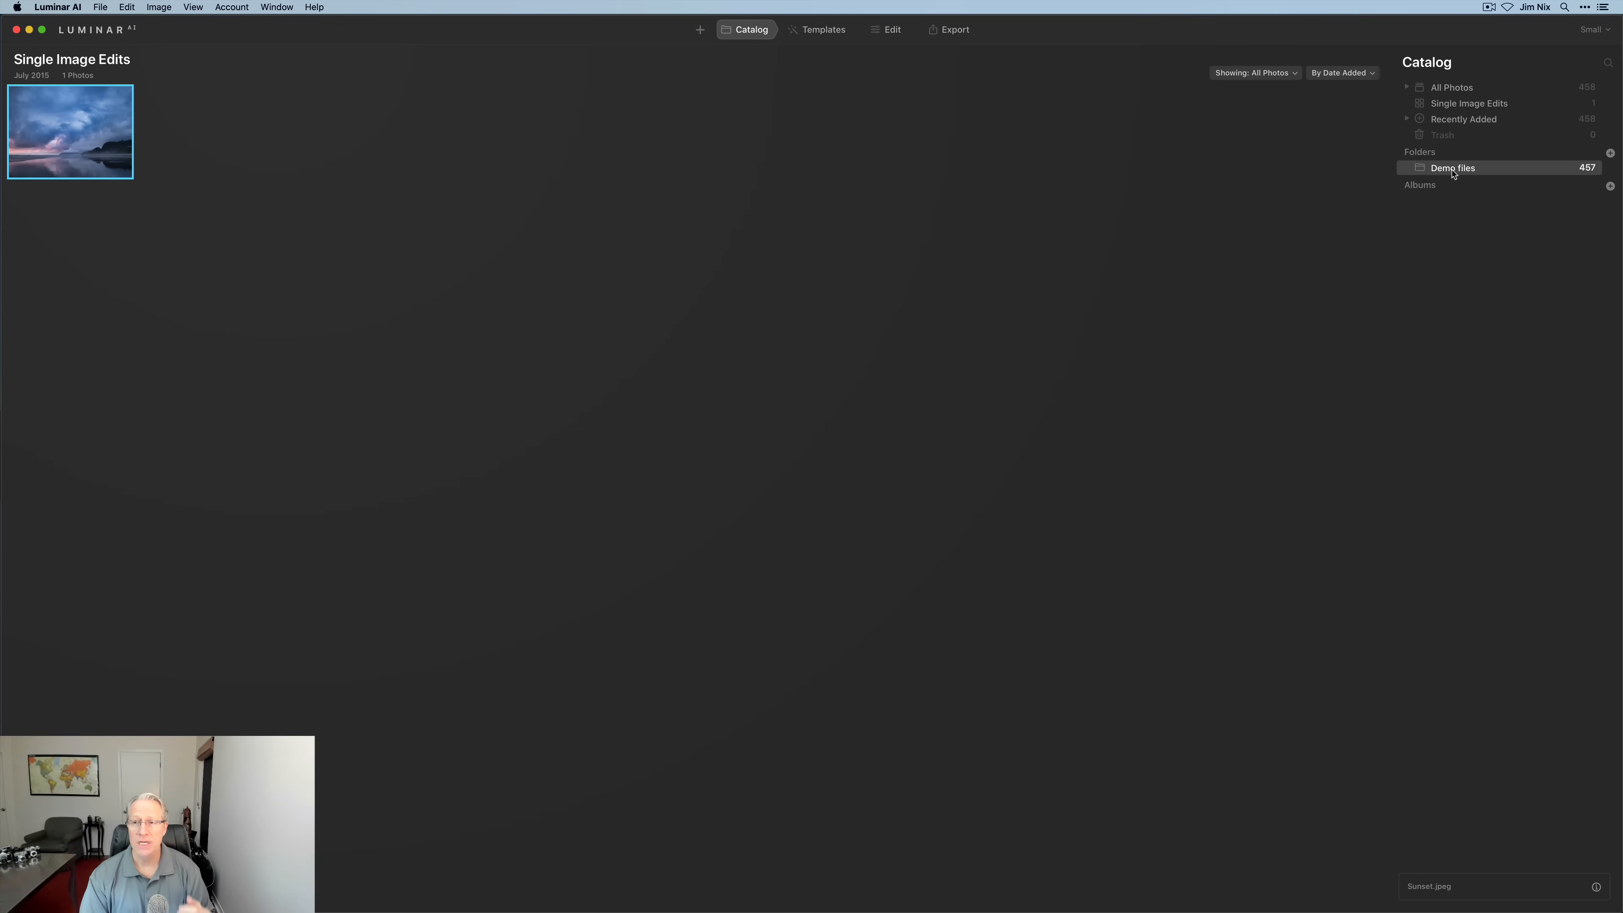
left_click(1452, 167)
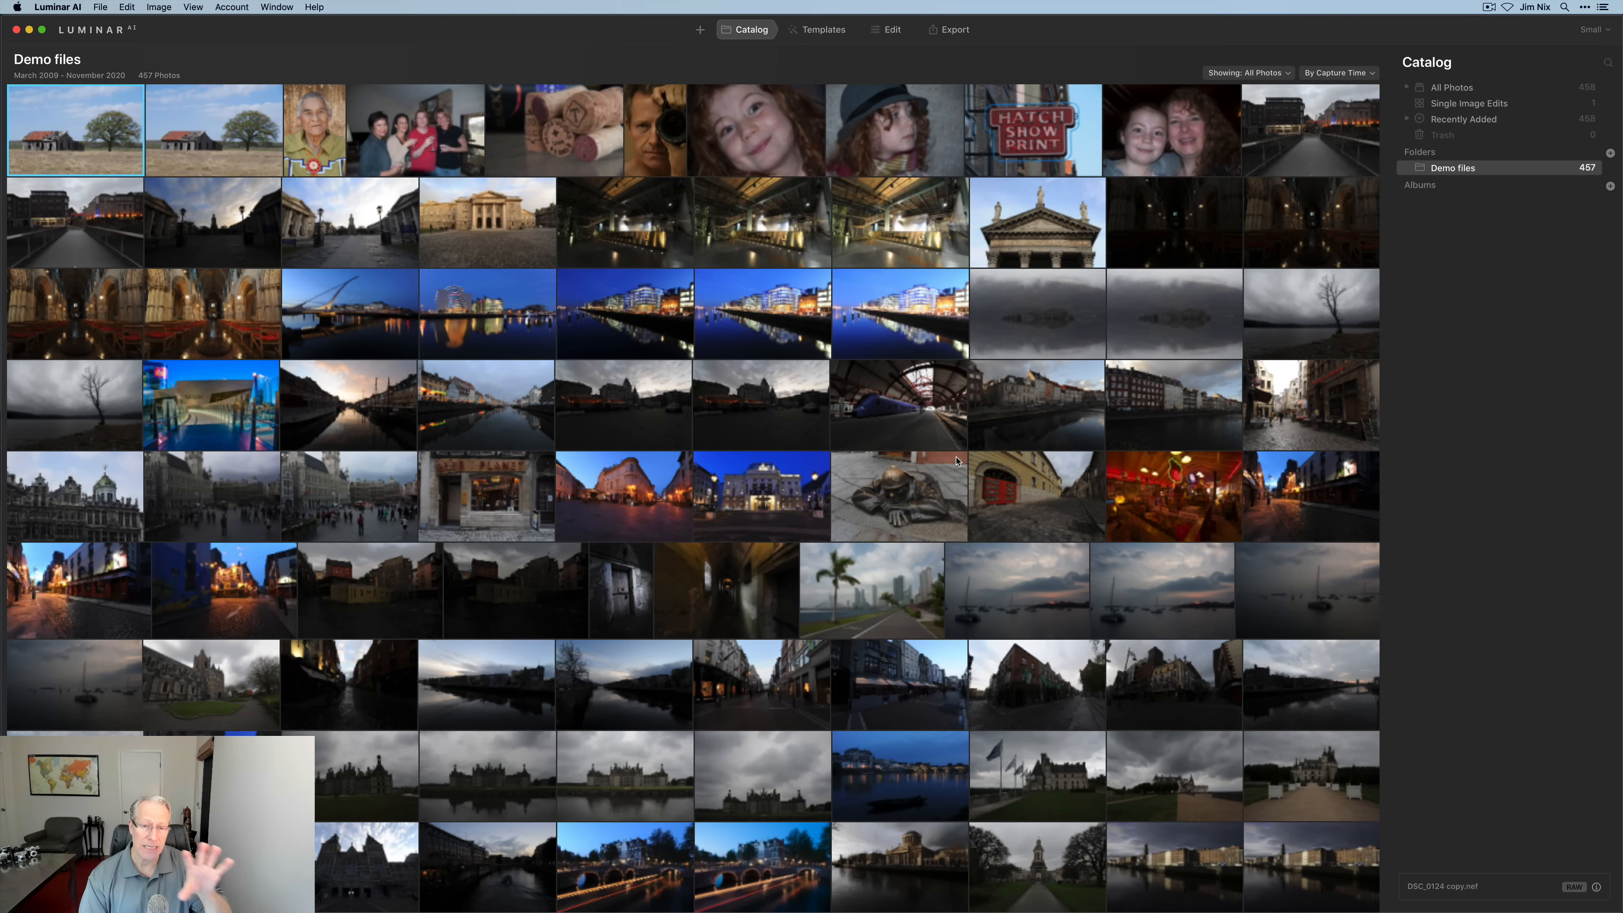
scroll("down", 3)
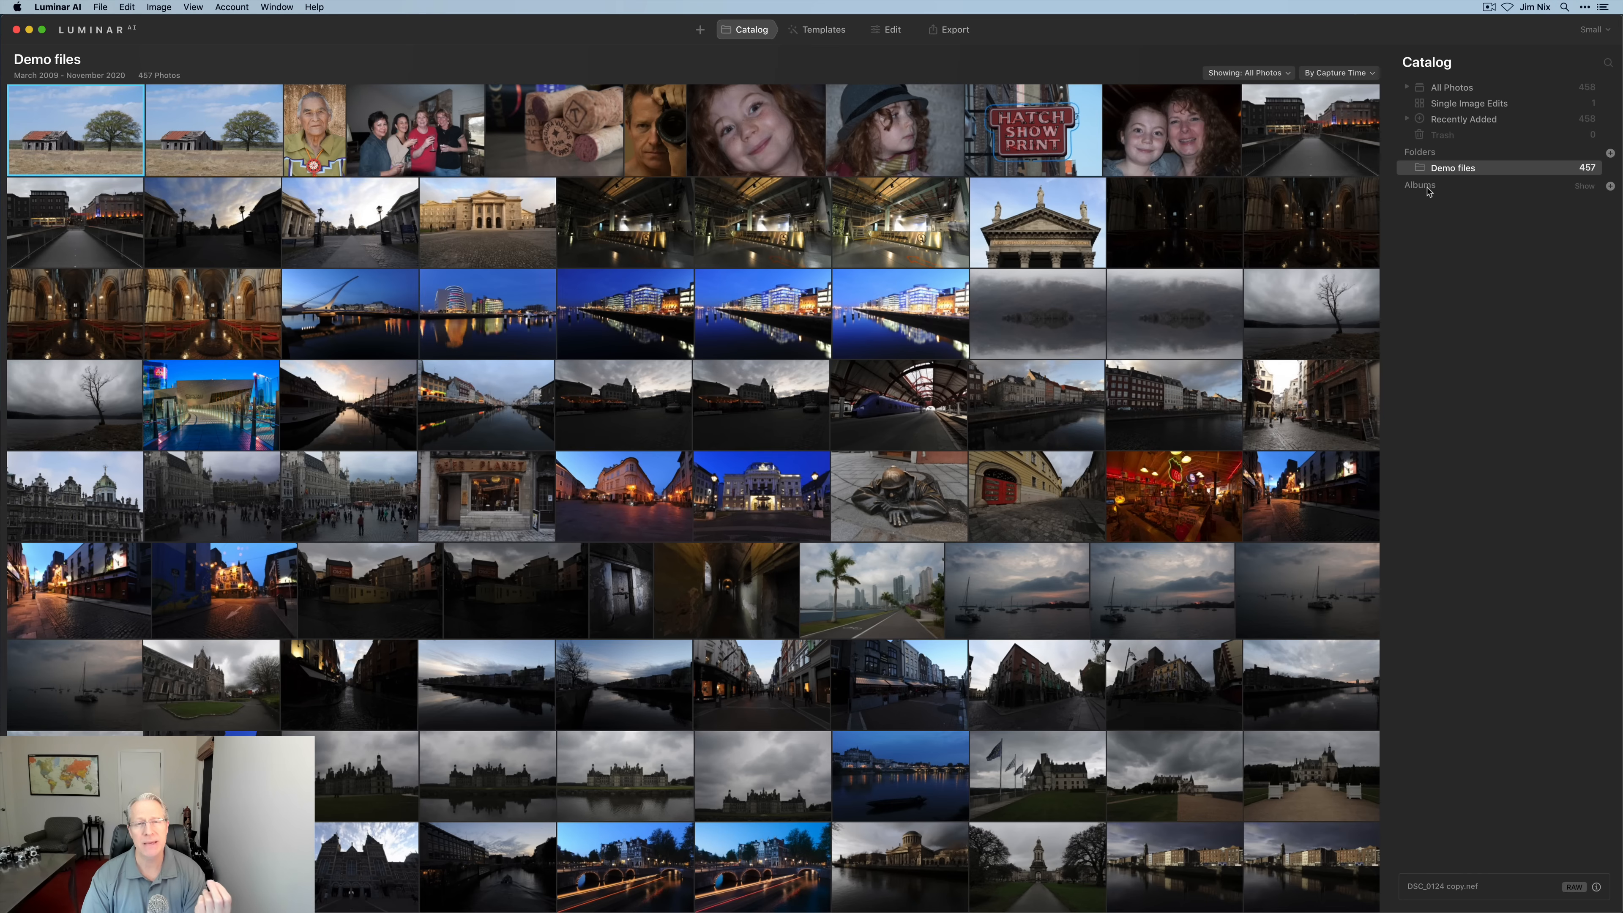
mouse_move(992, 436)
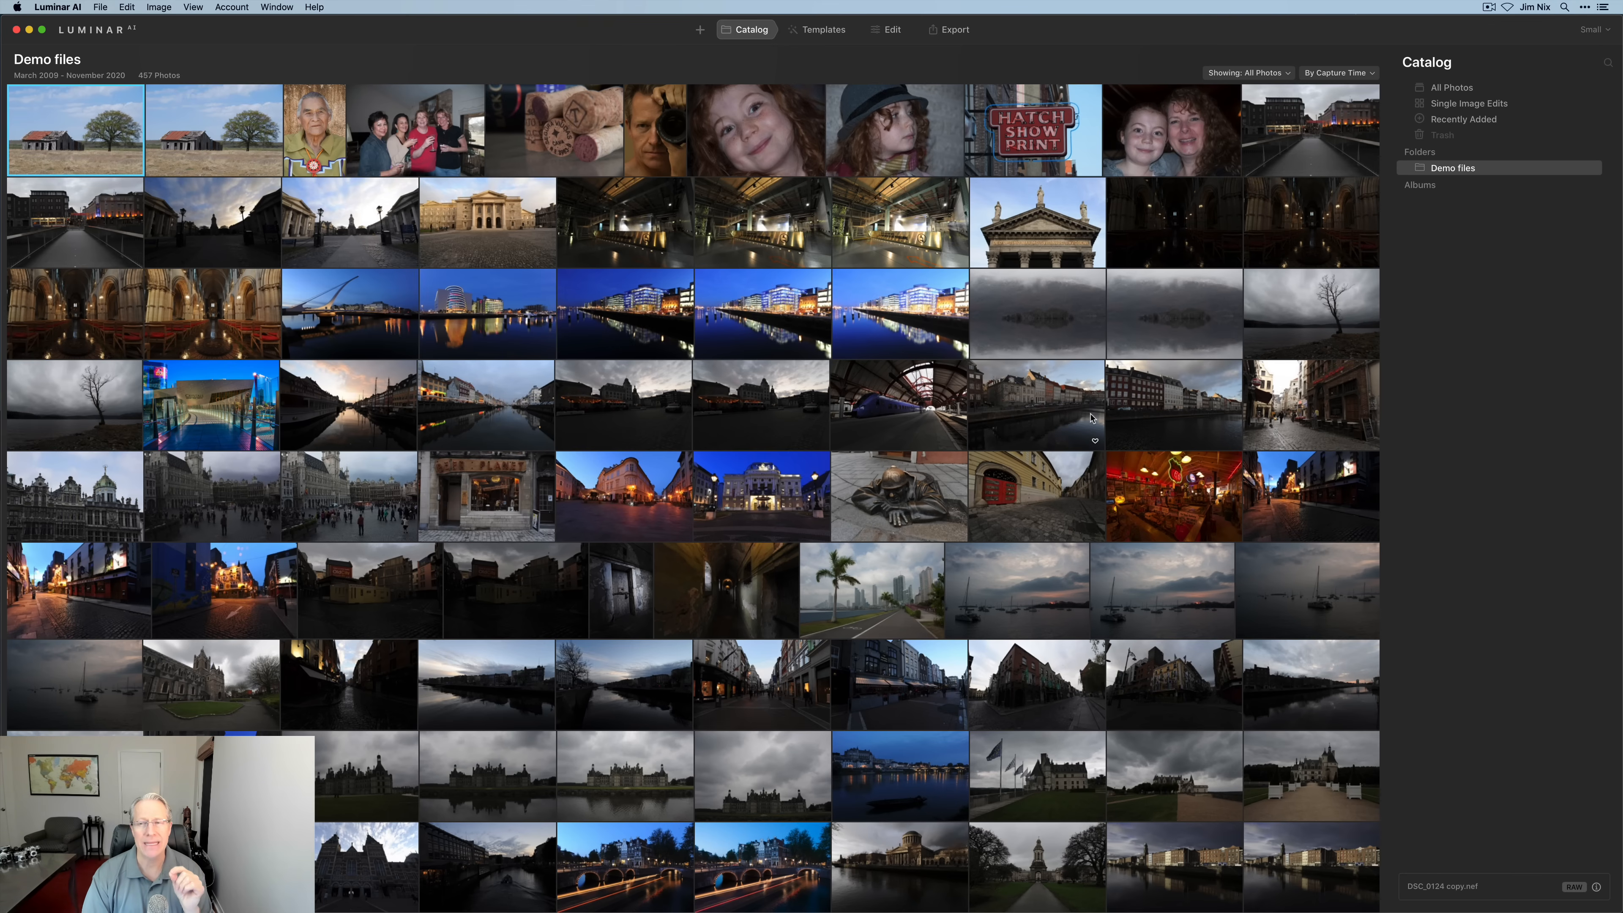
mouse_move(1172, 153)
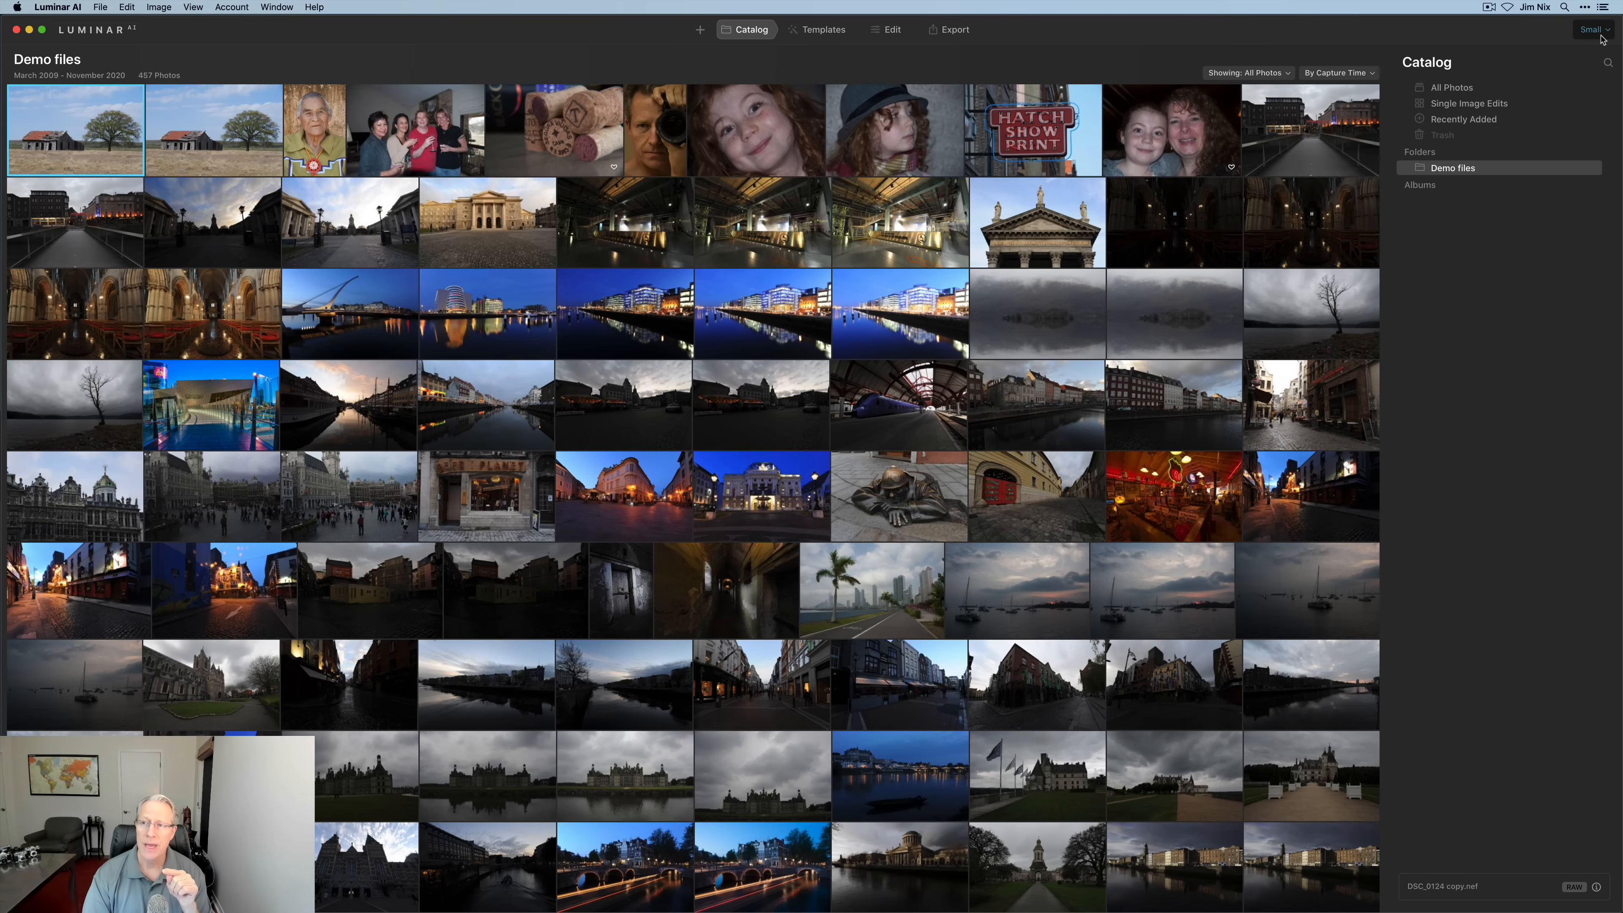
mouse_move(1596, 36)
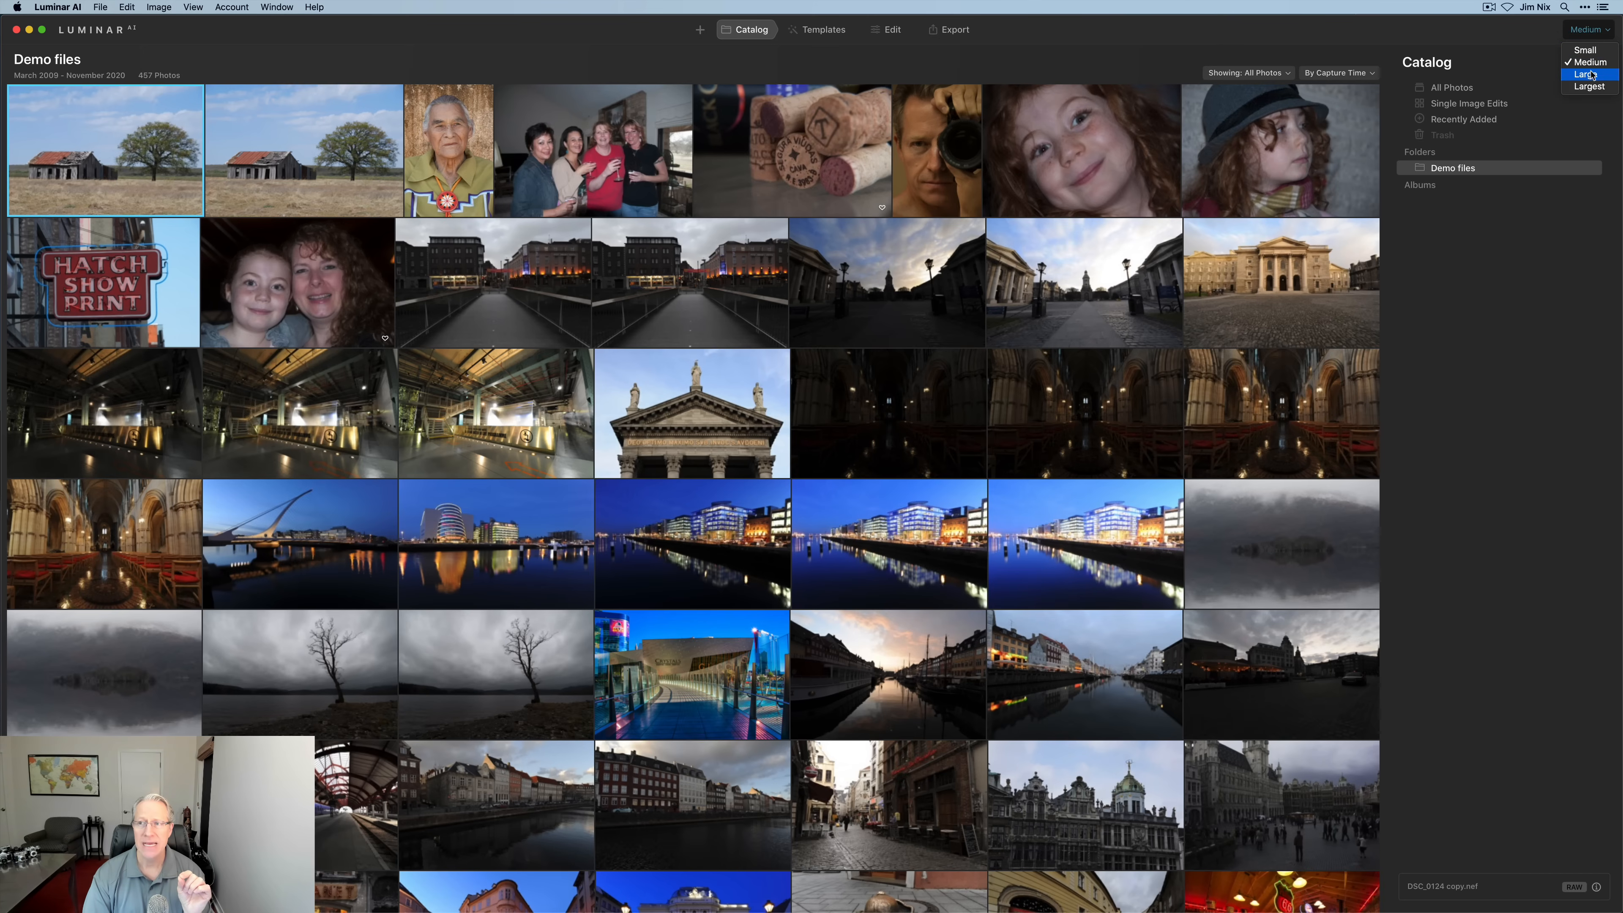
left_click(1588, 75)
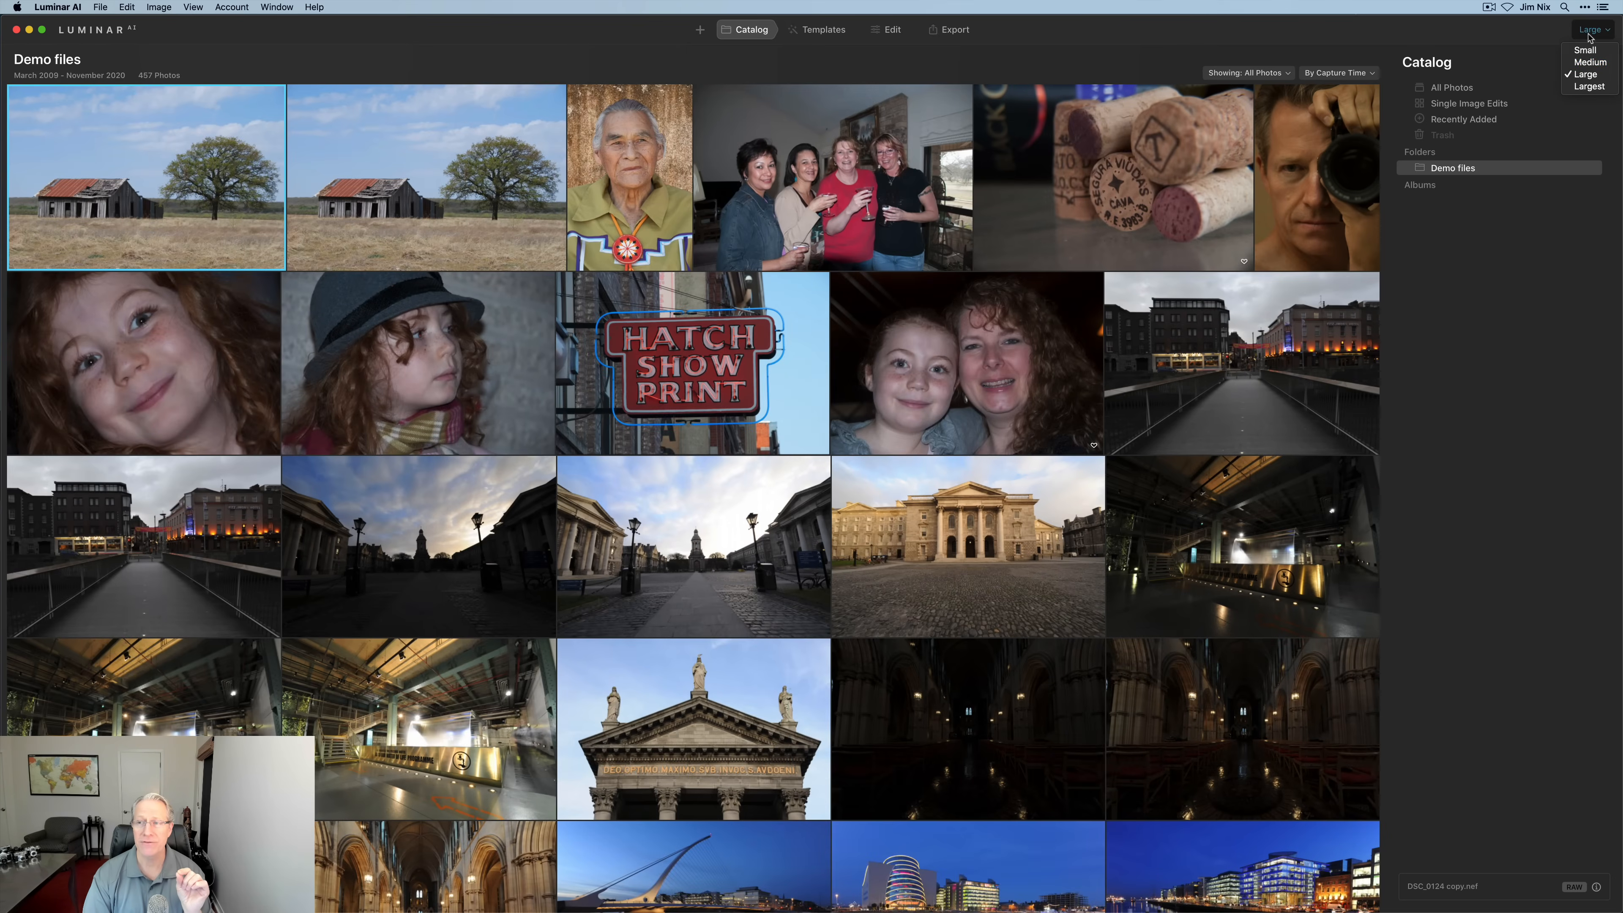
left_click(1588, 87)
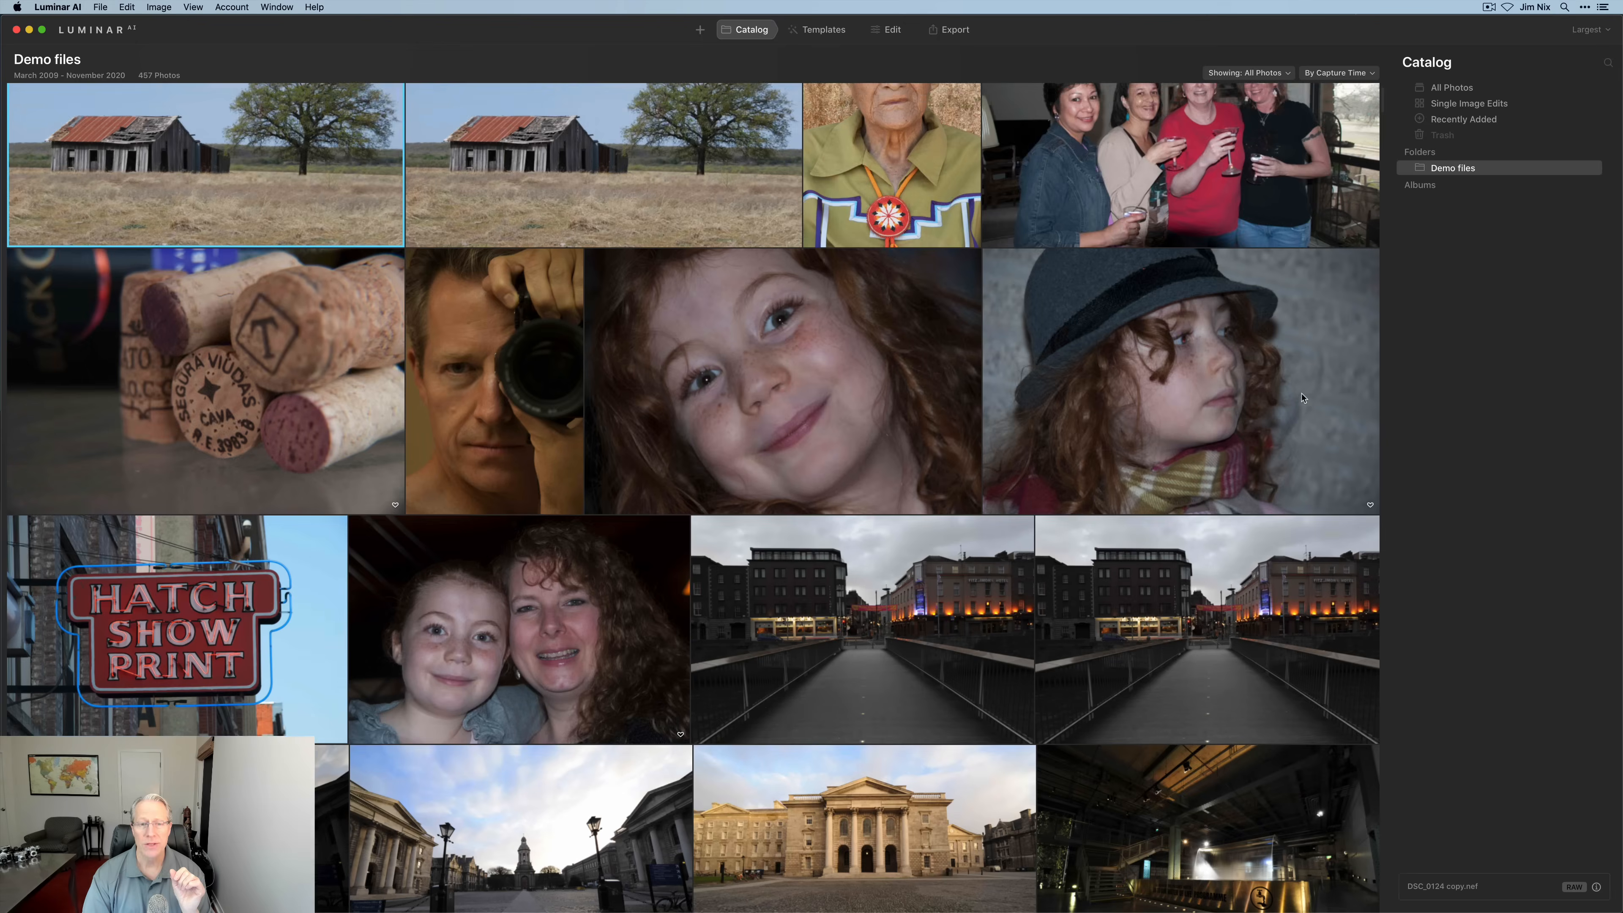
left_click(1587, 29)
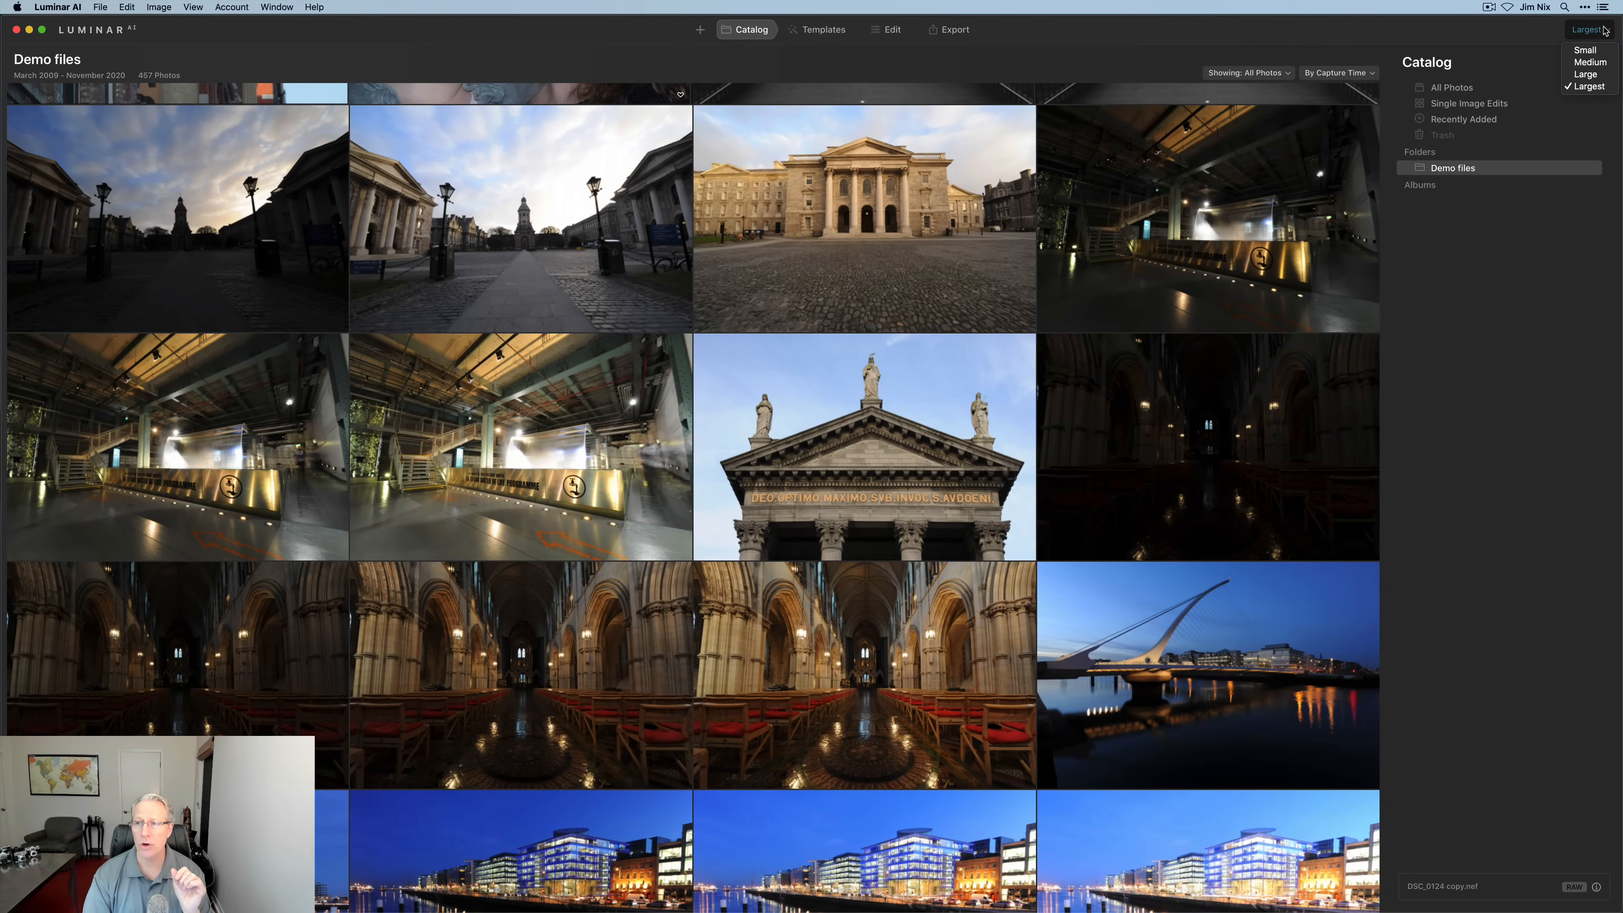
left_click(1585, 50)
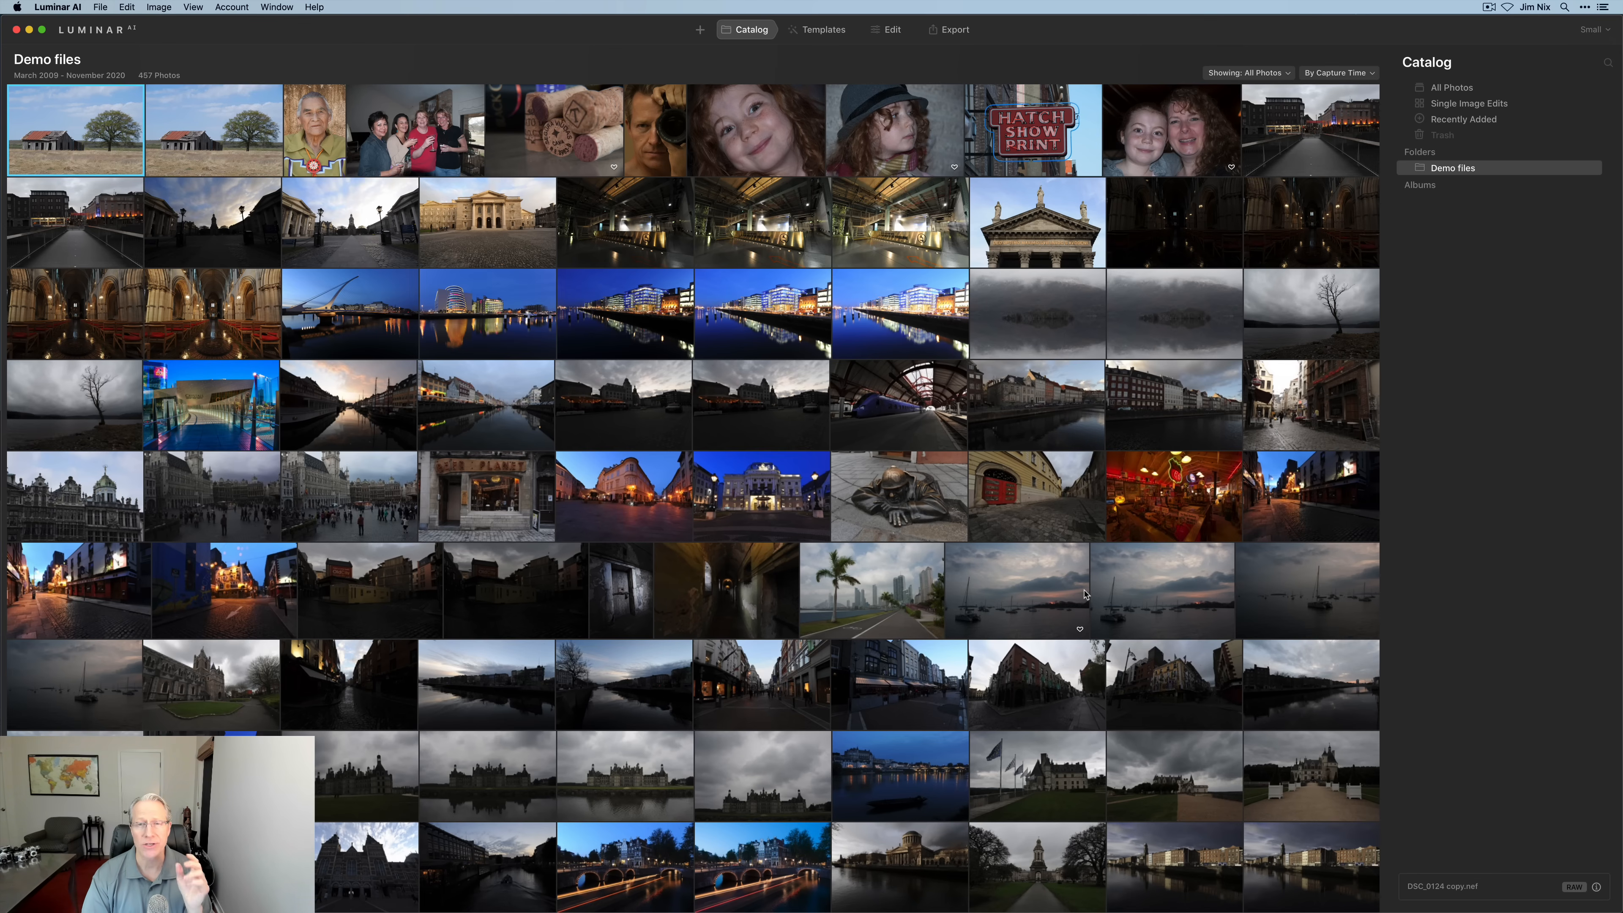
mouse_move(1255, 94)
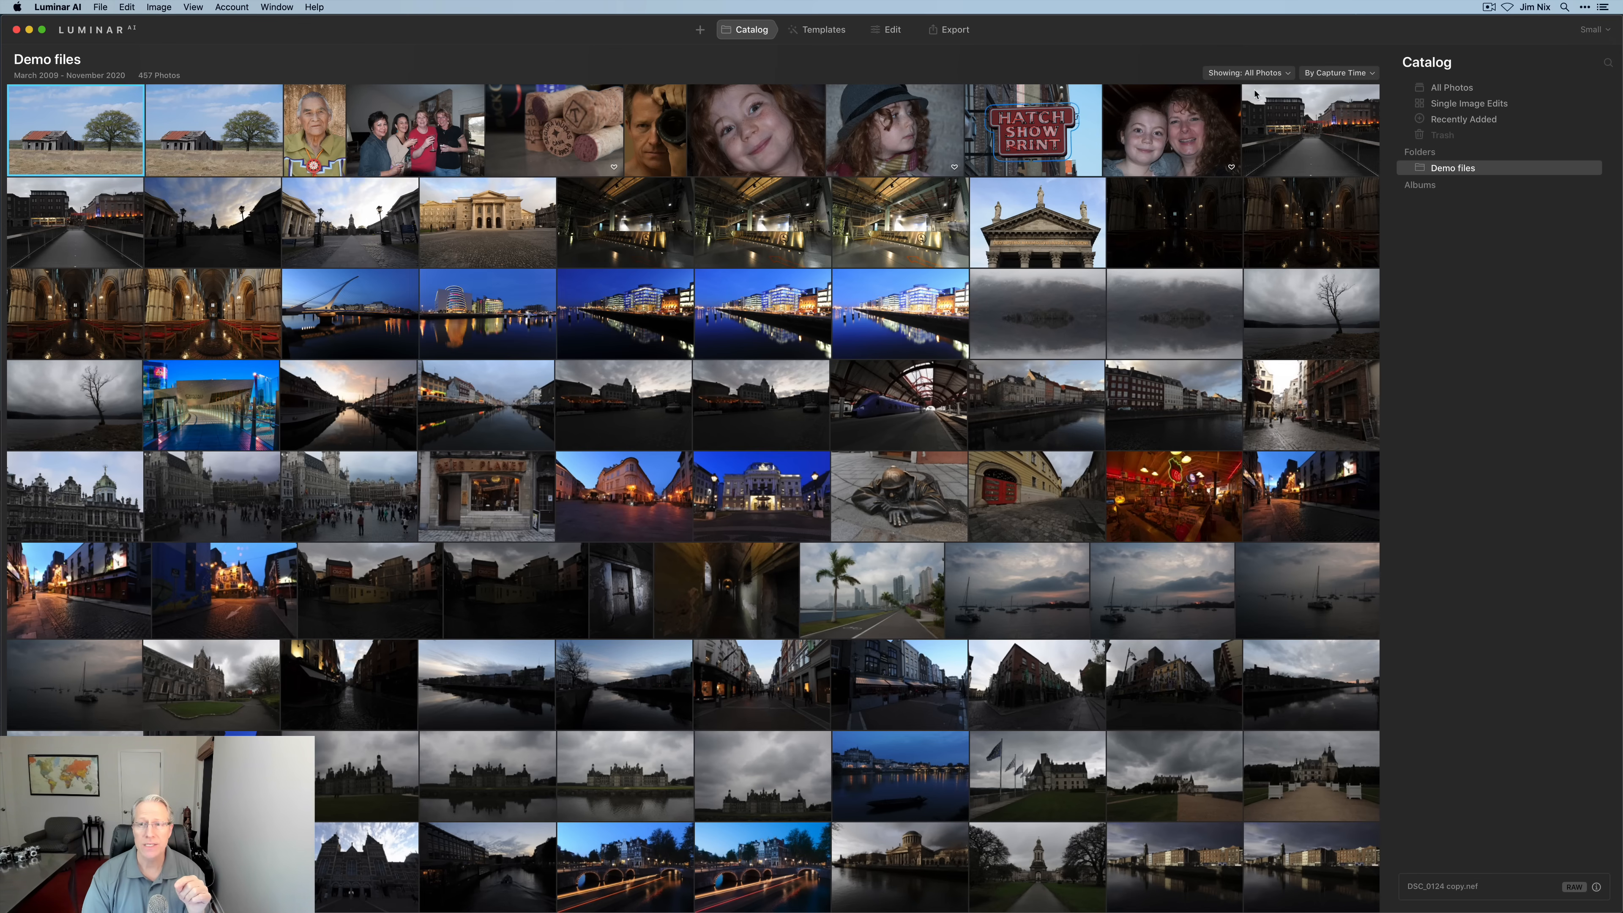
mouse_move(1263, 88)
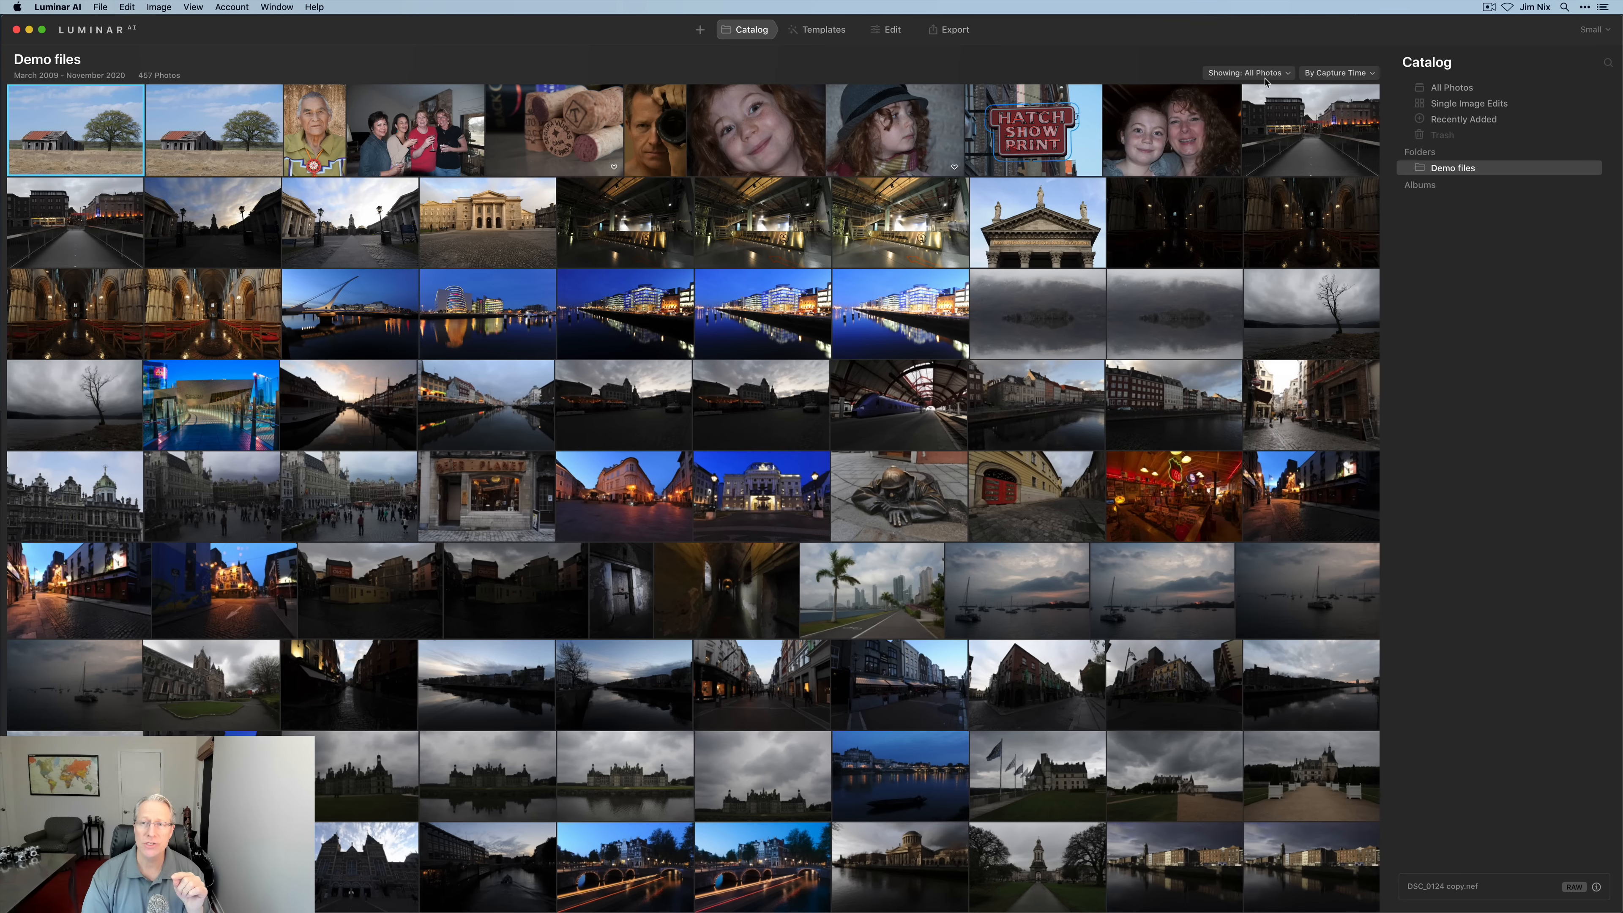
left_click(1248, 73)
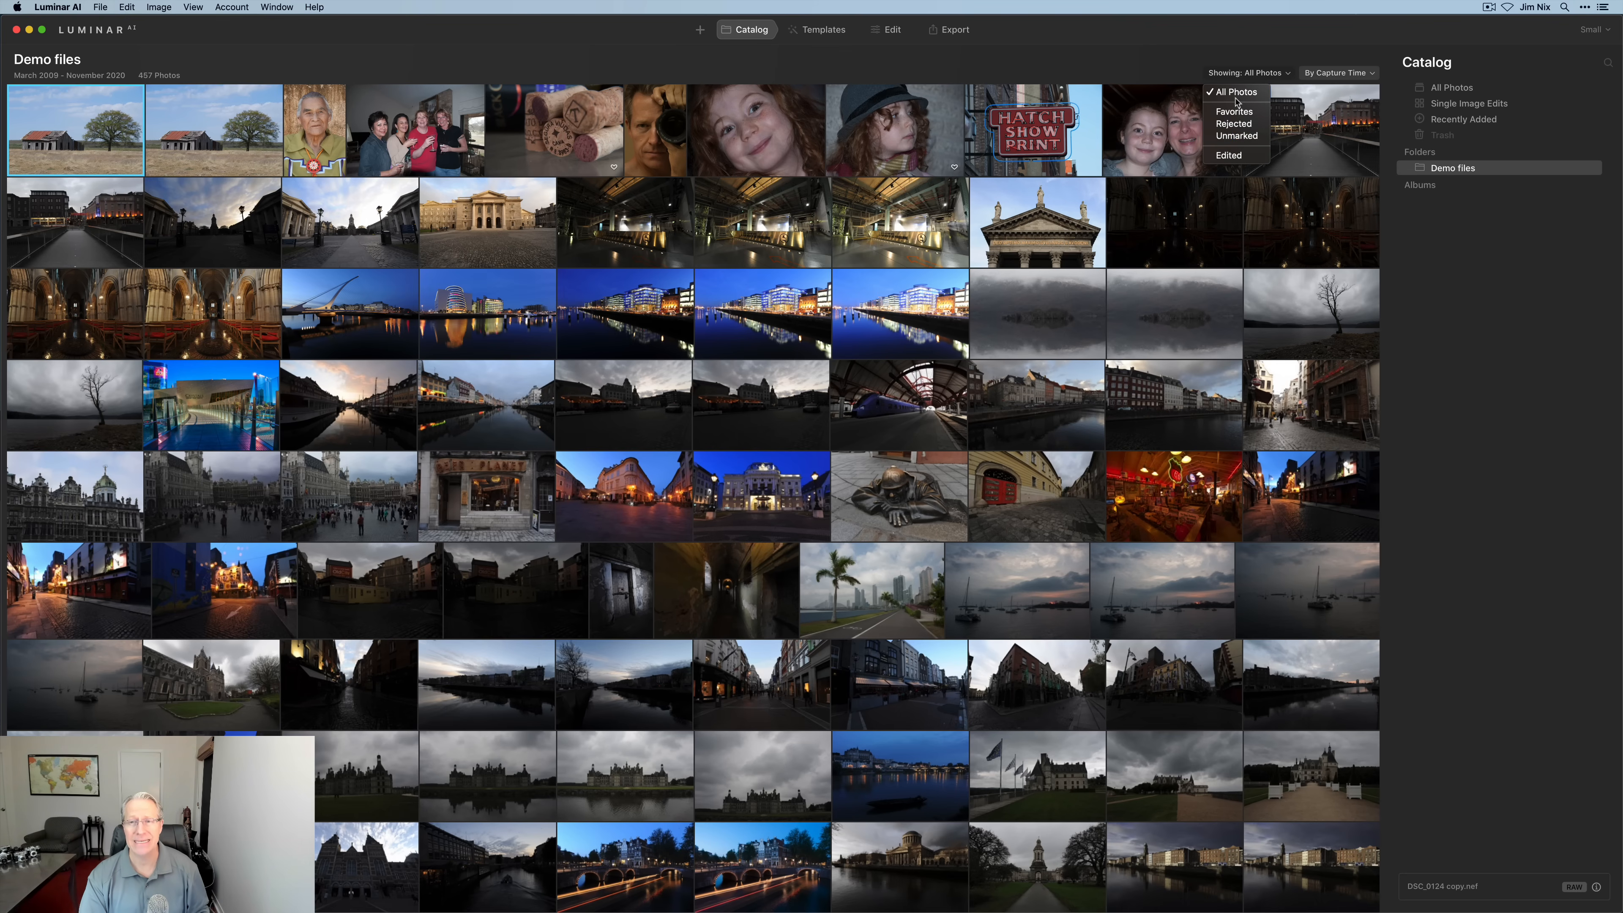
mouse_move(1236, 91)
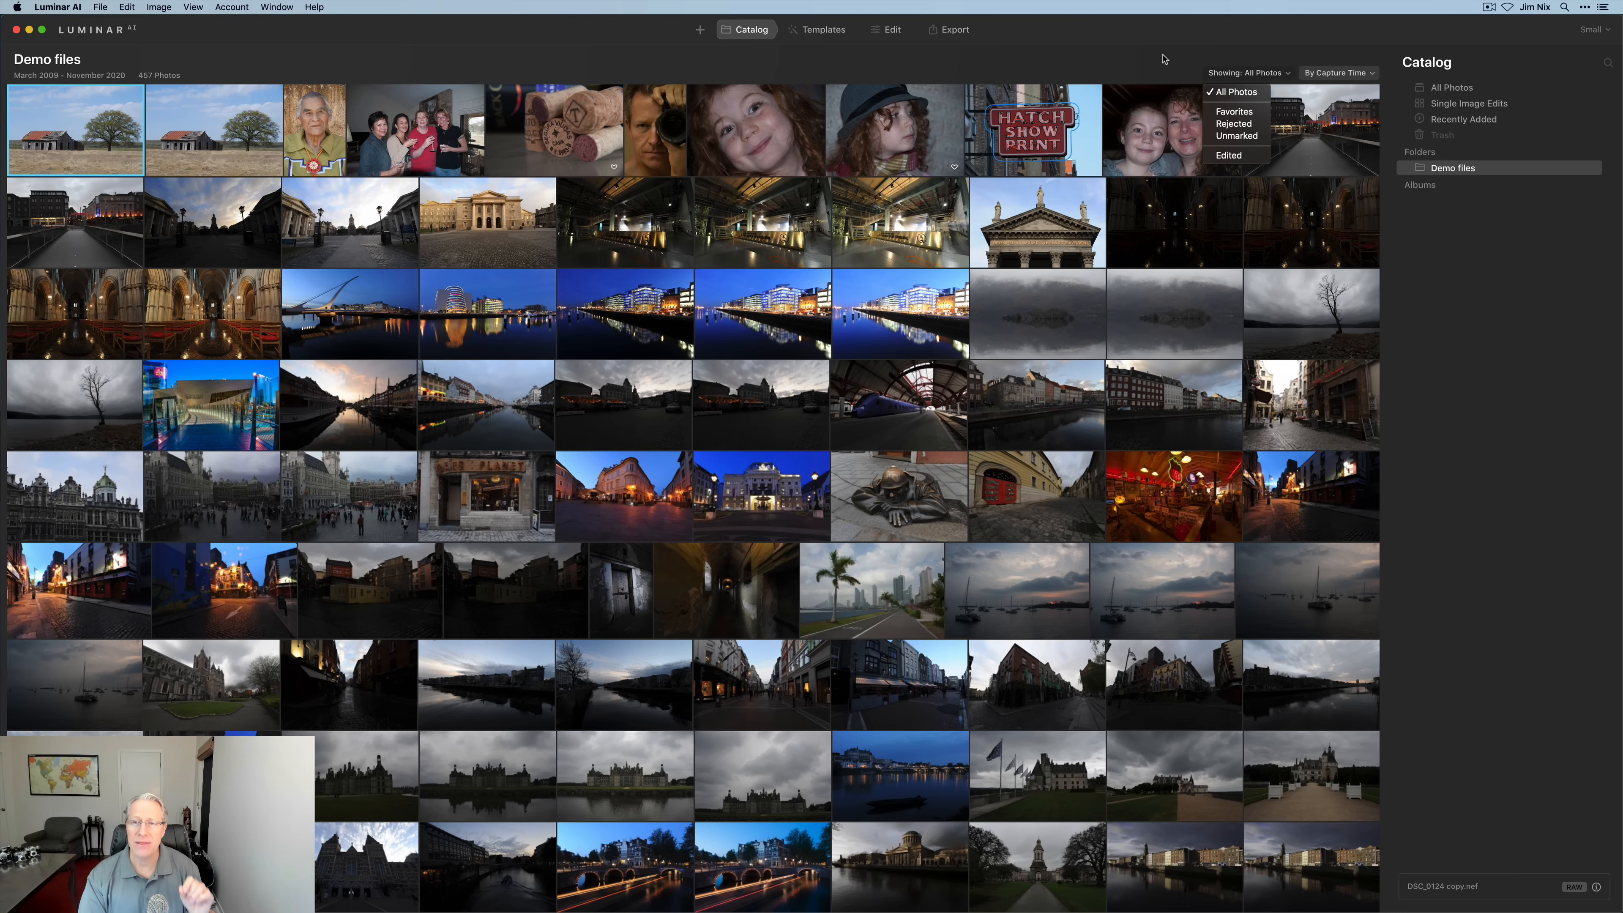
left_click(923, 153)
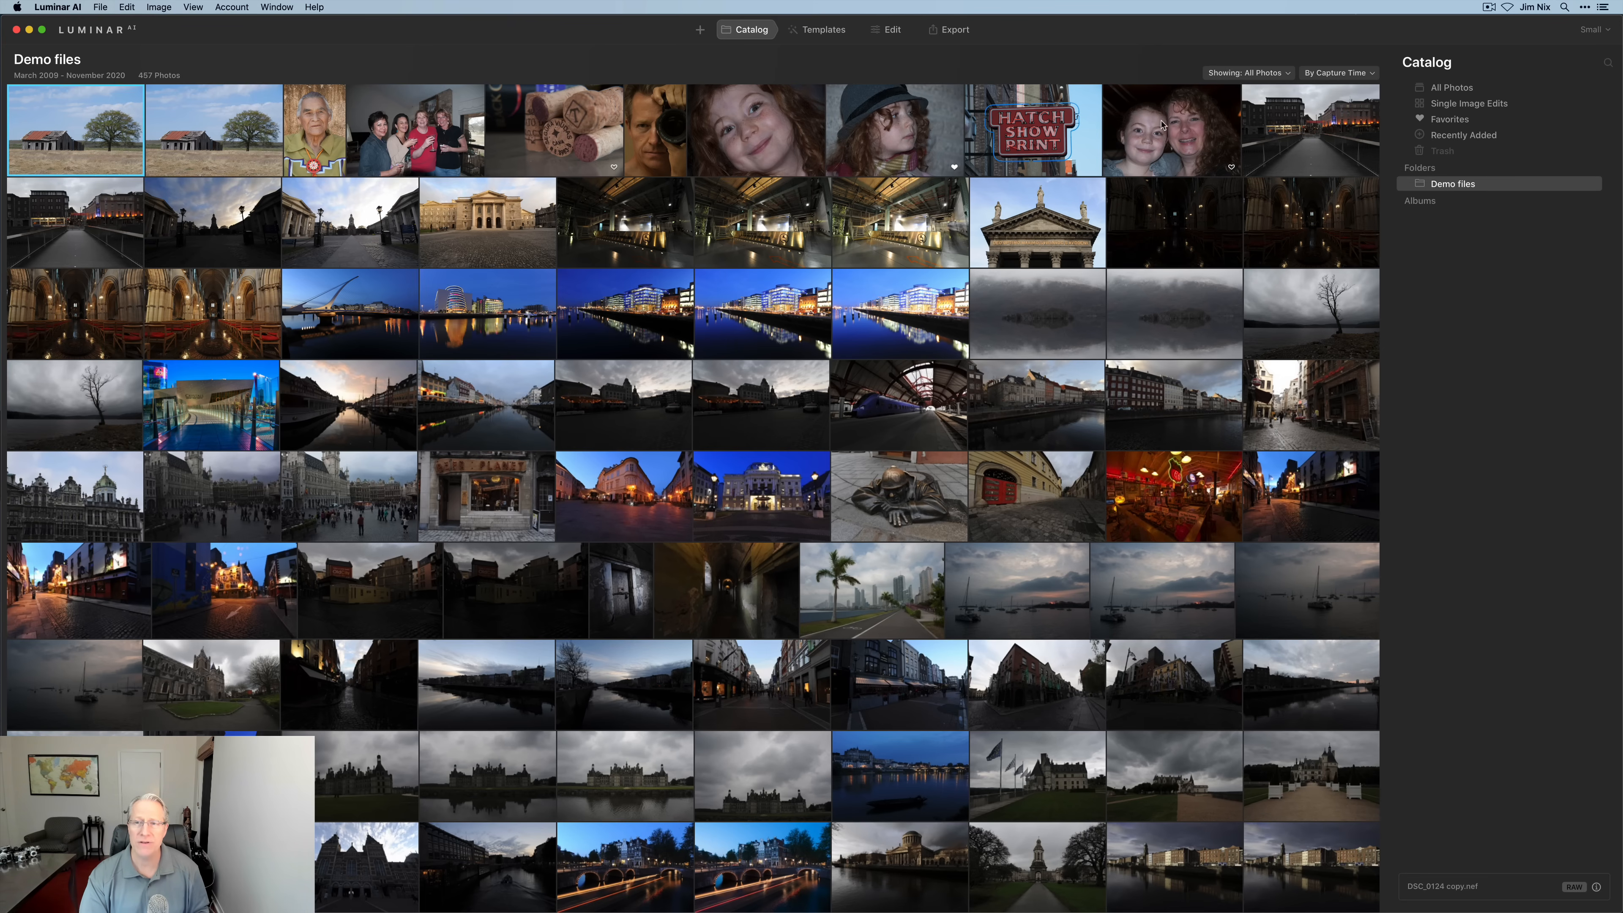
left_click(1247, 73)
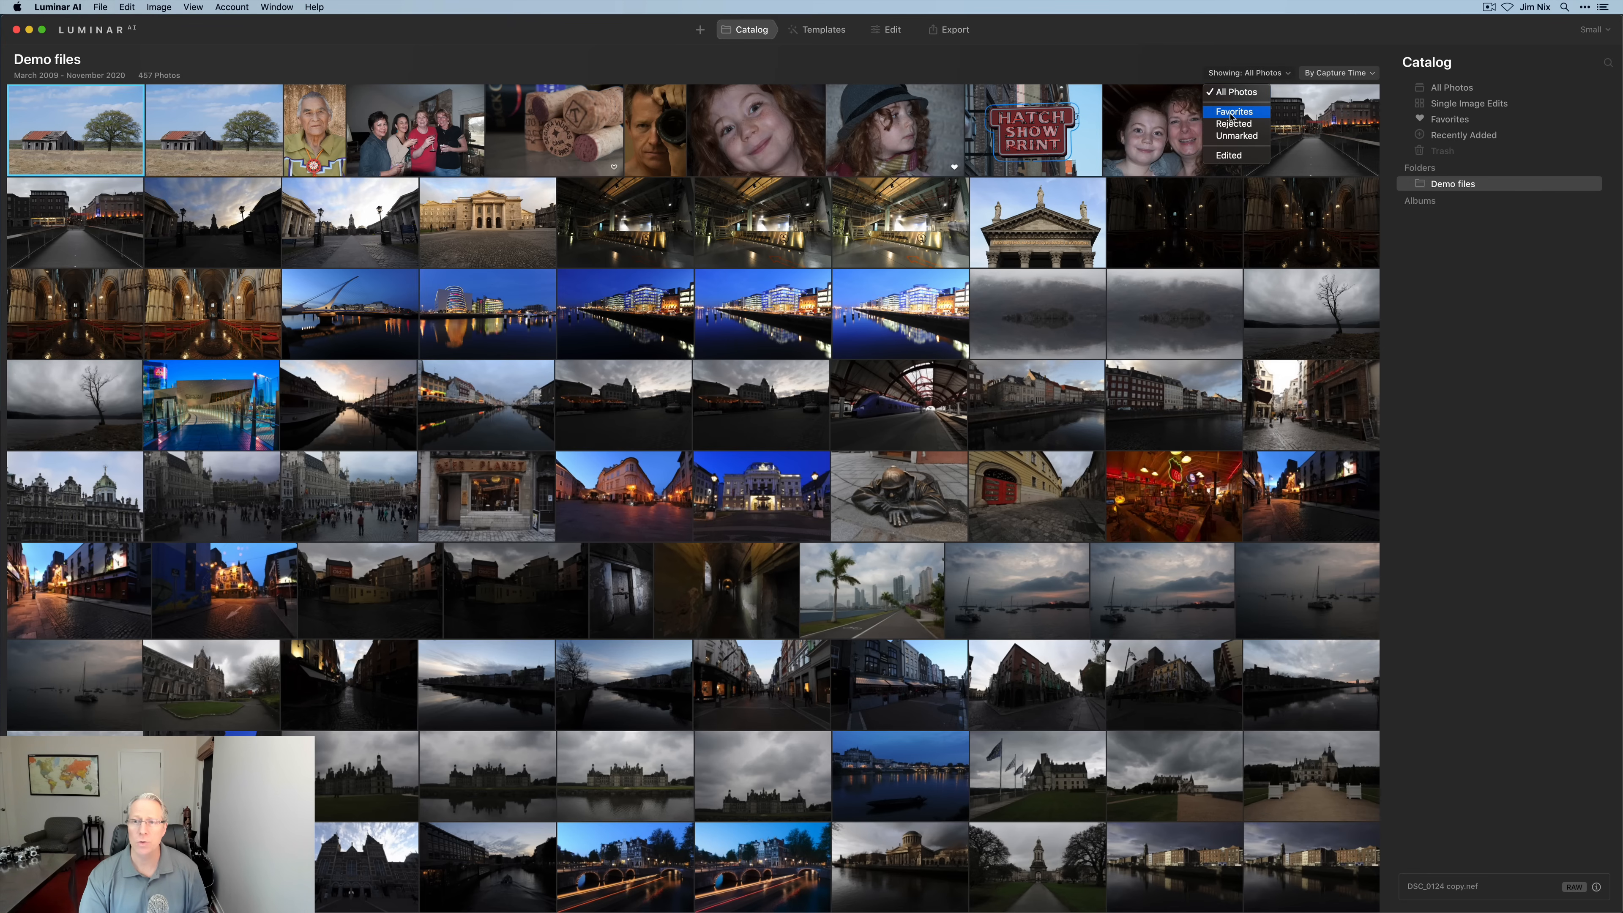
left_click(1233, 111)
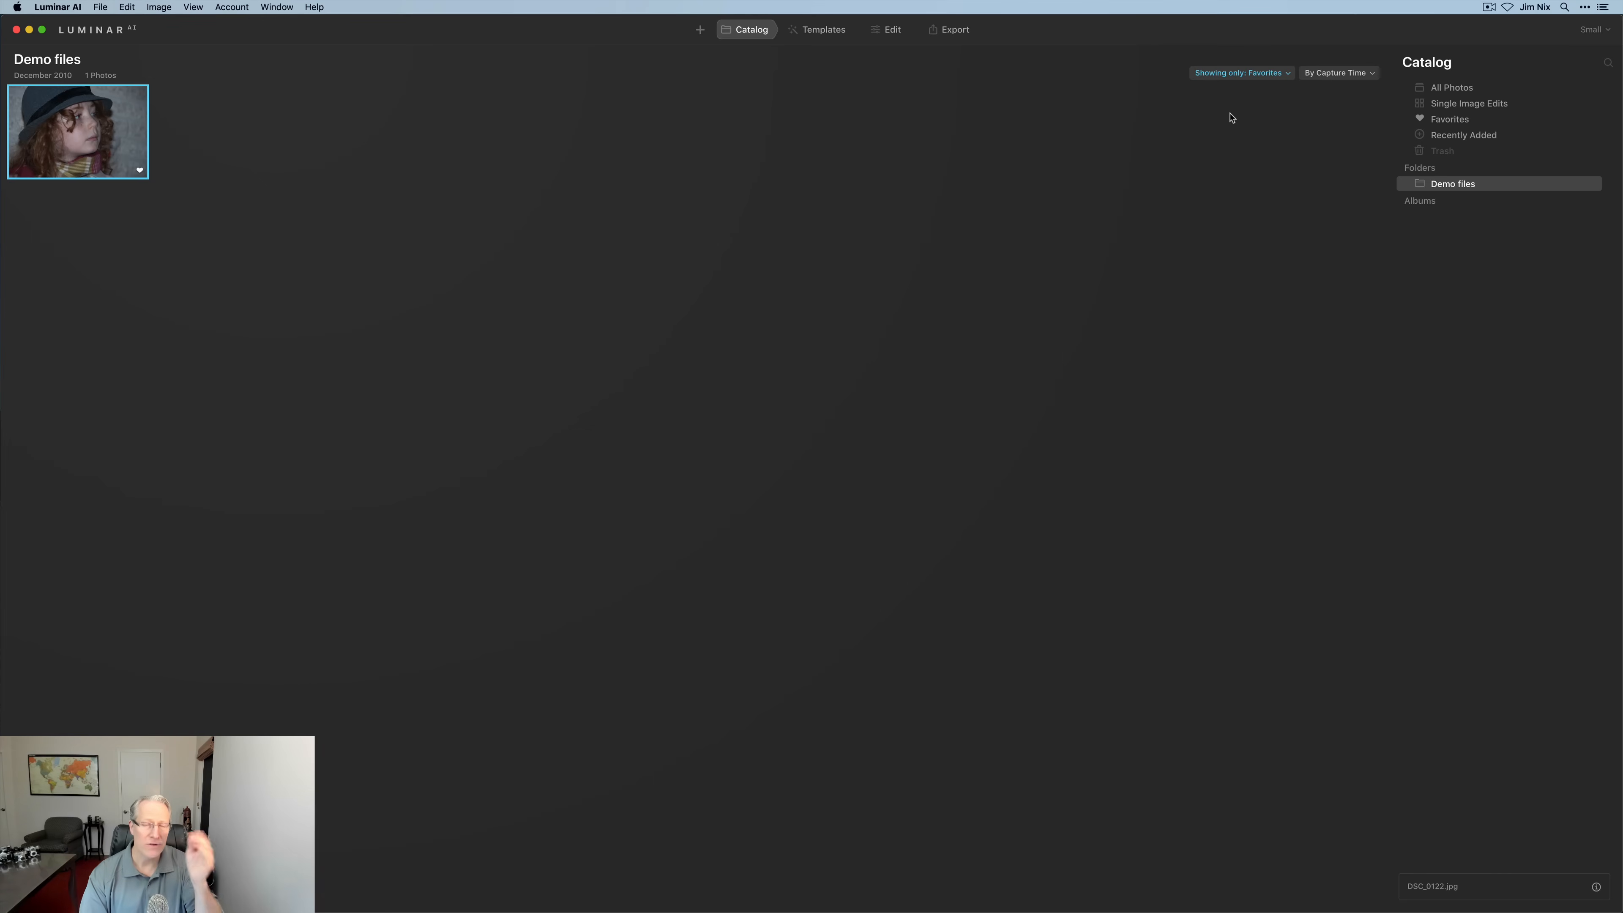
left_click(1239, 73)
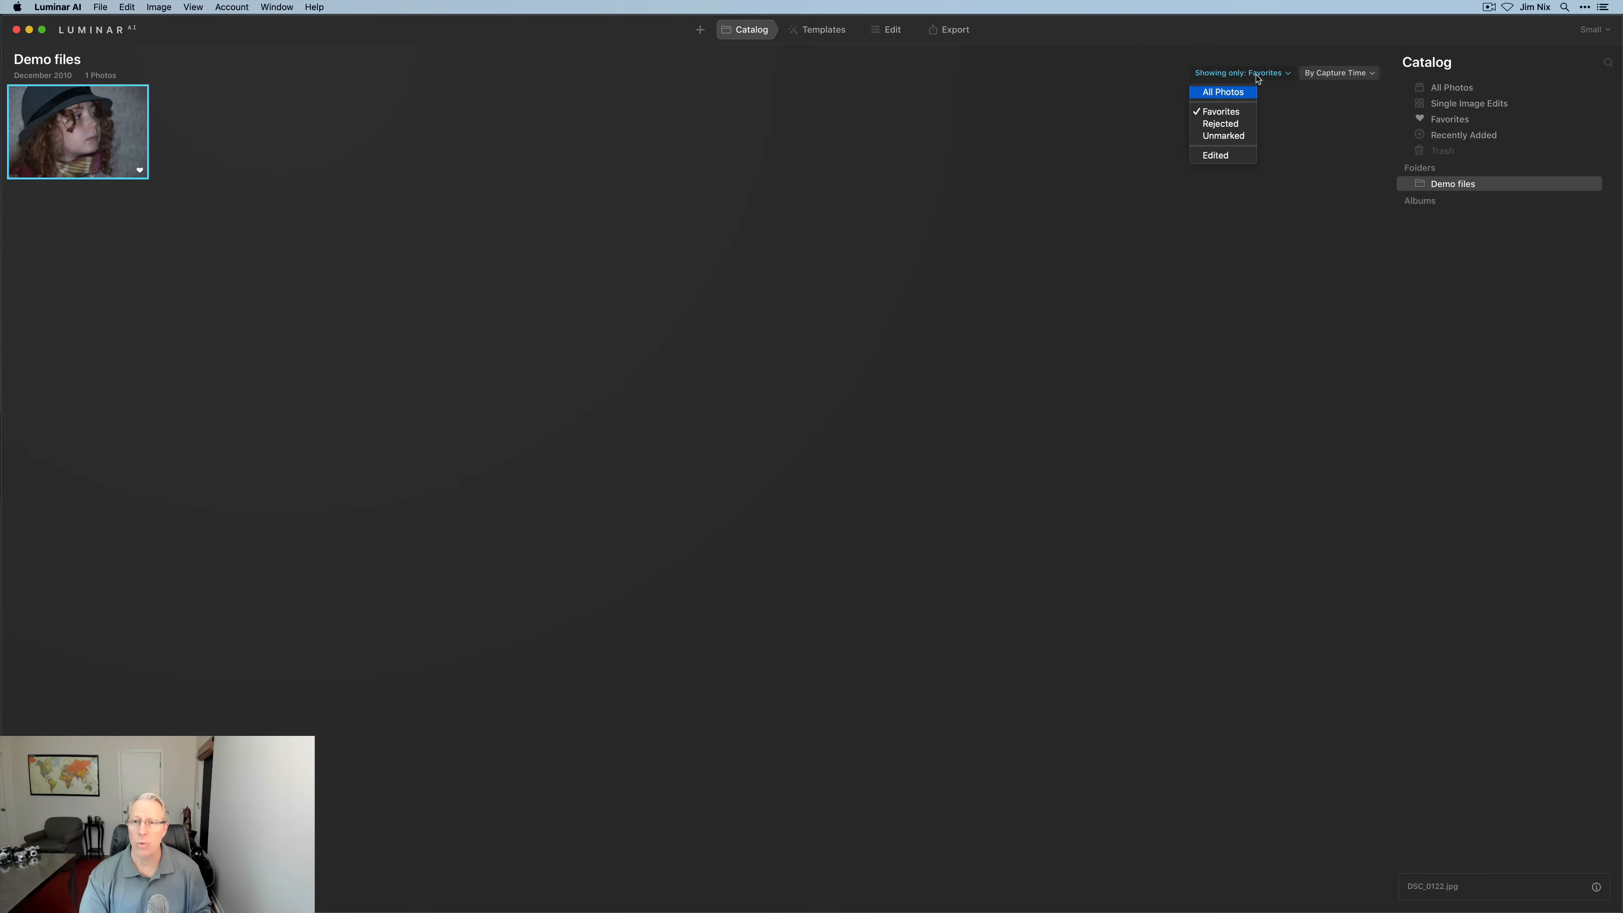
left_click(666, 221)
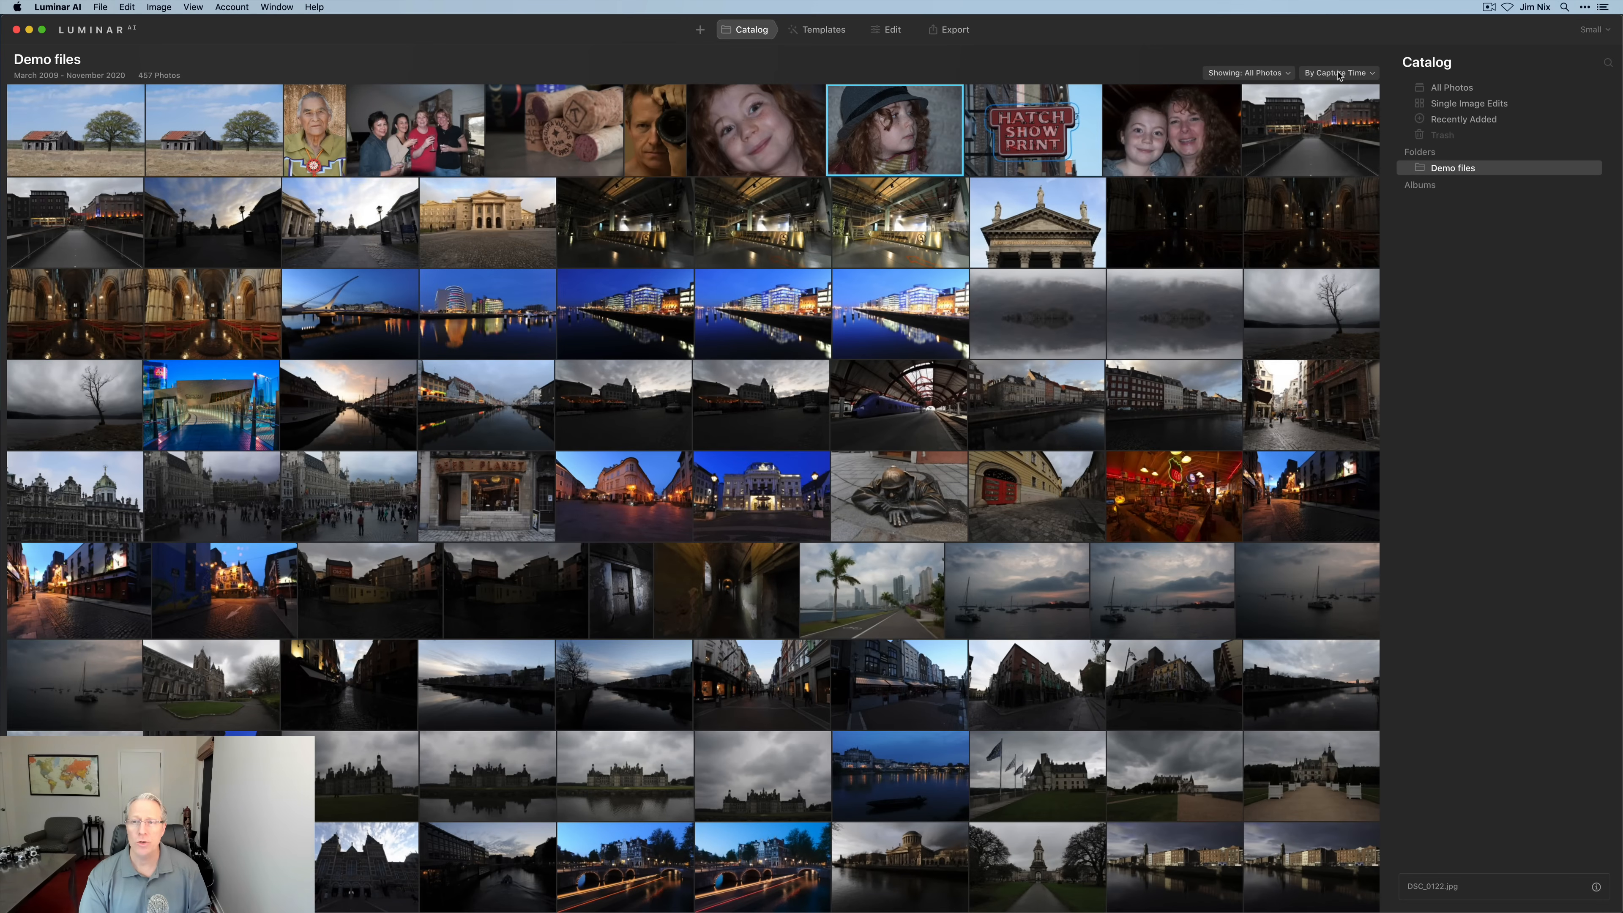
left_click(1337, 73)
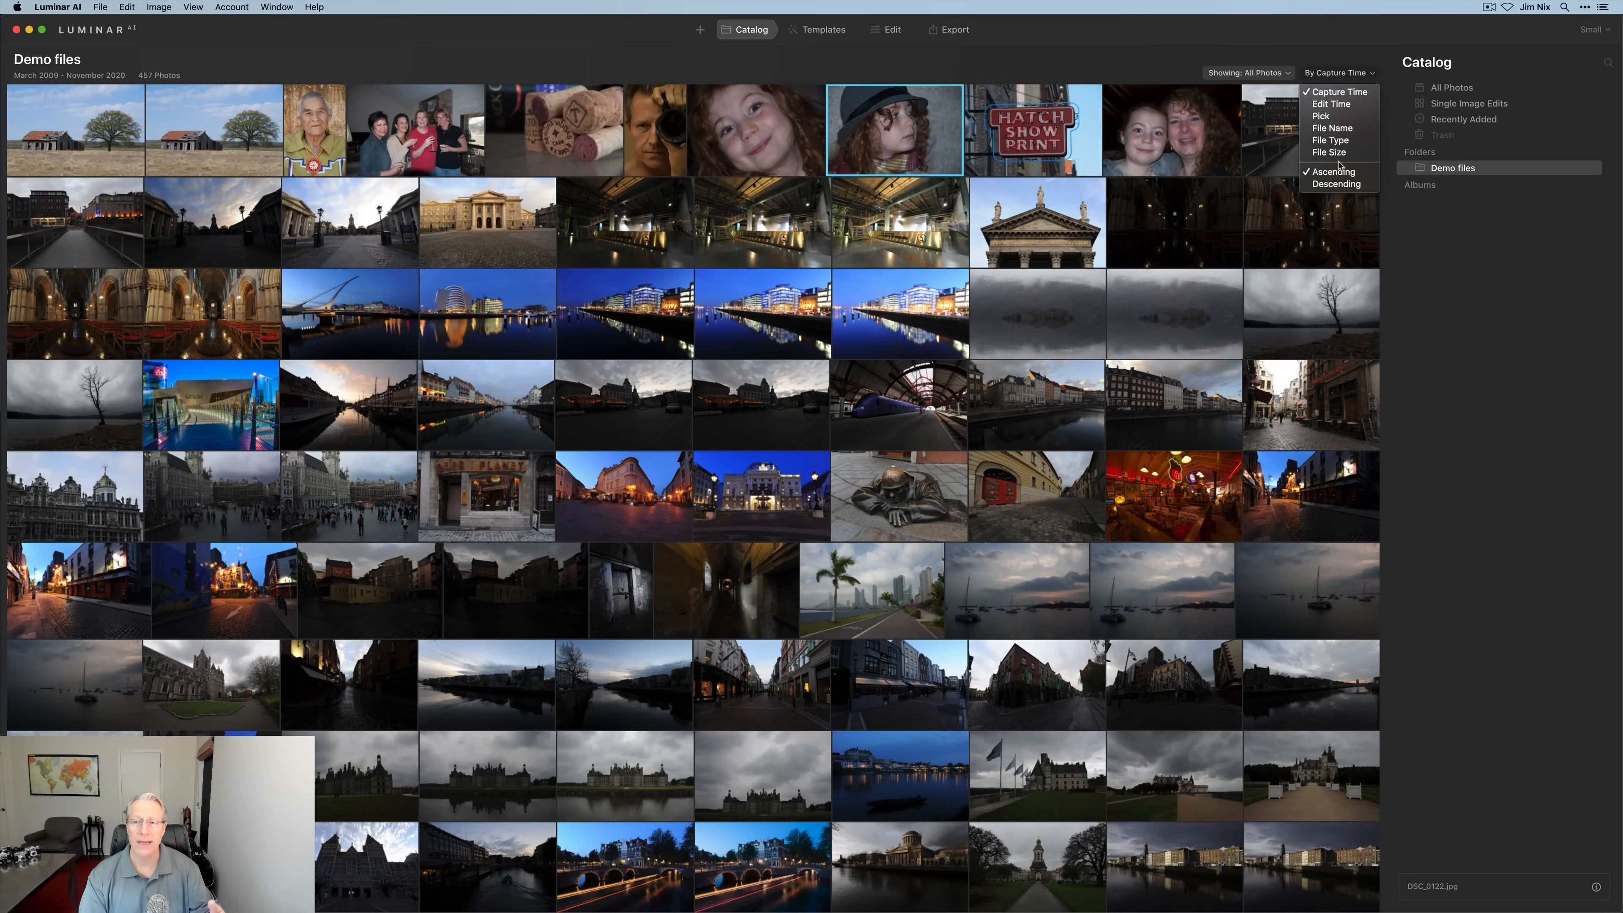
mouse_move(1338, 103)
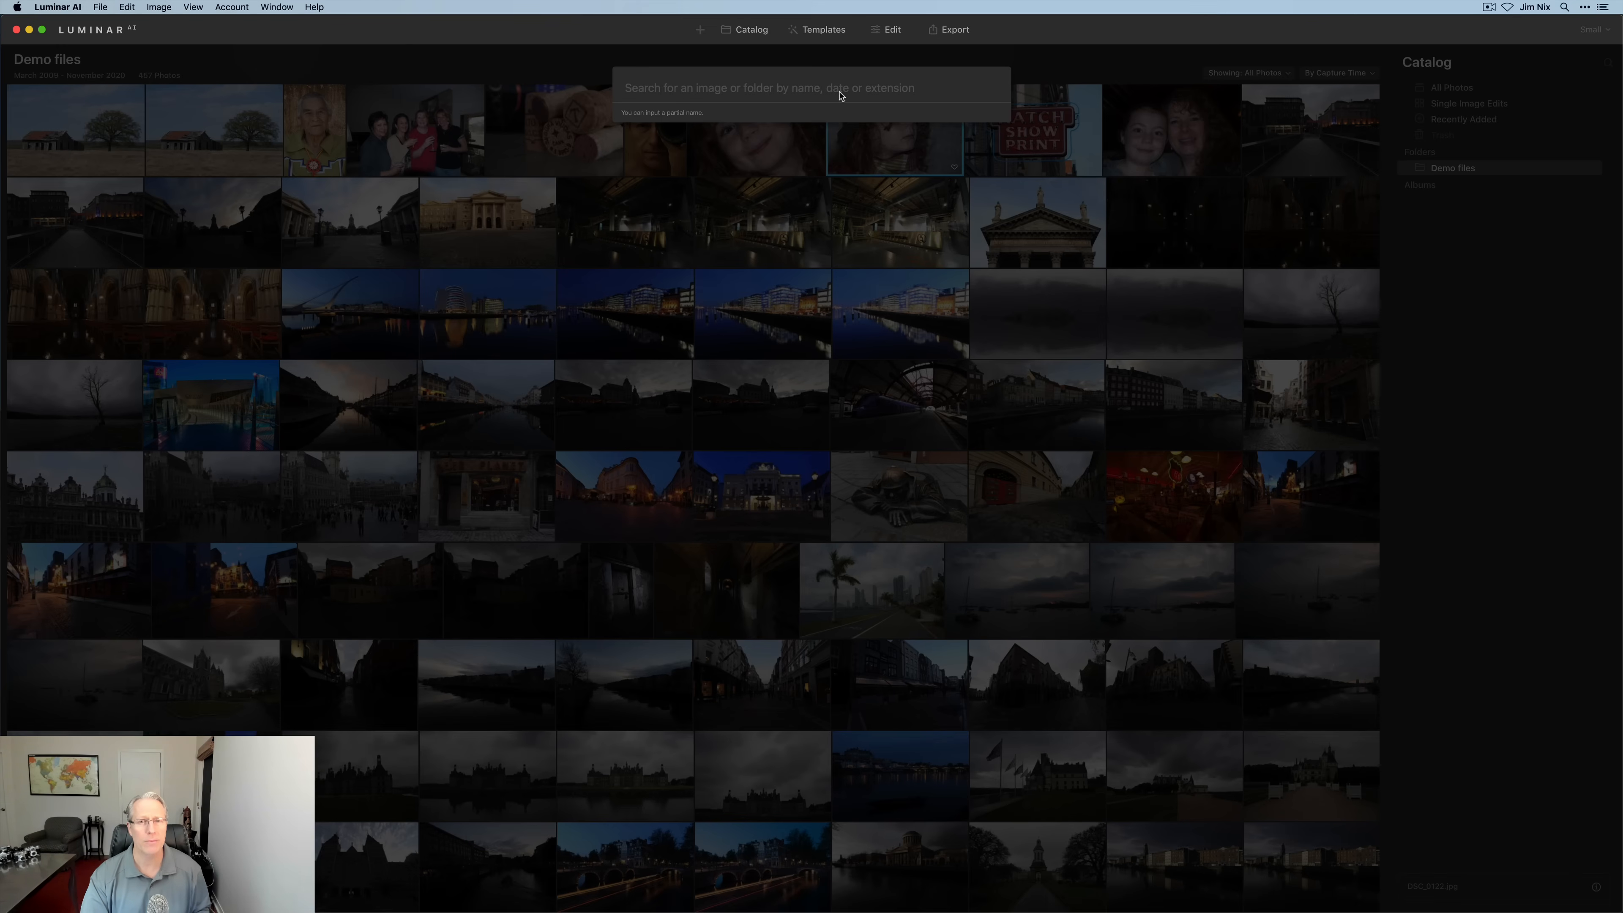
mouse_move(1022, 93)
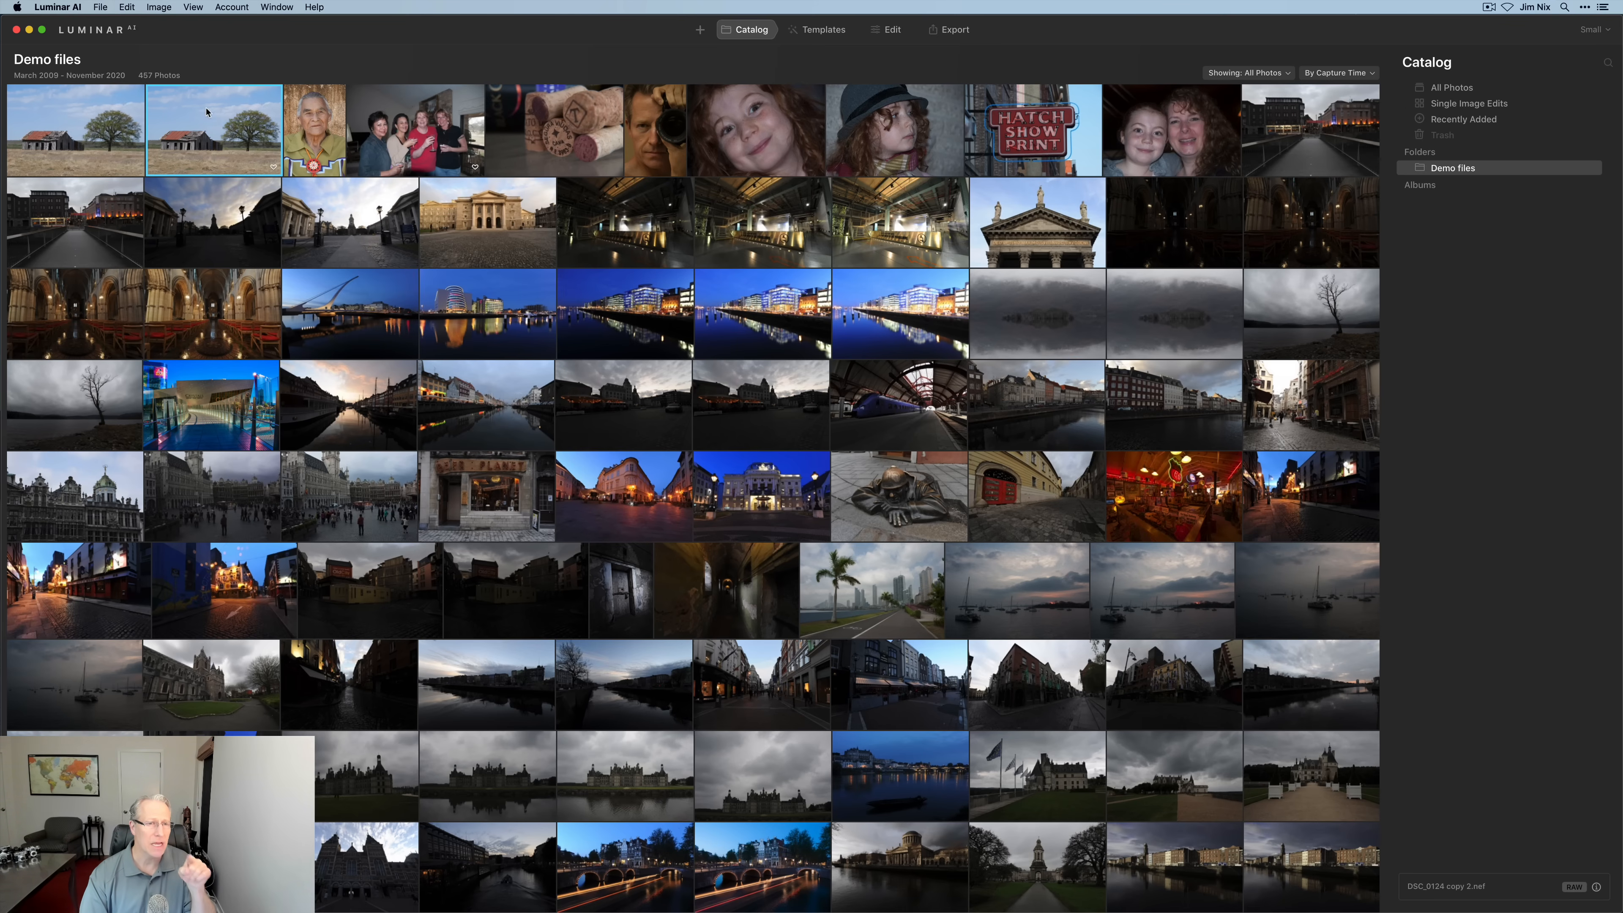
mouse_move(226, 158)
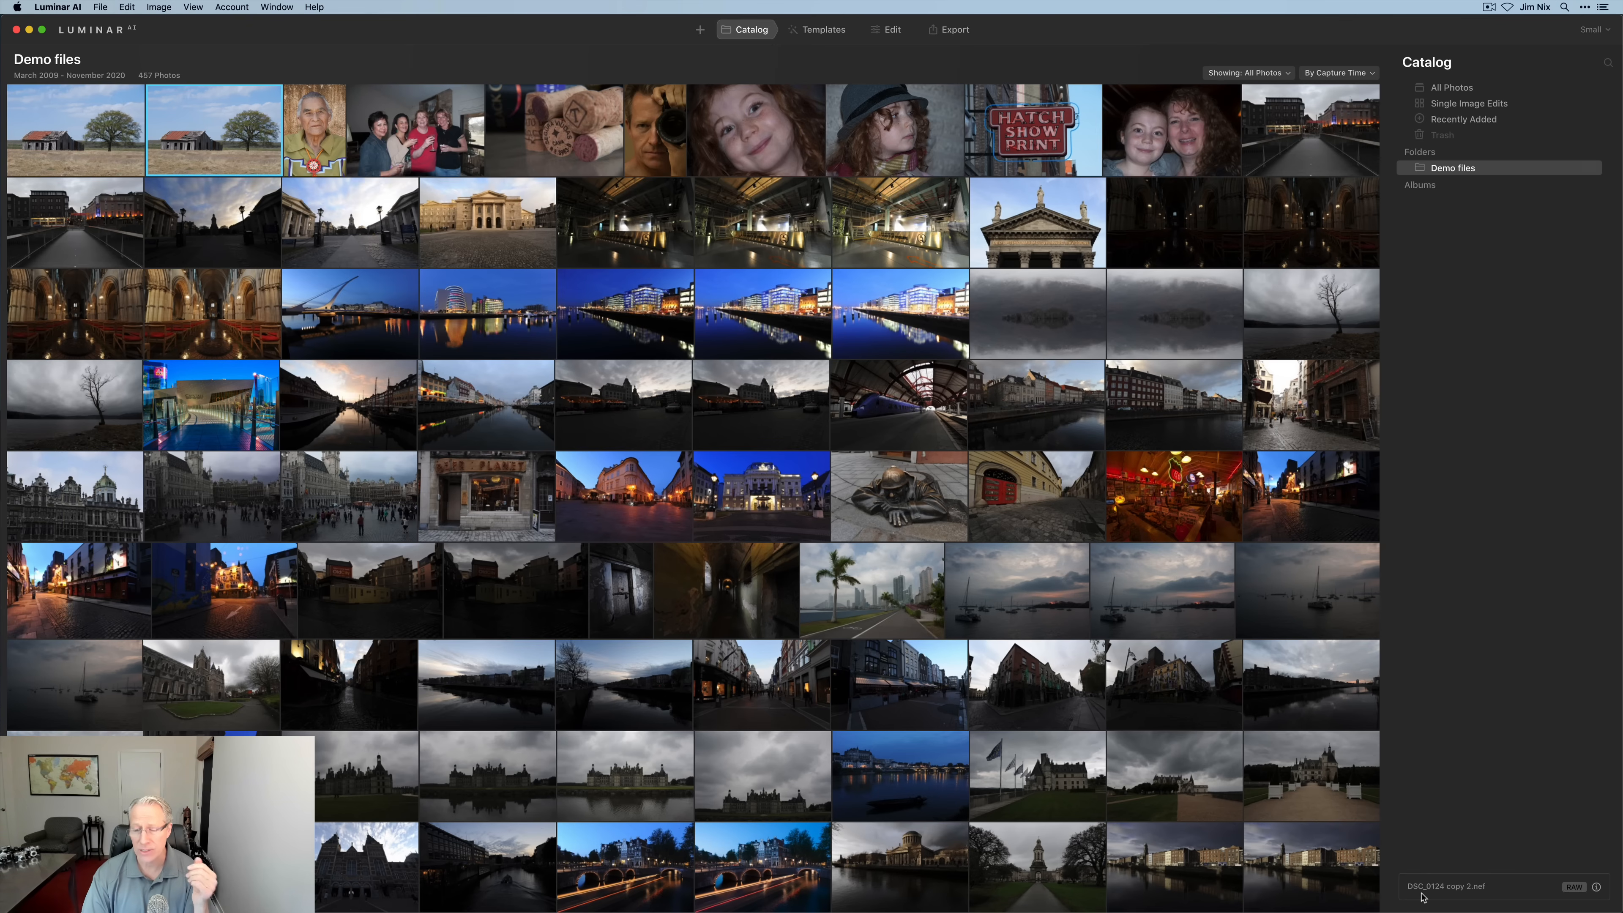
mouse_move(1590, 896)
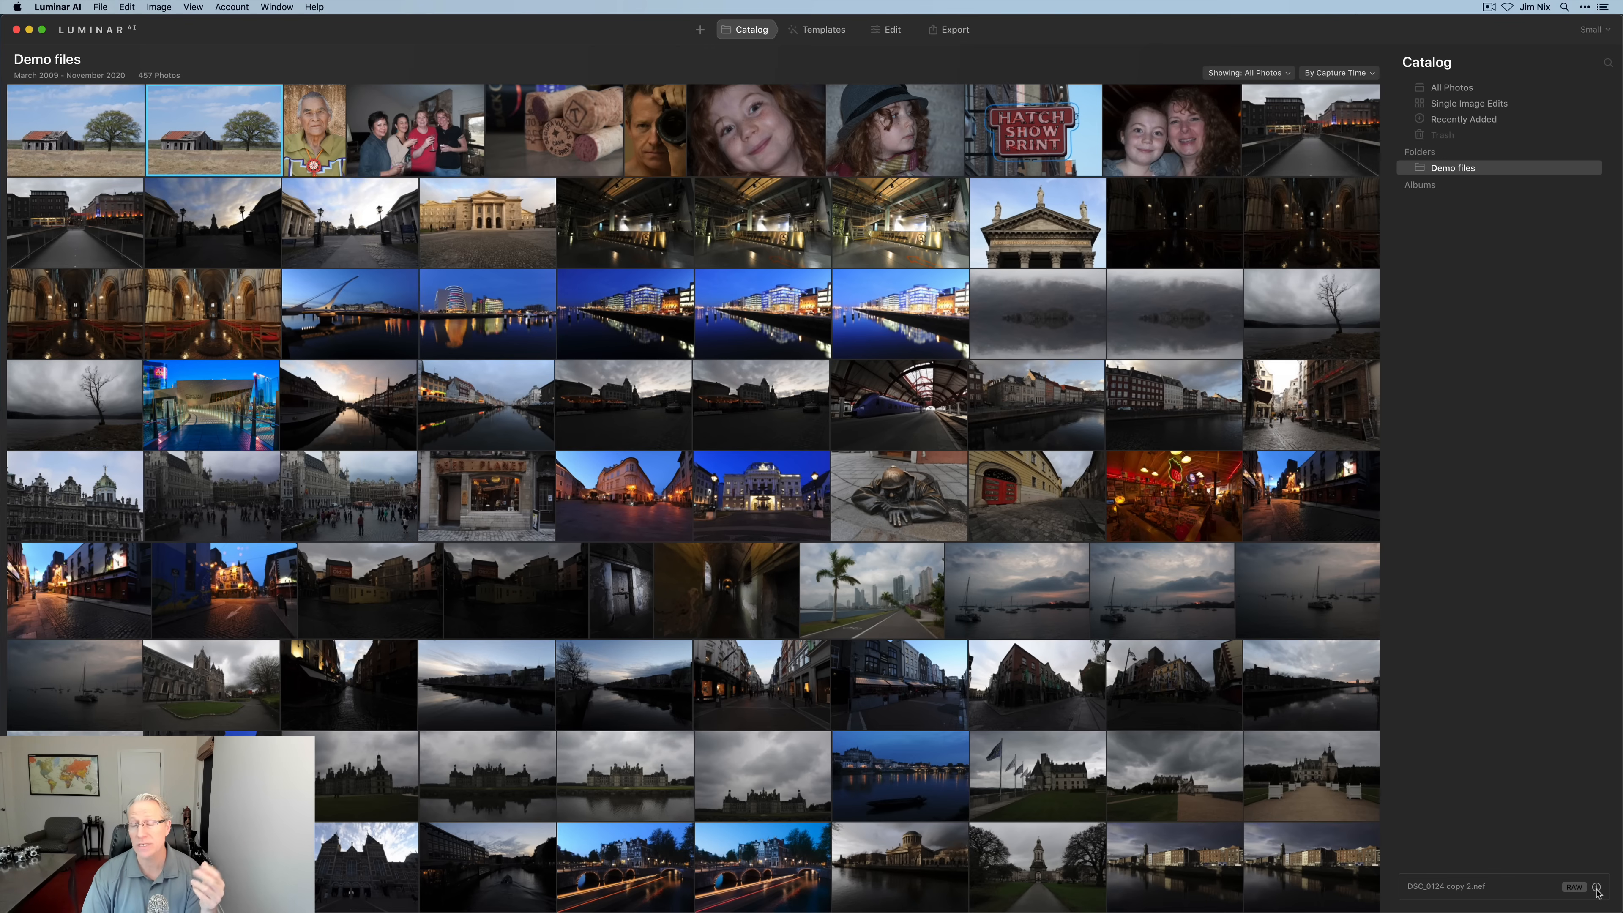
Expand the shooting details for DSC_0124 copy 2.nef (ISO 100, 65 mm, f/8, 1/400 s).
left_click(1597, 887)
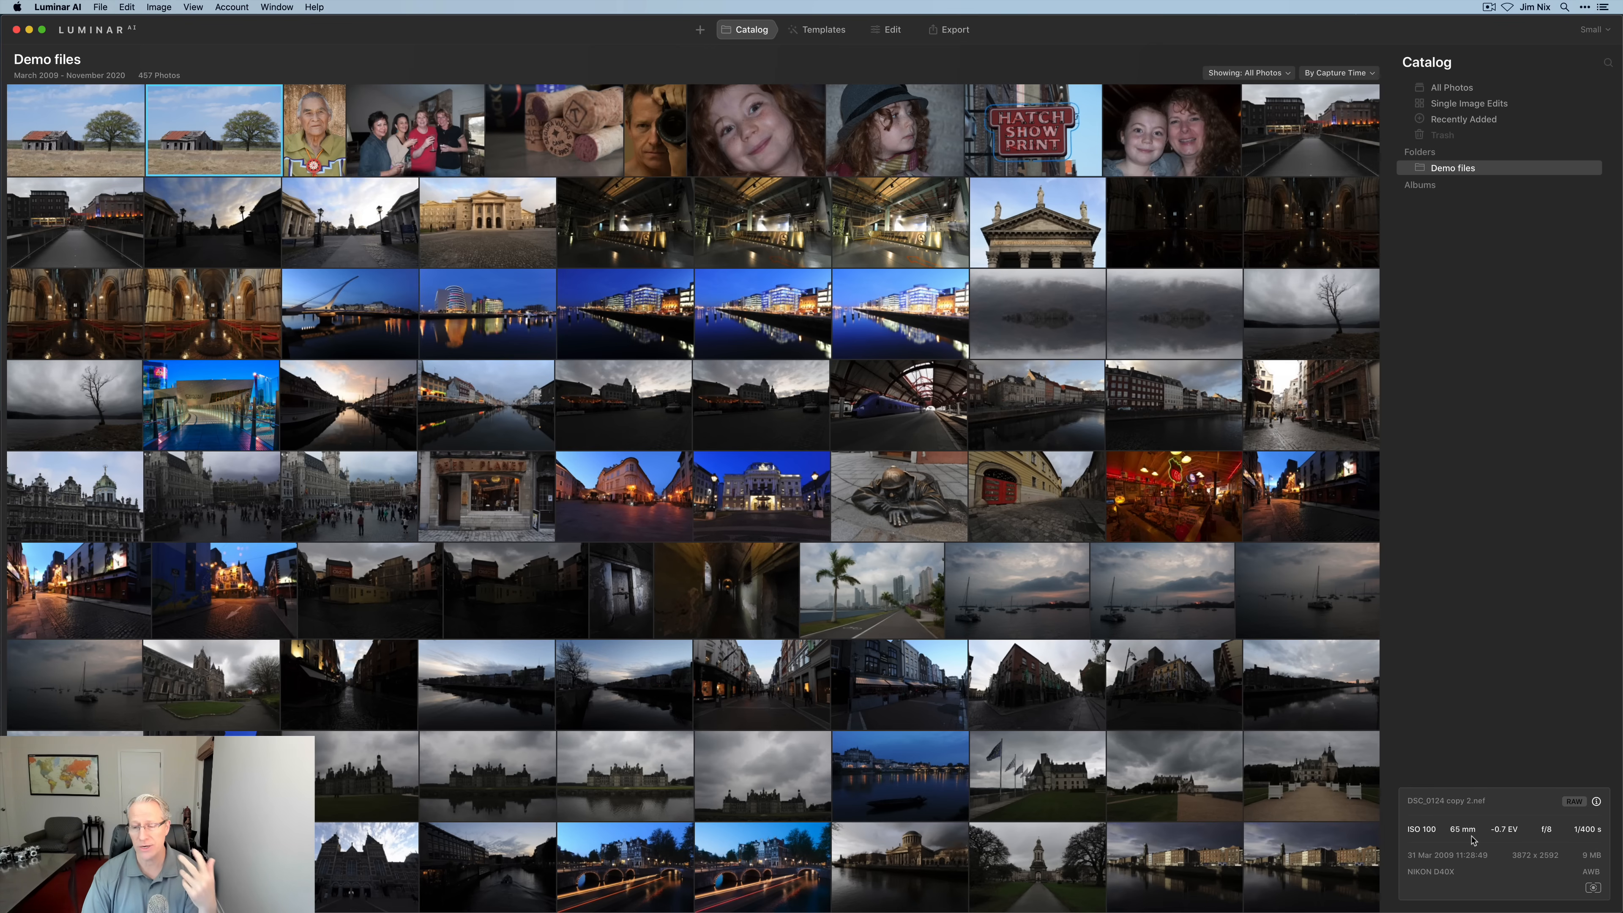
mouse_move(1539, 844)
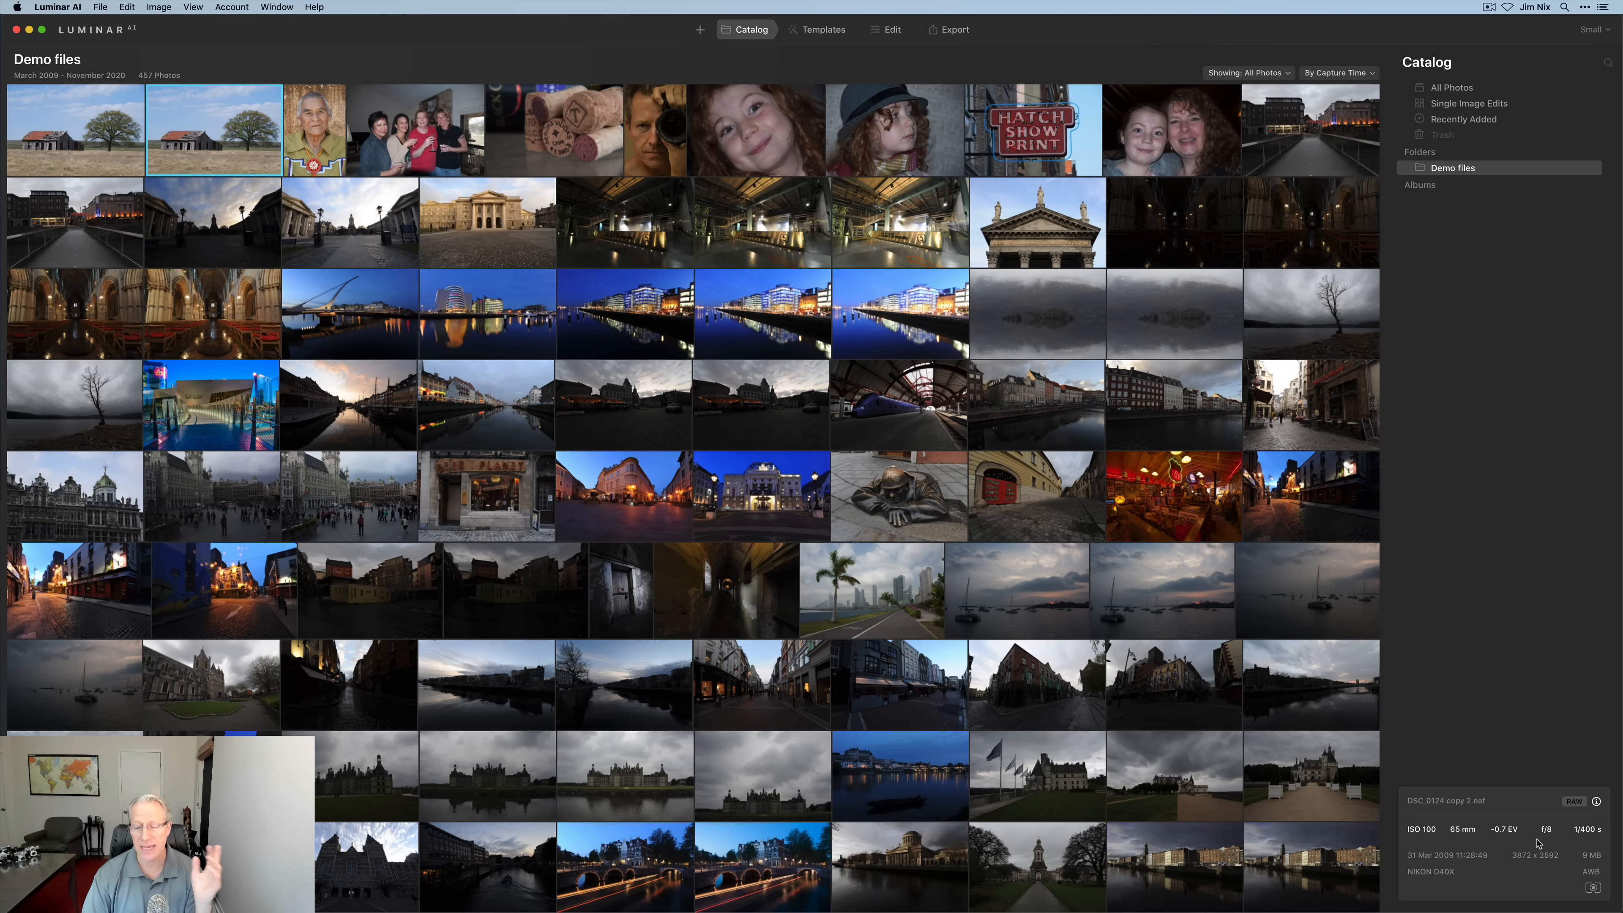
mouse_move(1426, 867)
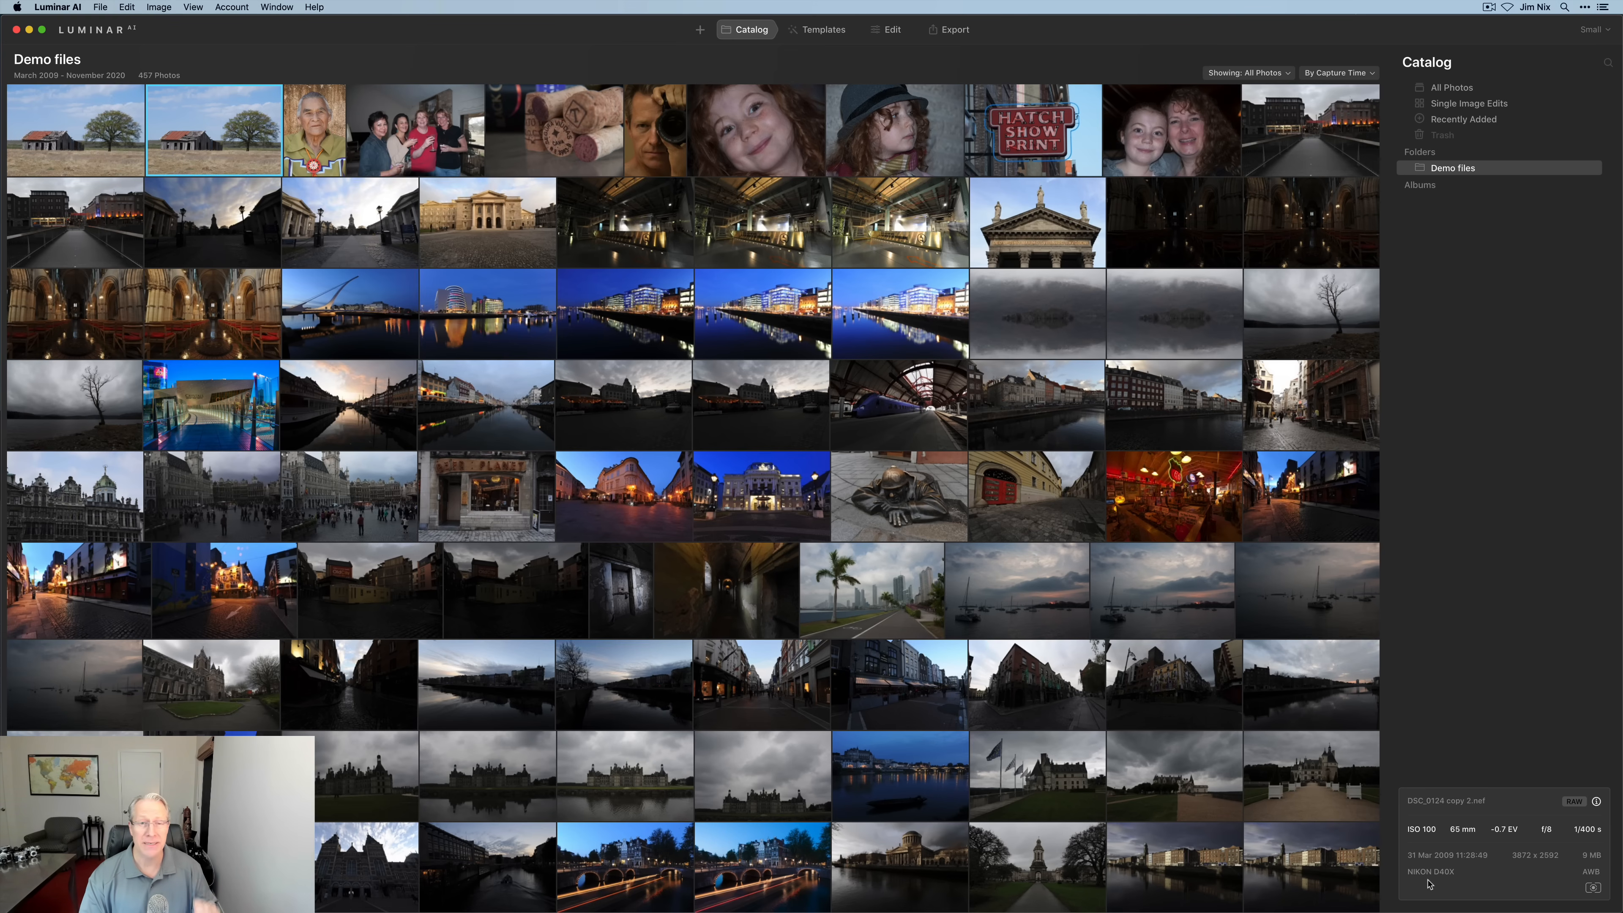
mouse_move(1496, 862)
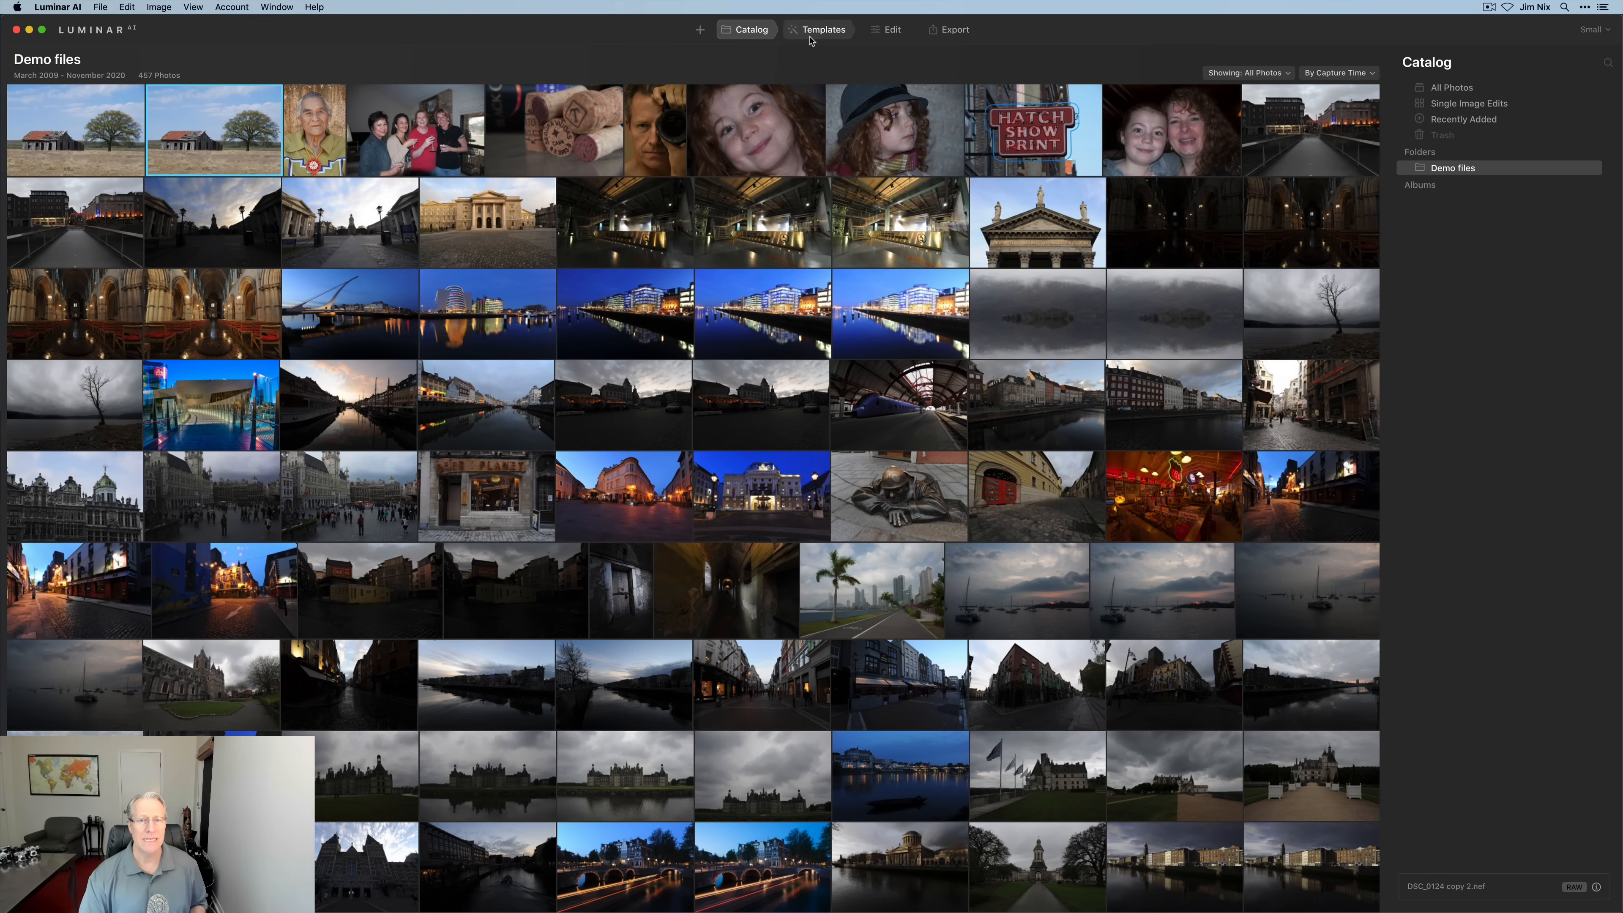
Load the barn-and-tree photo into Templates and browse the suggested collections.
left_click(822, 29)
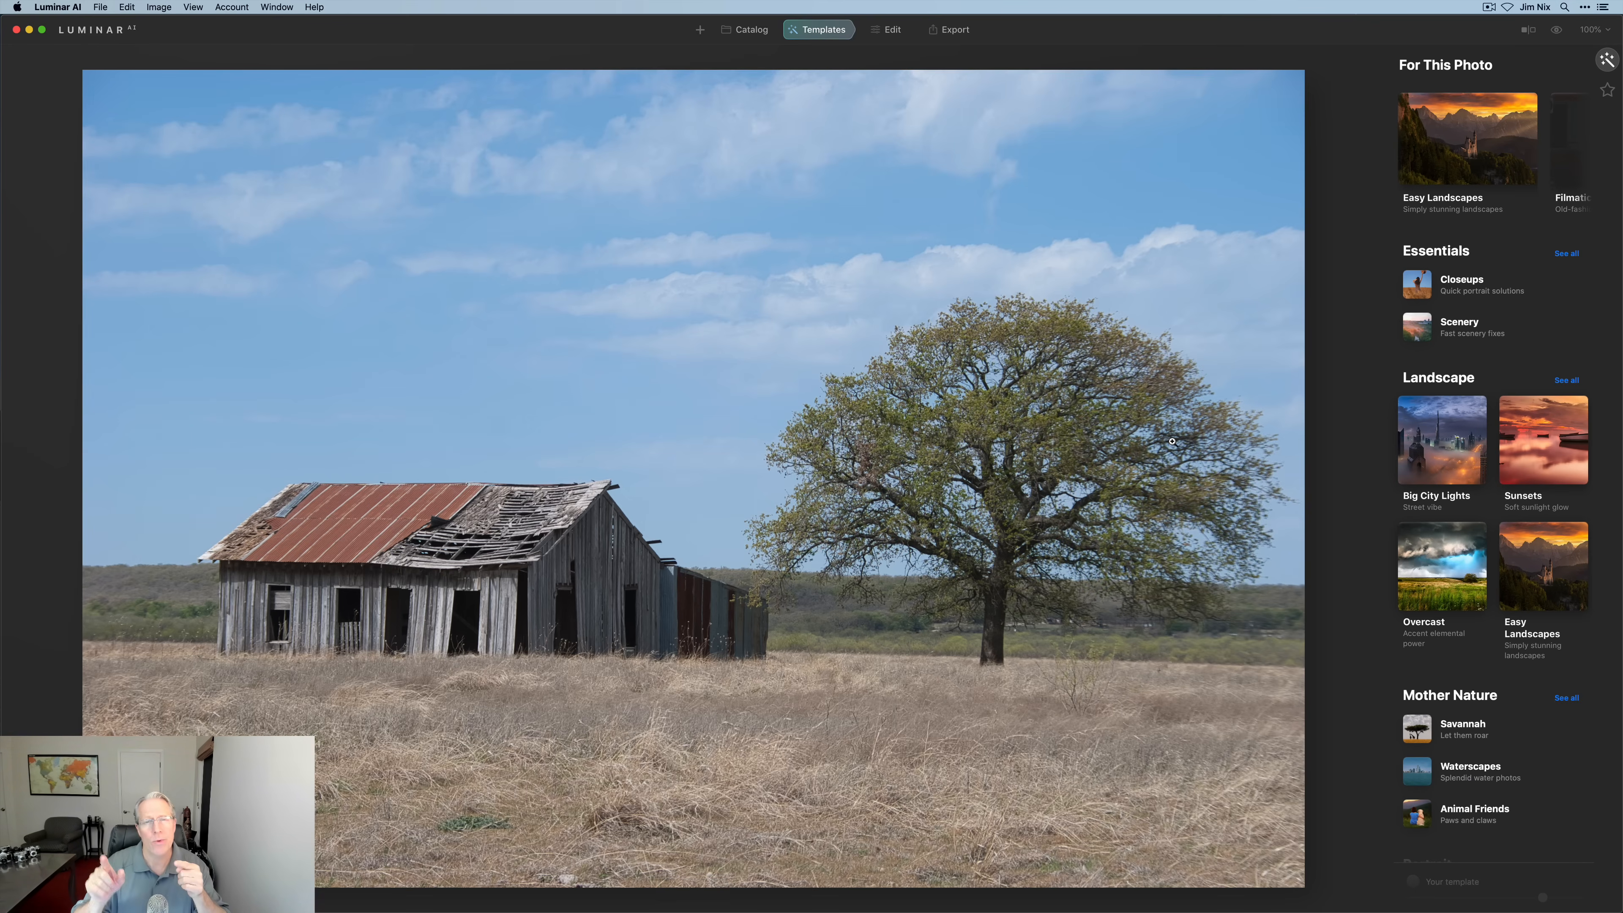
mouse_move(1451, 147)
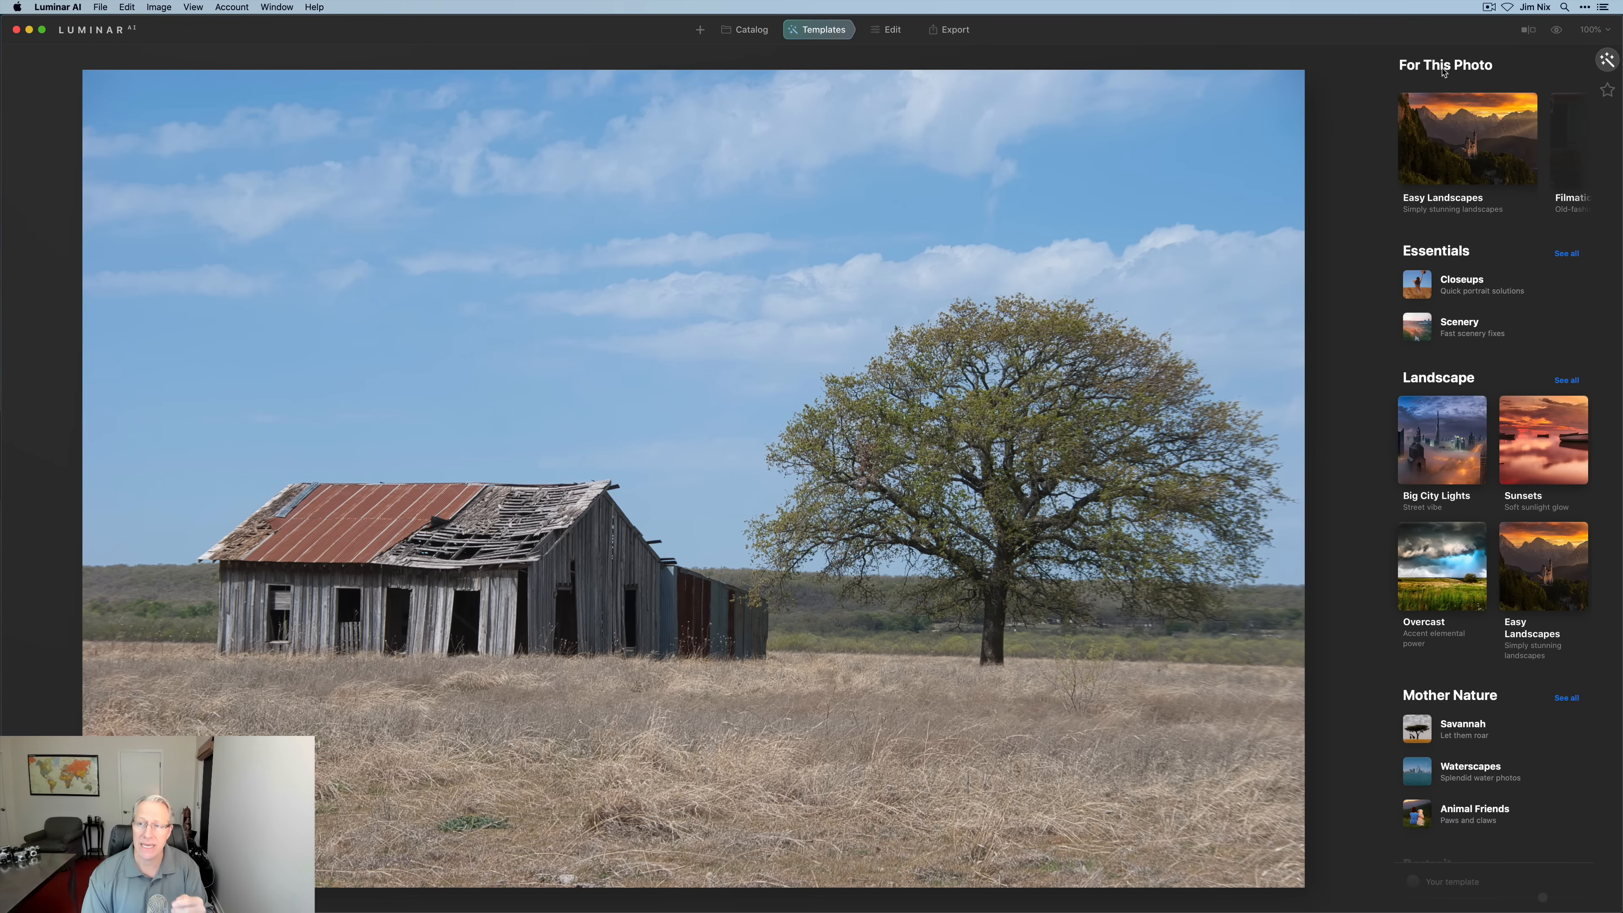
mouse_move(1439, 222)
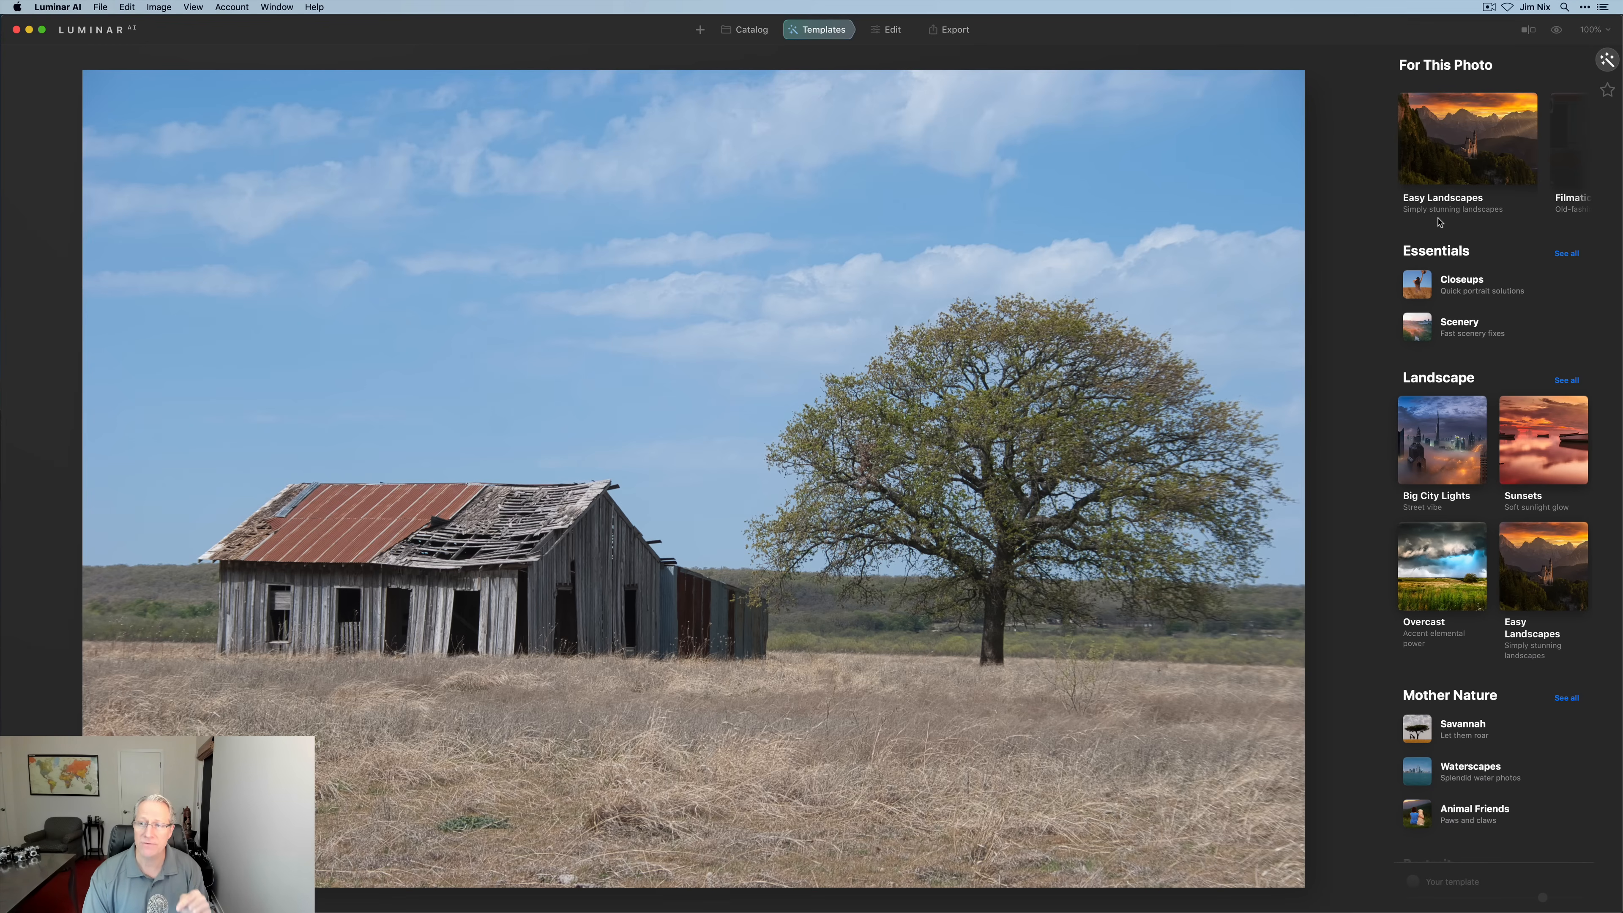
mouse_move(1460, 146)
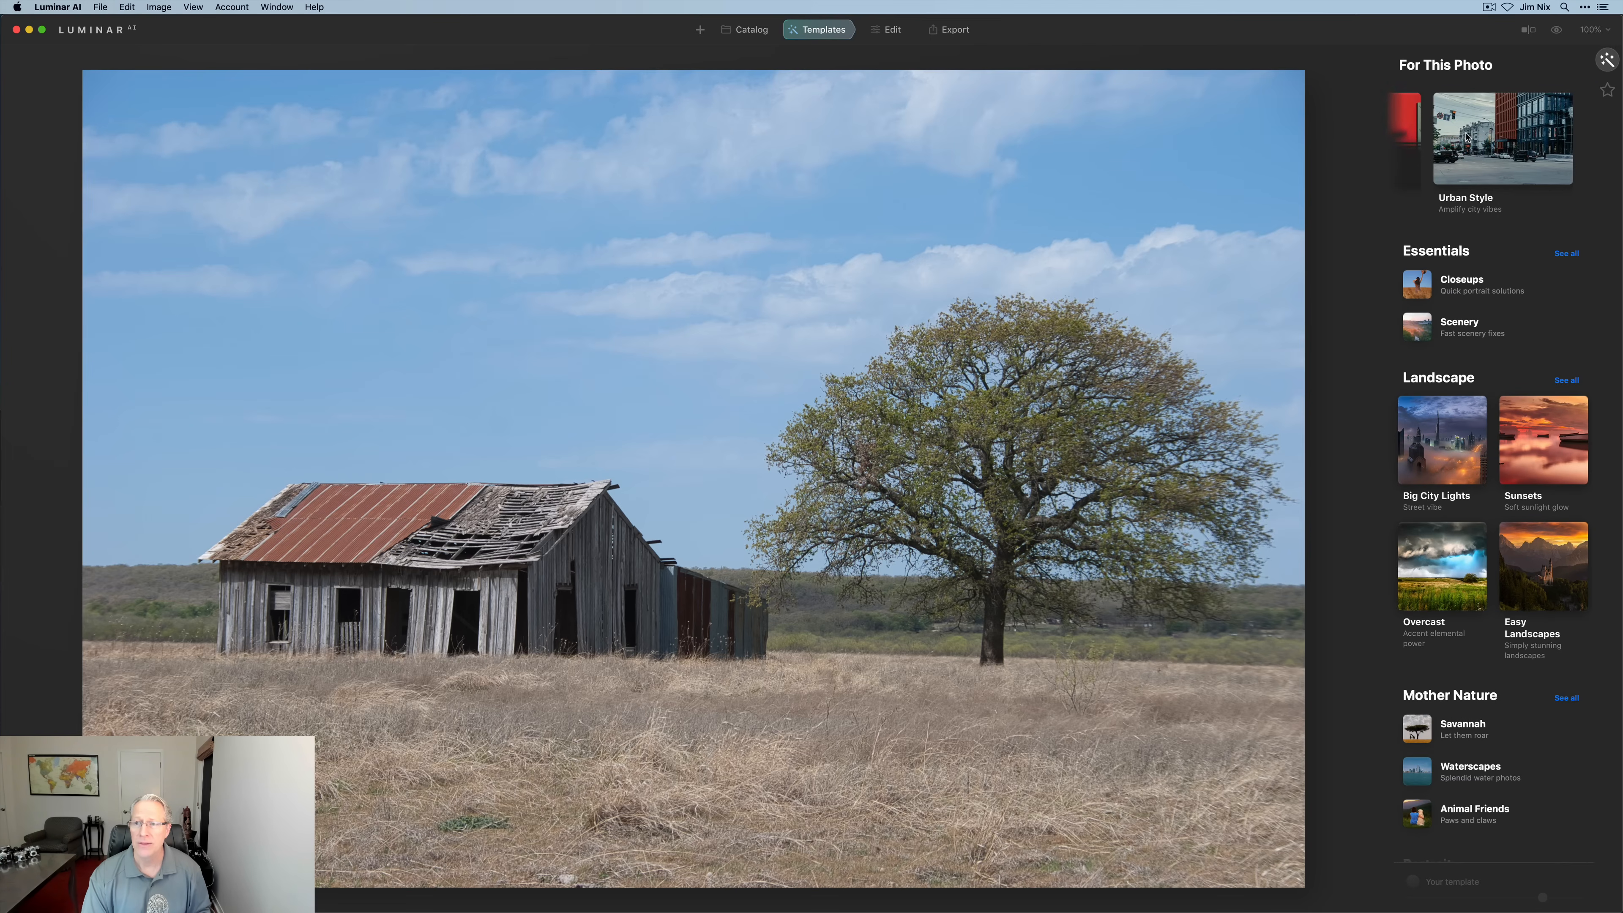
scroll("down", 3)
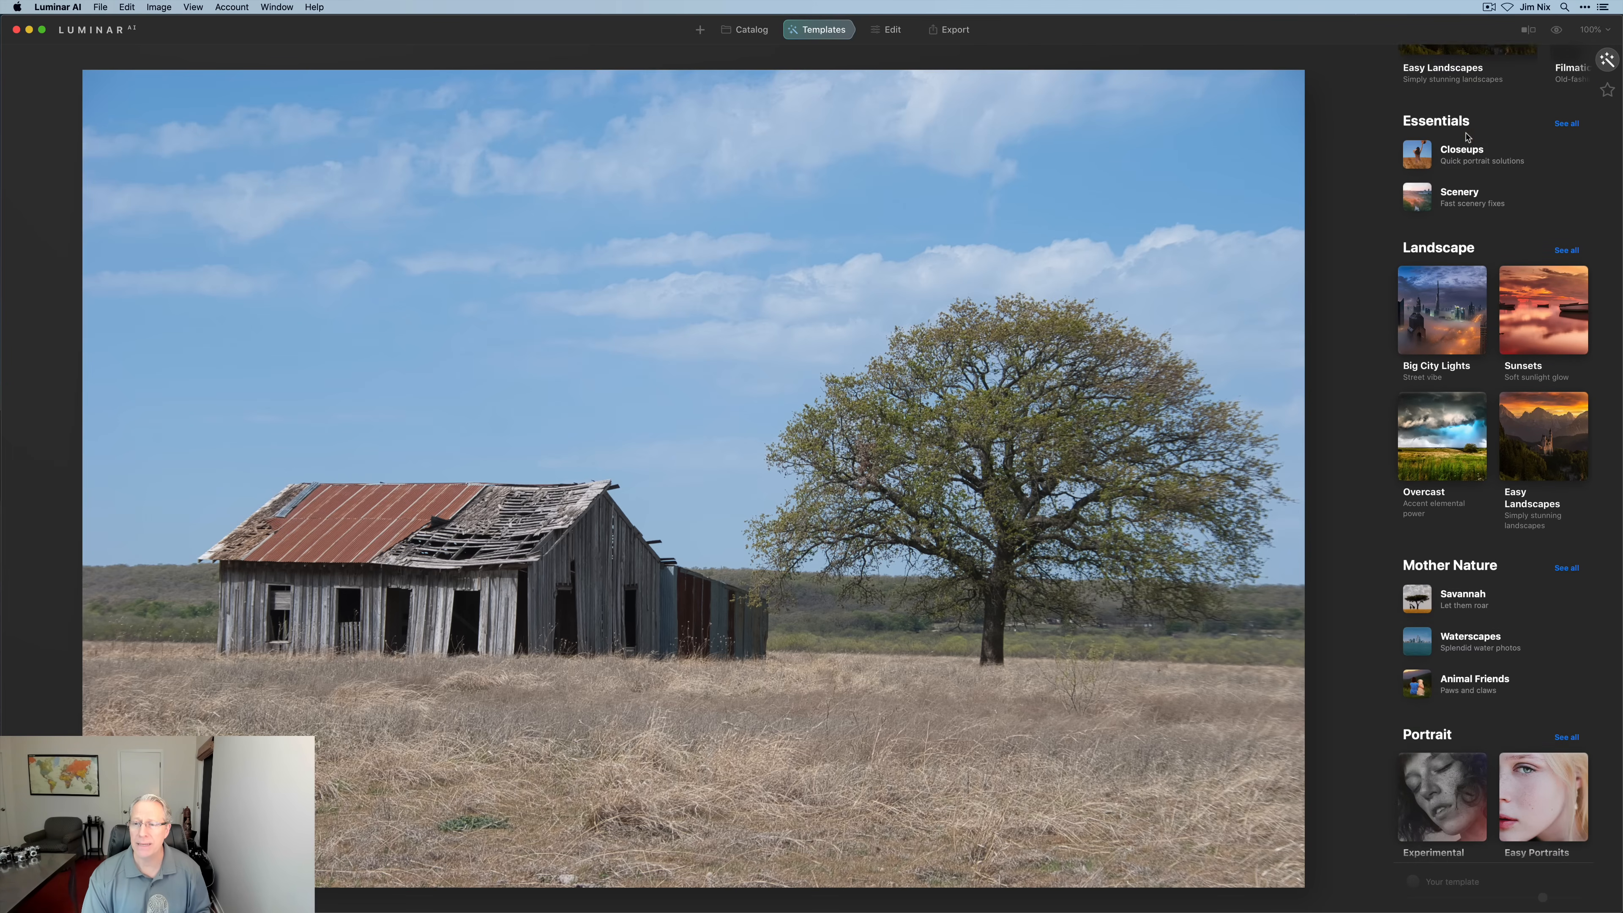
scroll("down", 3)
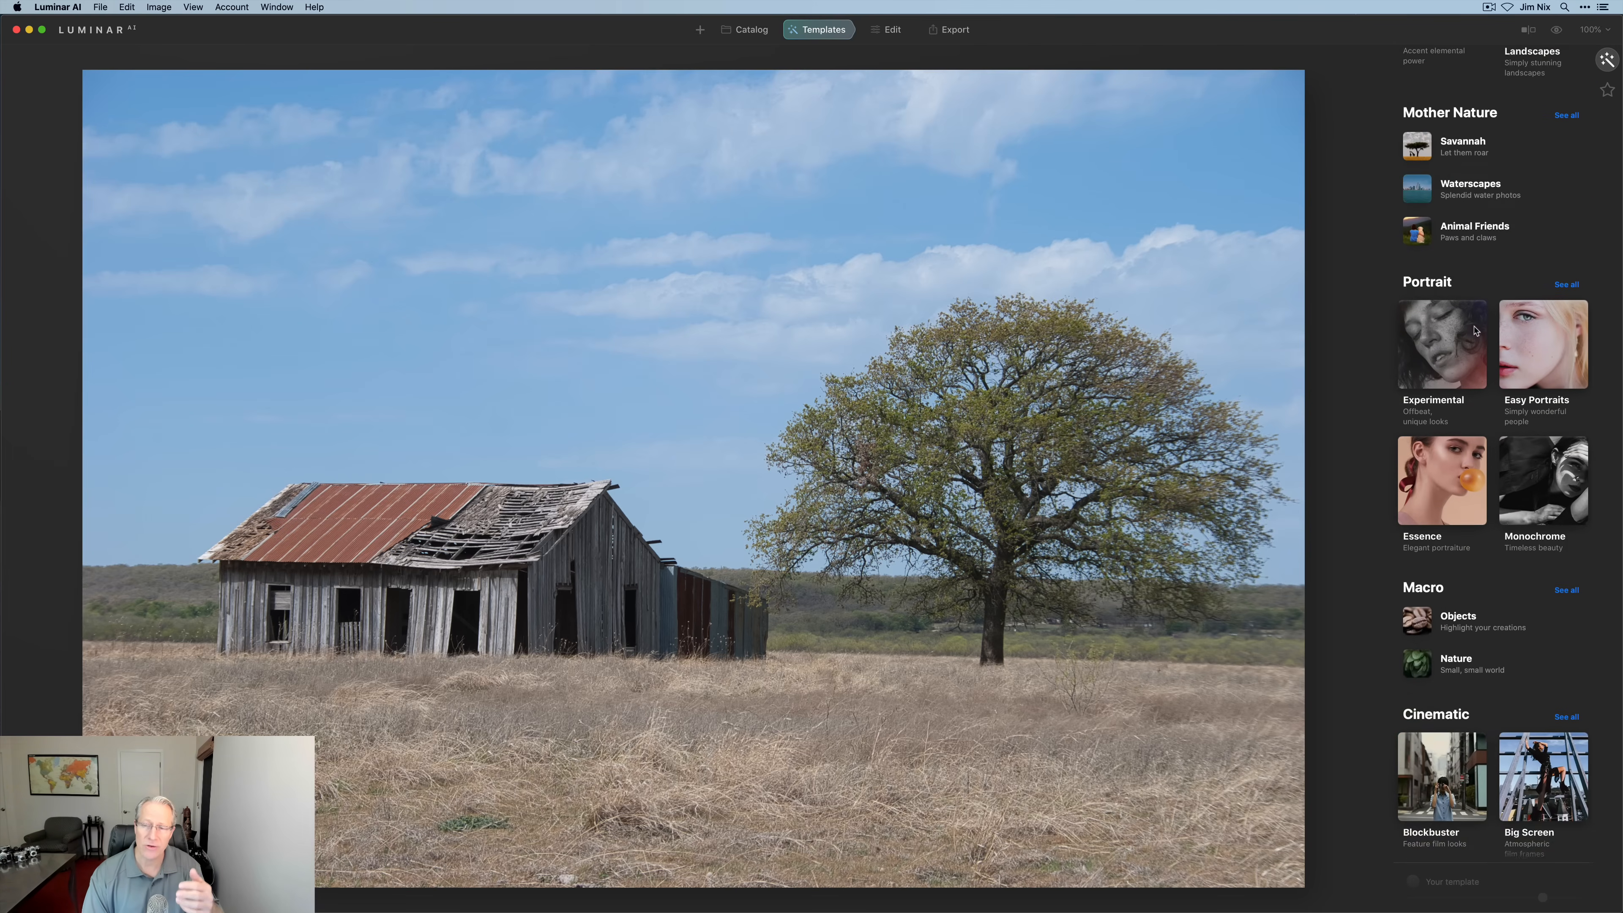
scroll("down", 3)
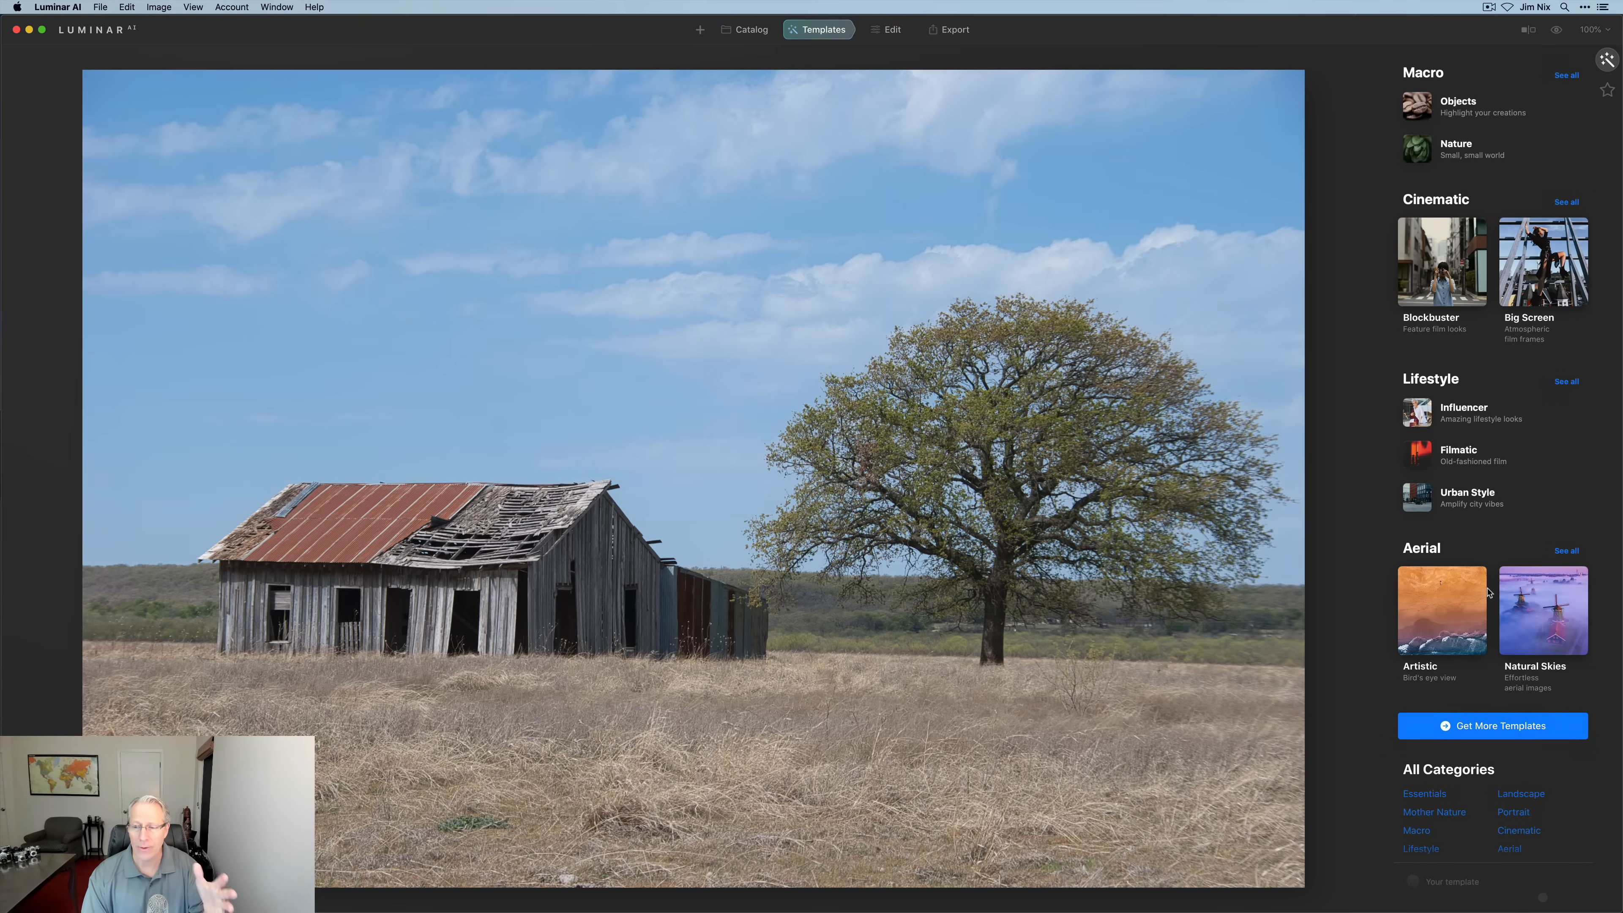
scroll("up", 3)
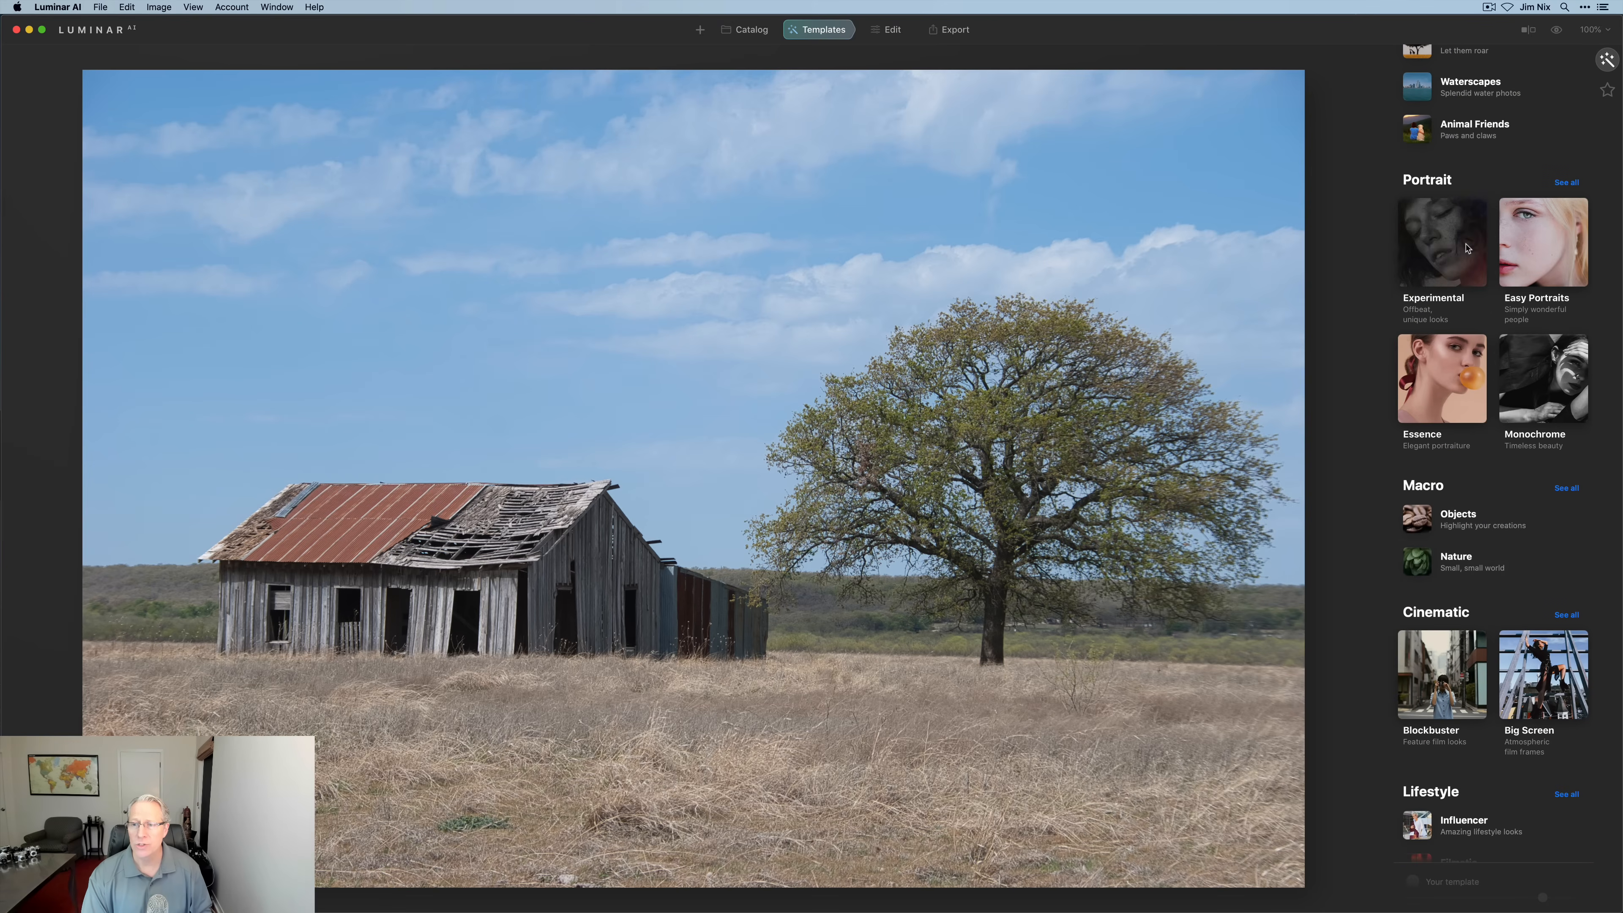
Apply the Feather Light look from the Experimental collection to the barn photo.
left_click(1440, 243)
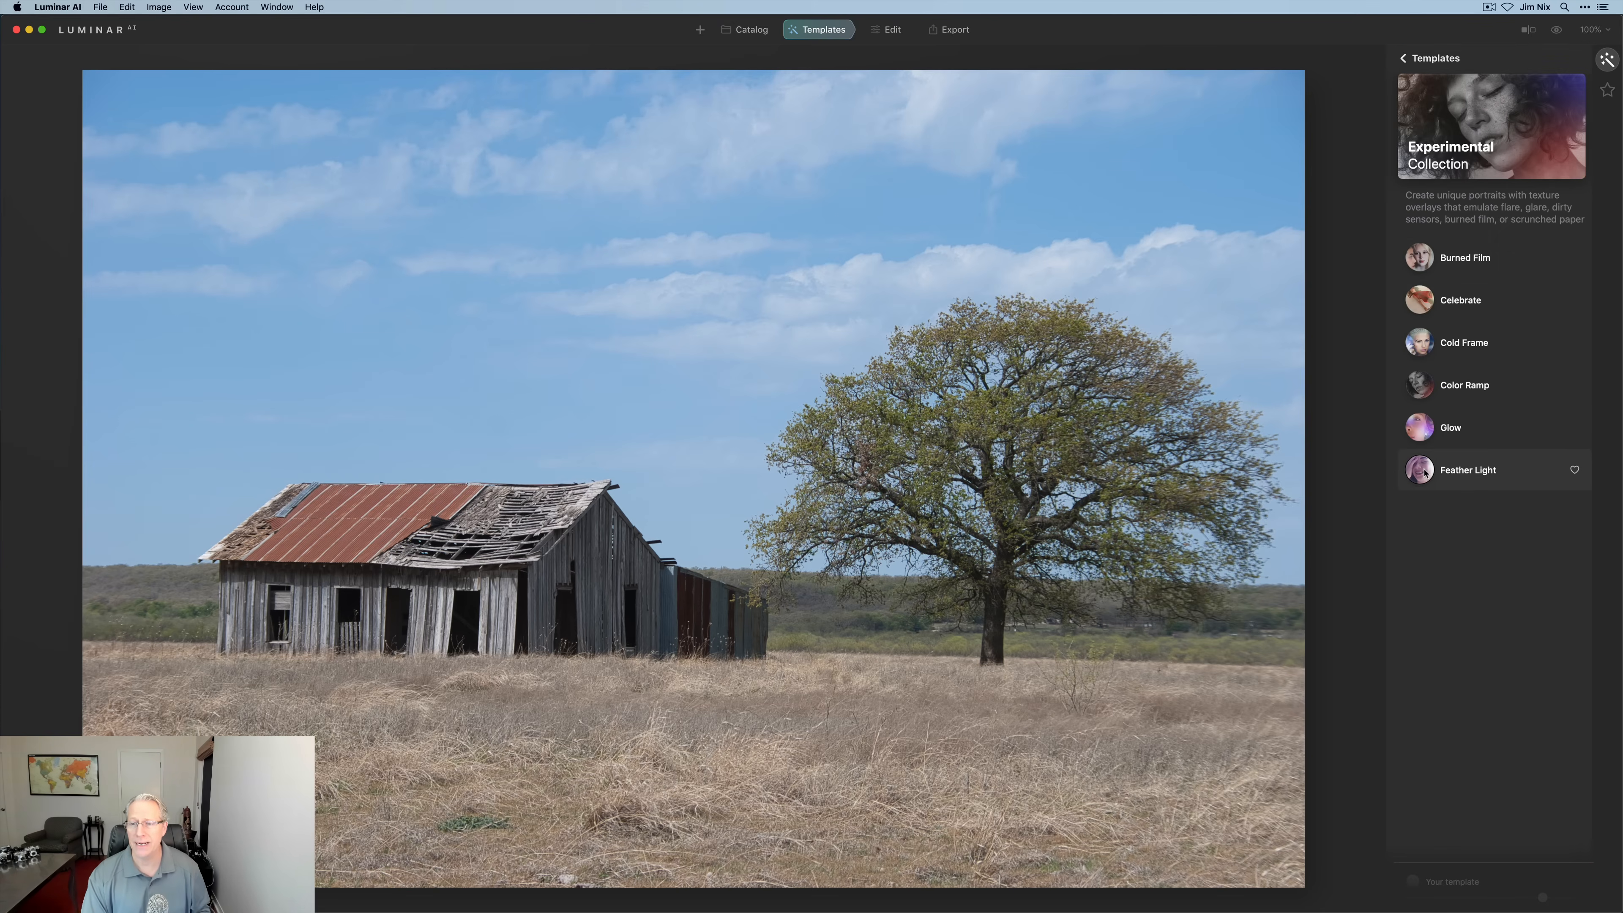
left_click(1467, 469)
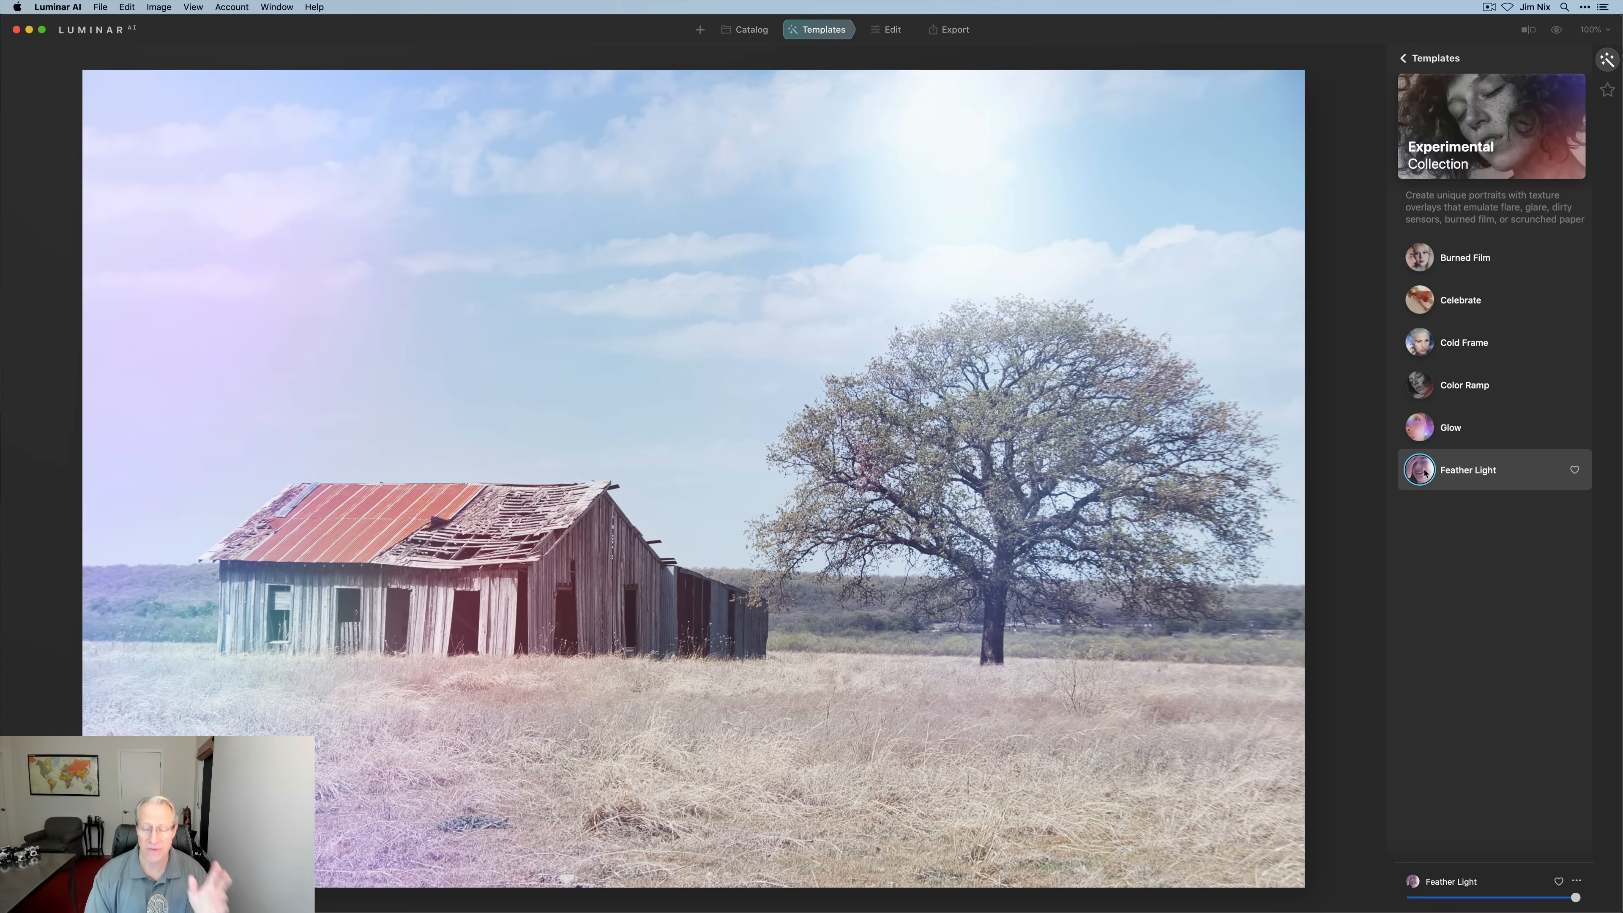
mouse_move(1532, 852)
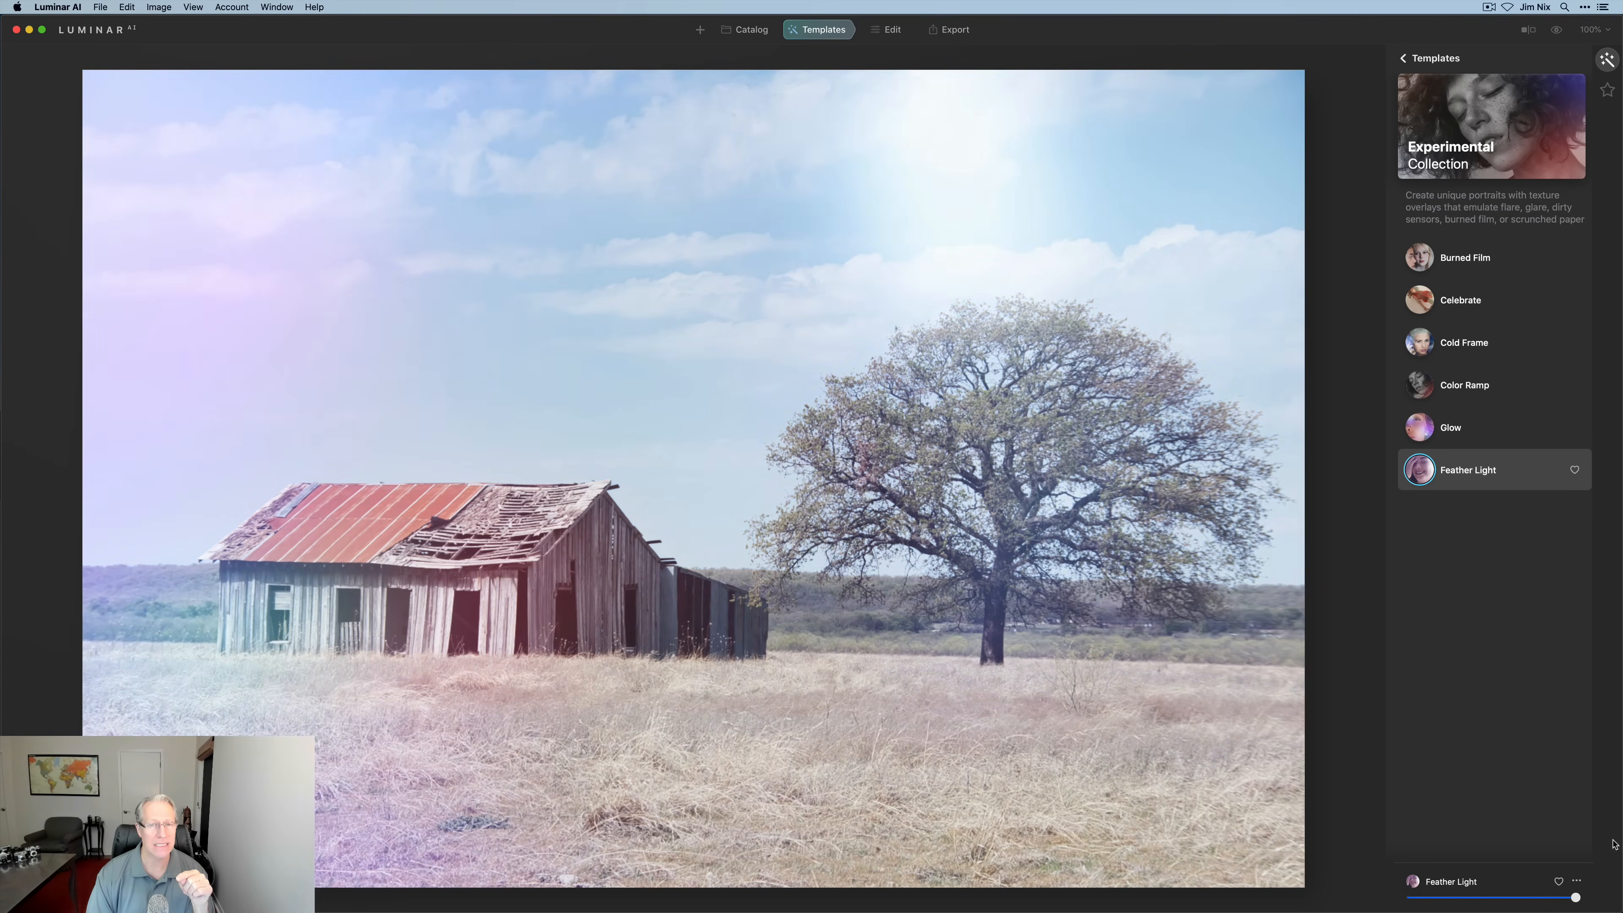
Swap to the Clean Light template from the Easy Landscapes collection.
left_click(1403, 57)
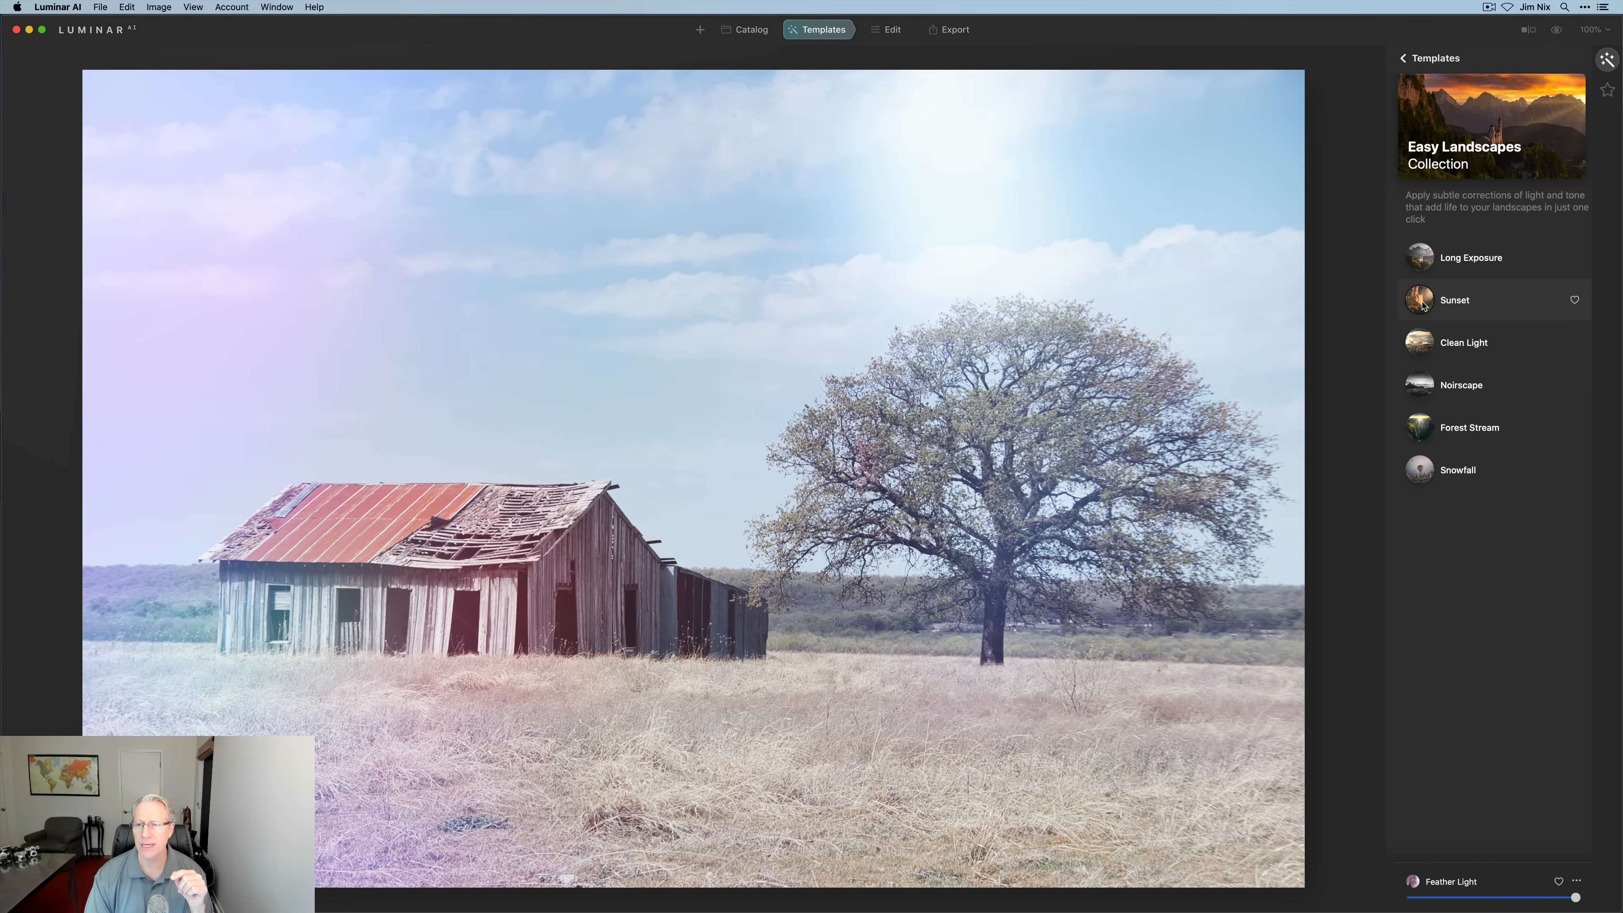
left_click(1464, 342)
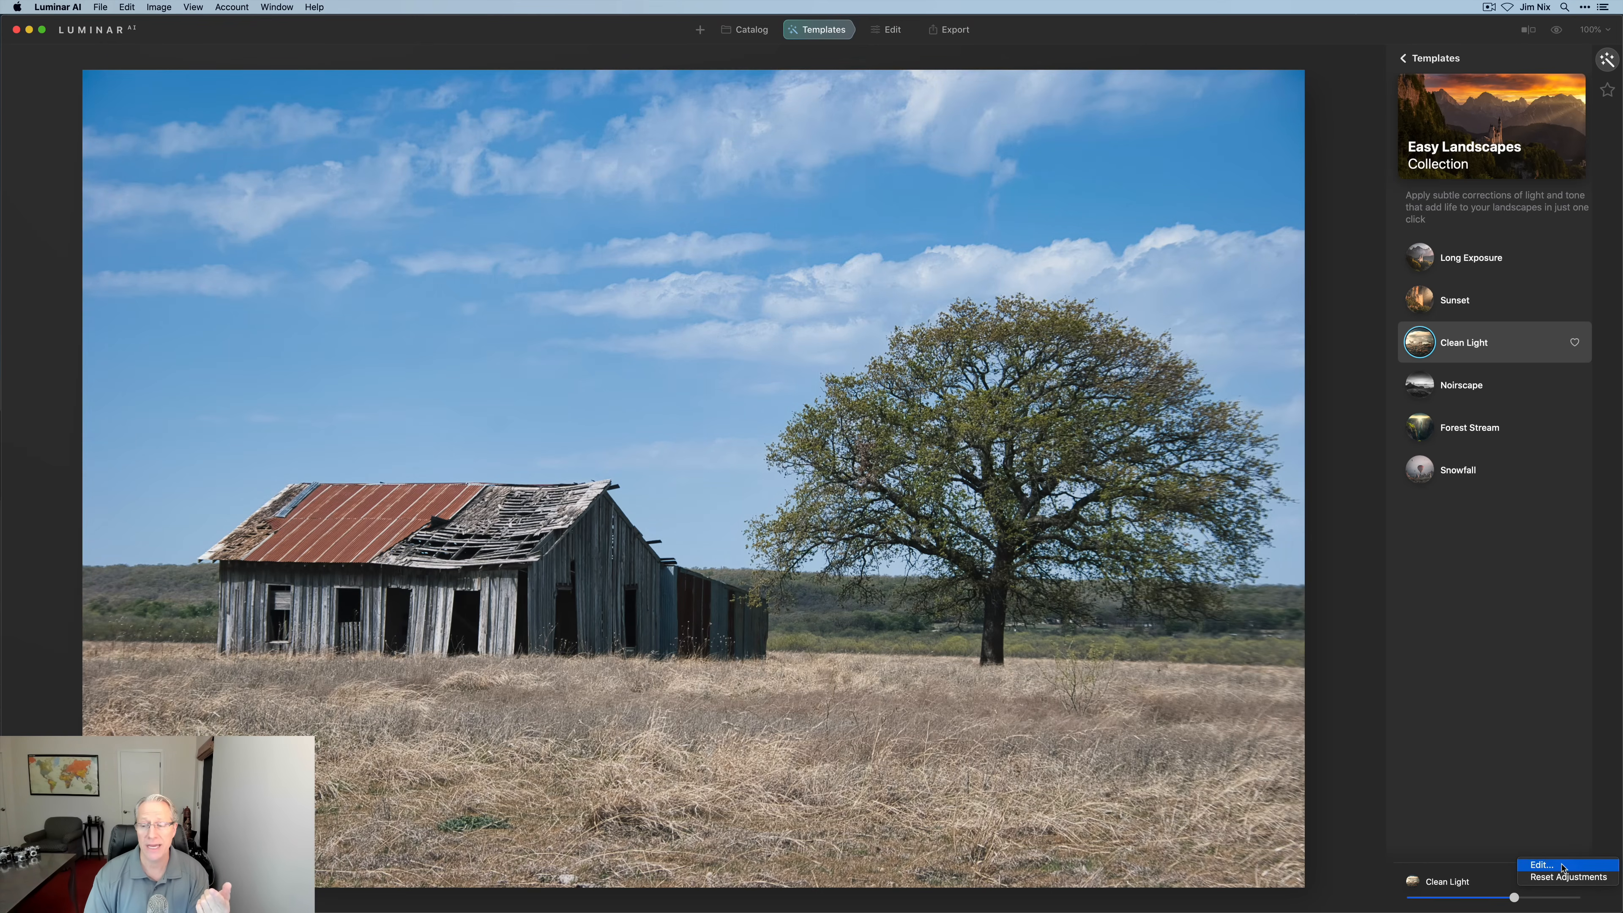
mouse_move(1542, 825)
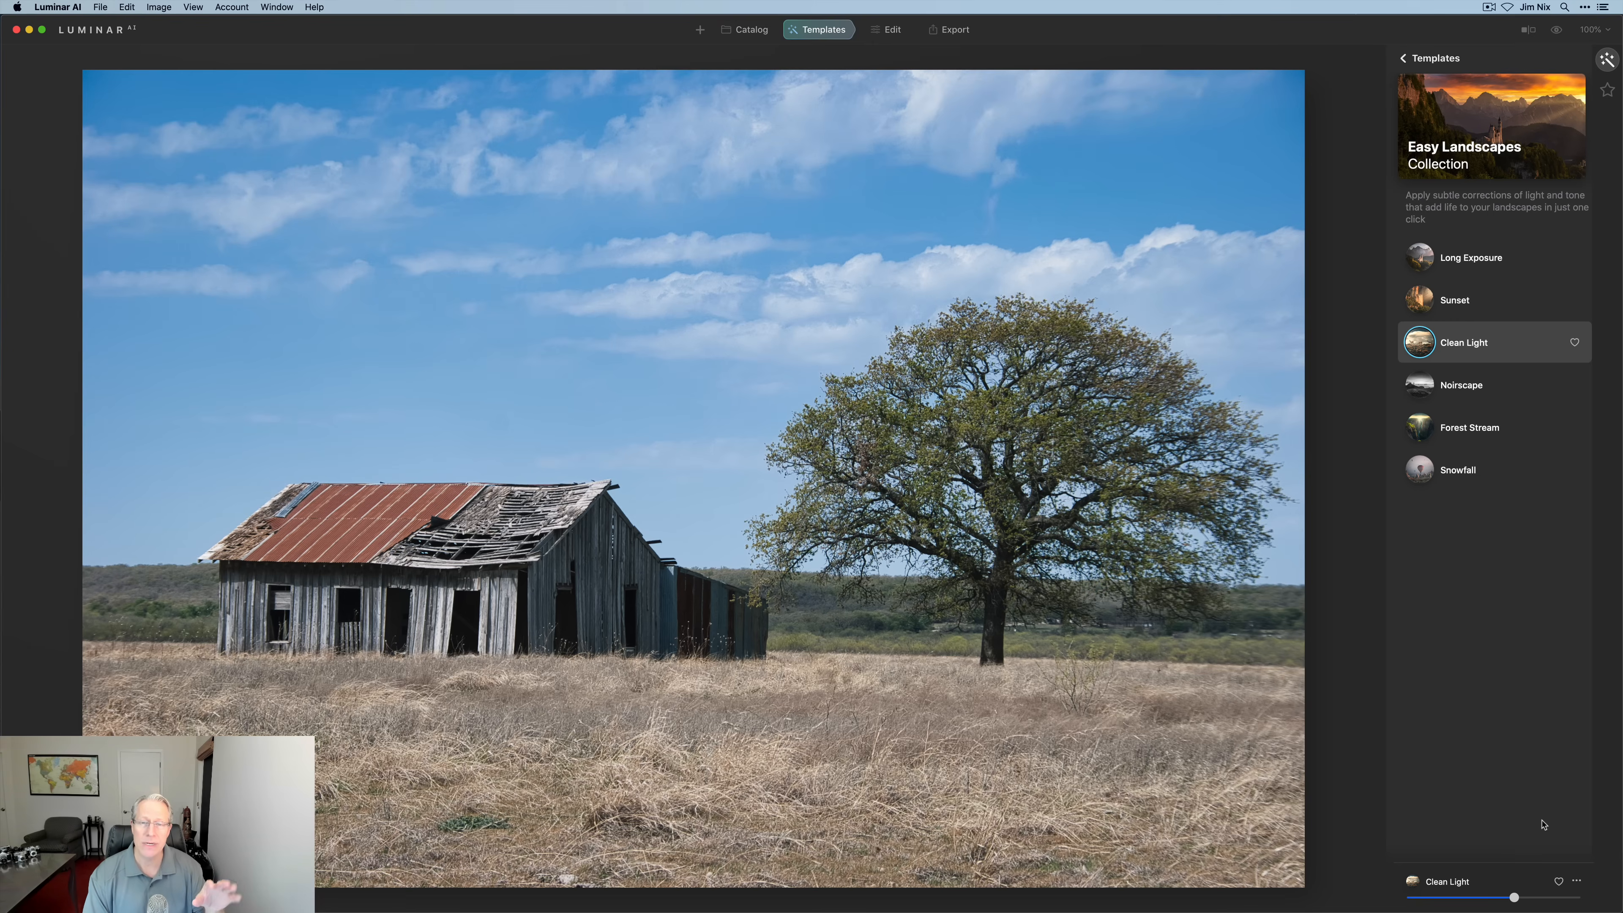
mouse_move(880, 67)
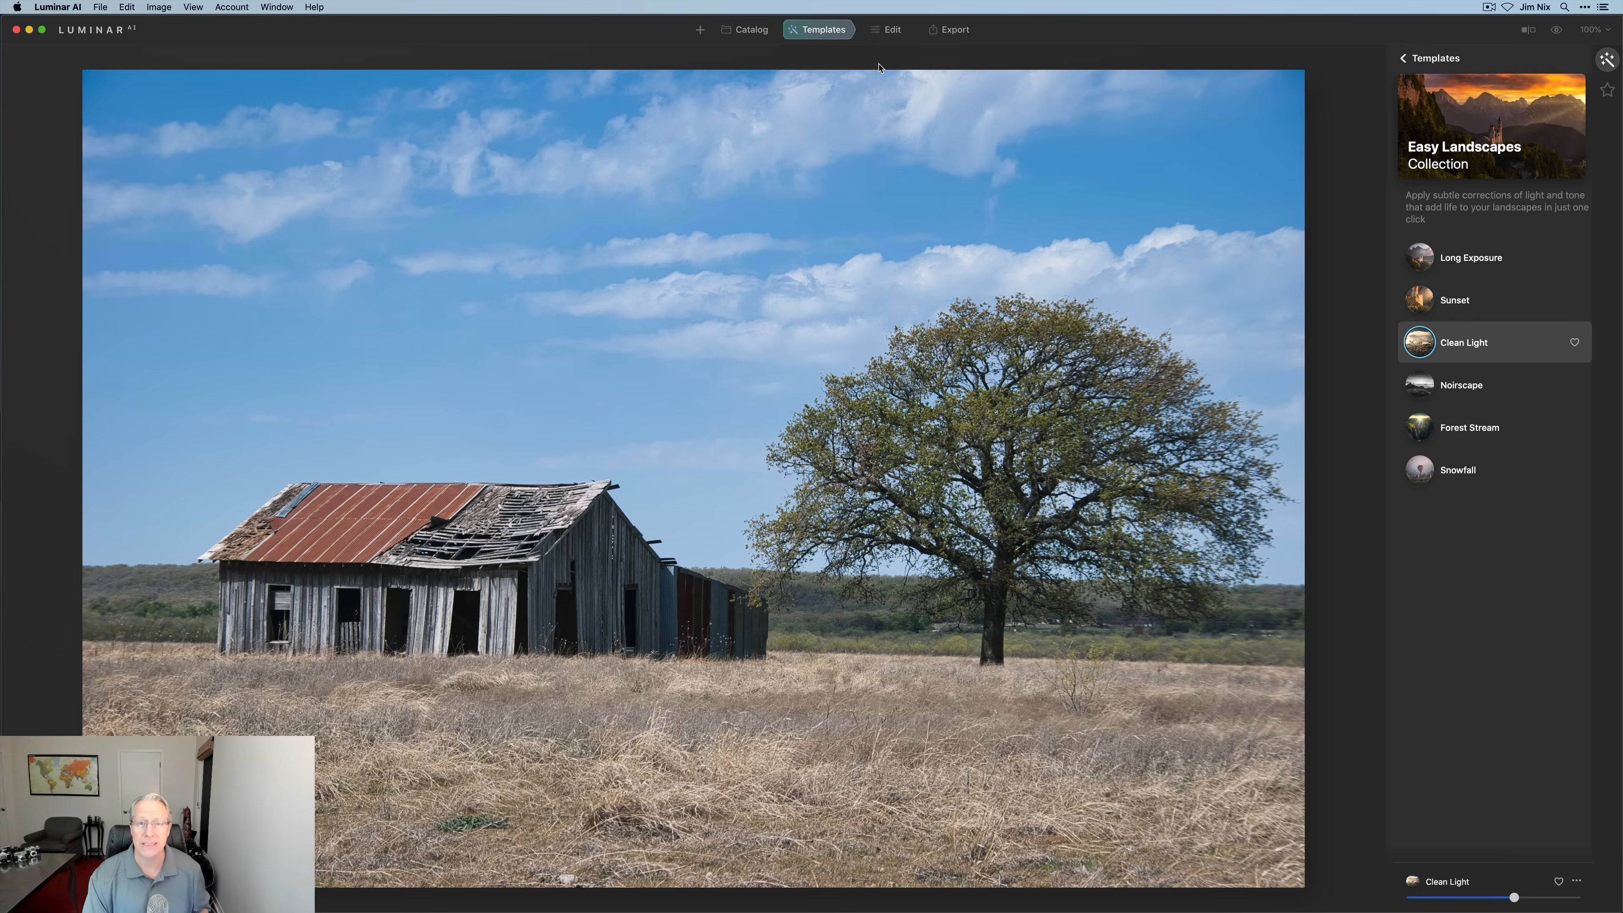
In Edit, set Enhance Accent to 100, tweak Light and raise Color Vibrance to 22.
left_click(891, 29)
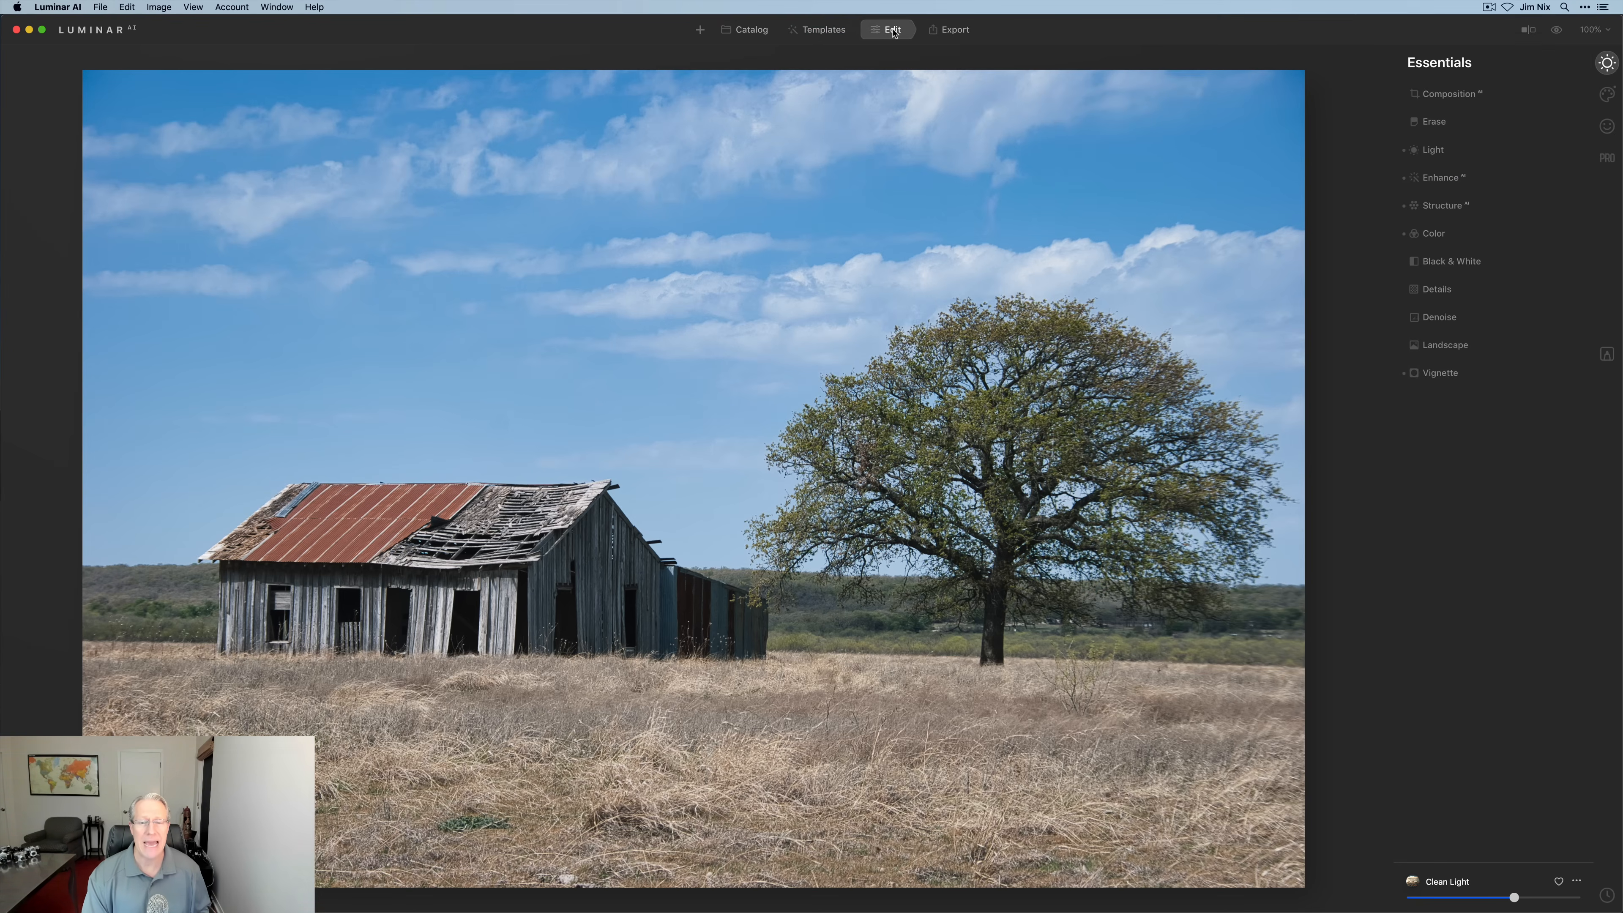
mouse_move(1238, 271)
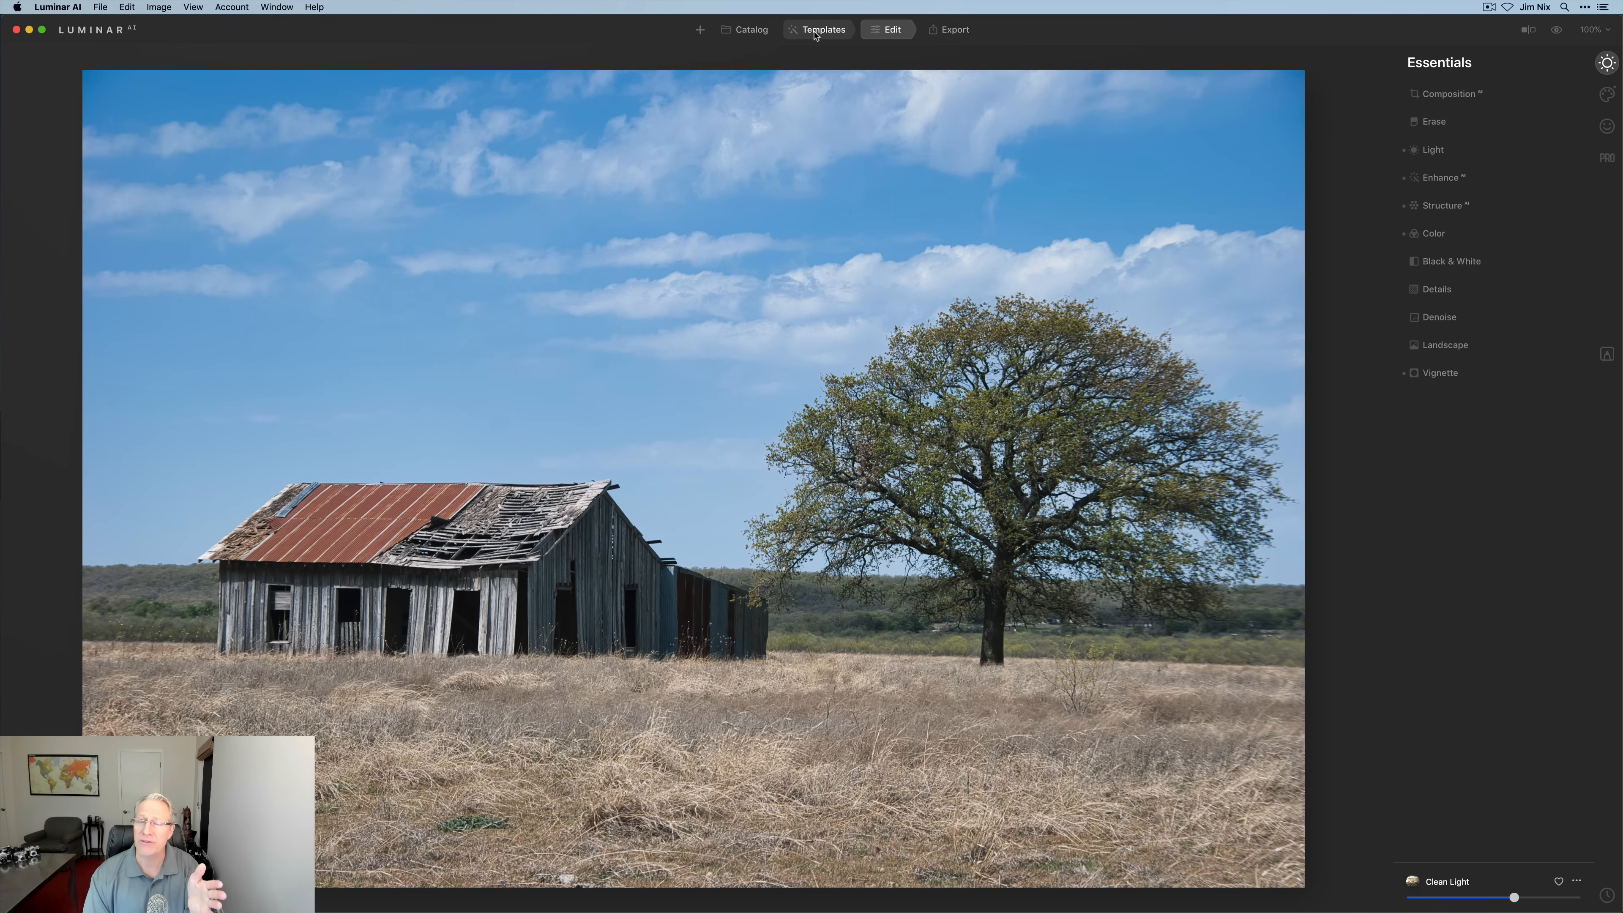
left_click(889, 28)
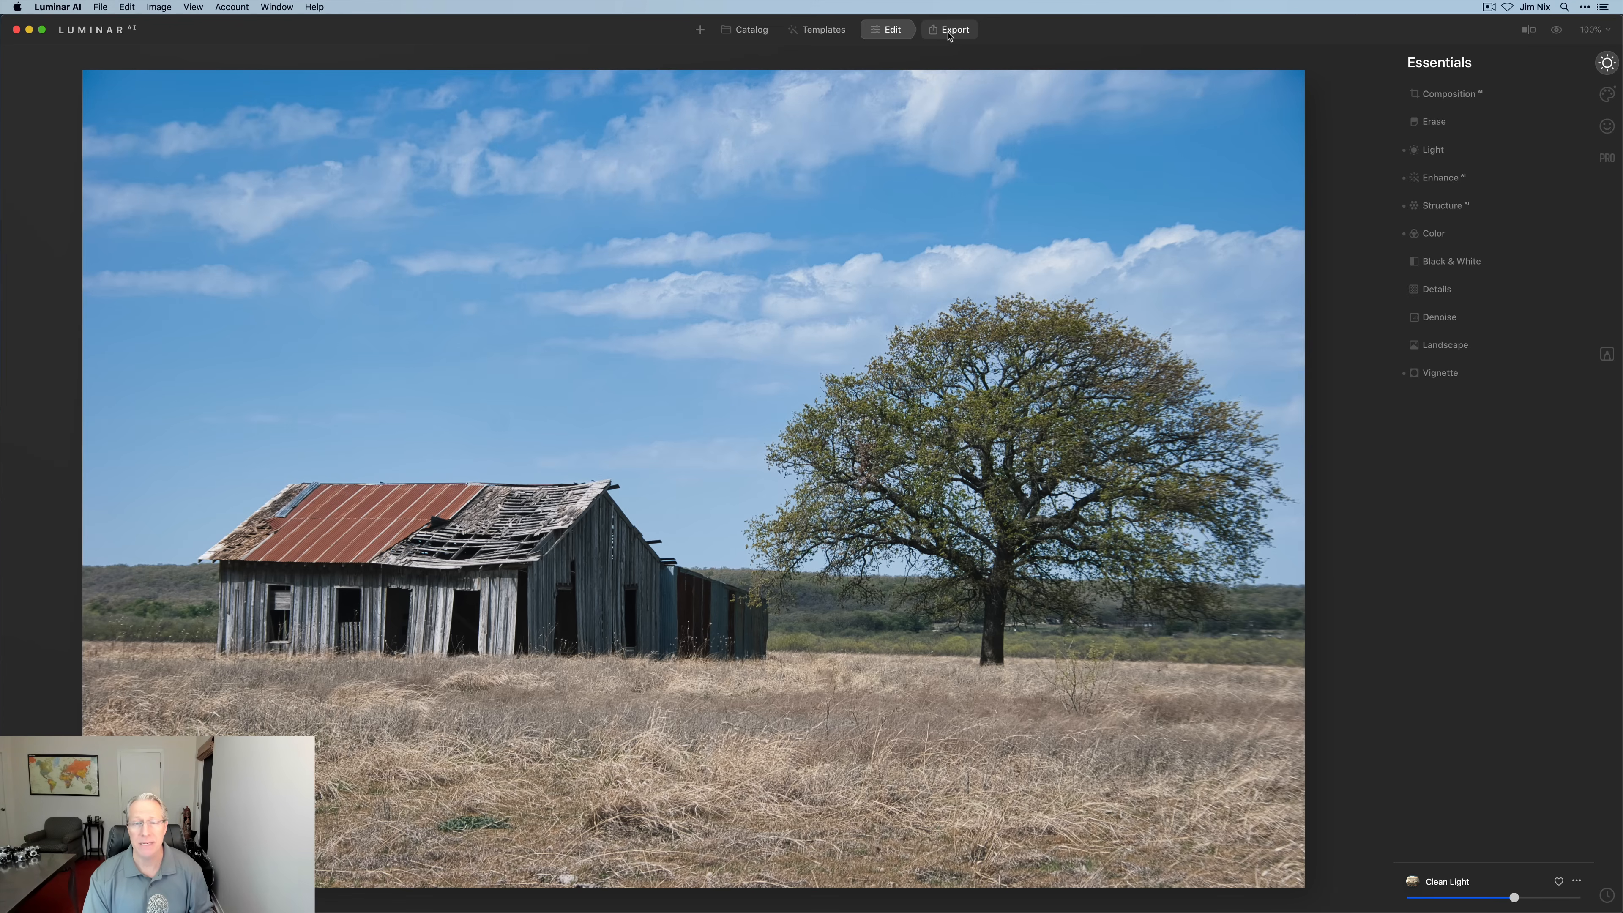
mouse_move(864, 55)
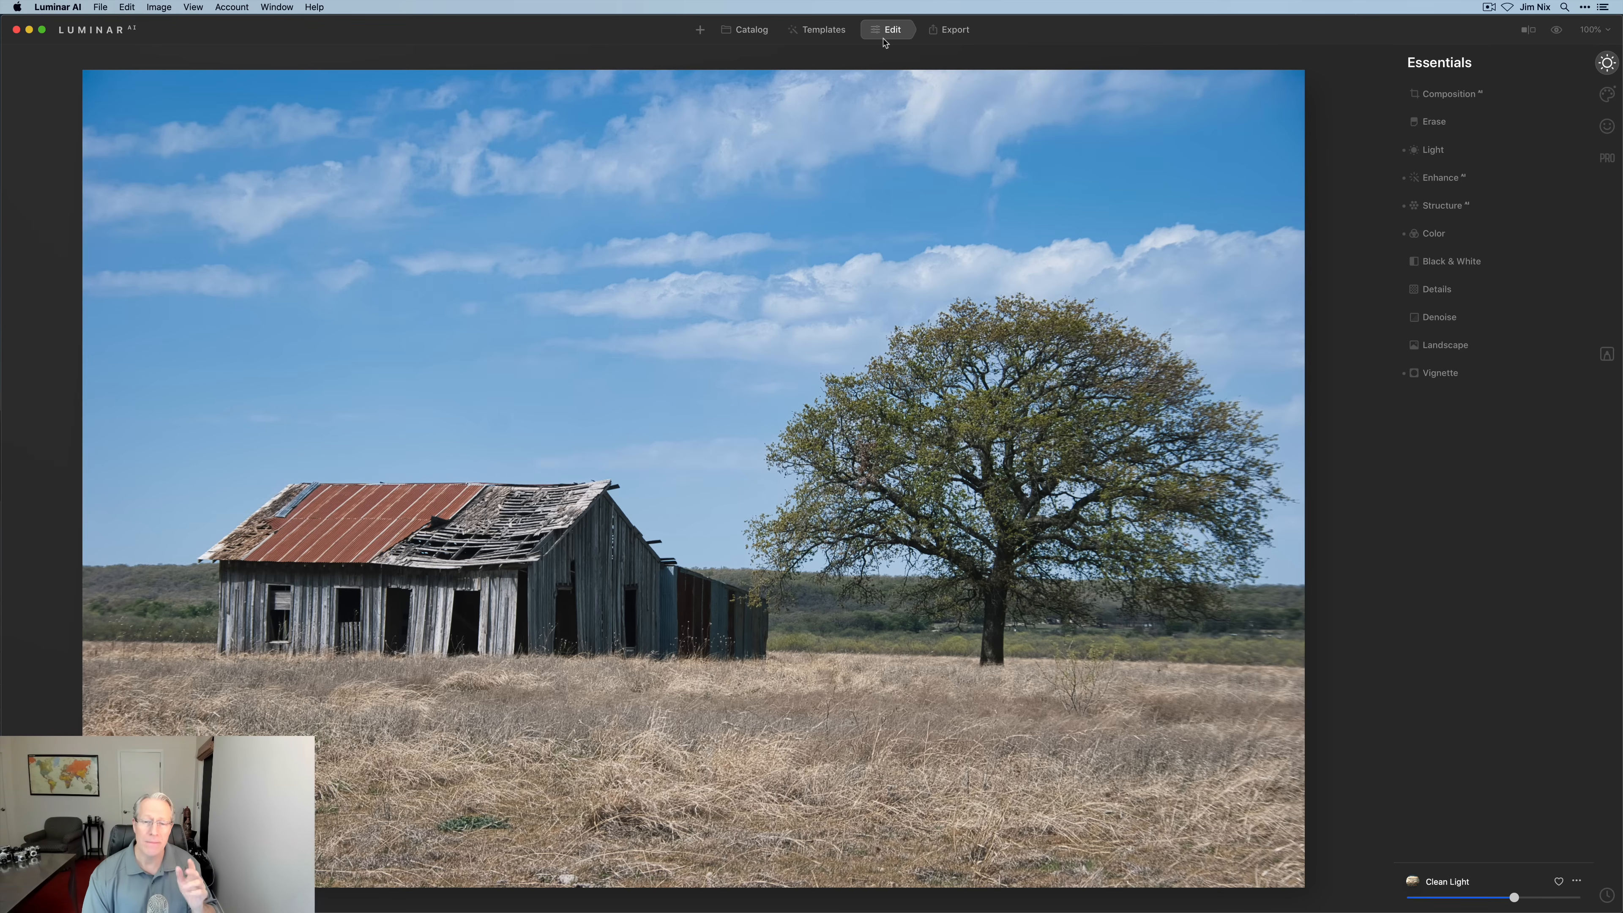
mouse_move(1608, 158)
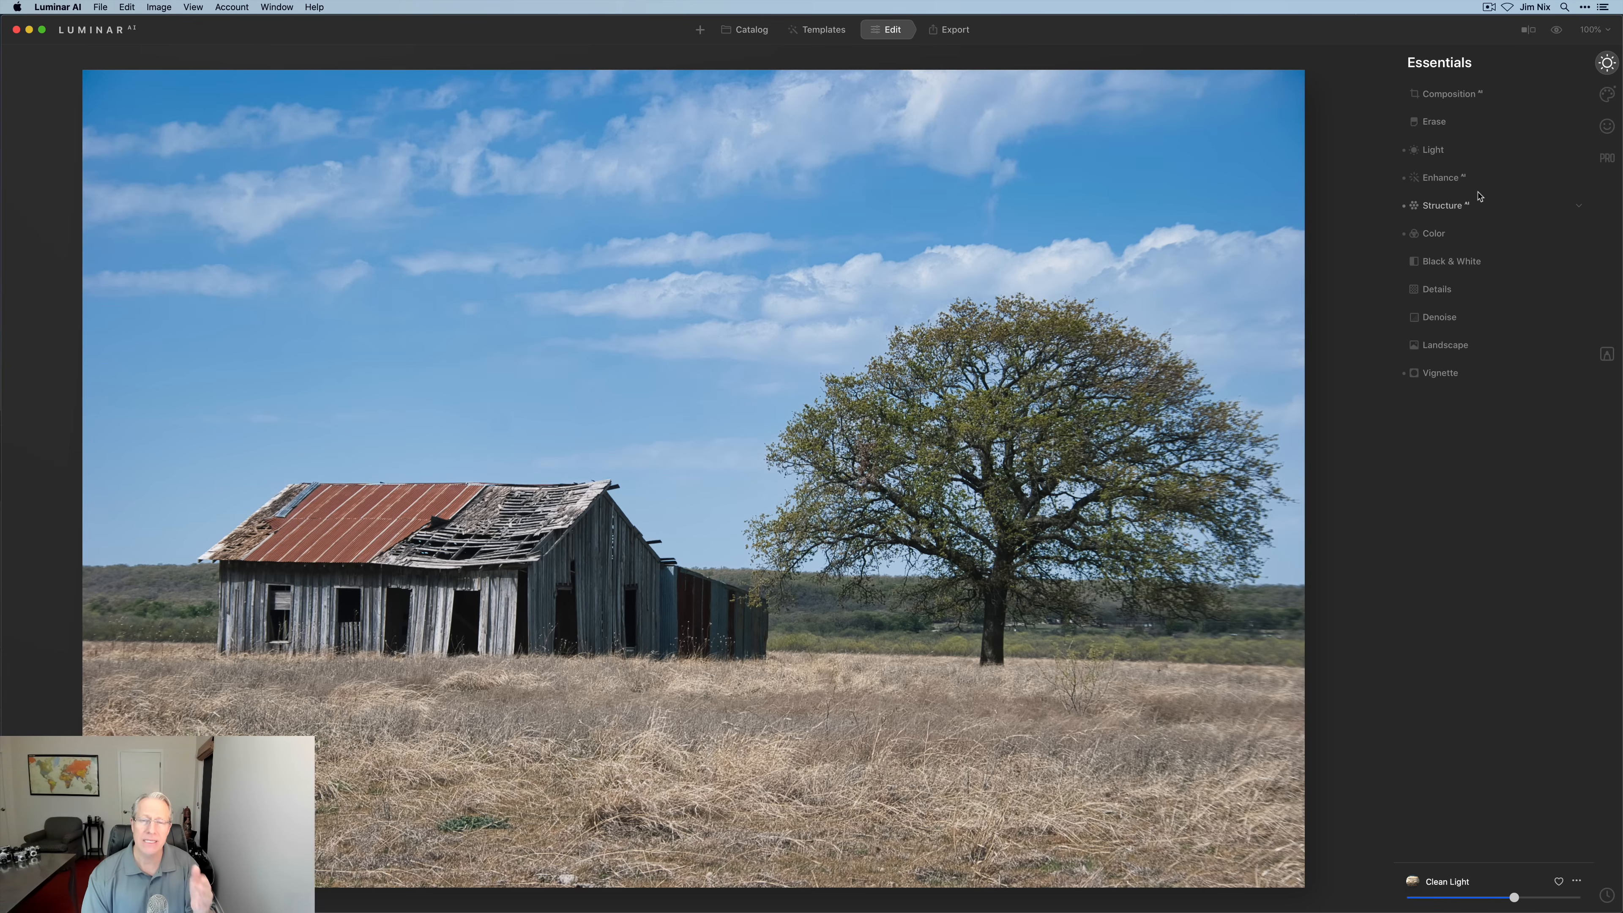
mouse_move(1472, 196)
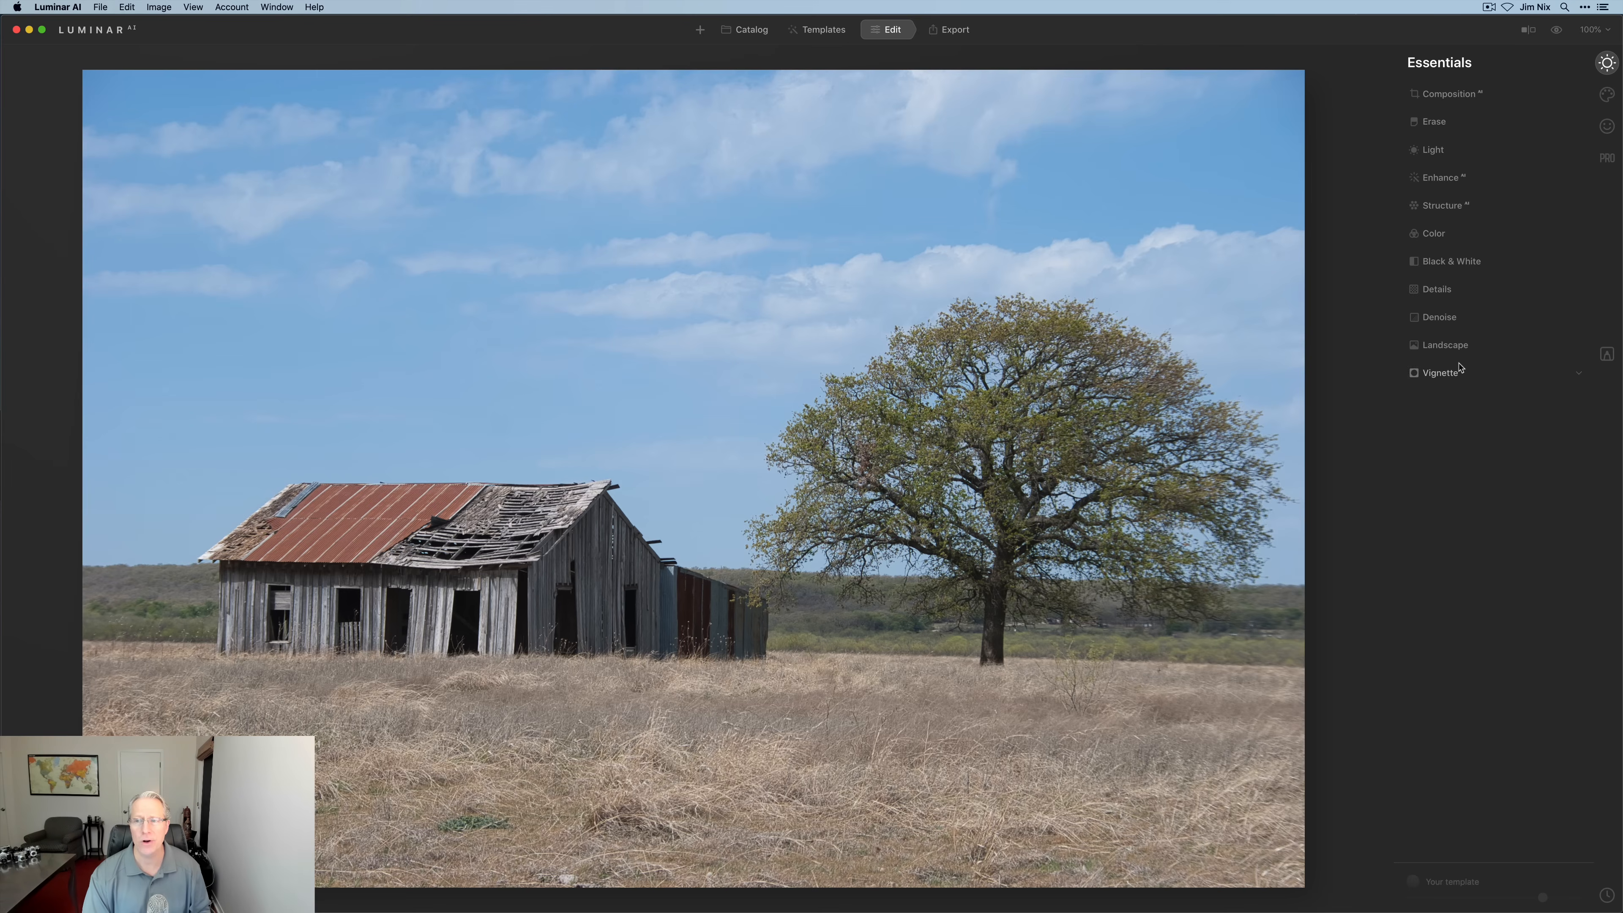
left_click(1438, 177)
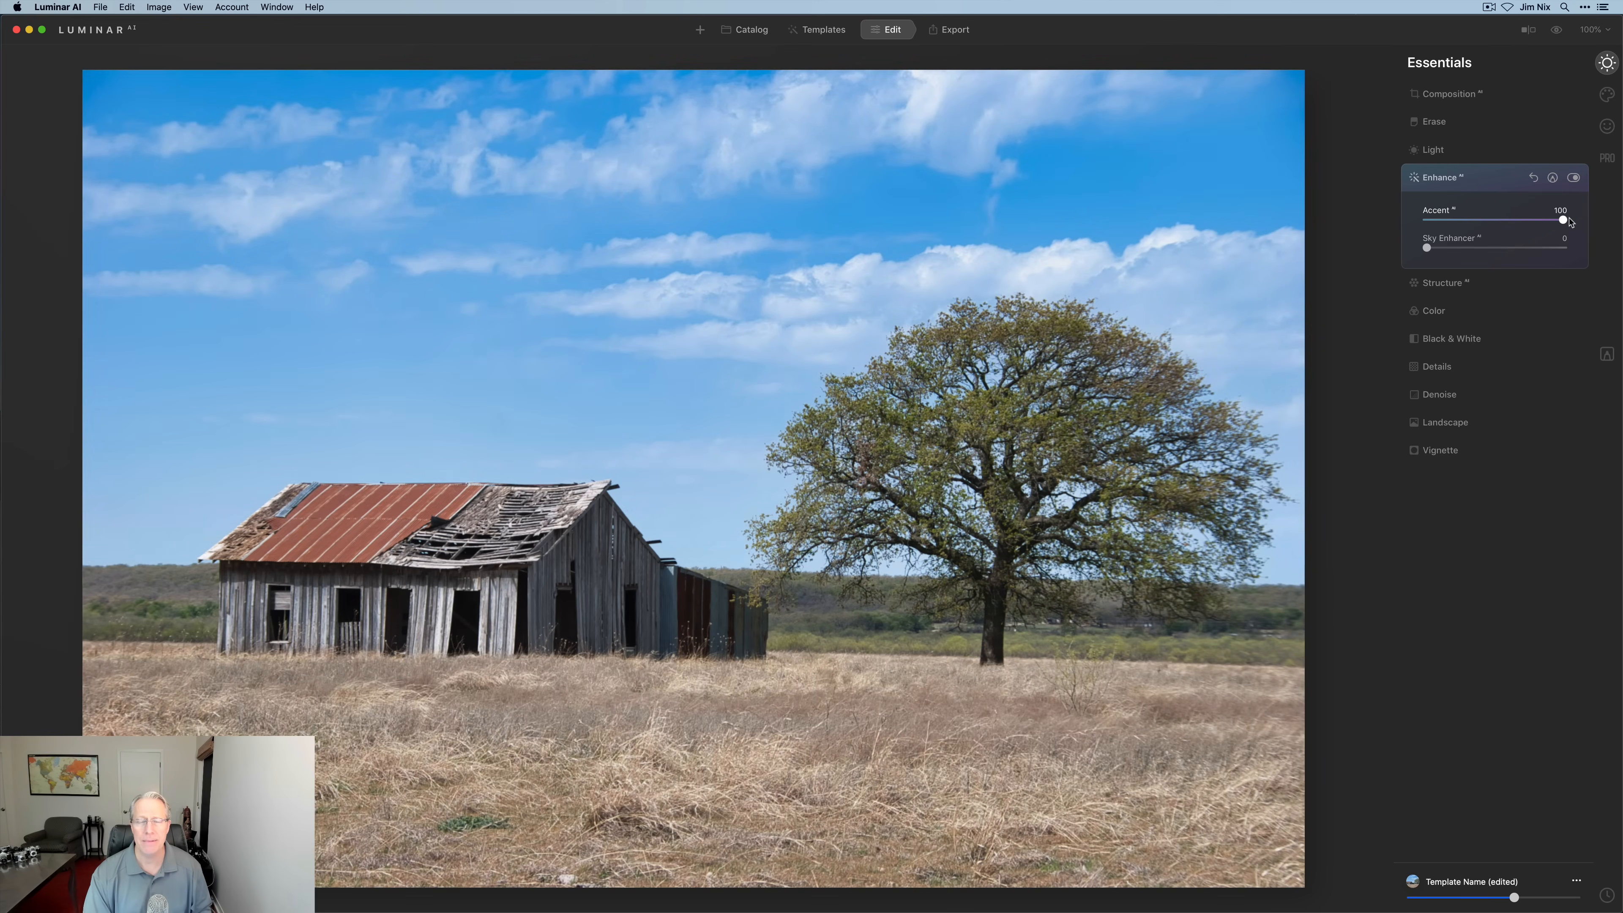
left_click(1433, 149)
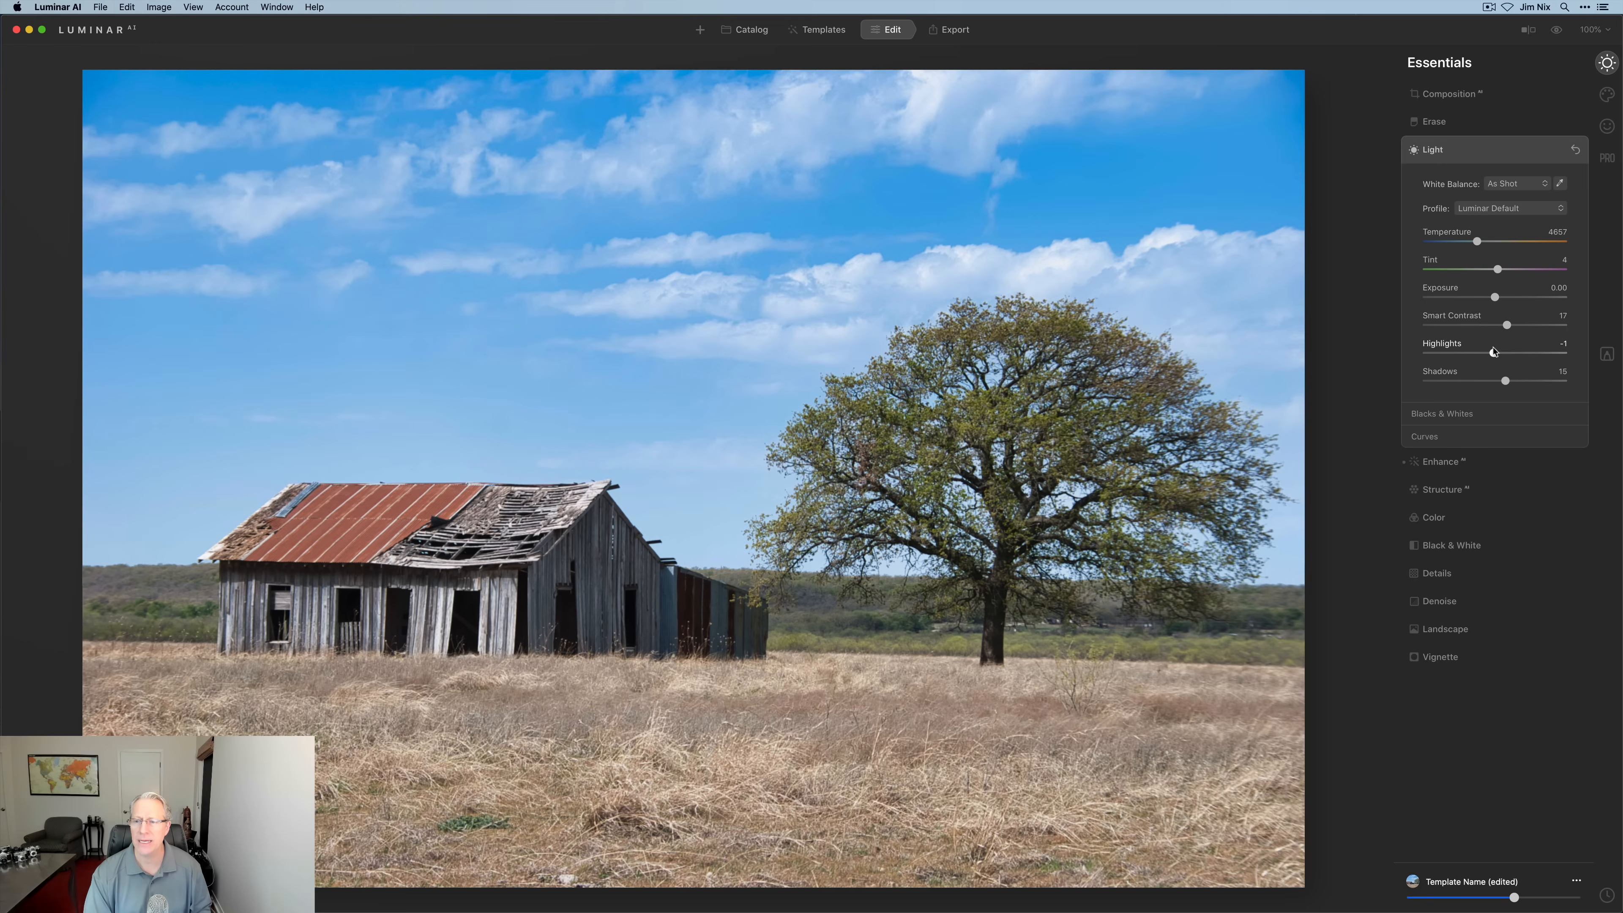
left_click(1433, 517)
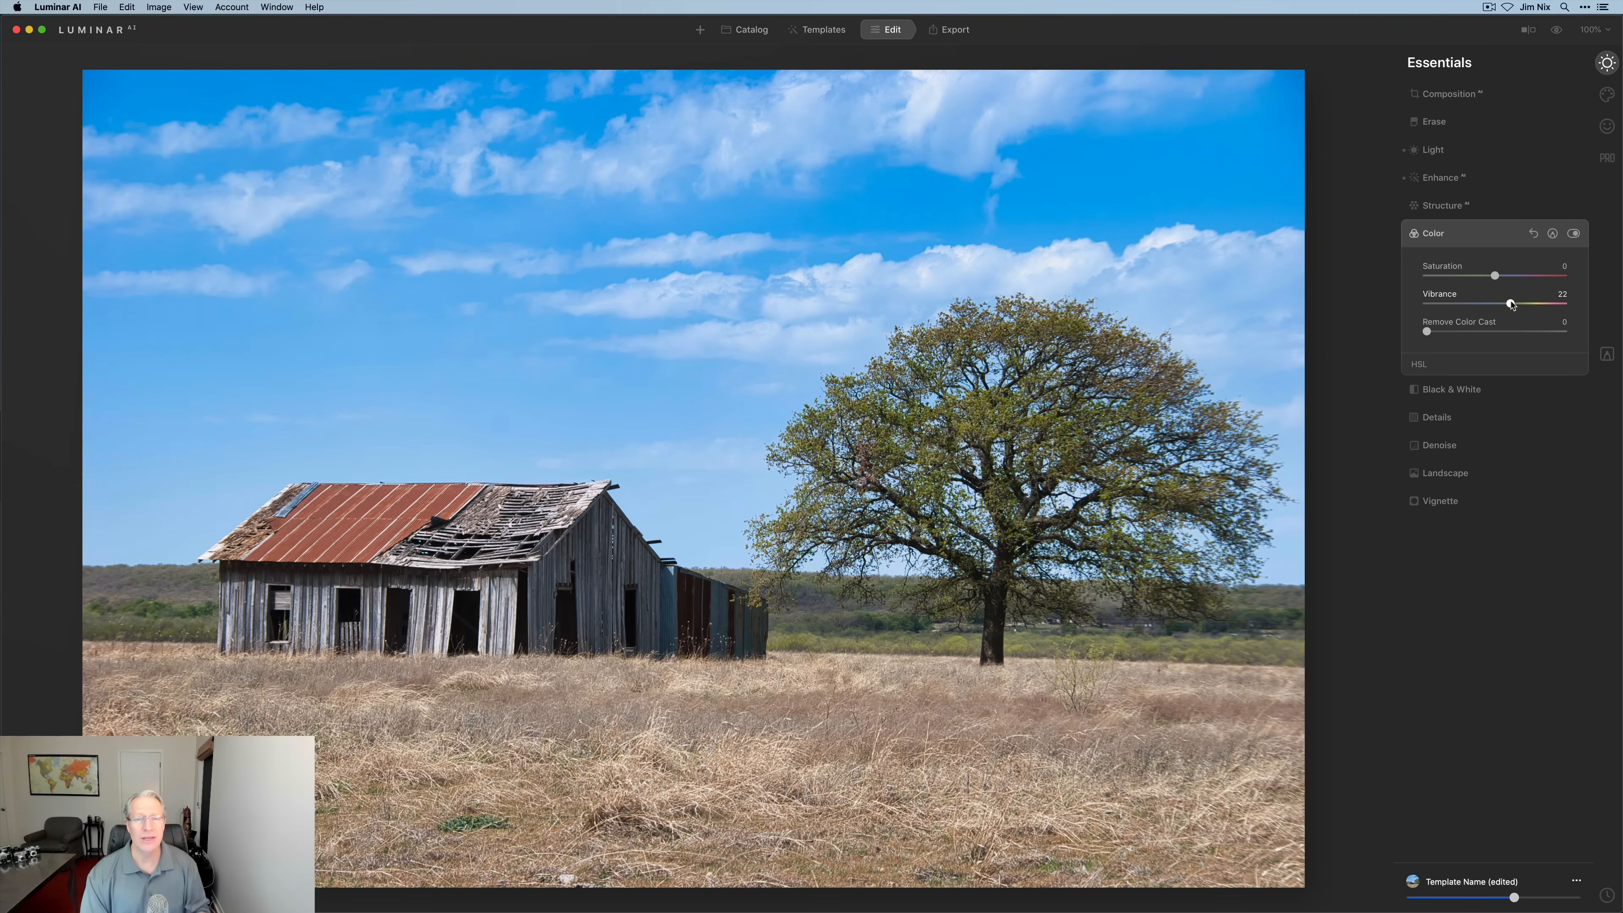
mouse_move(1397, 356)
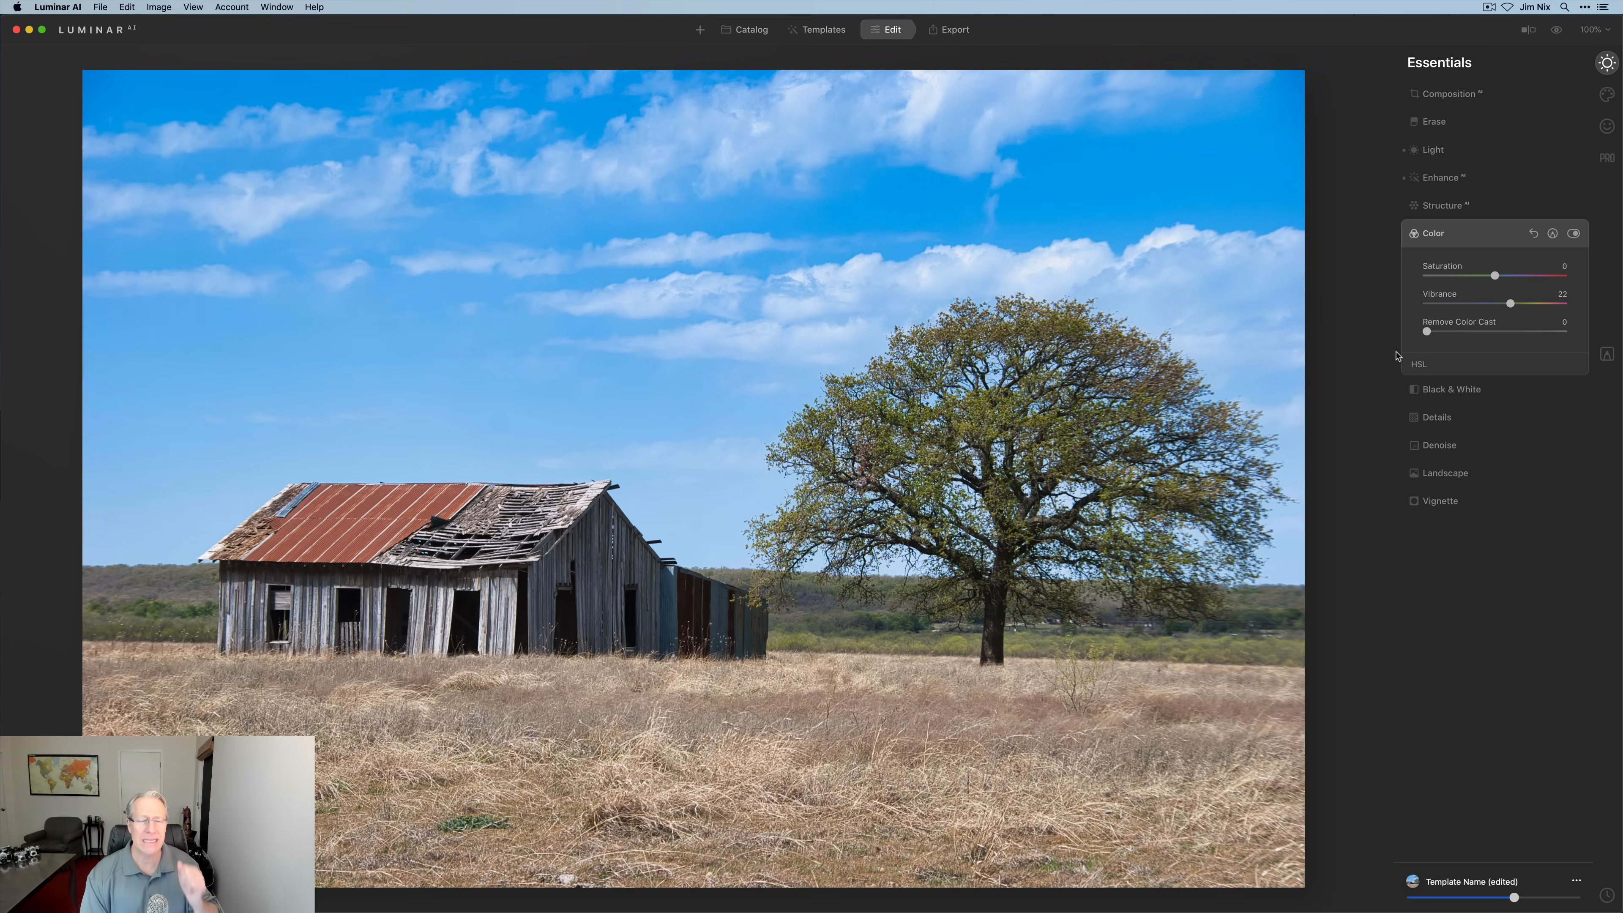
mouse_move(958, 52)
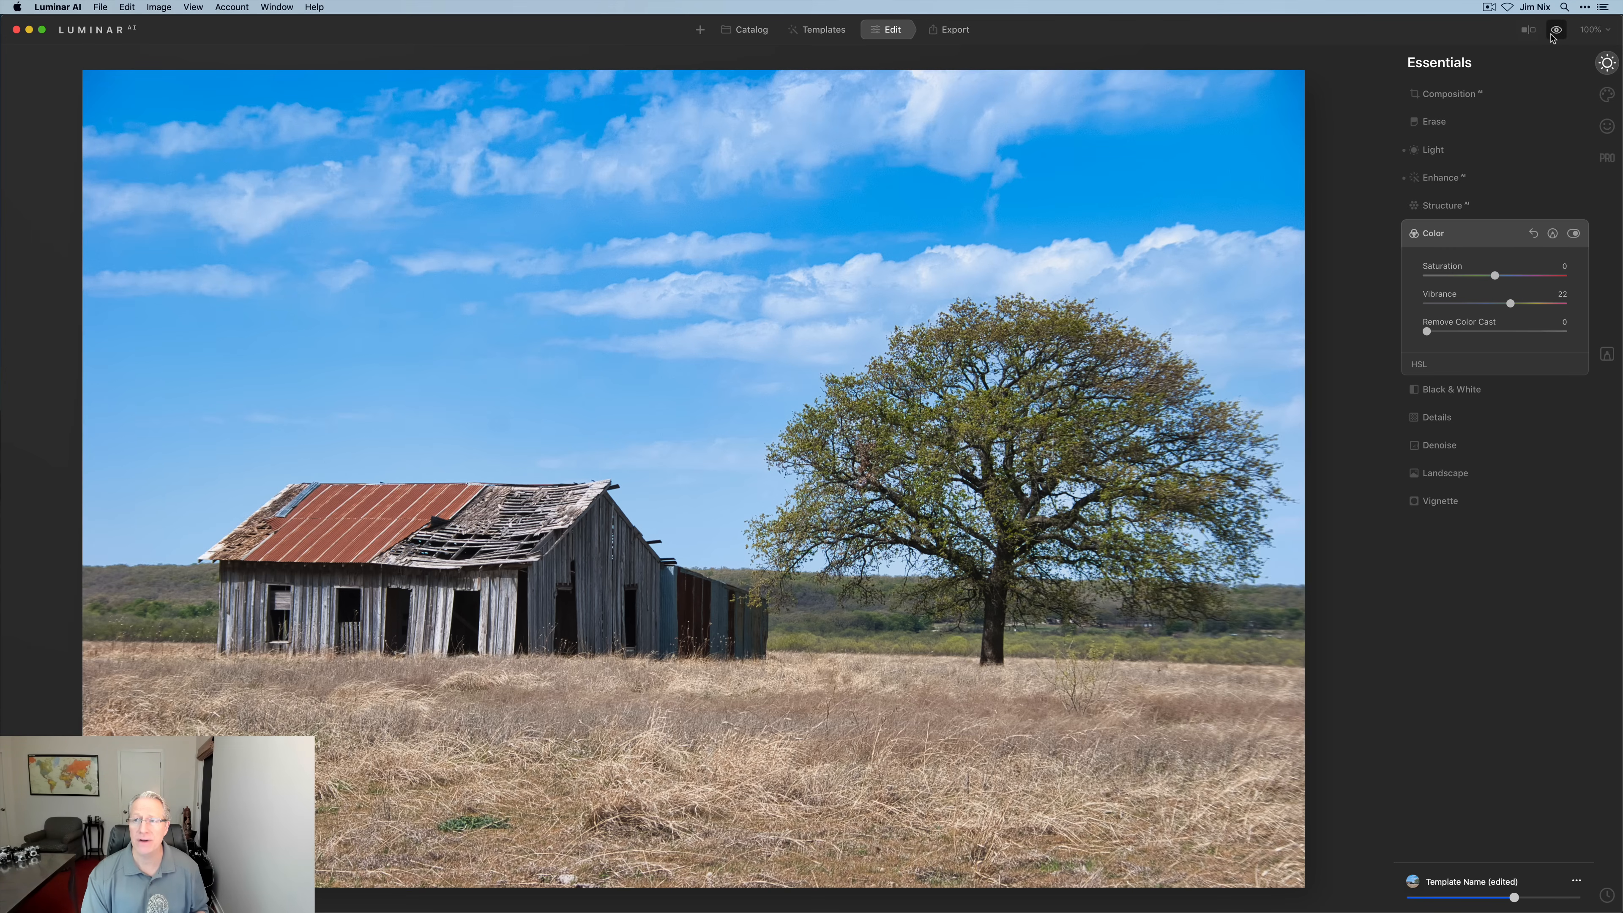
left_click(1529, 29)
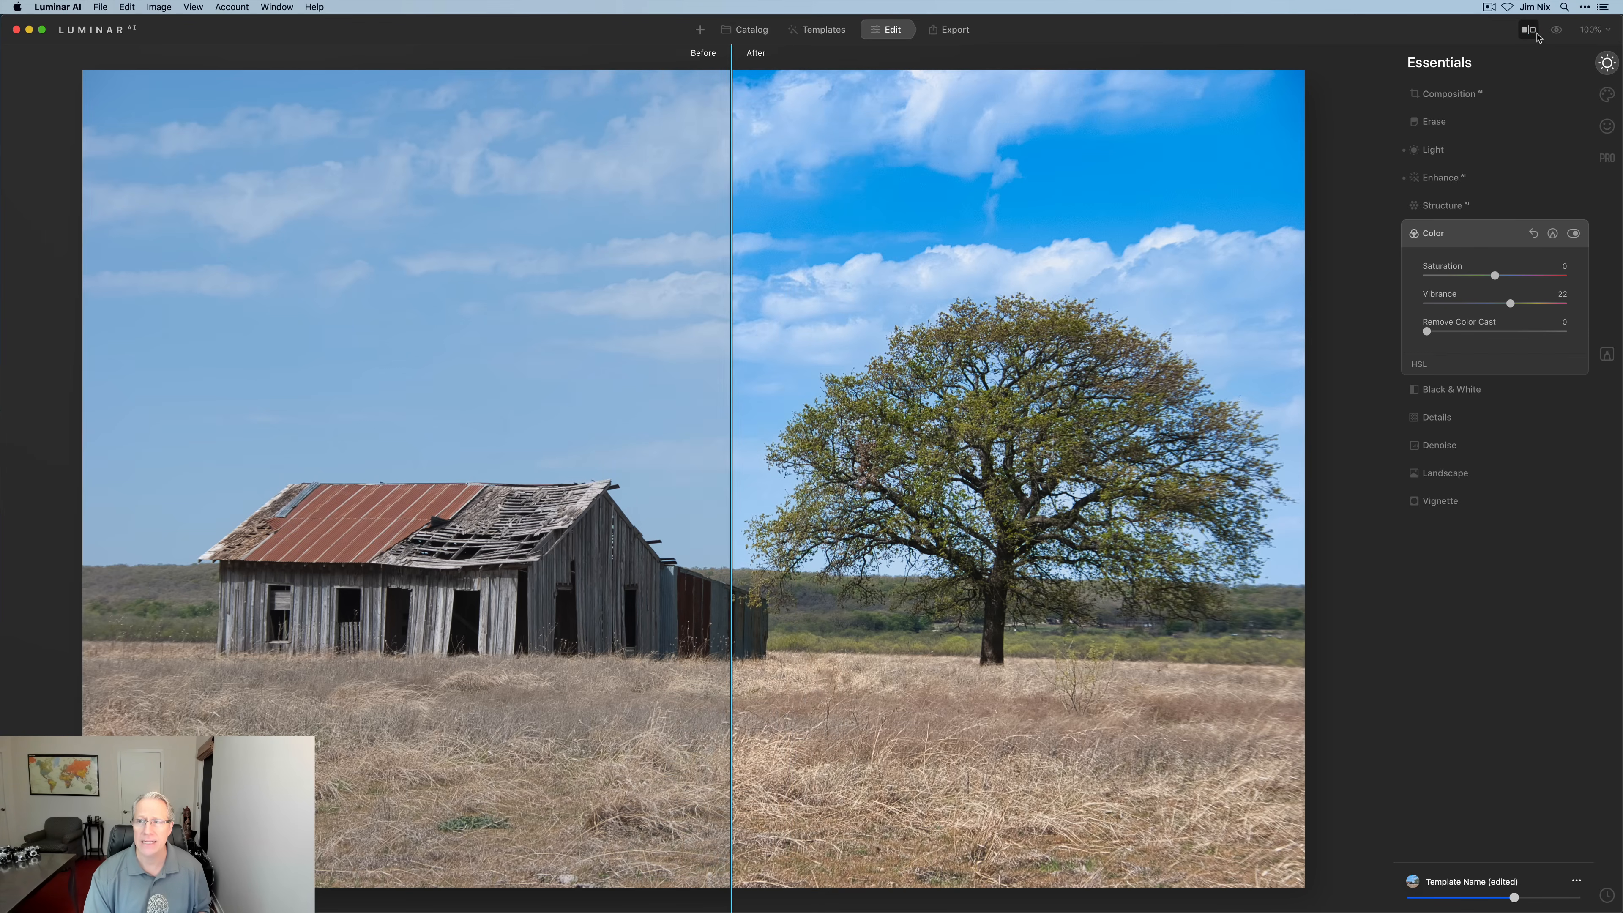
left_click(1556, 28)
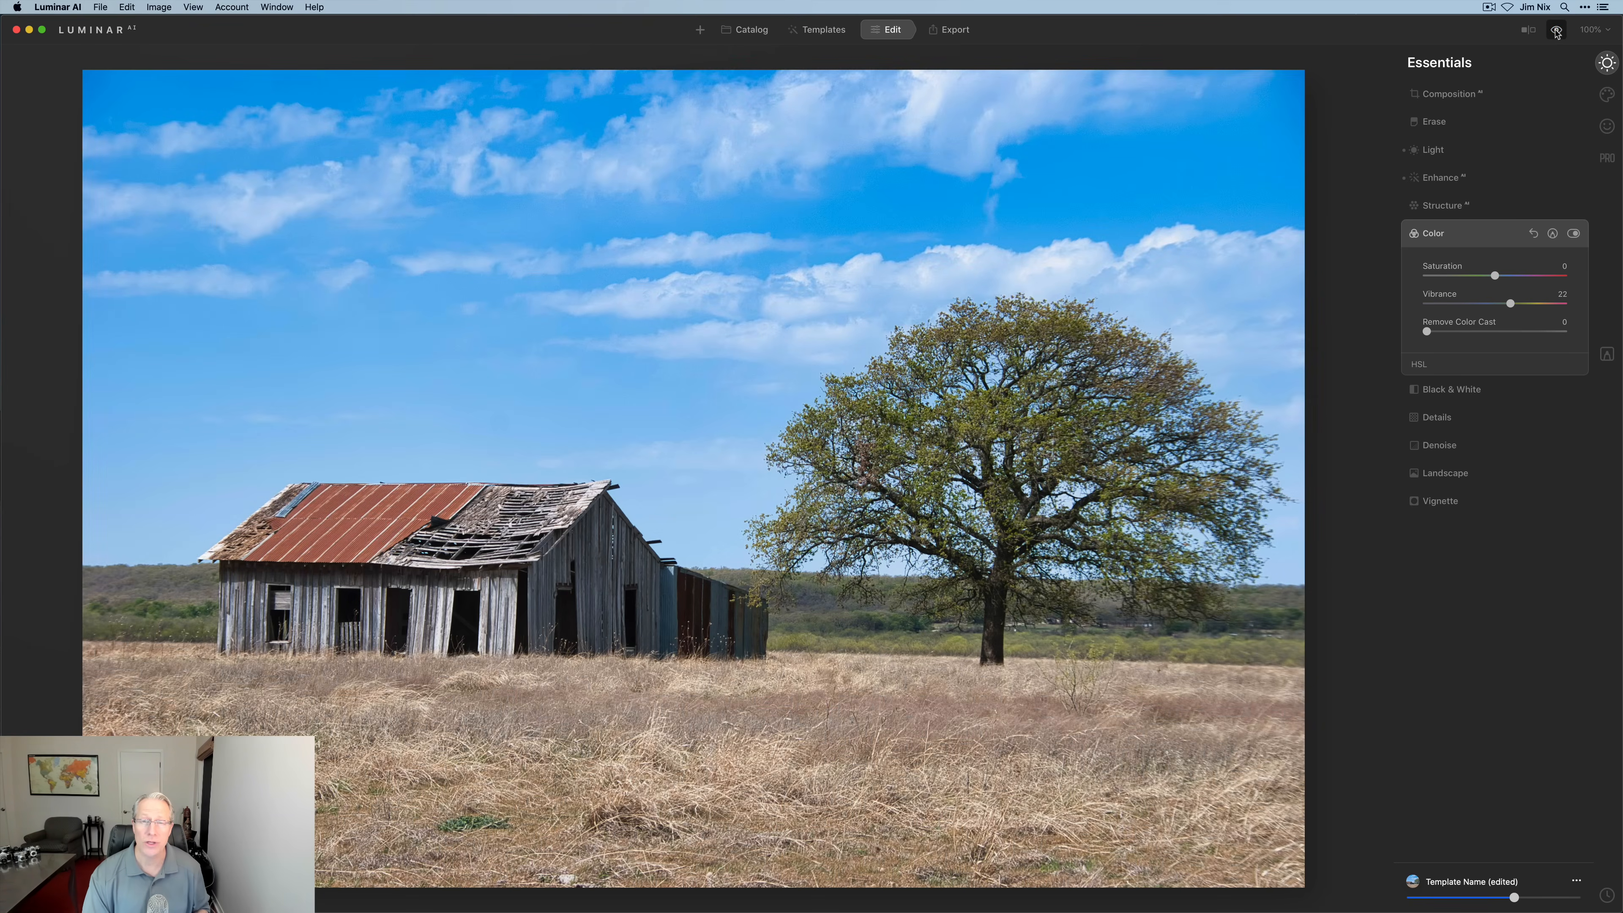
left_click(1433, 233)
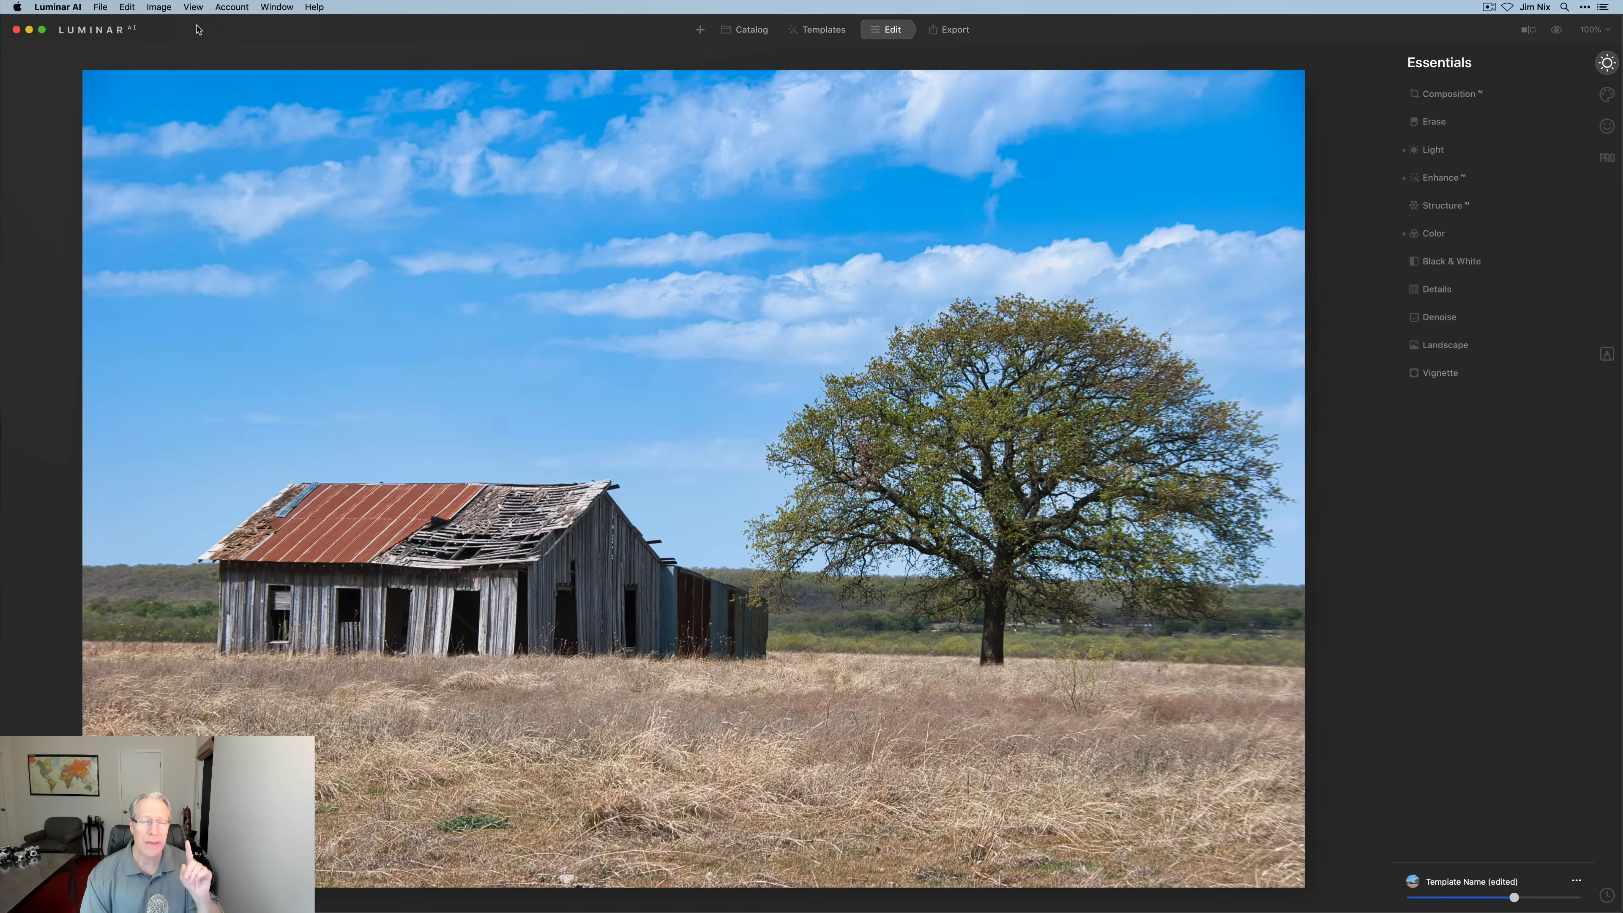
left_click(193, 8)
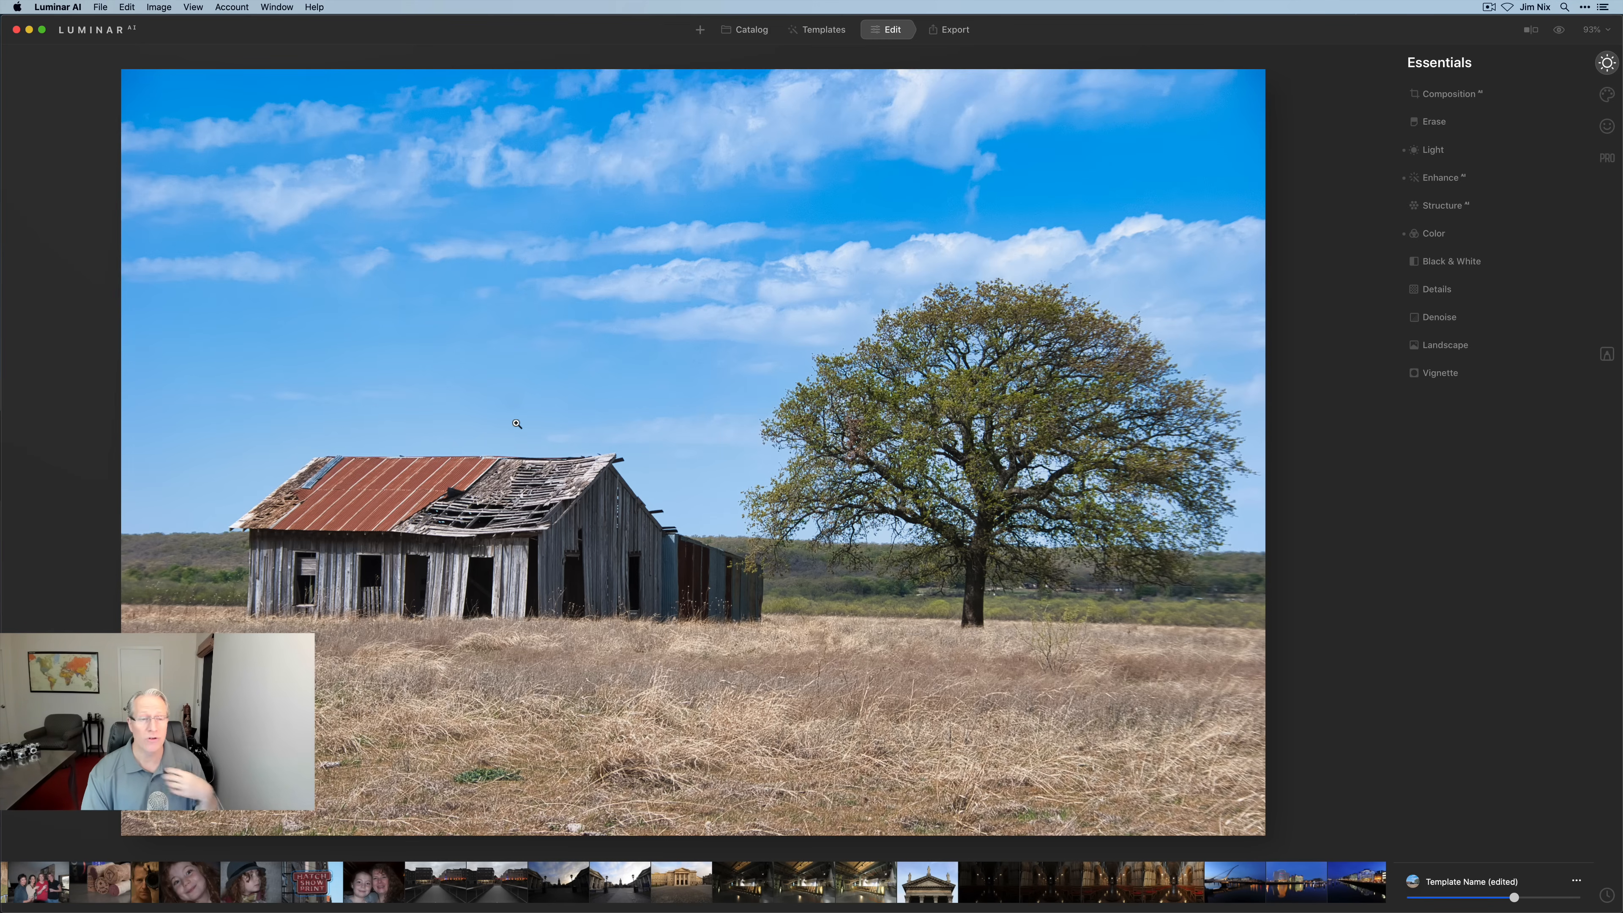
left_click(193, 8)
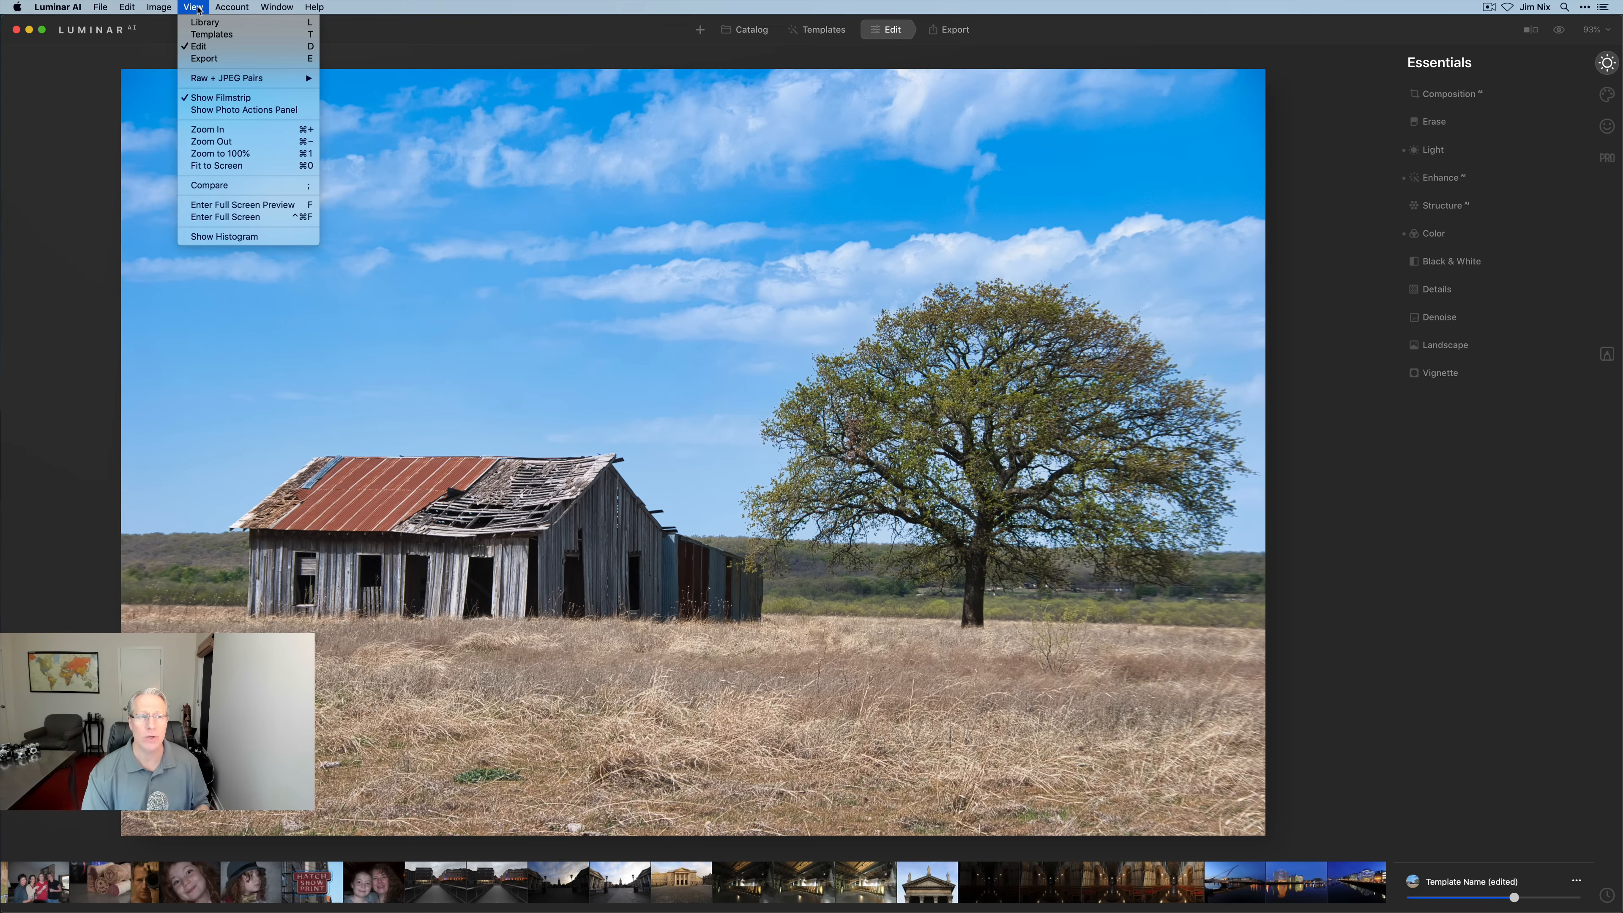
left_click(220, 153)
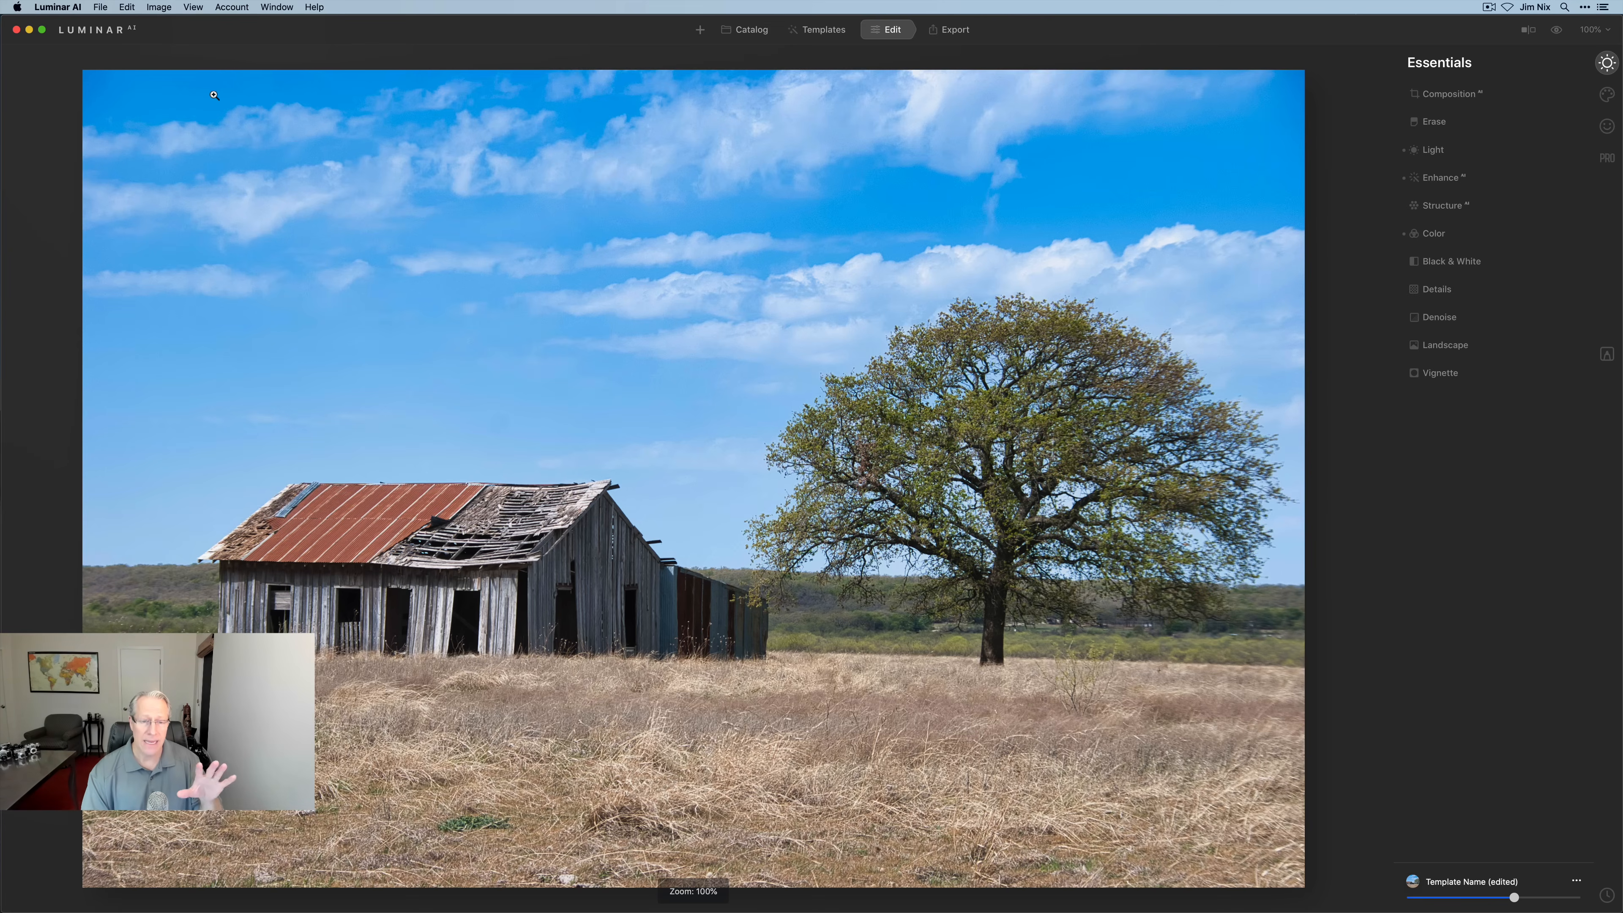
left_click(193, 7)
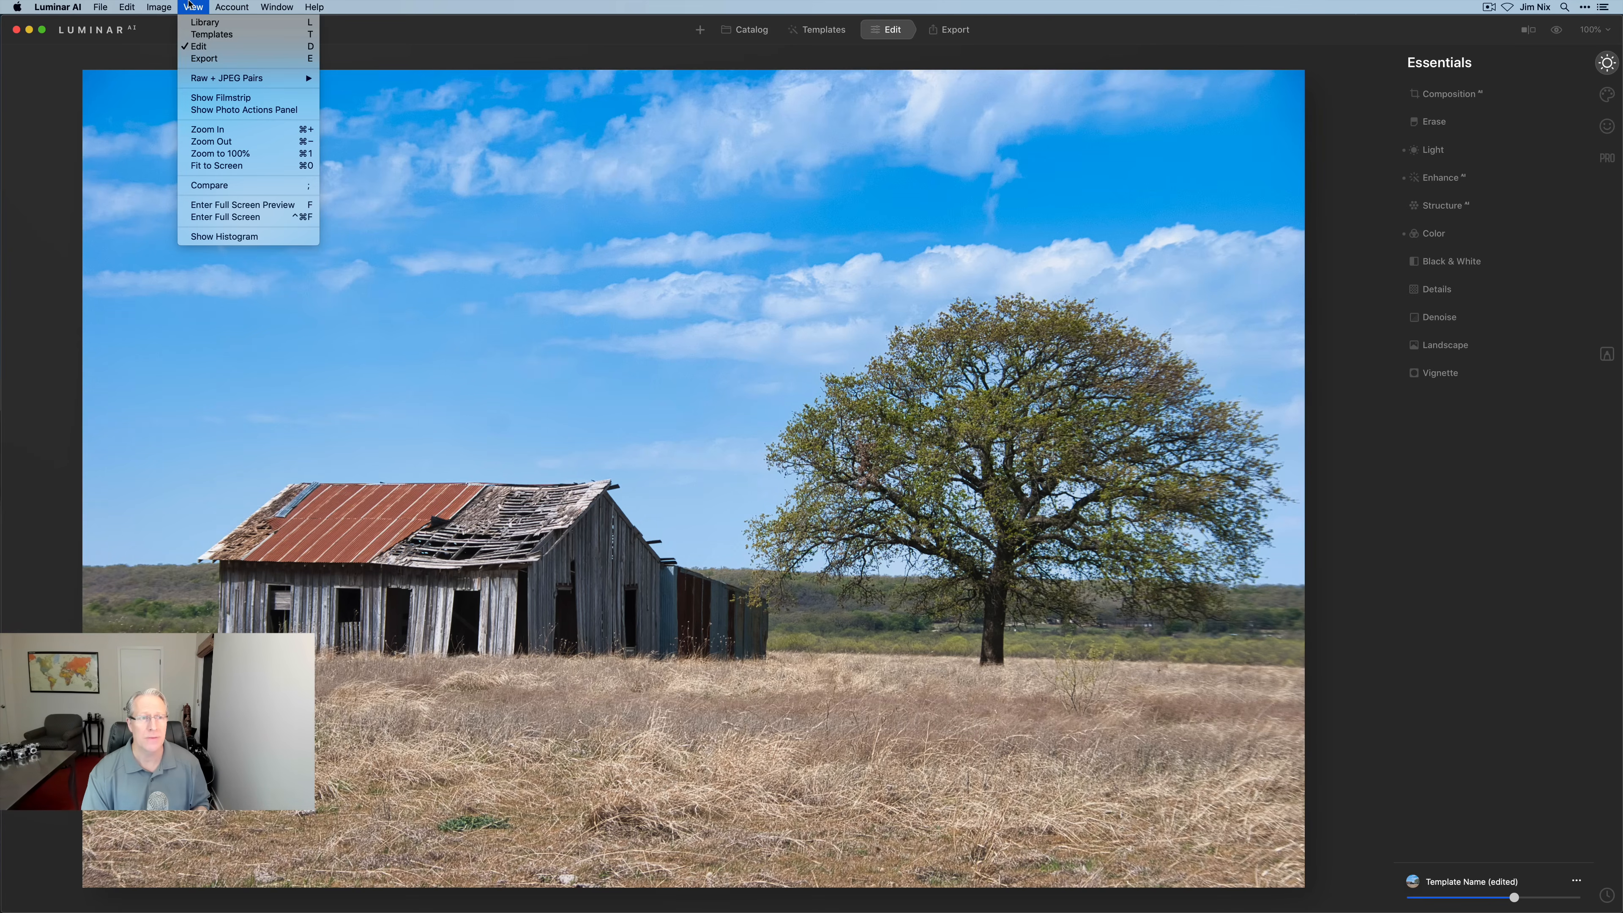
left_click(217, 166)
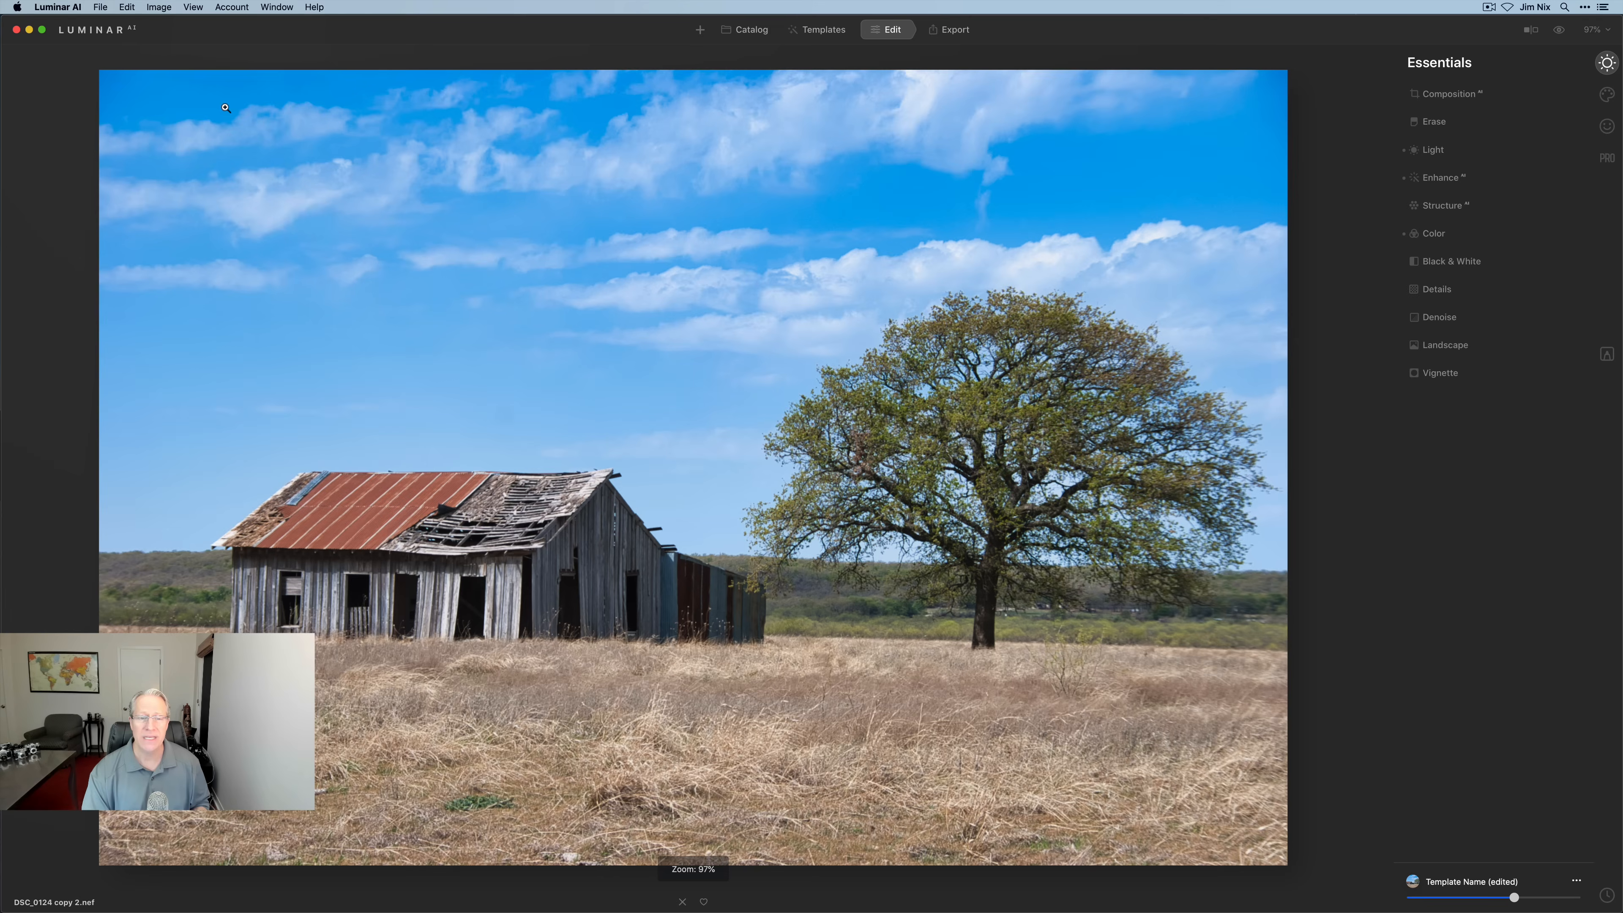
mouse_move(693, 838)
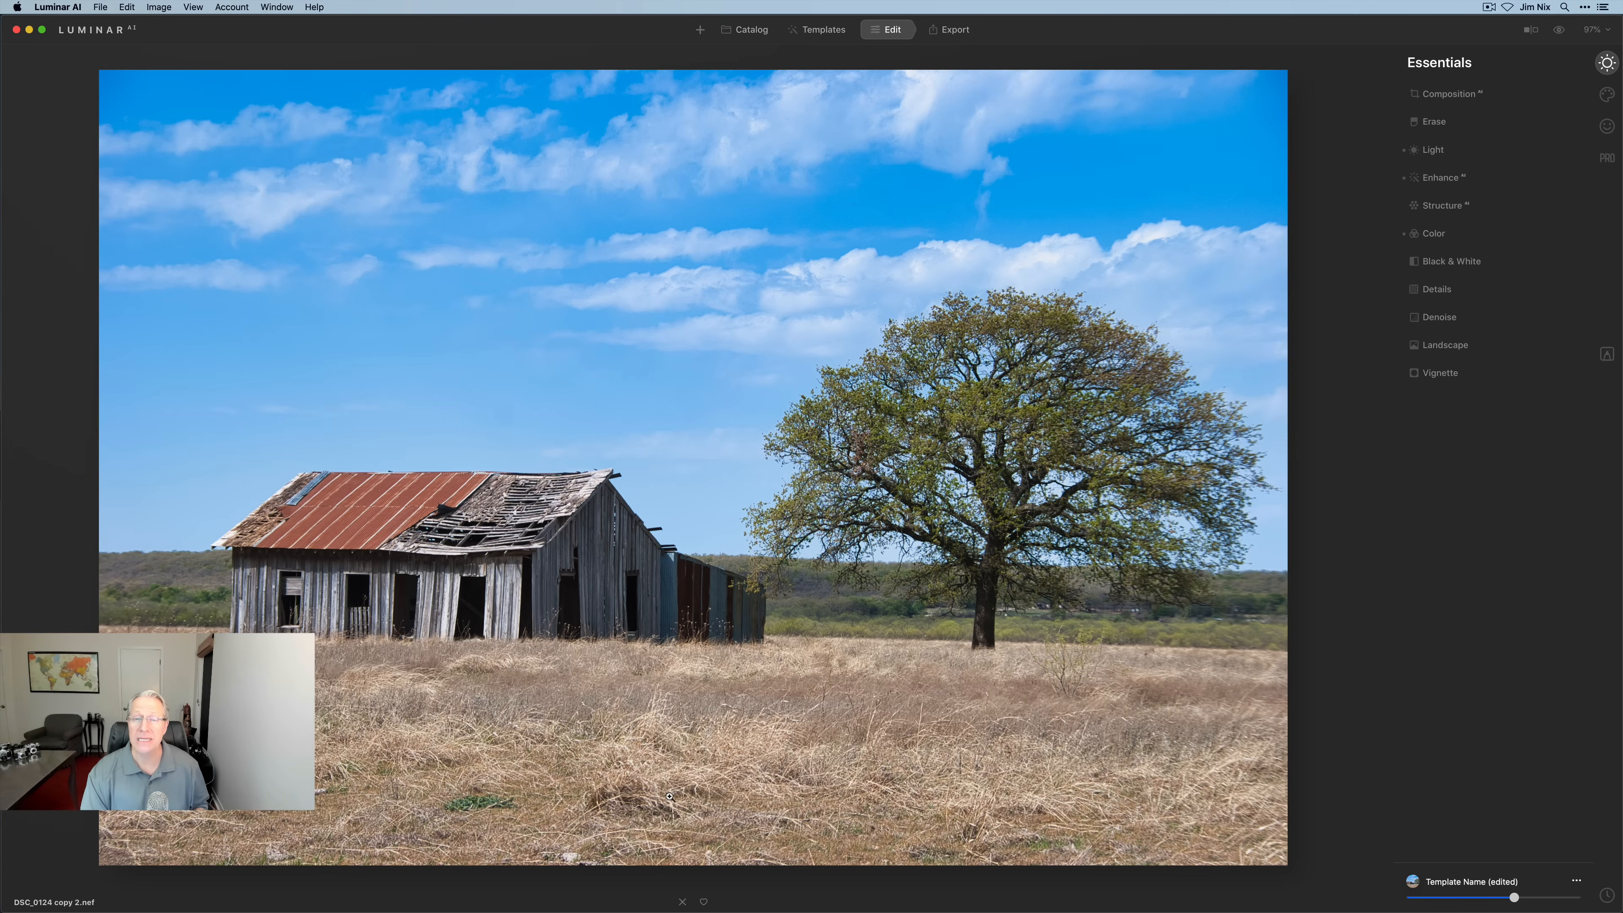
left_click(193, 8)
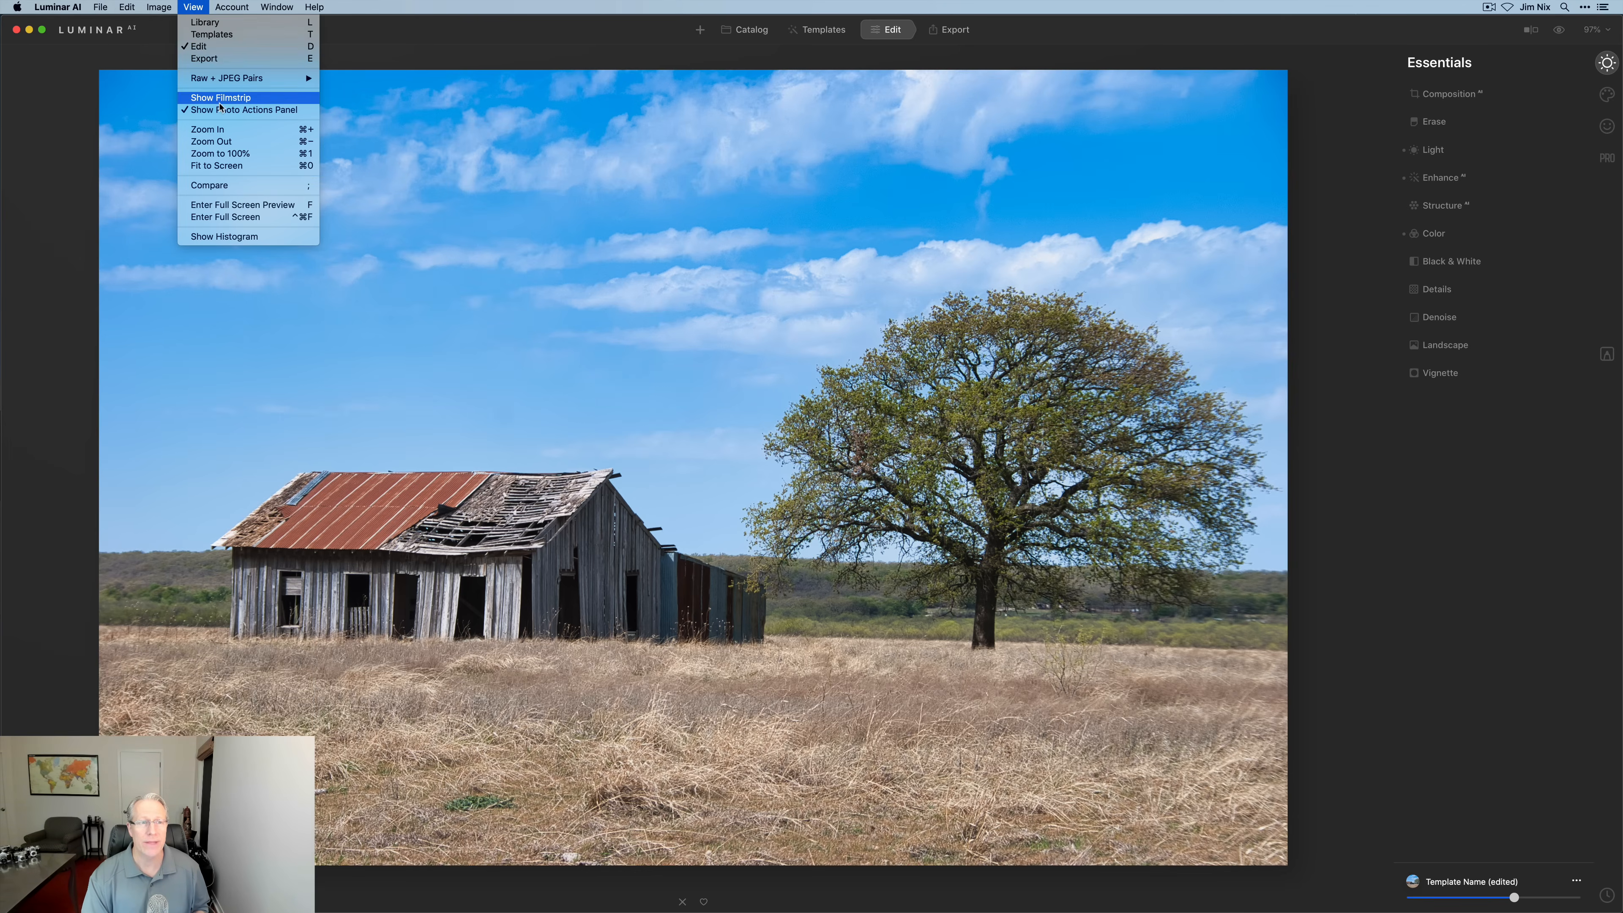
left_click(219, 153)
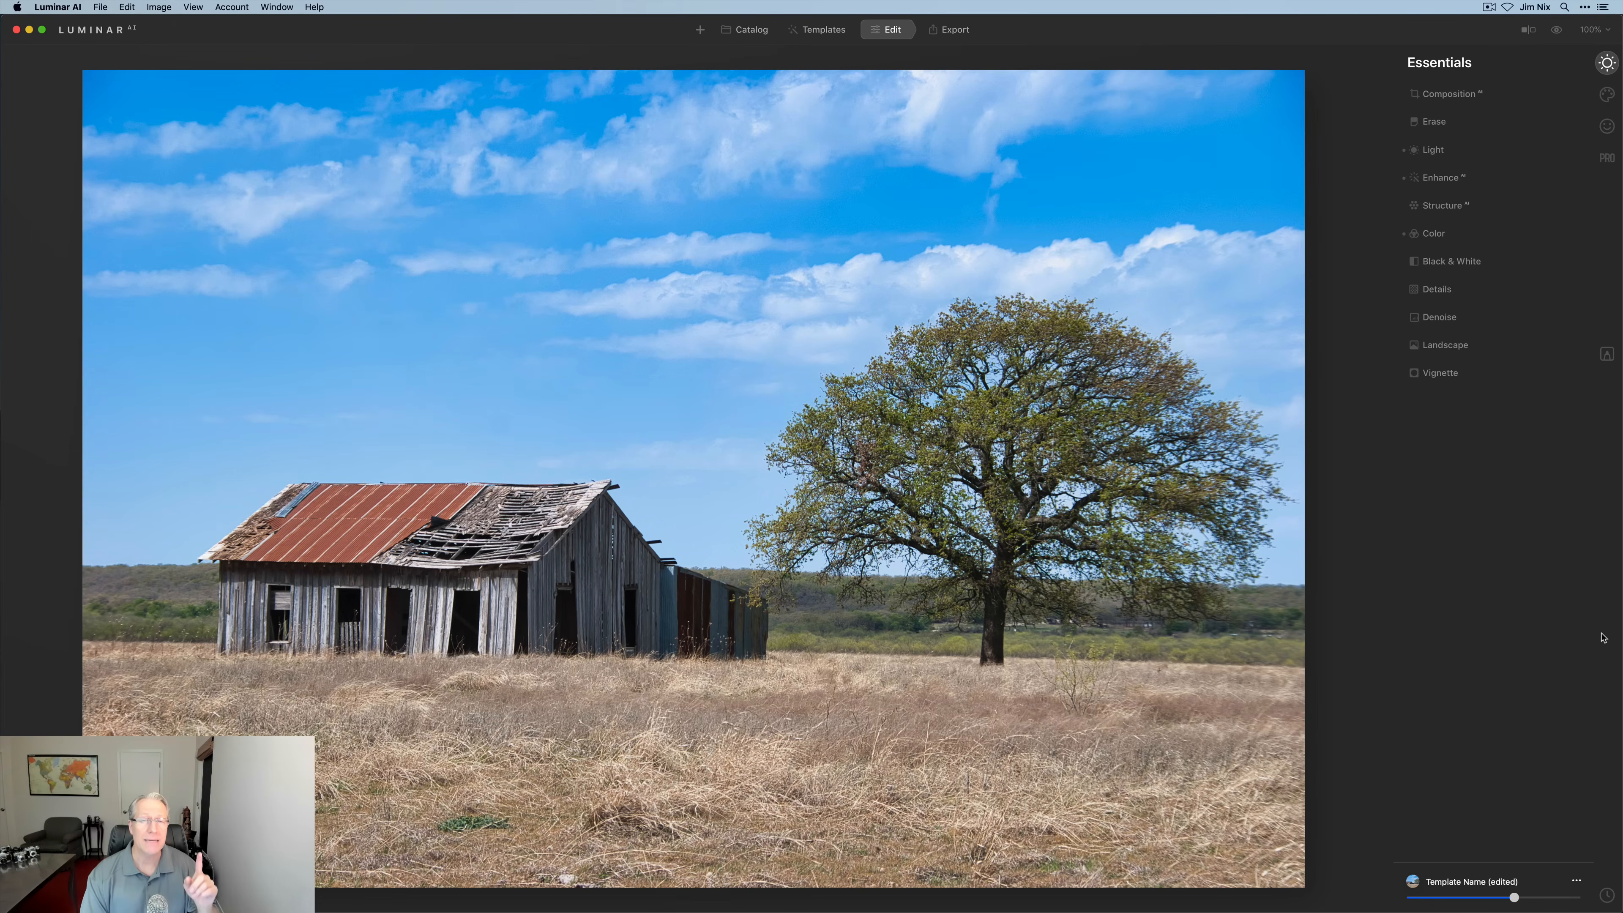
mouse_move(1536, 641)
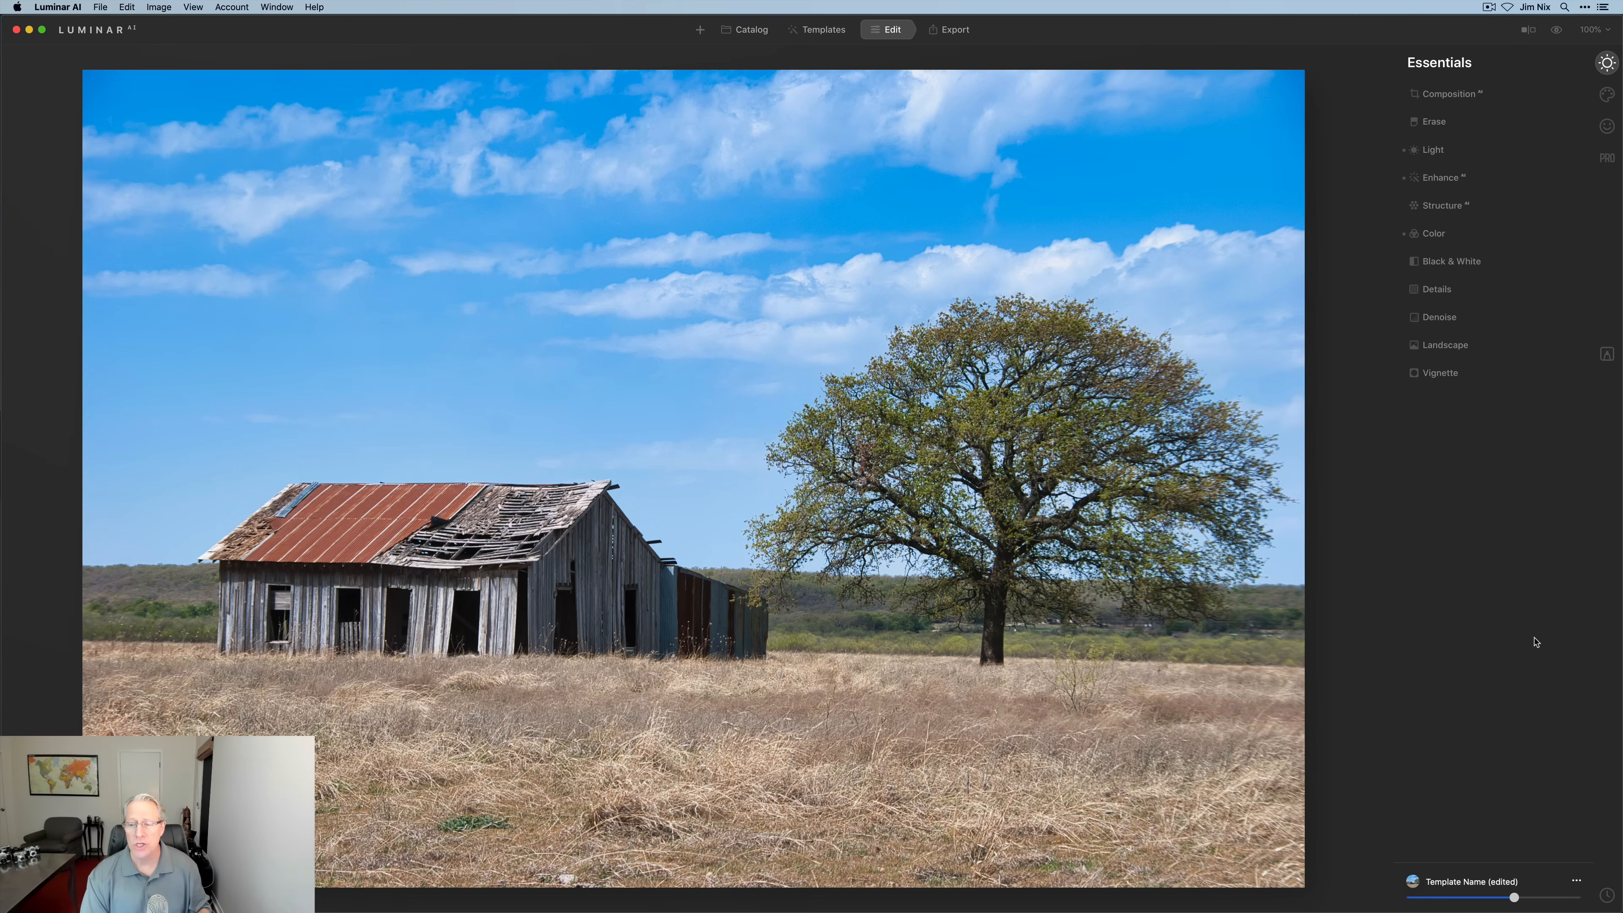
mouse_move(1594, 859)
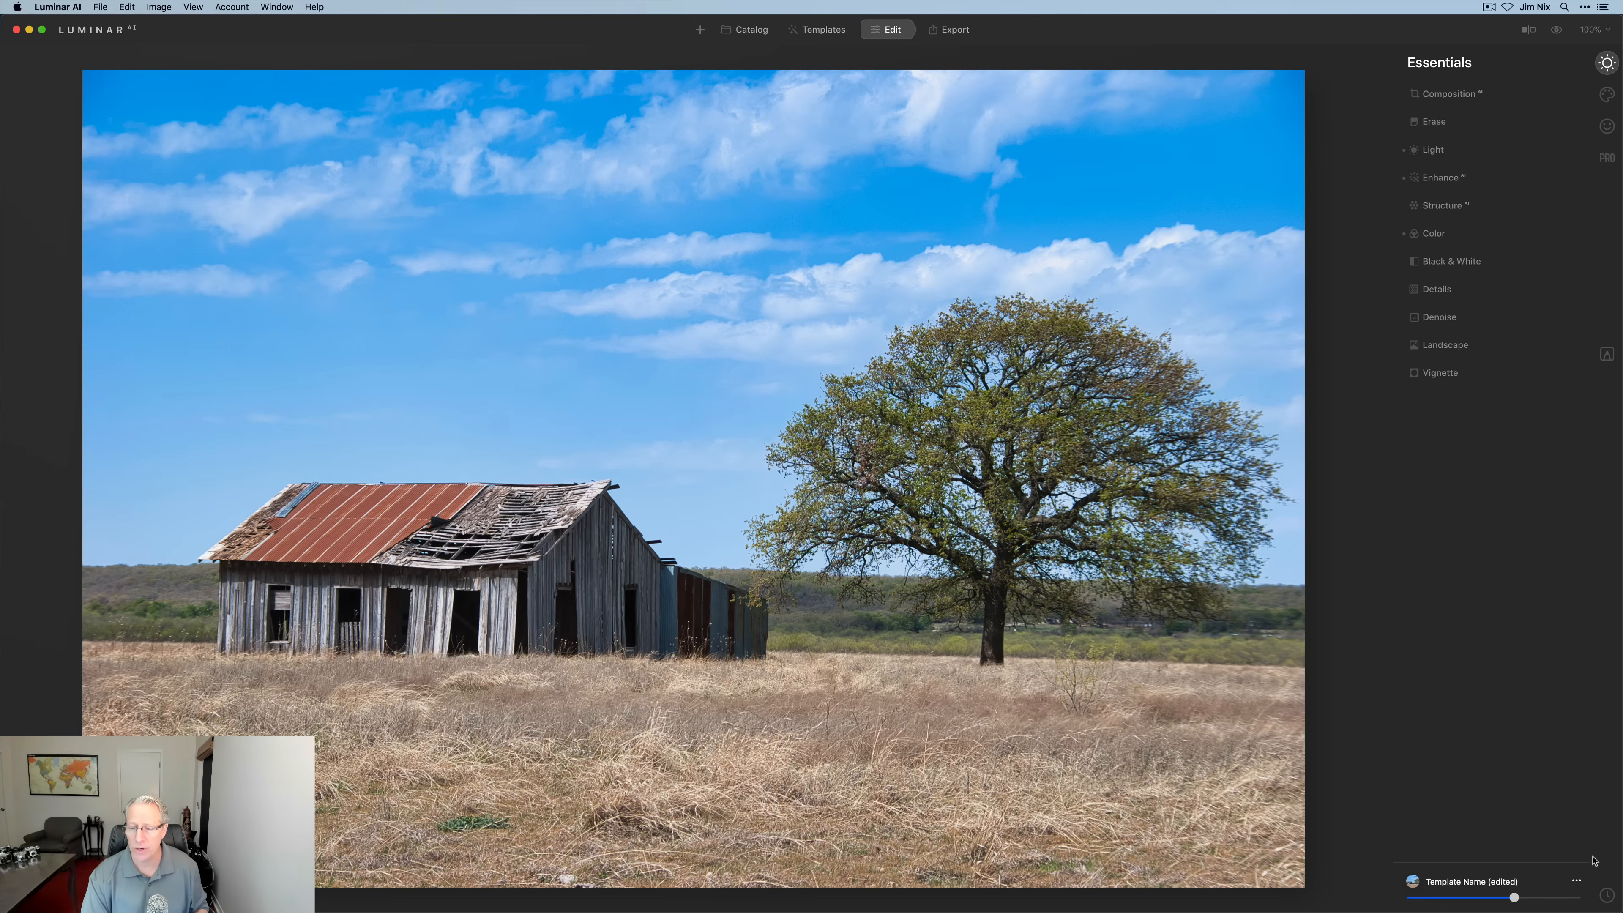
mouse_move(1604, 895)
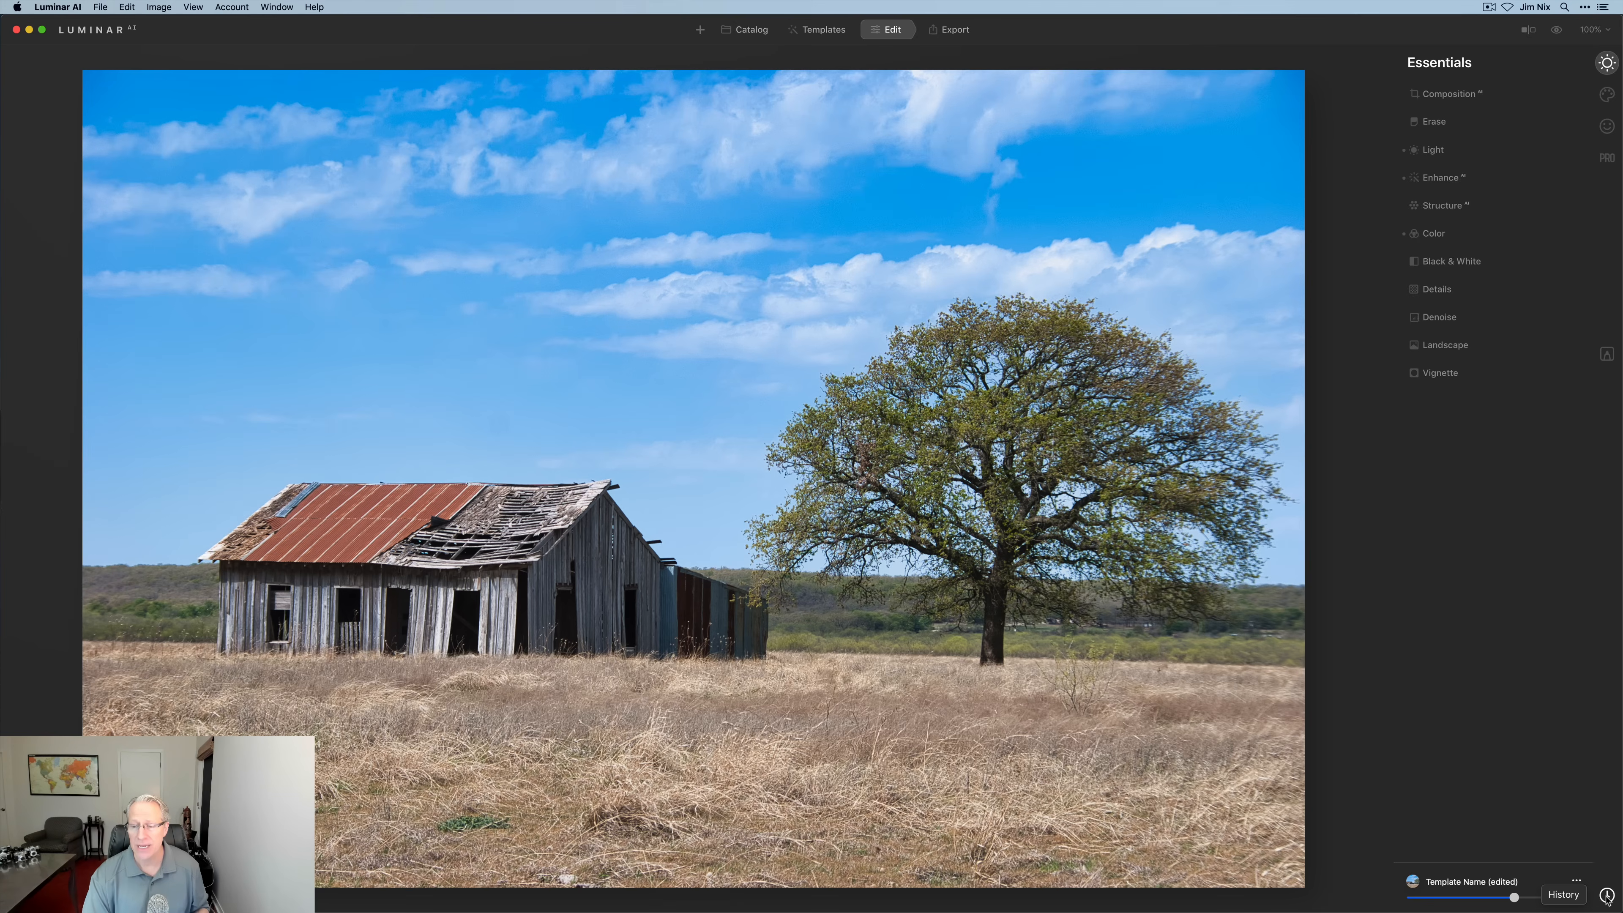
left_click(1564, 895)
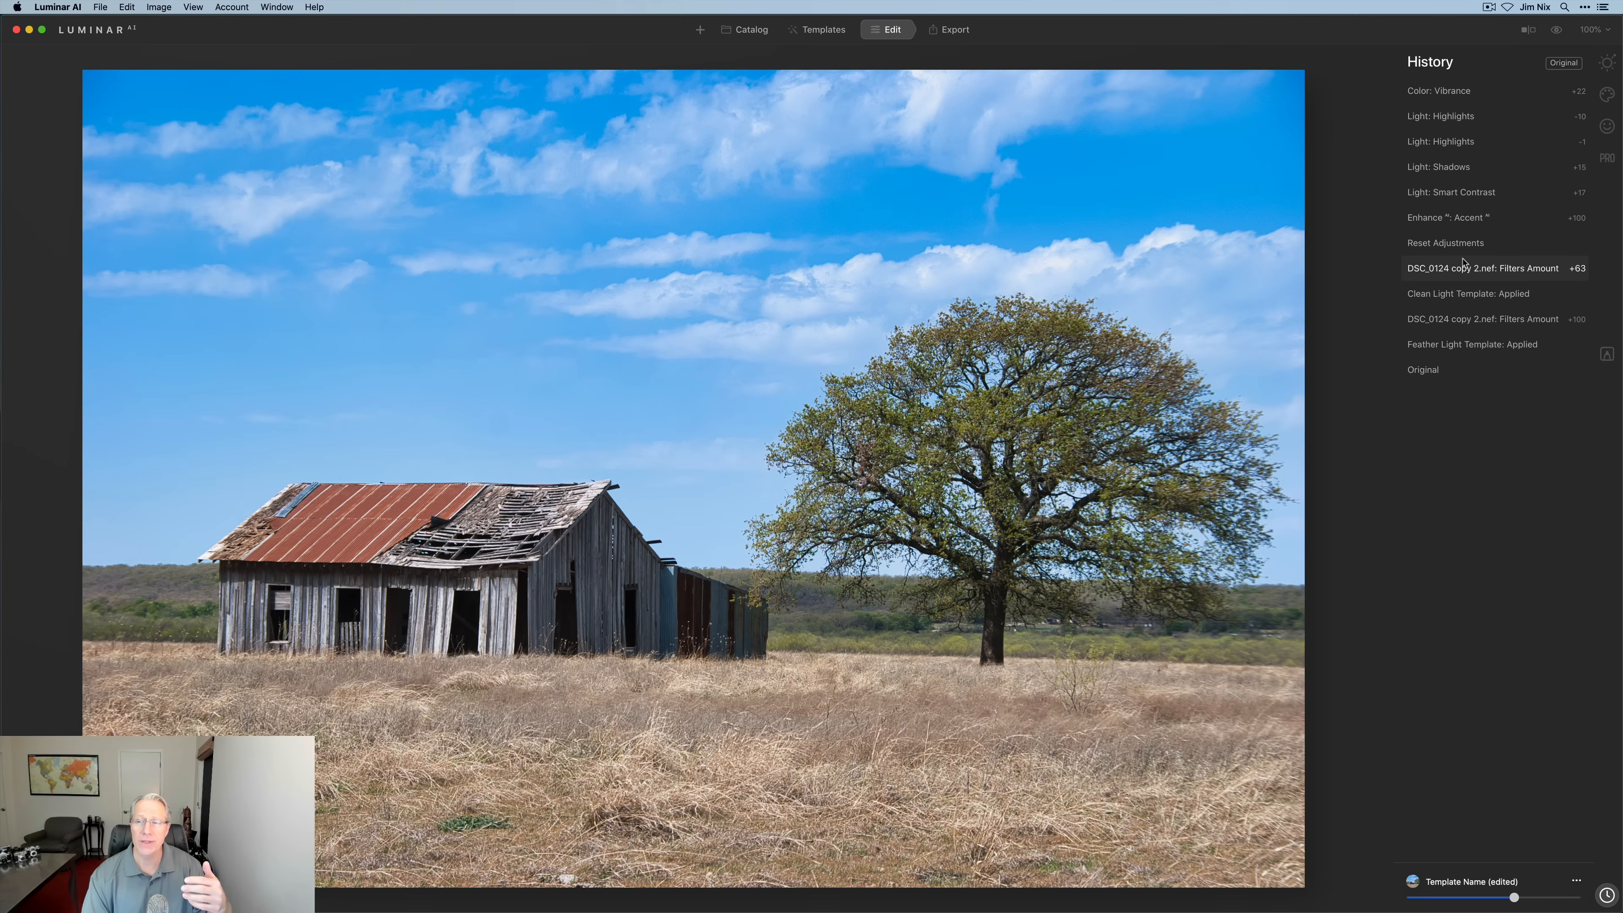
left_click(1424, 370)
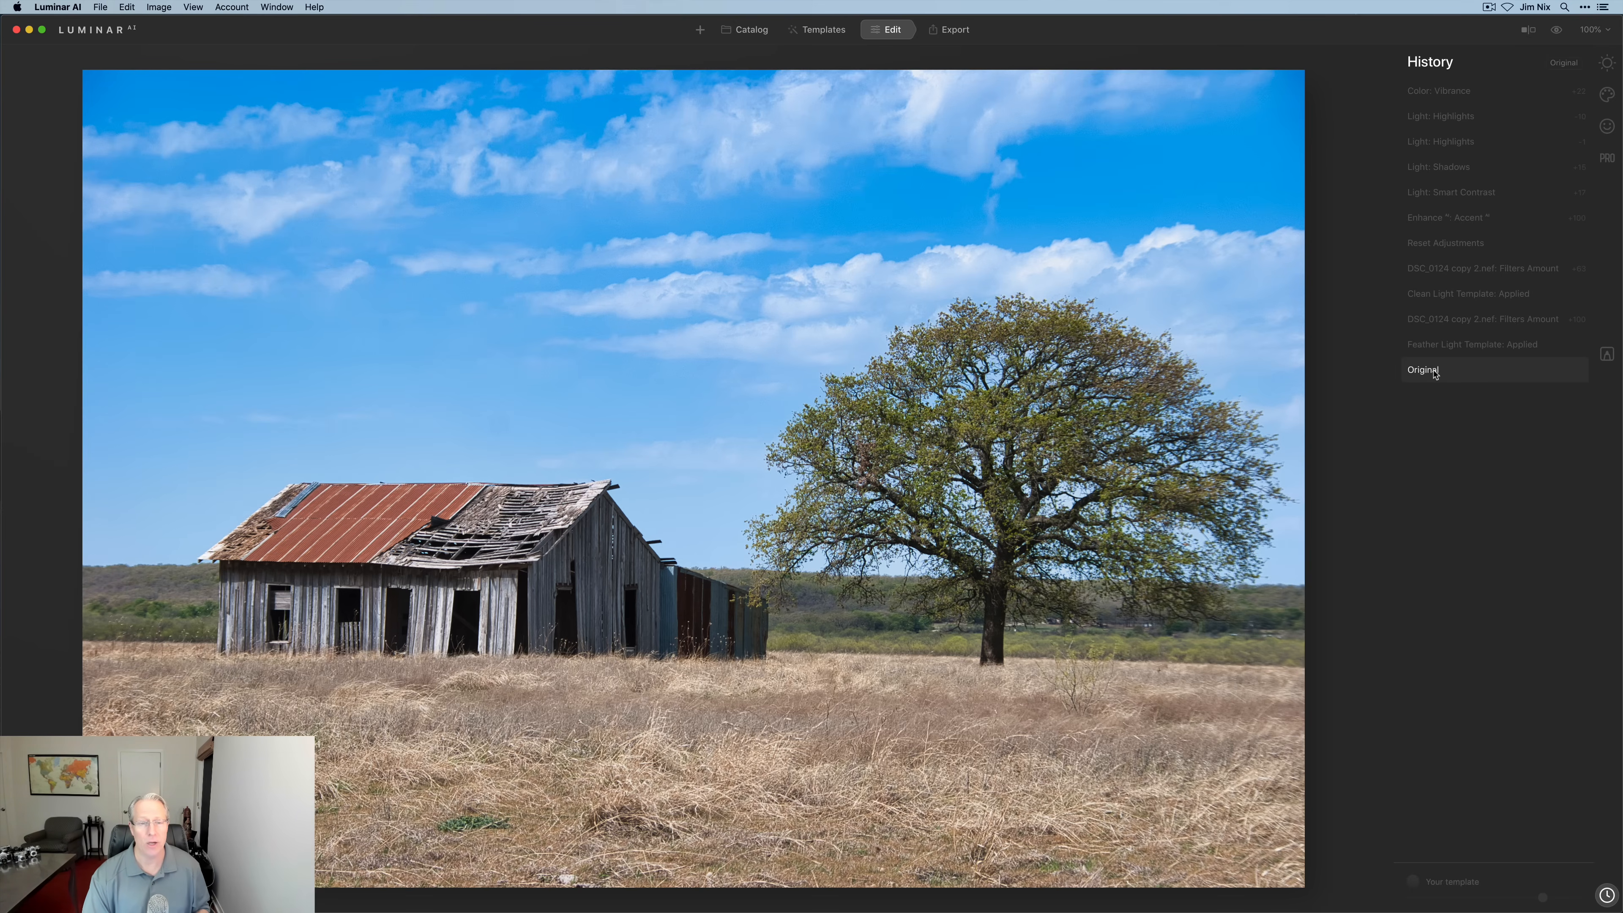
left_click(1471, 344)
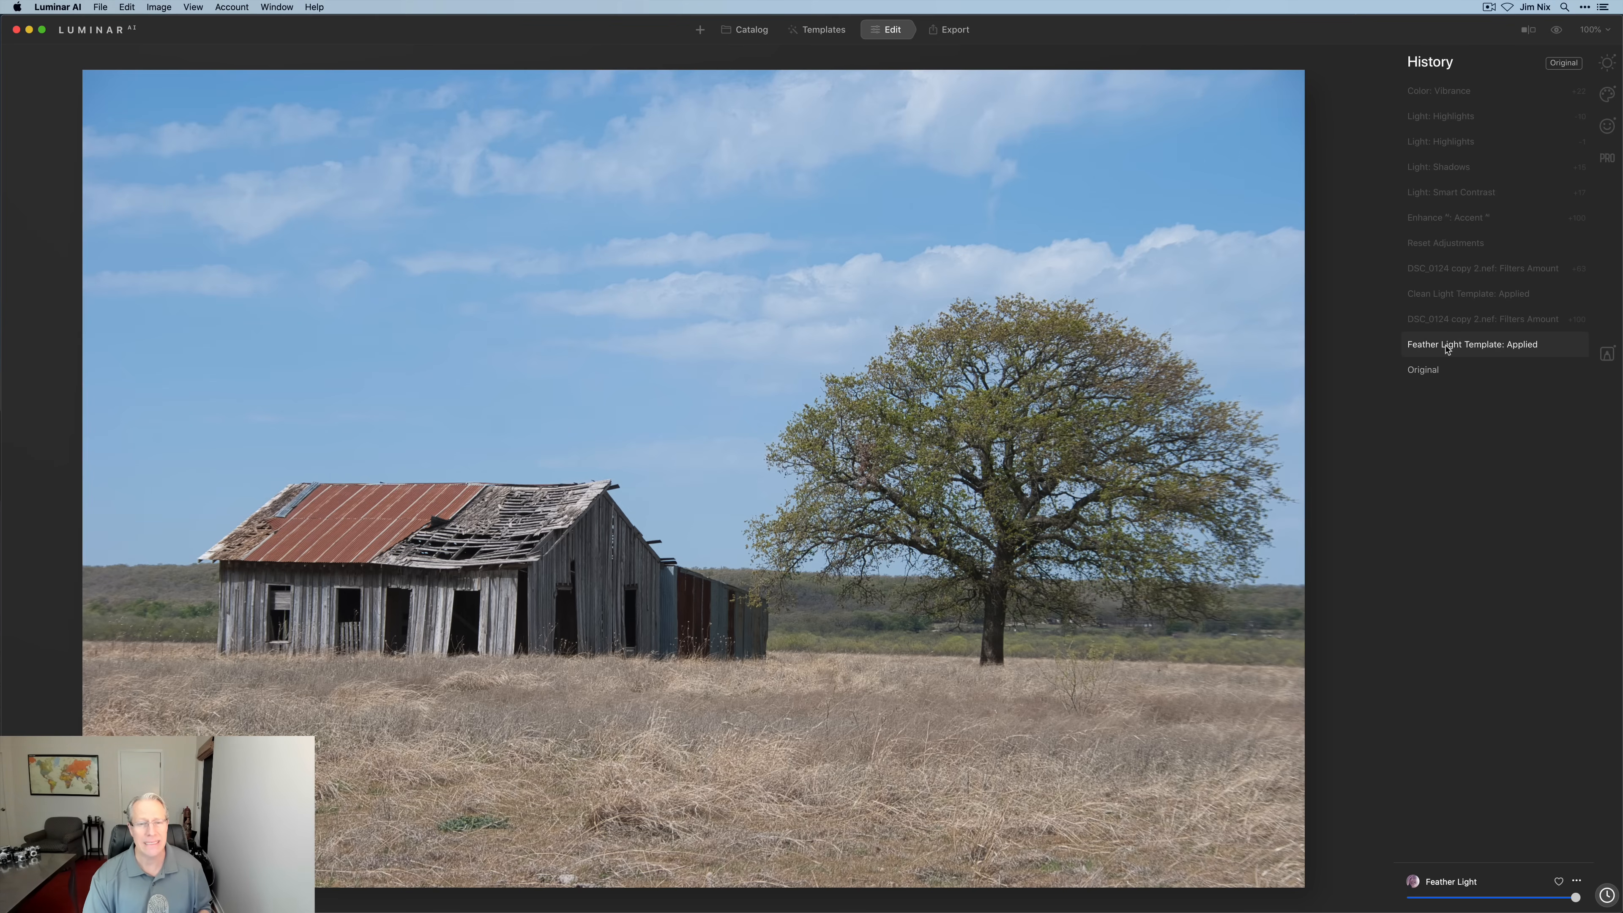
left_click(1482, 268)
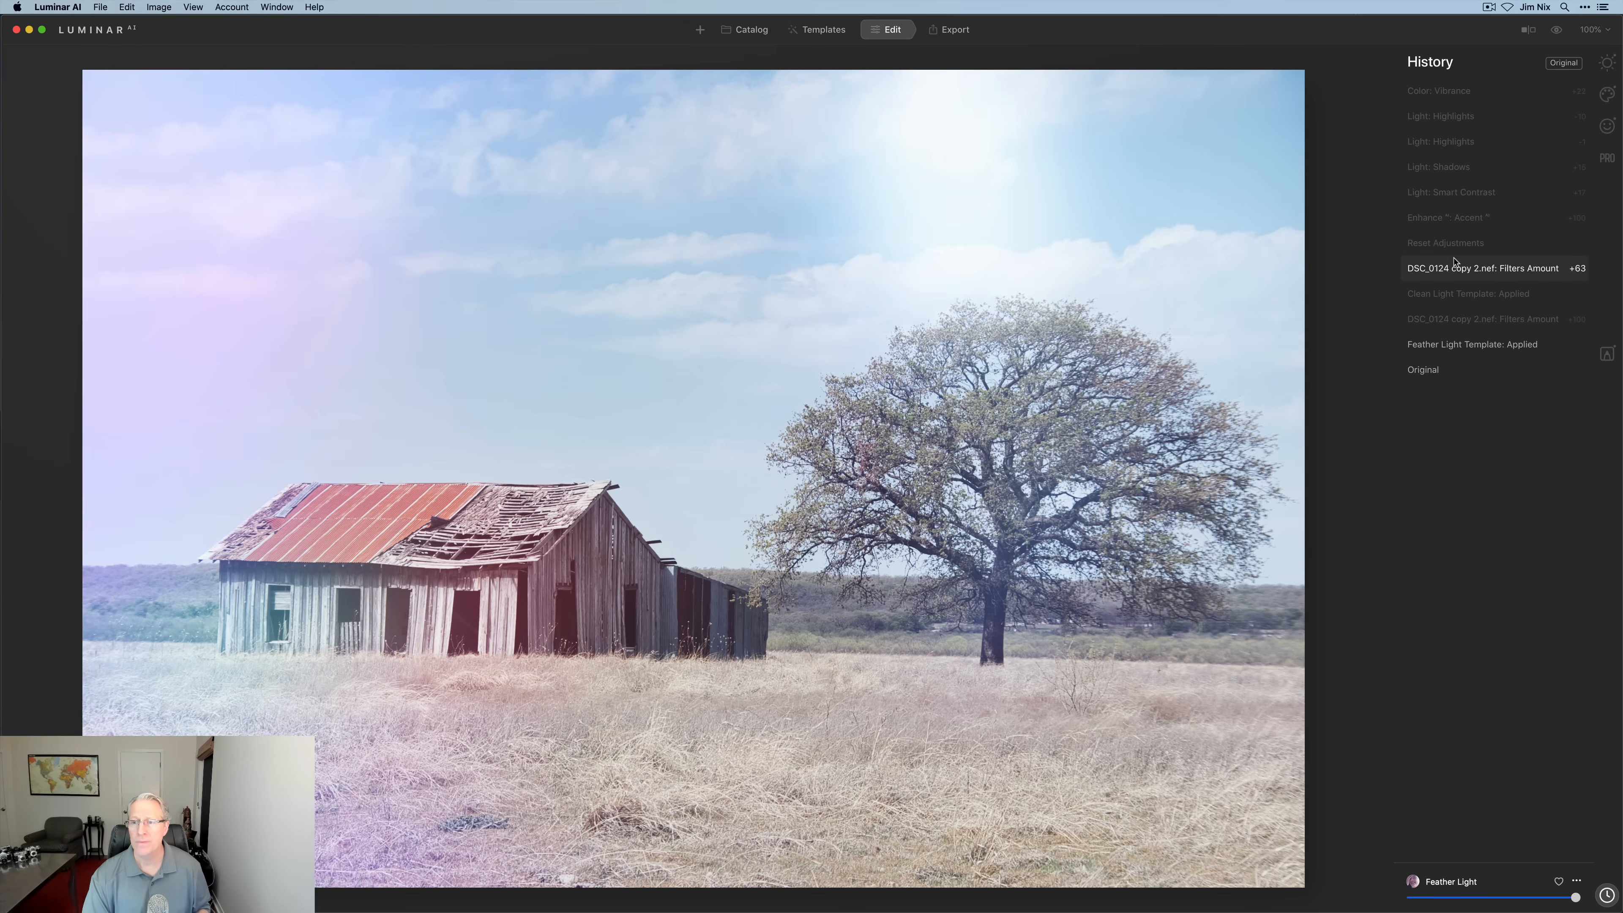
left_click(1471, 216)
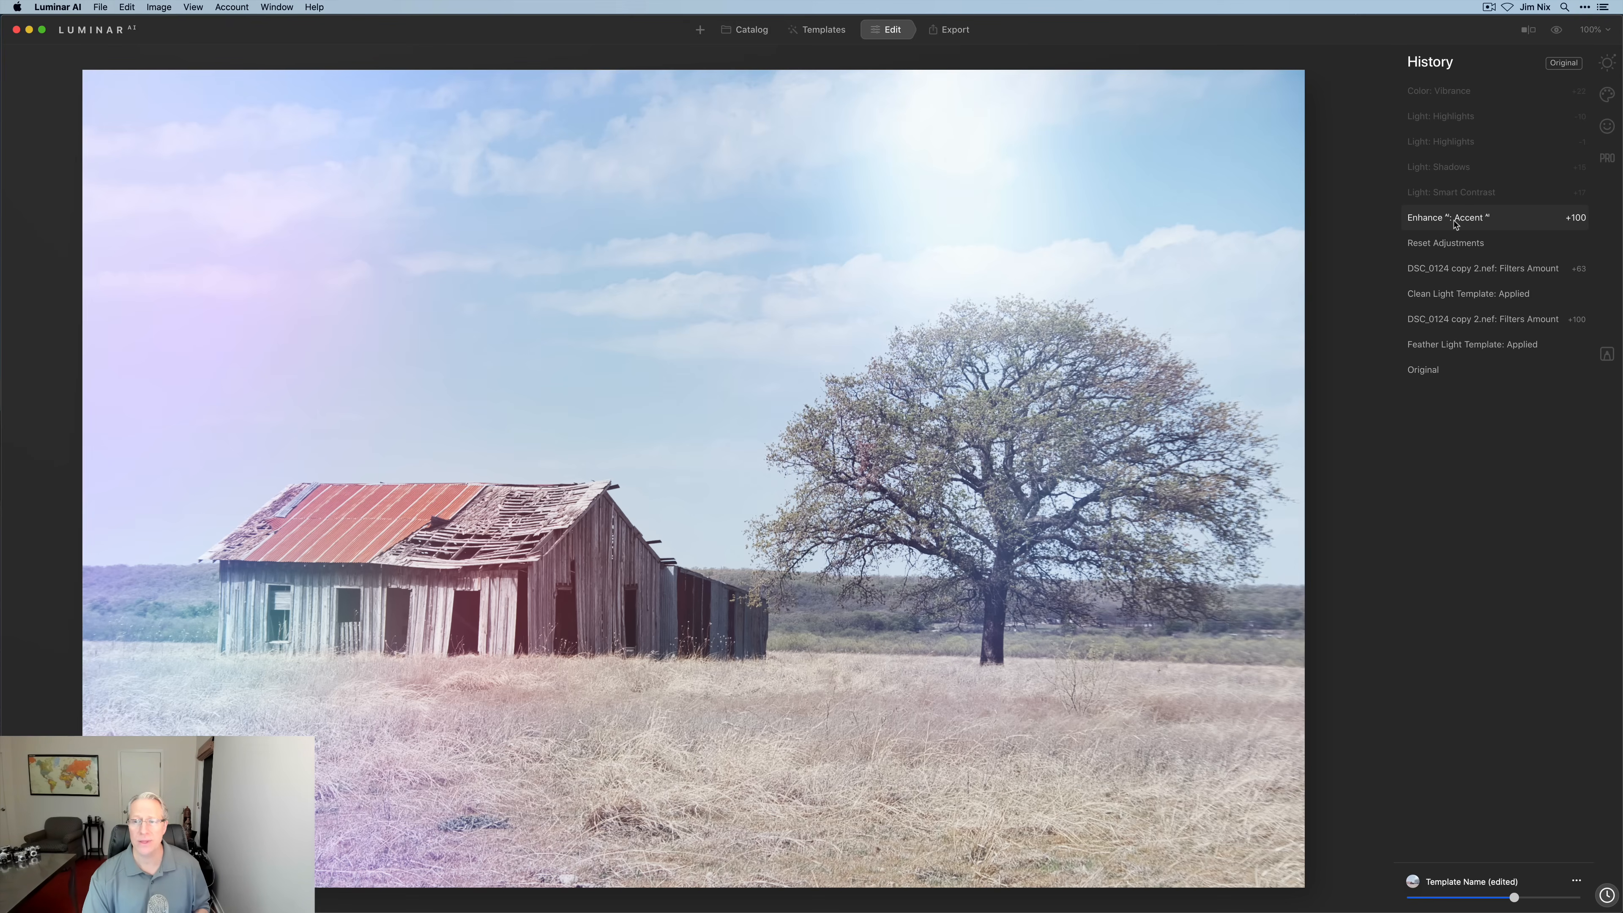
left_click(1439, 115)
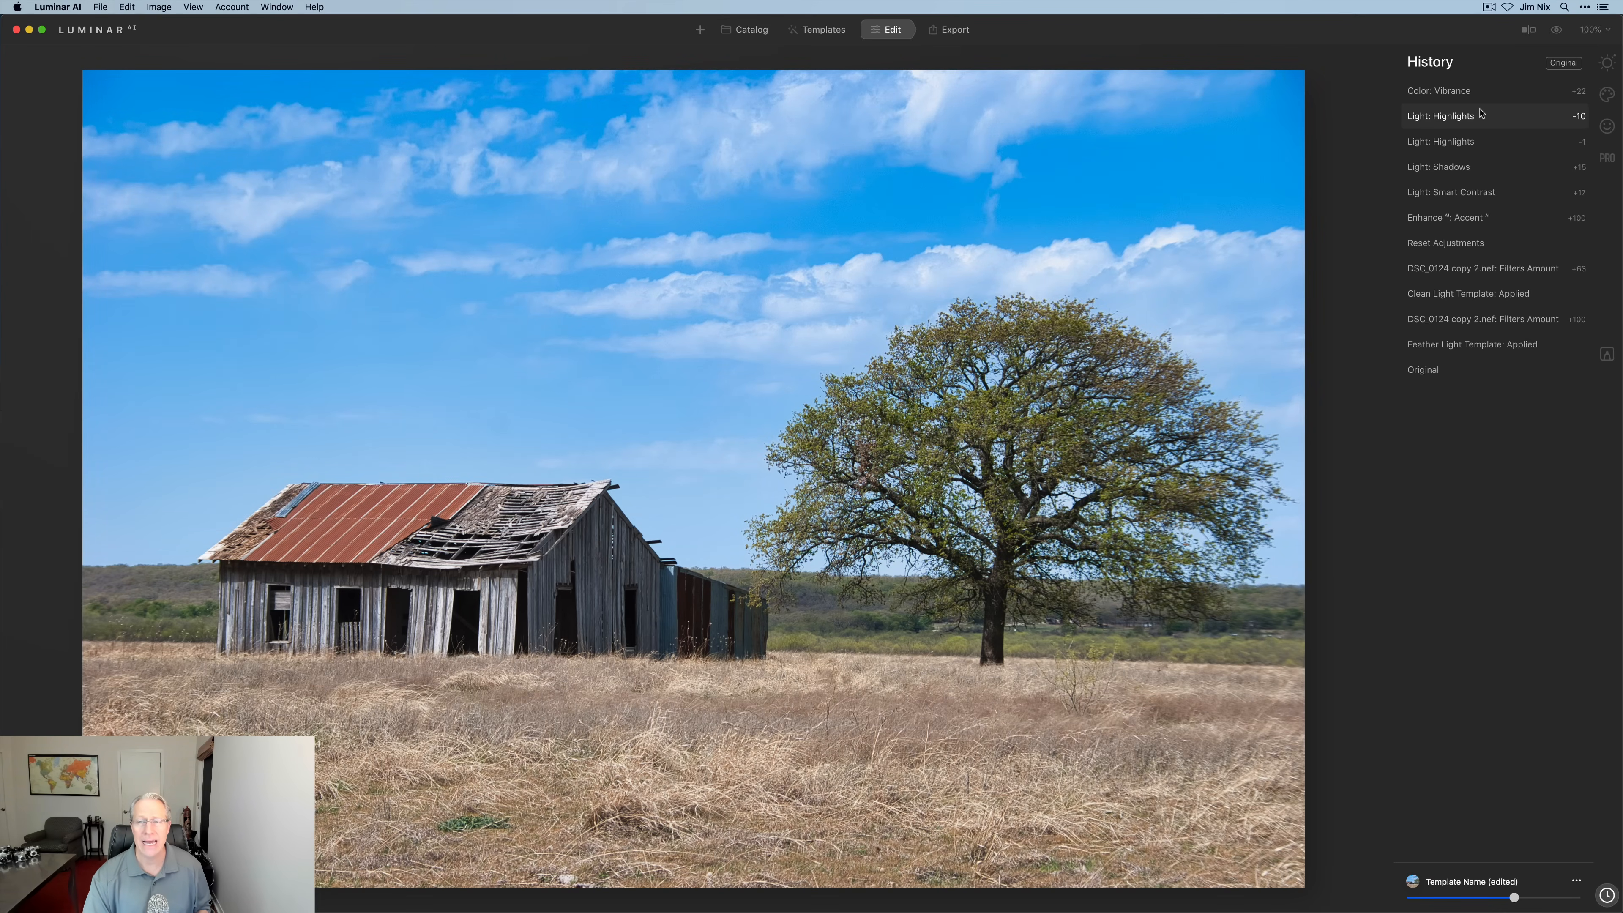
mouse_move(1482, 268)
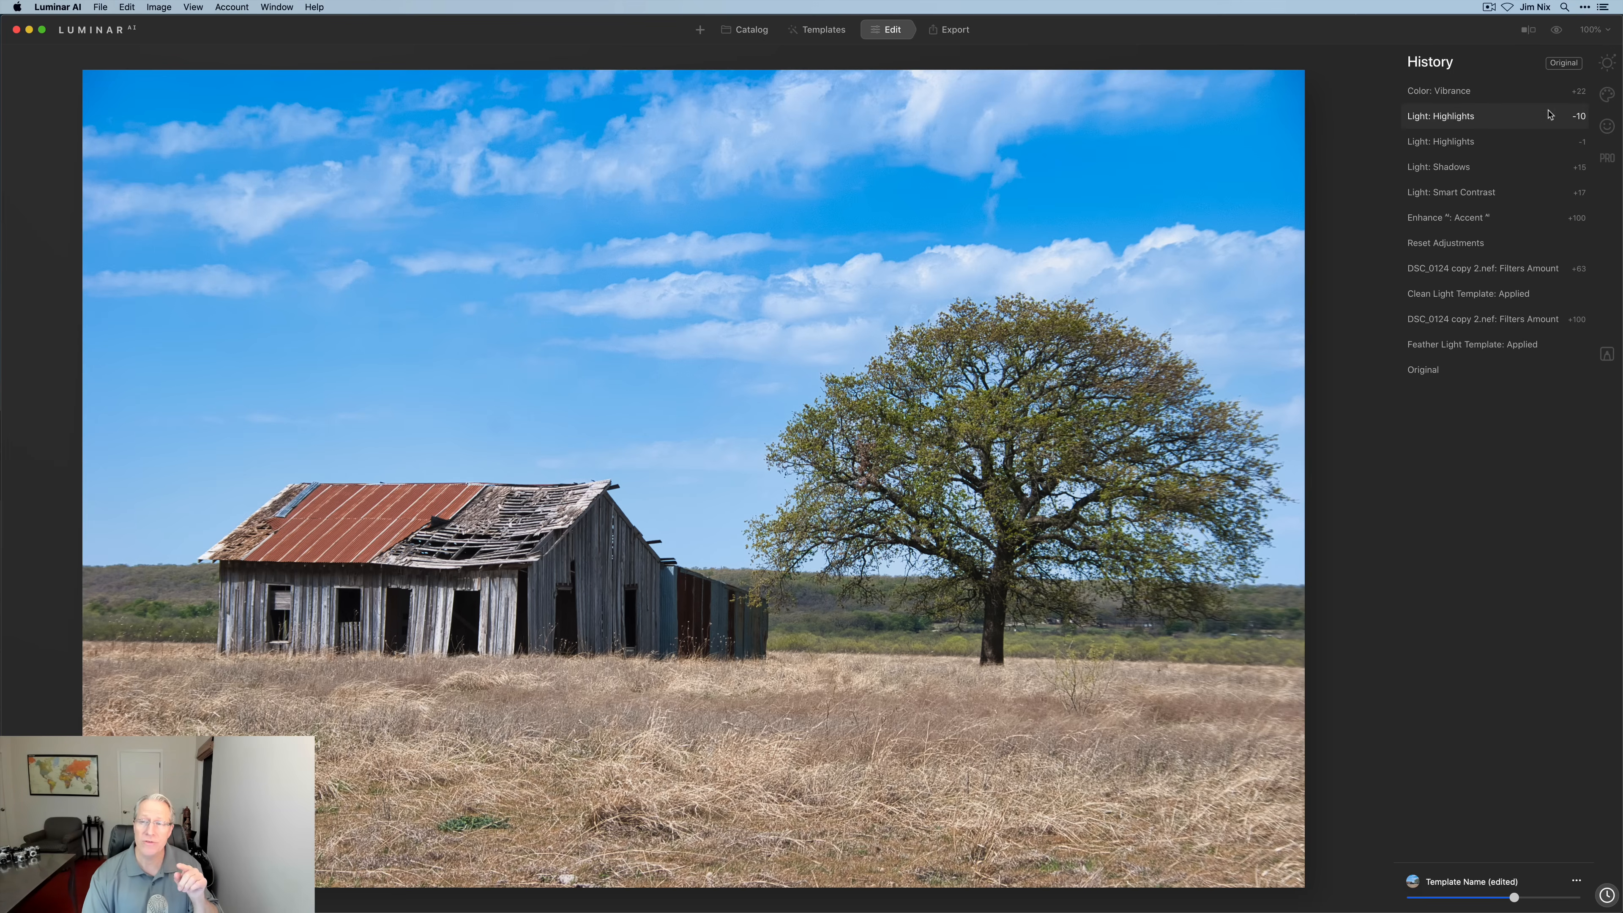
left_click(1608, 63)
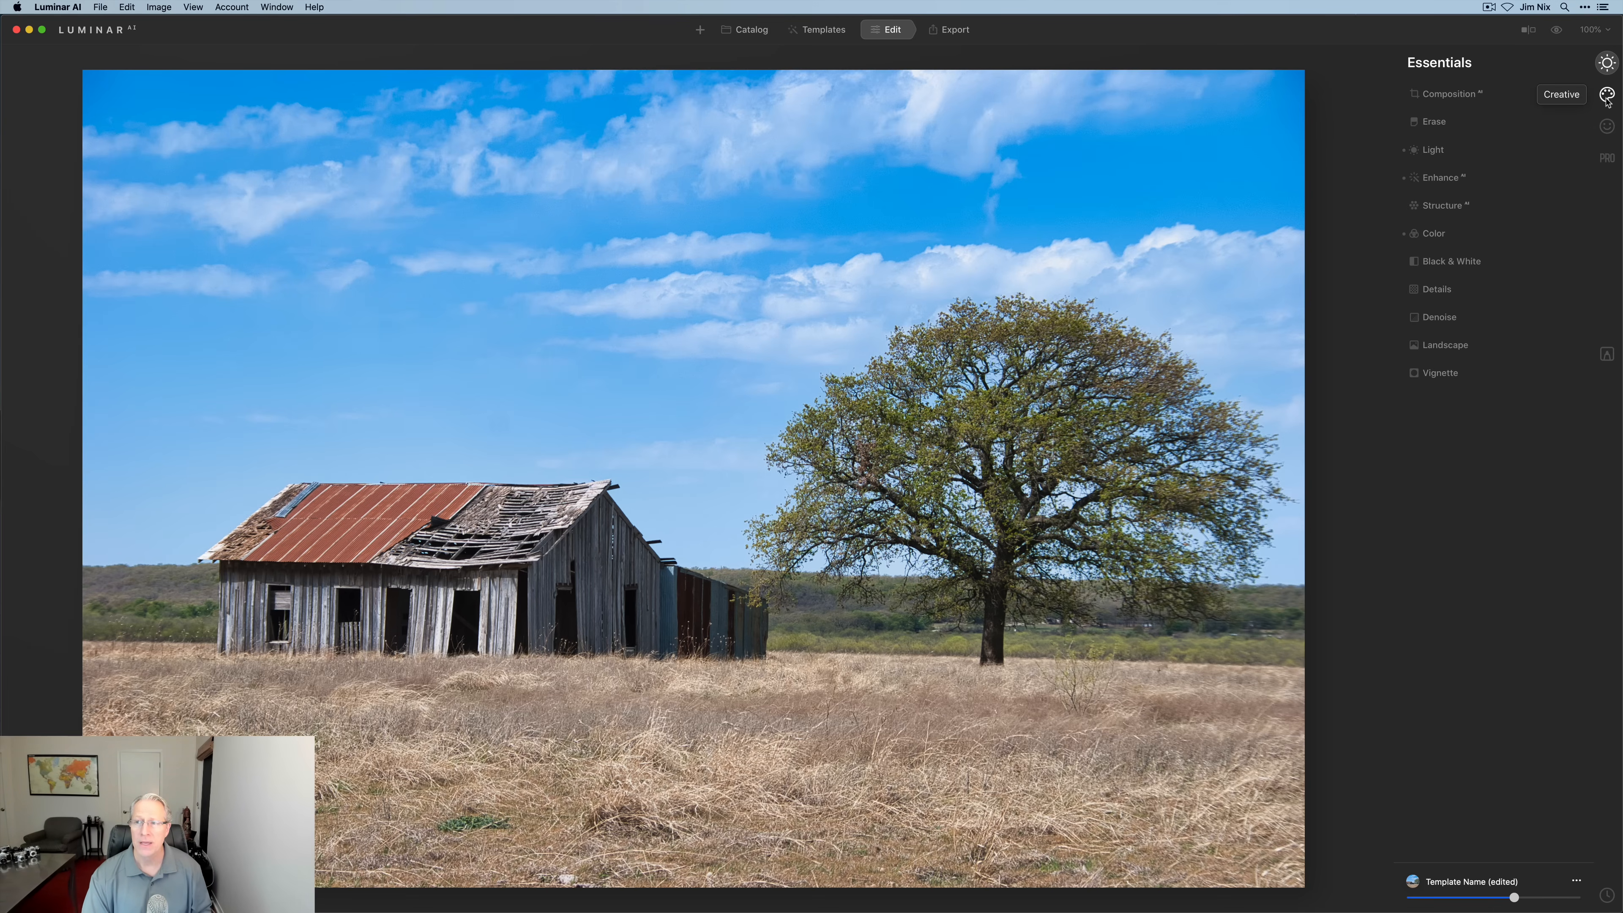
left_click(1608, 94)
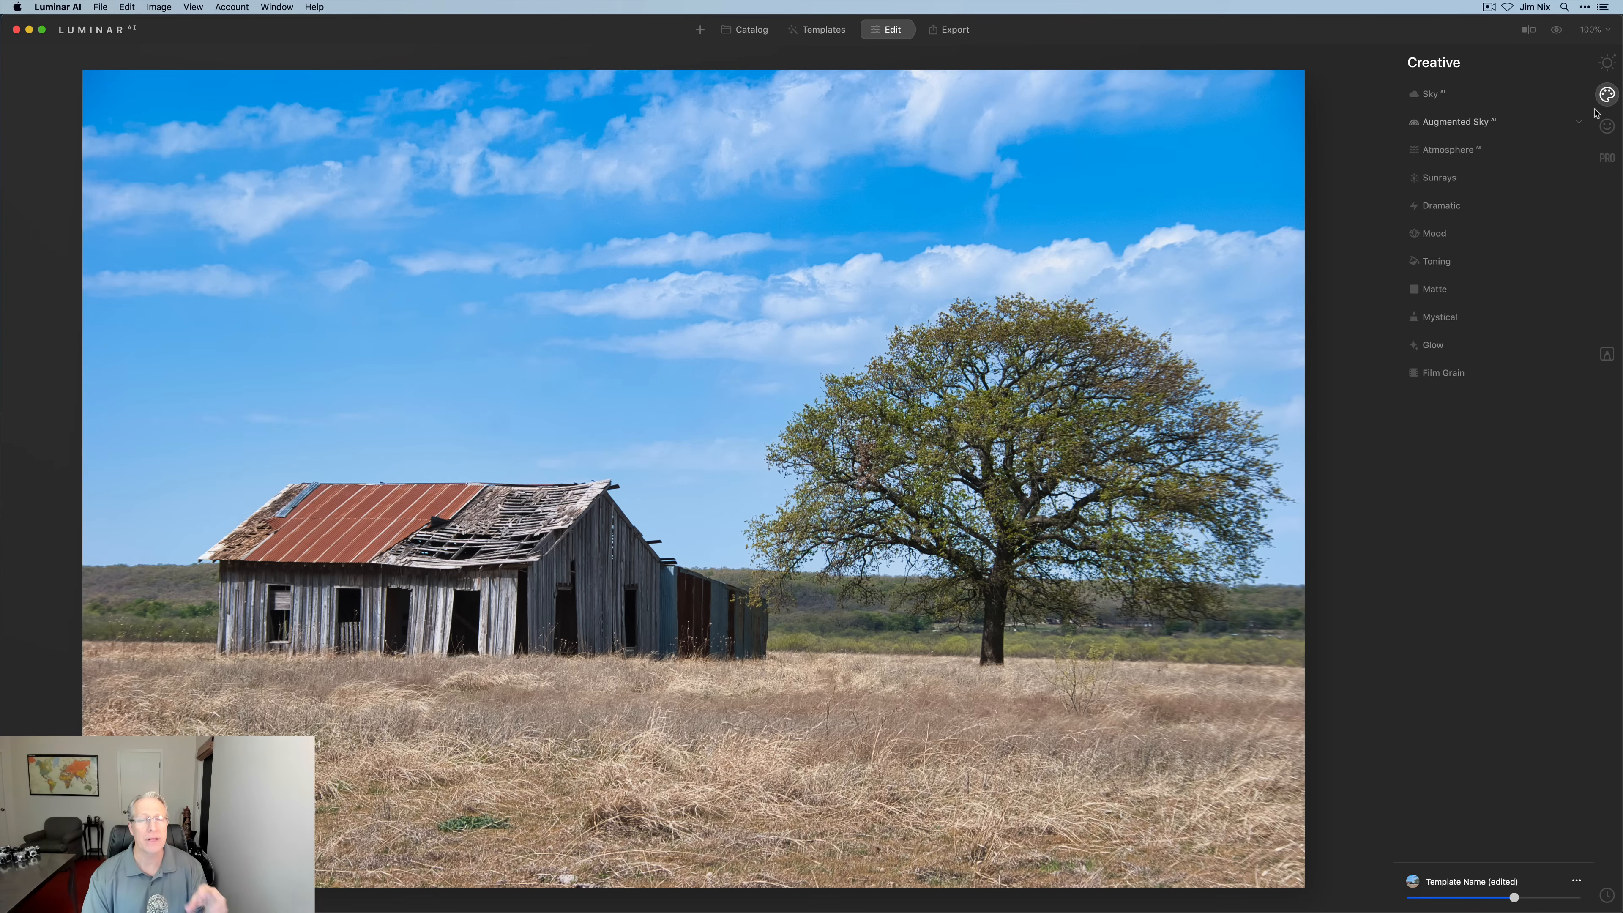
mouse_move(1605, 126)
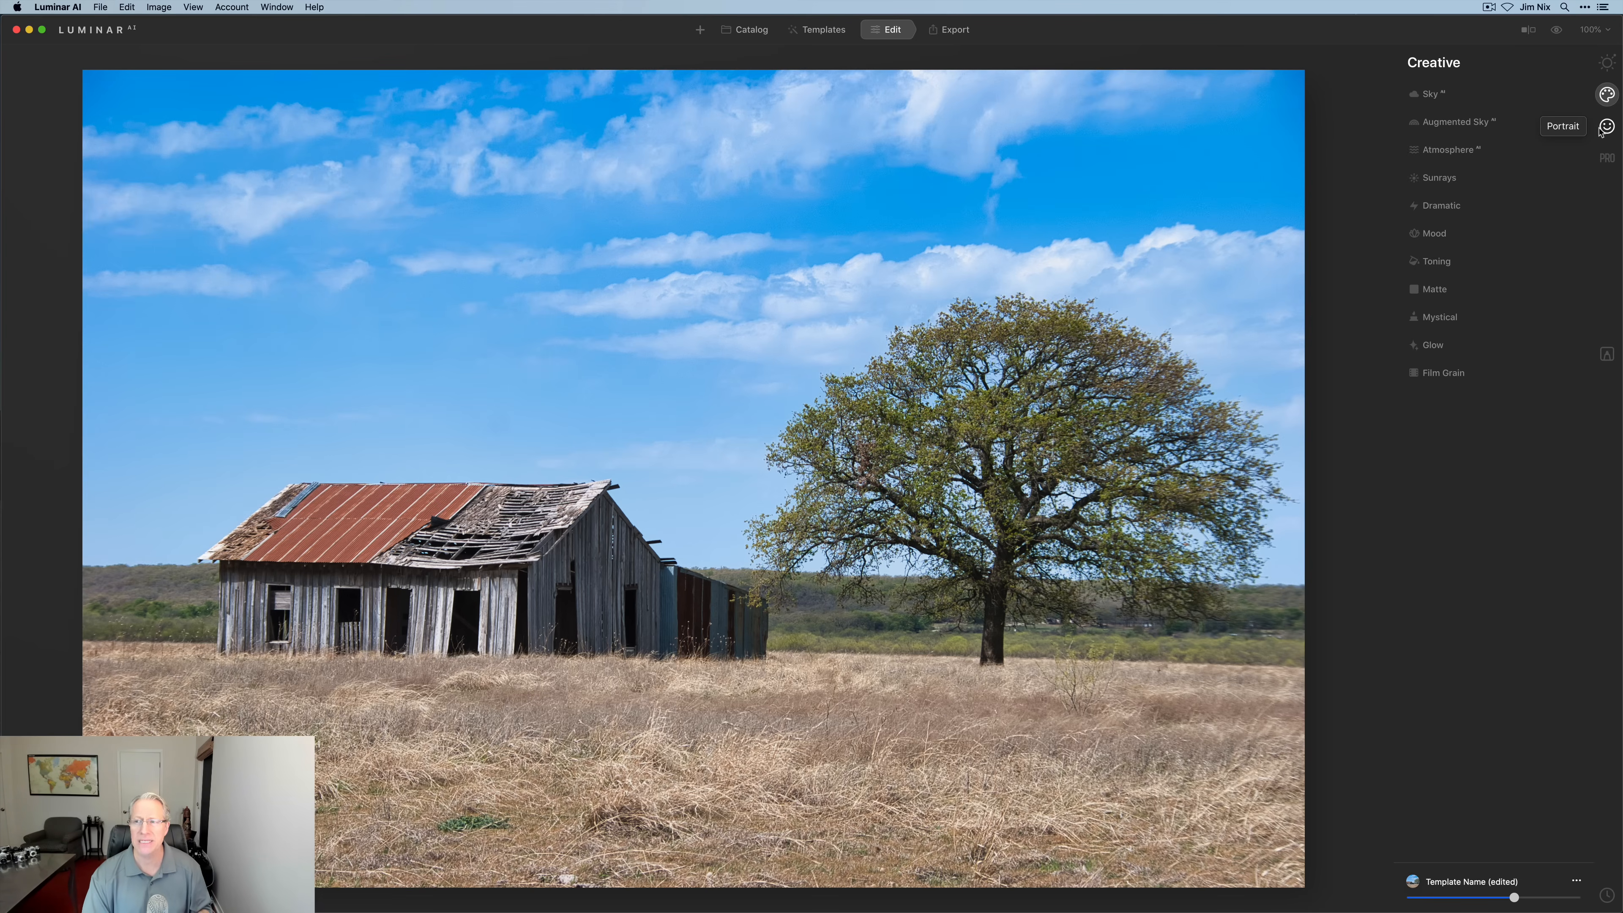
left_click(1606, 126)
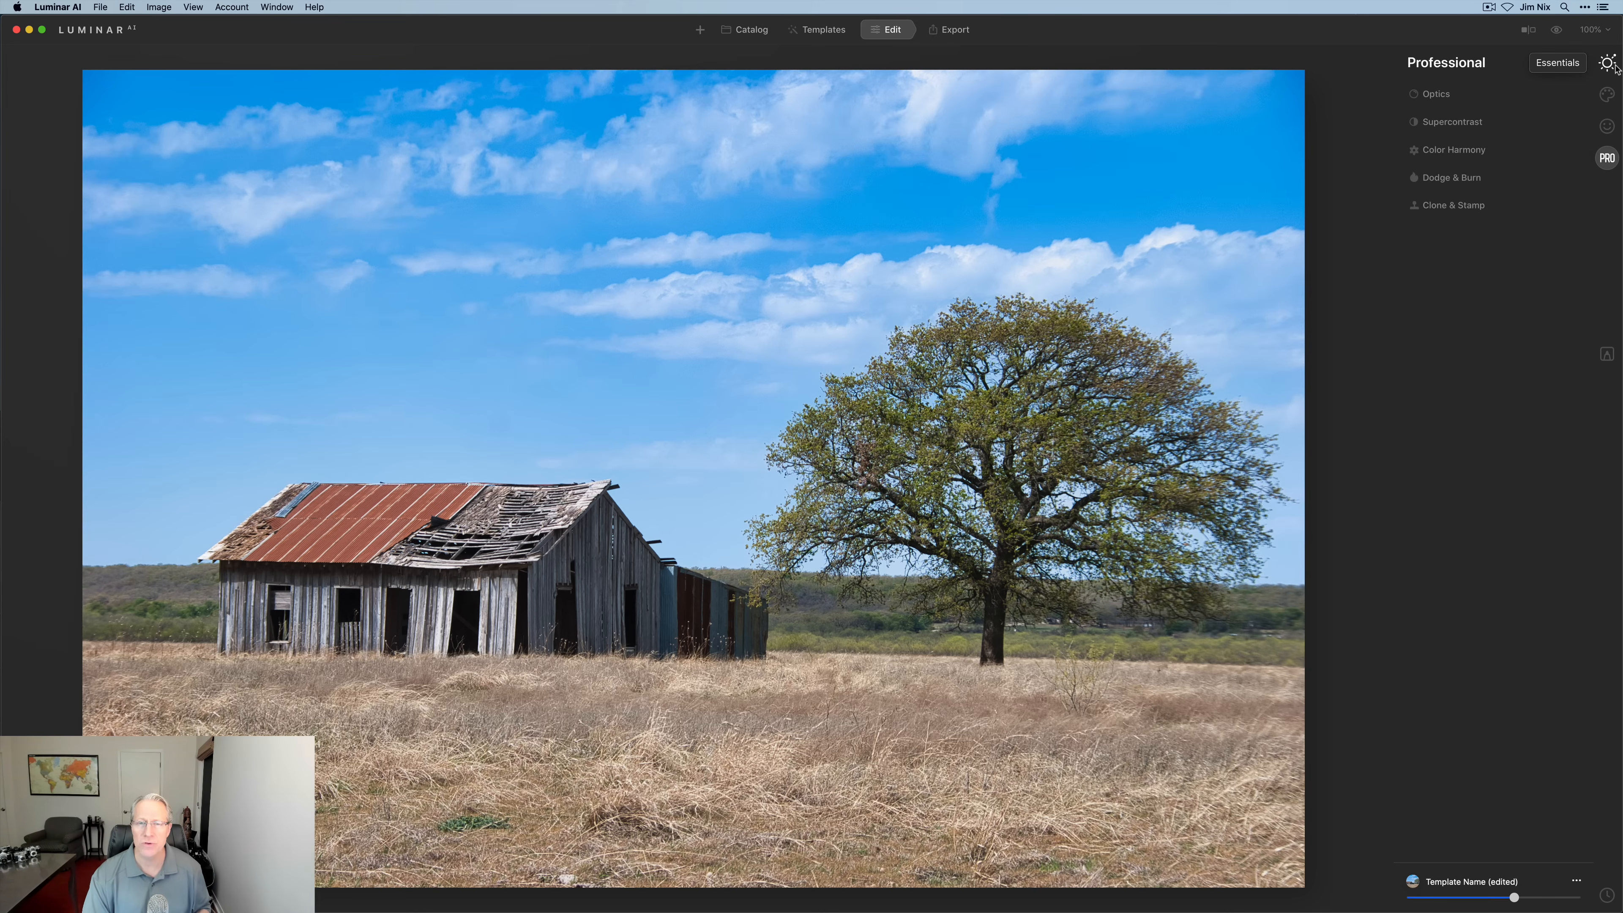
left_click(1557, 62)
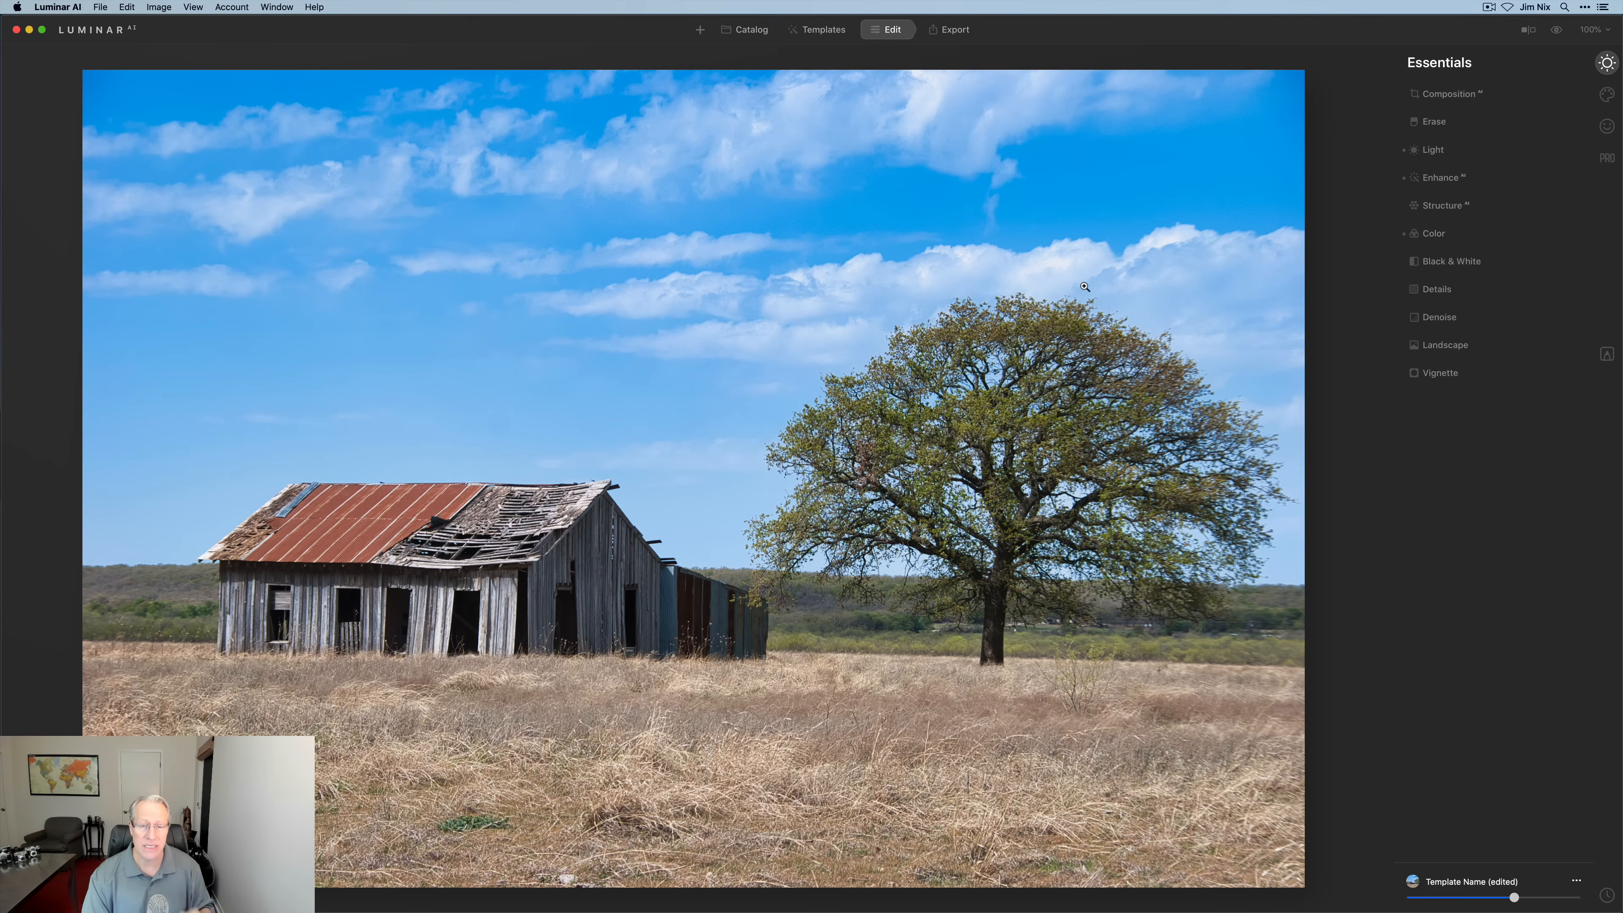
mouse_move(953, 46)
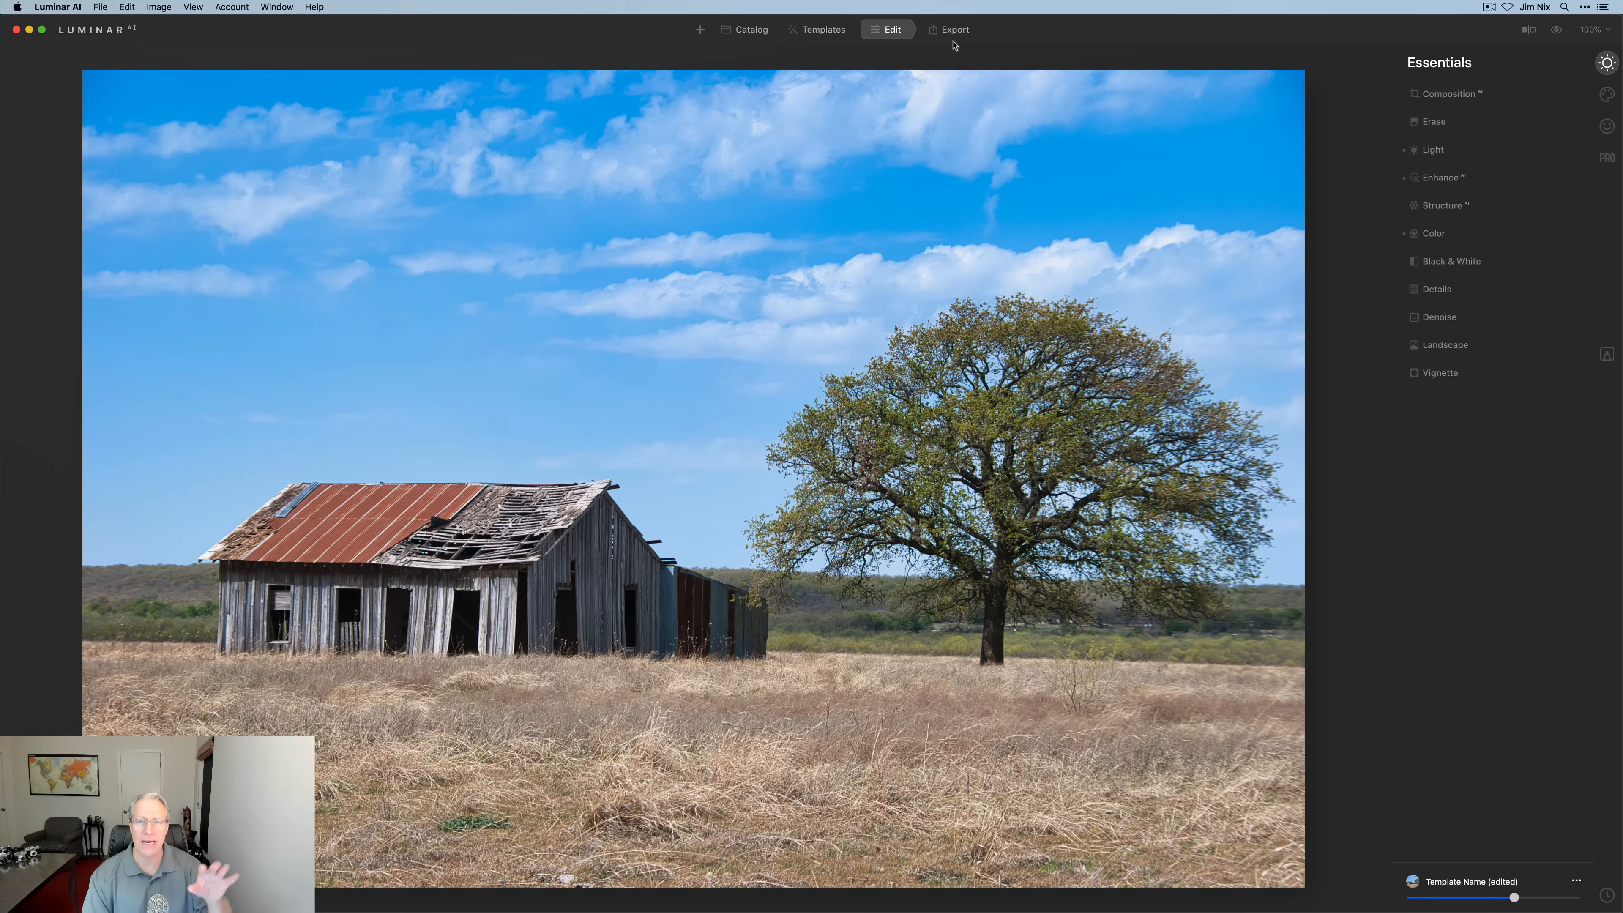
Switch to Export and choose Save to Disk for the edited barn photo.
left_click(950, 29)
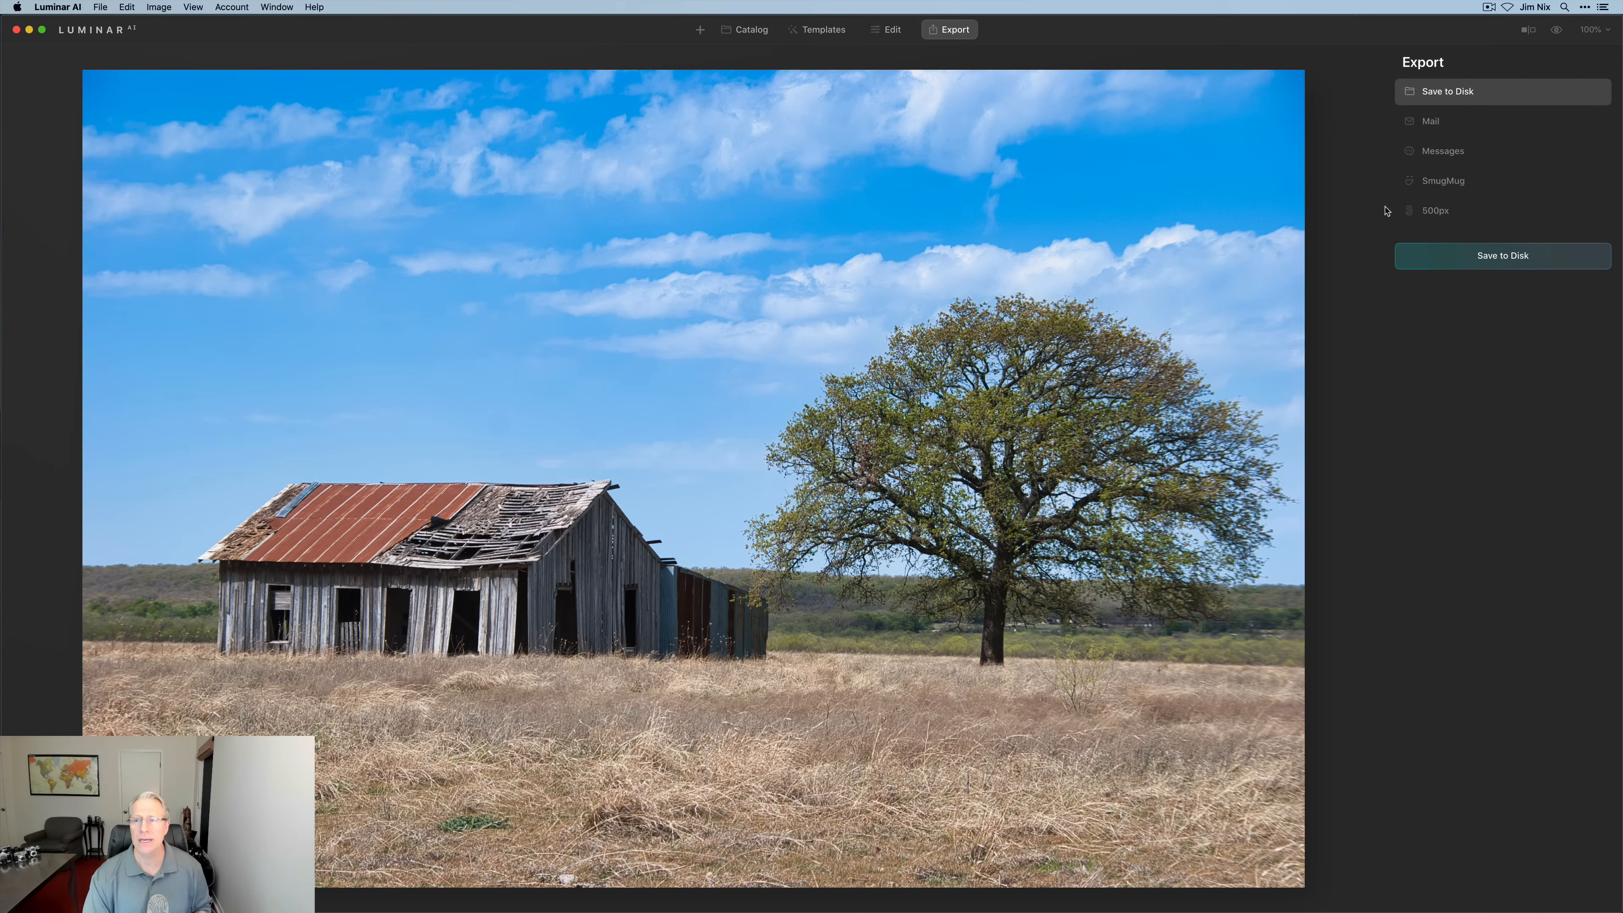
mouse_move(1464, 153)
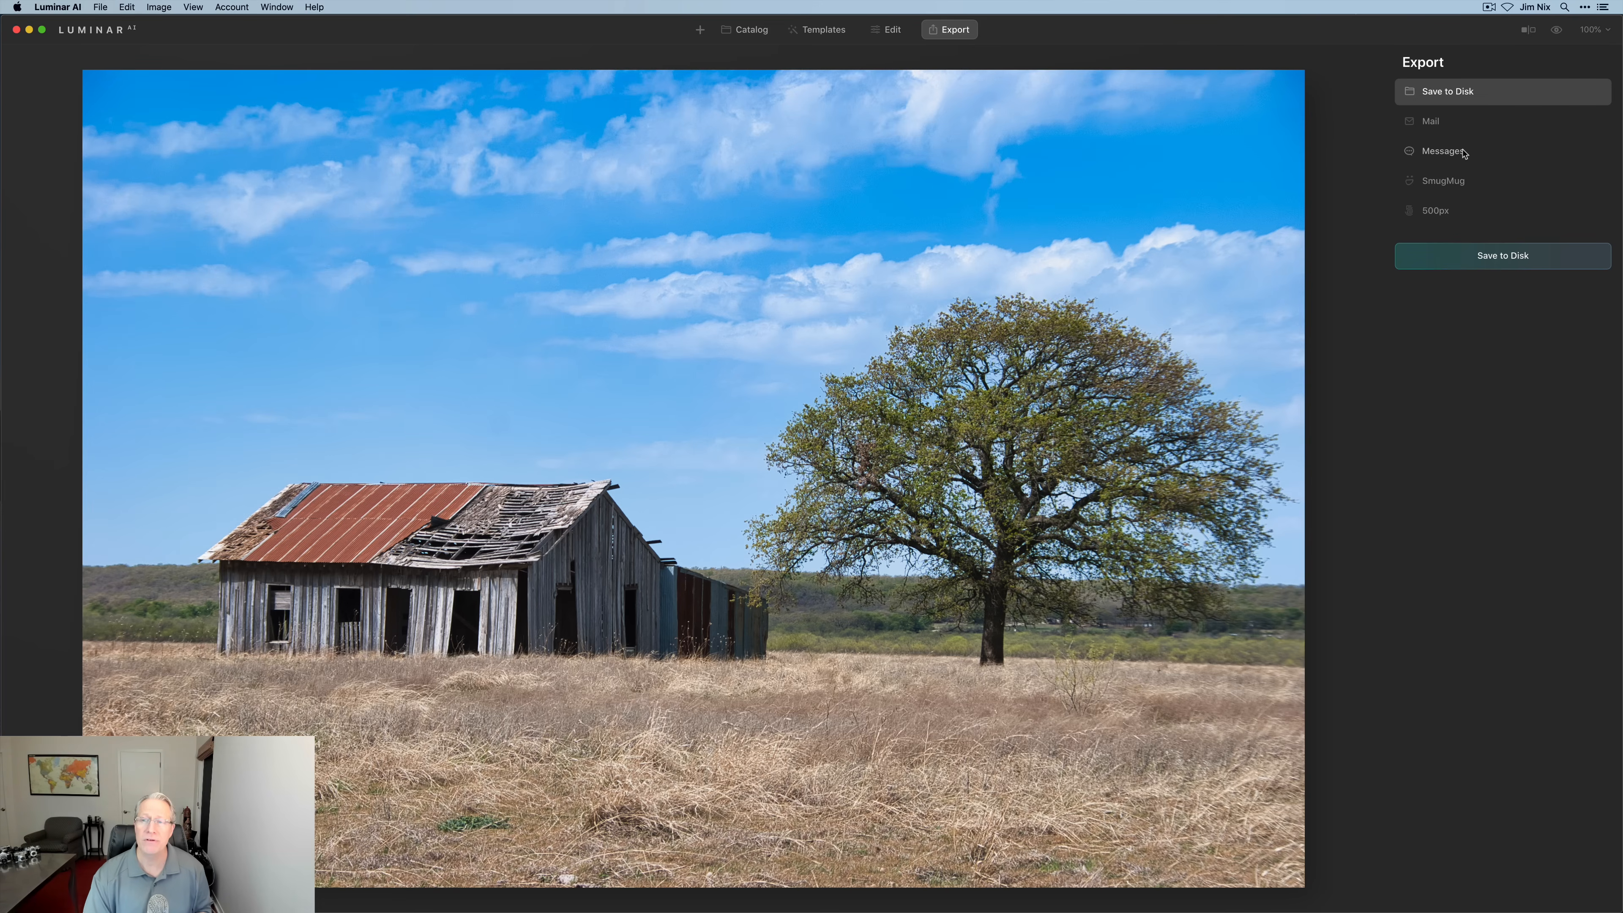
mouse_move(1461, 154)
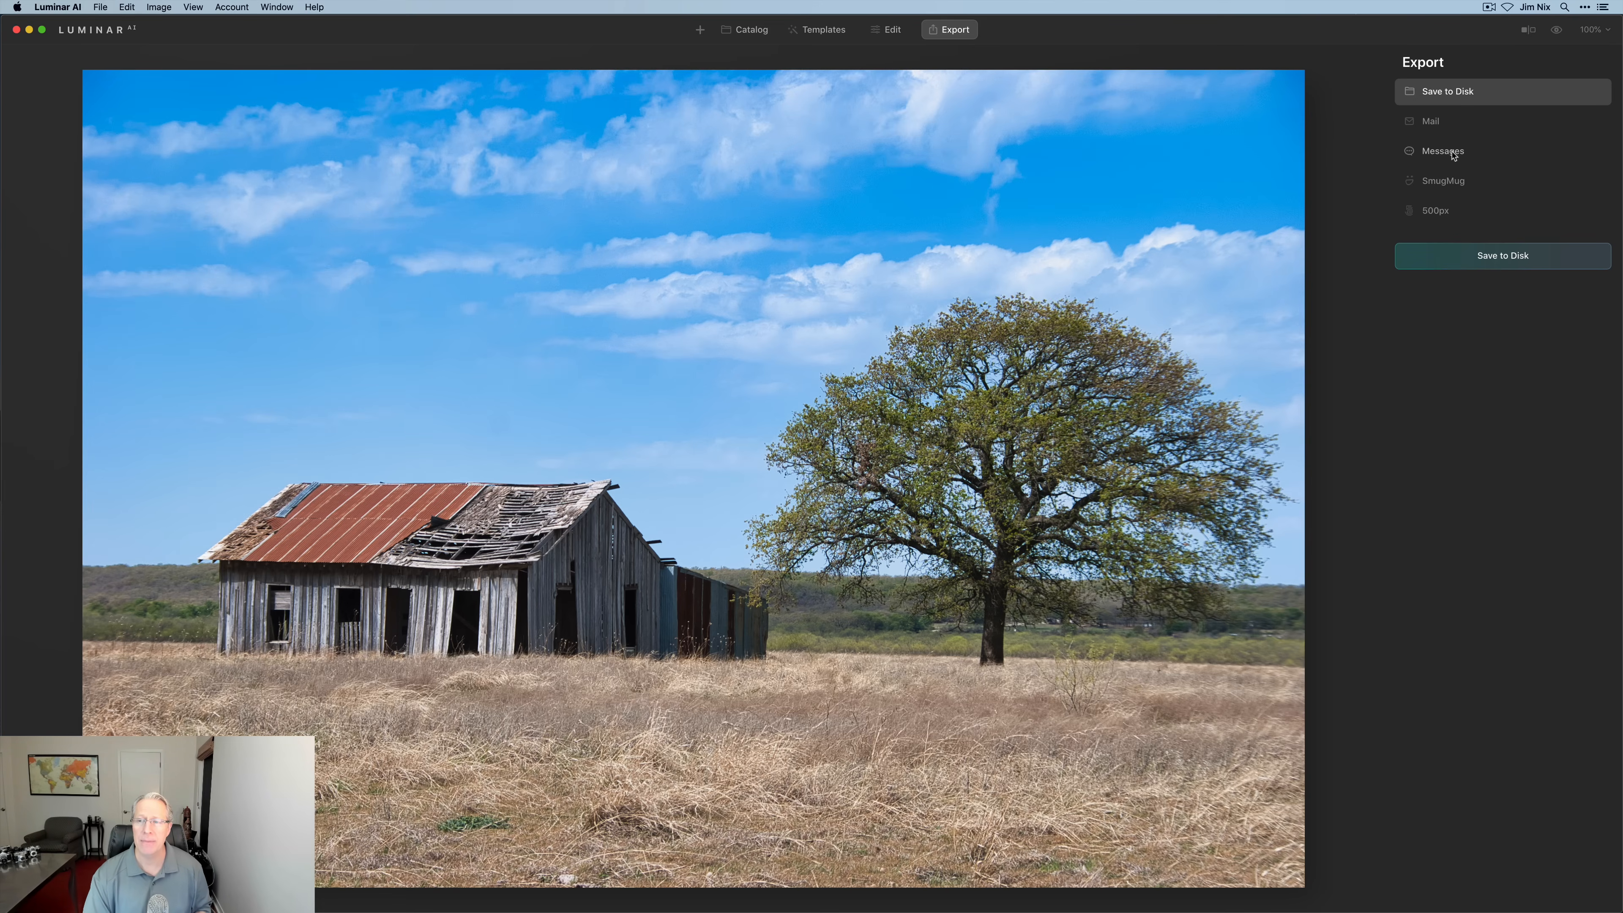
mouse_move(1460, 183)
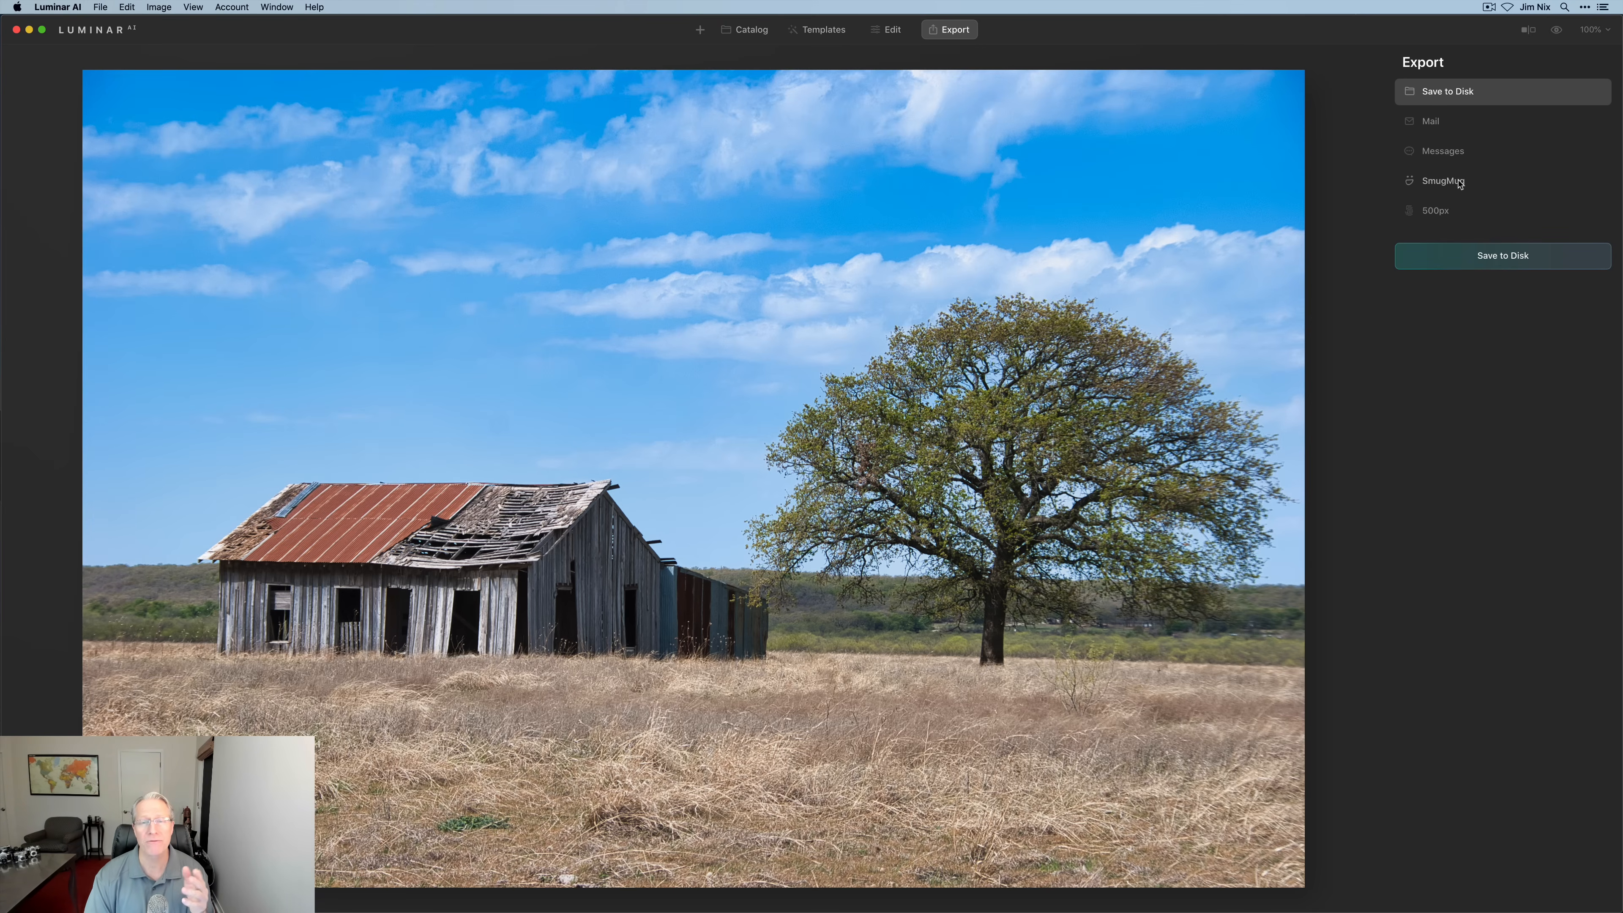
mouse_move(1439, 214)
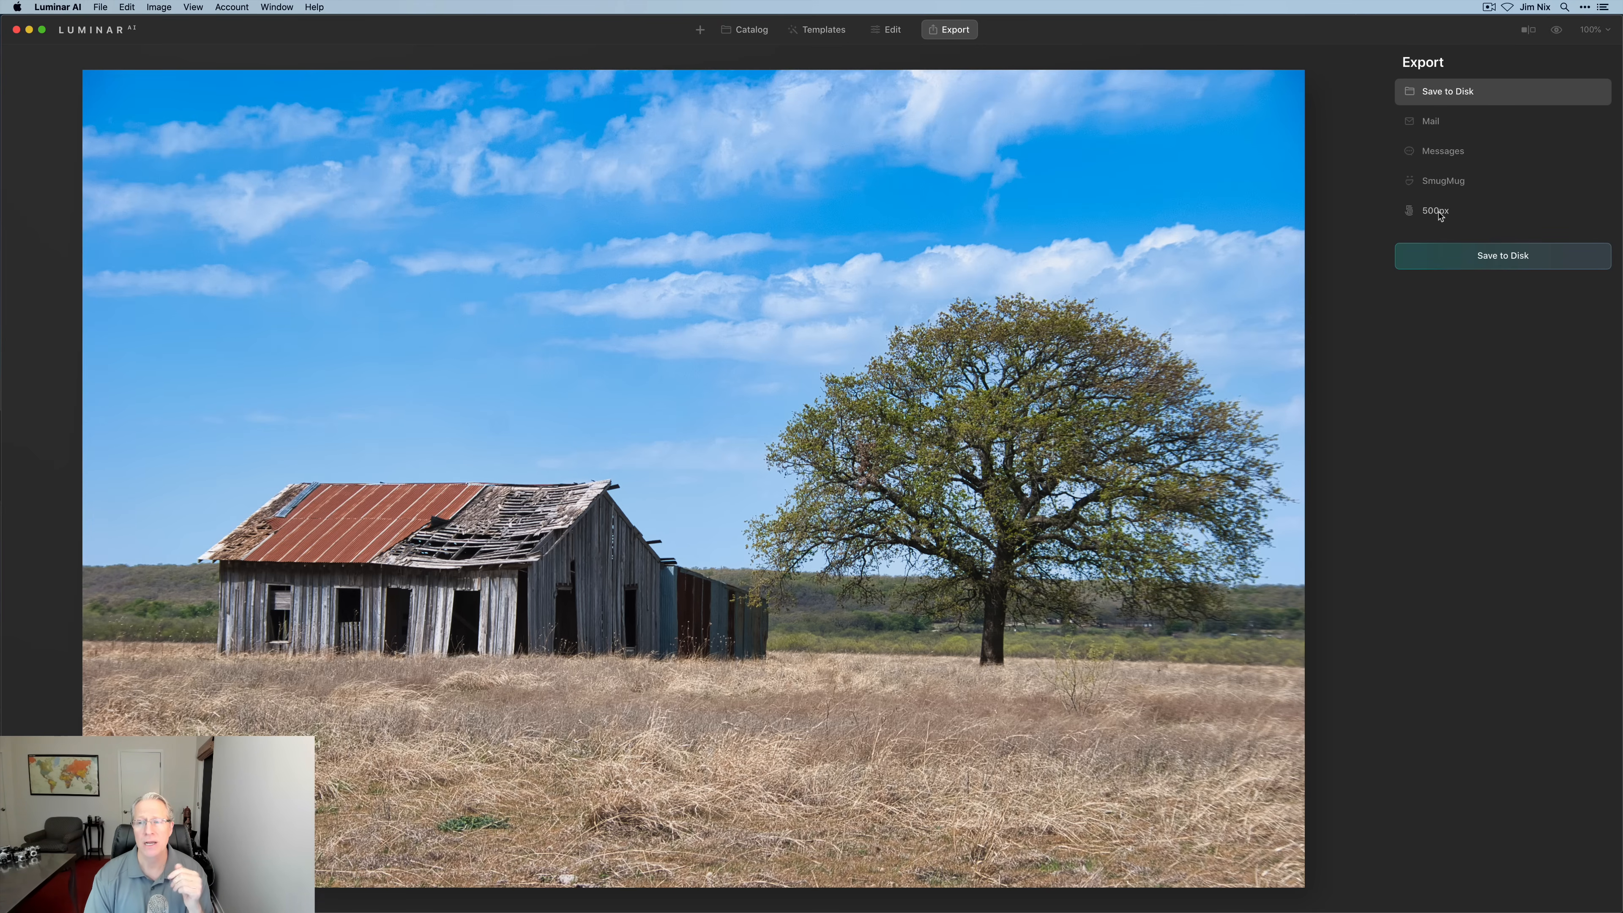
left_click(1501, 255)
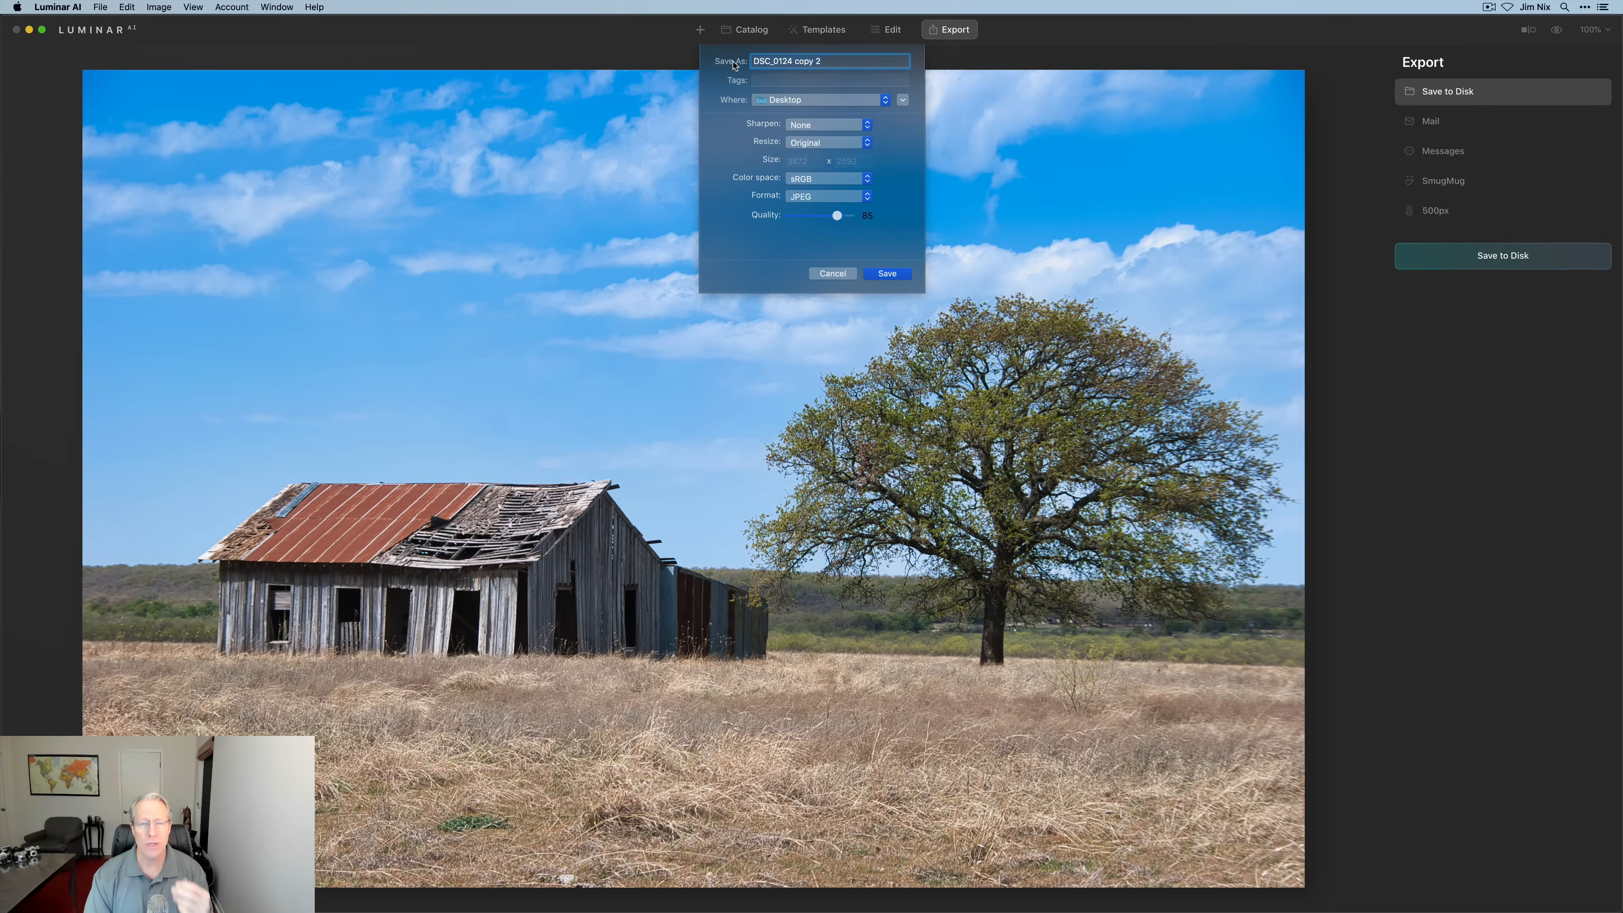
Name the file 'Farm scene' and choose its destination folder, keeping JPEG format.
type("Farm scene")
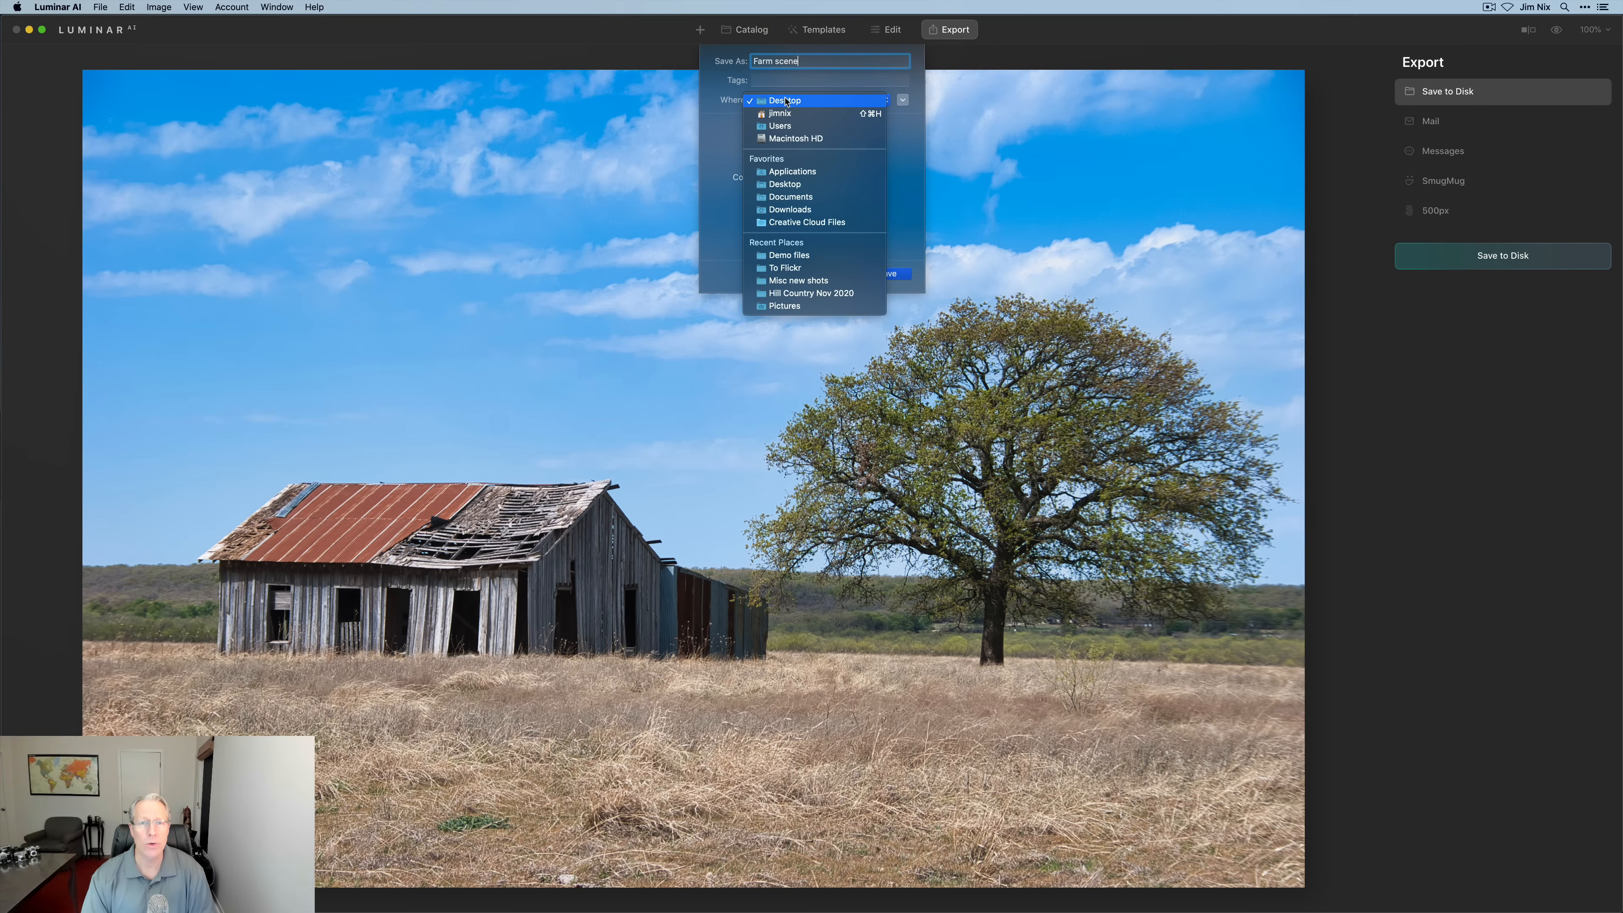
left_click(785, 100)
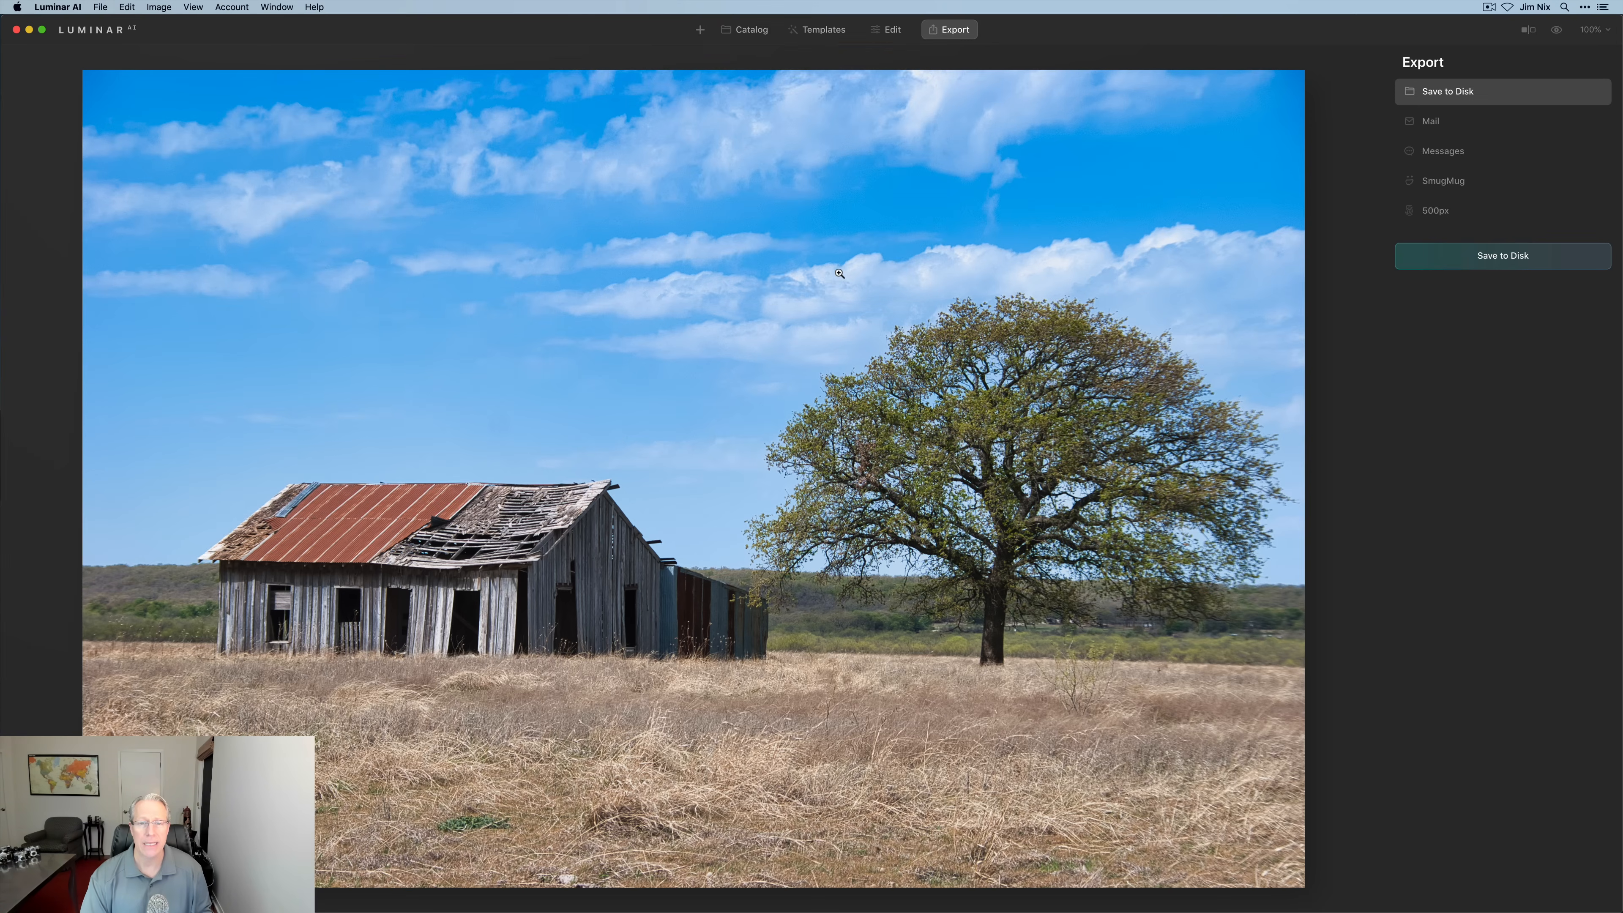
mouse_move(964, 605)
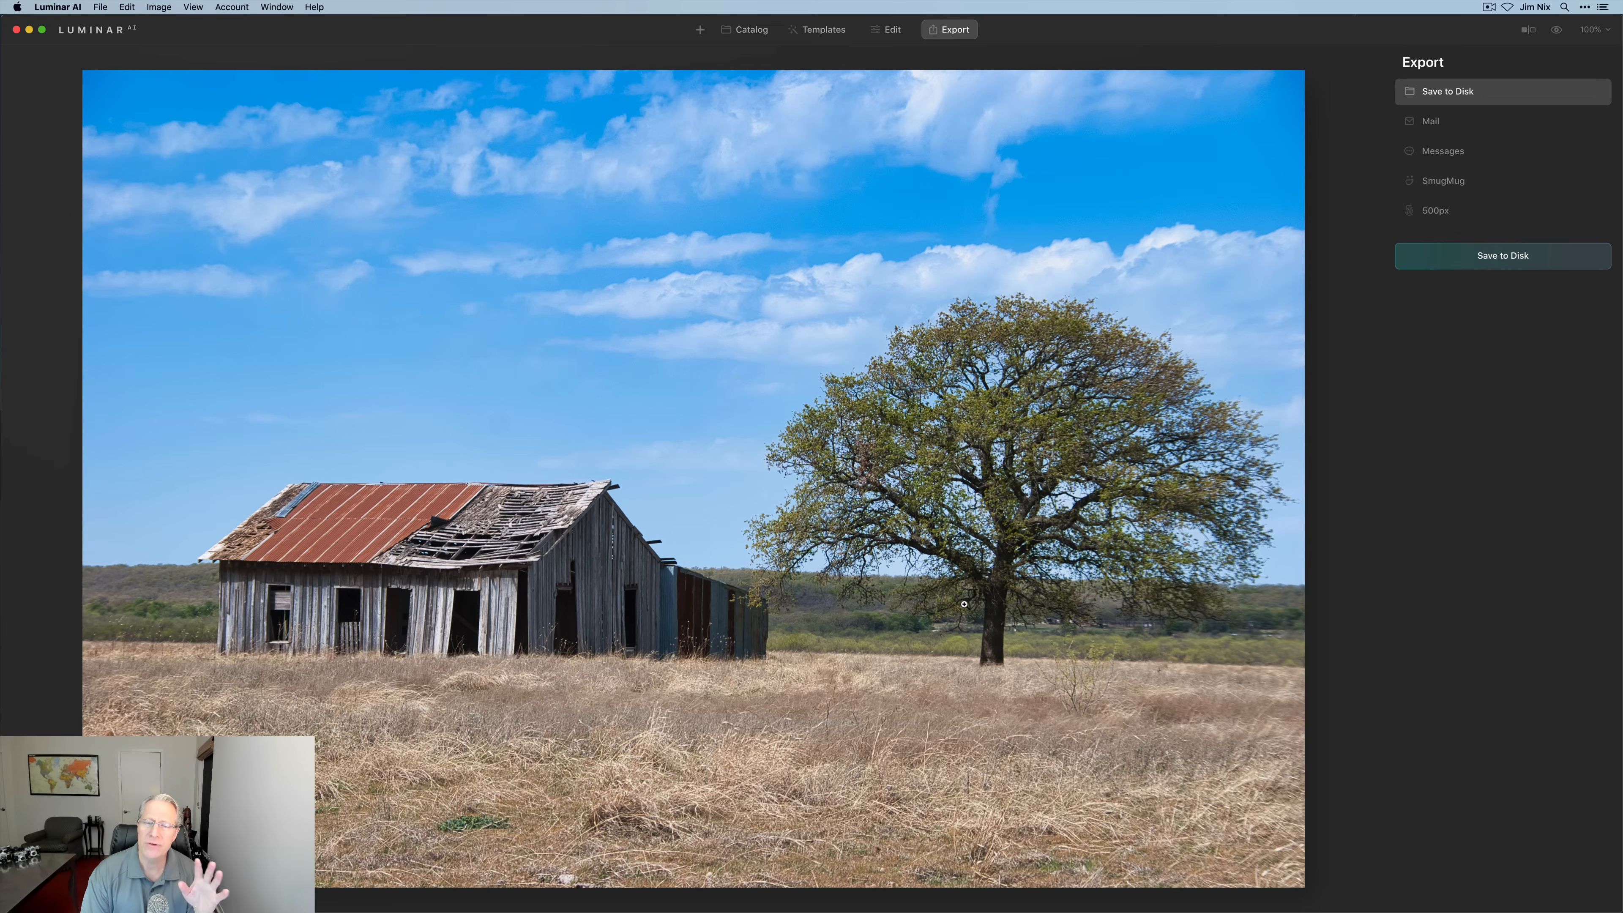